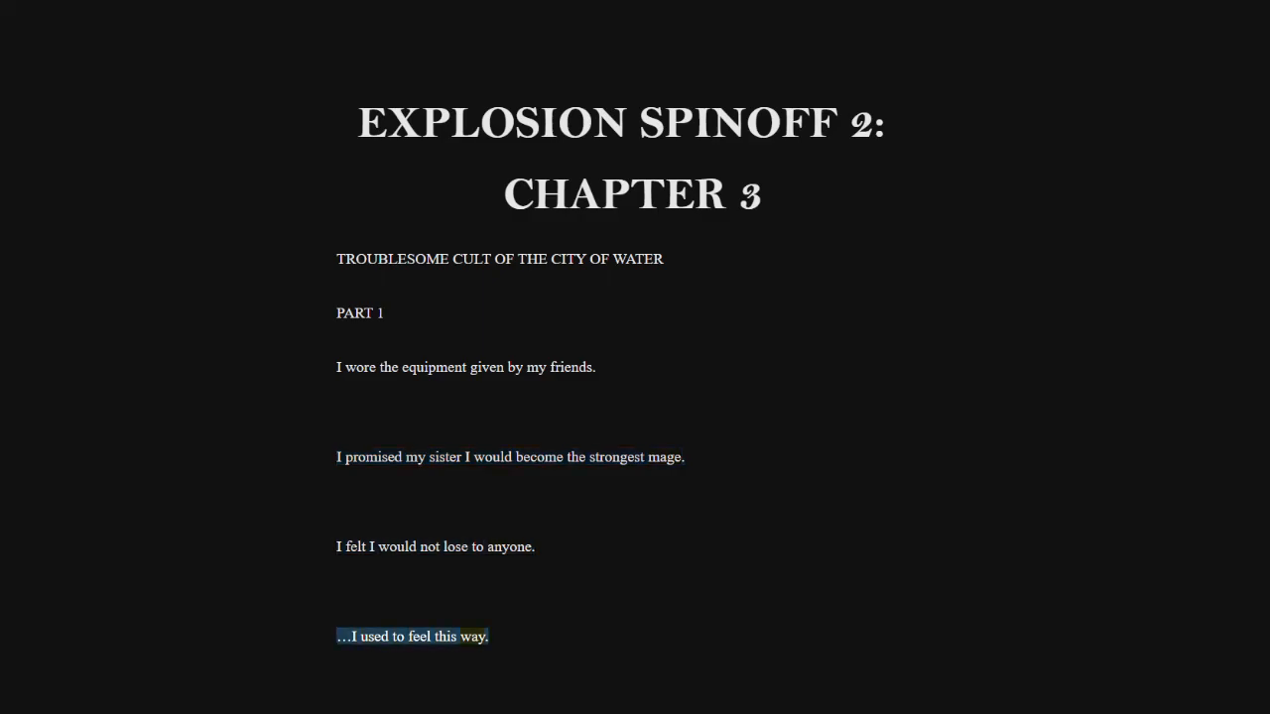
scroll(down, 3)
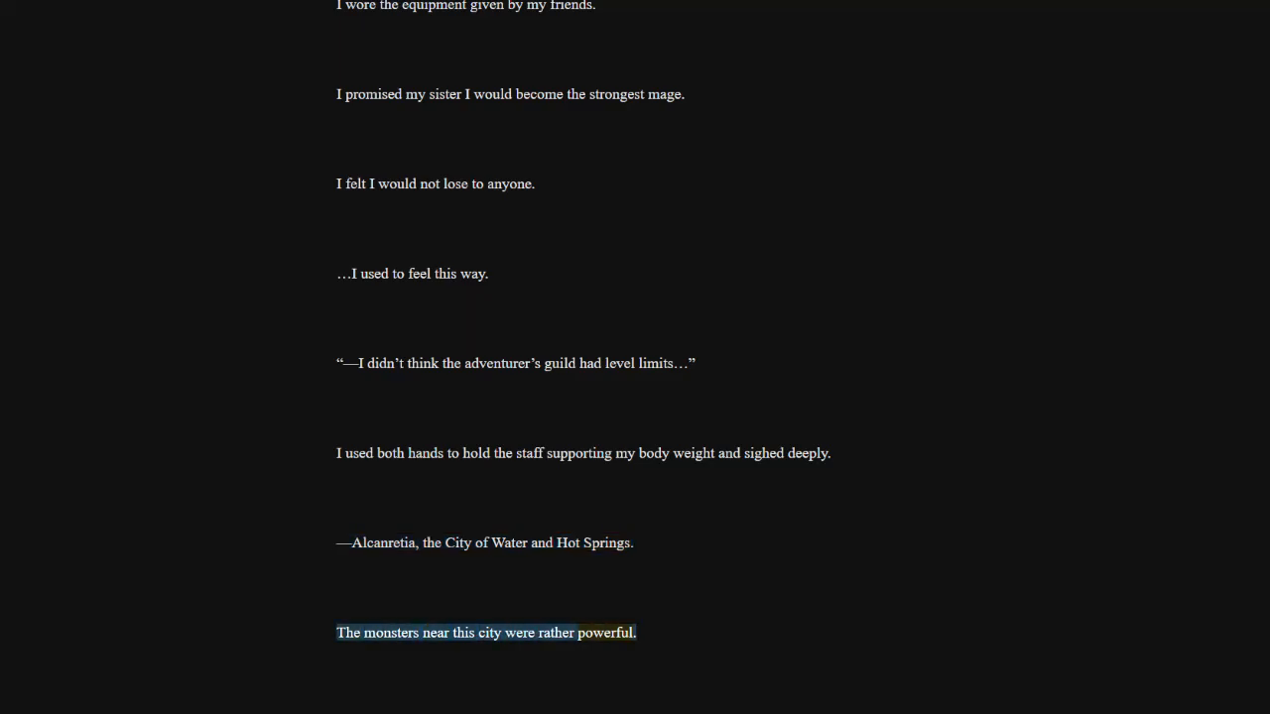
scroll(down, 3)
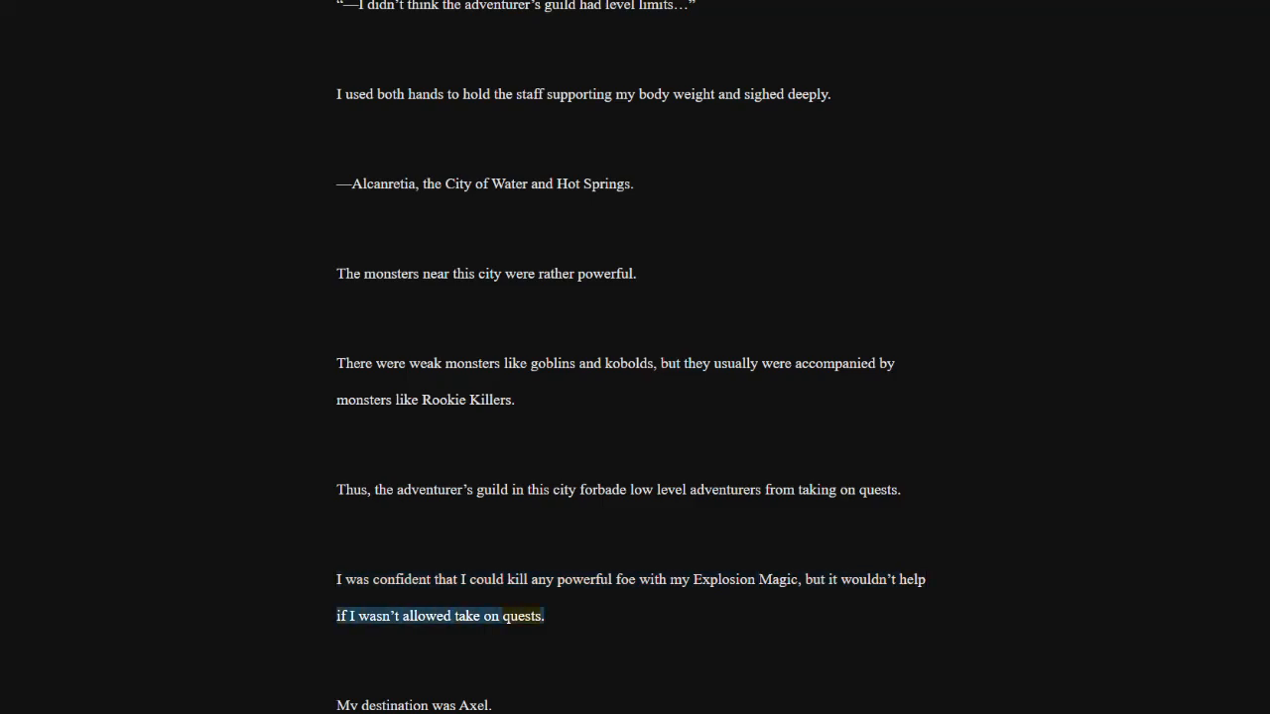
scroll(down, 3)
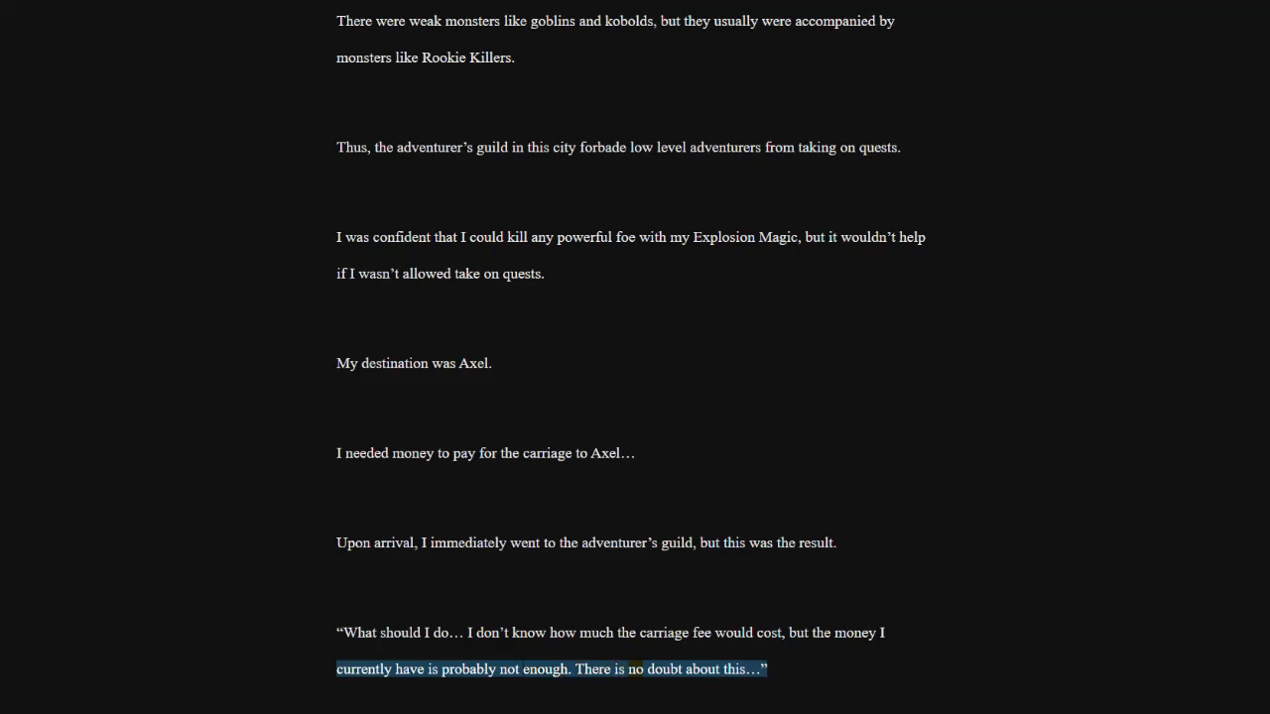
scroll(down, 3)
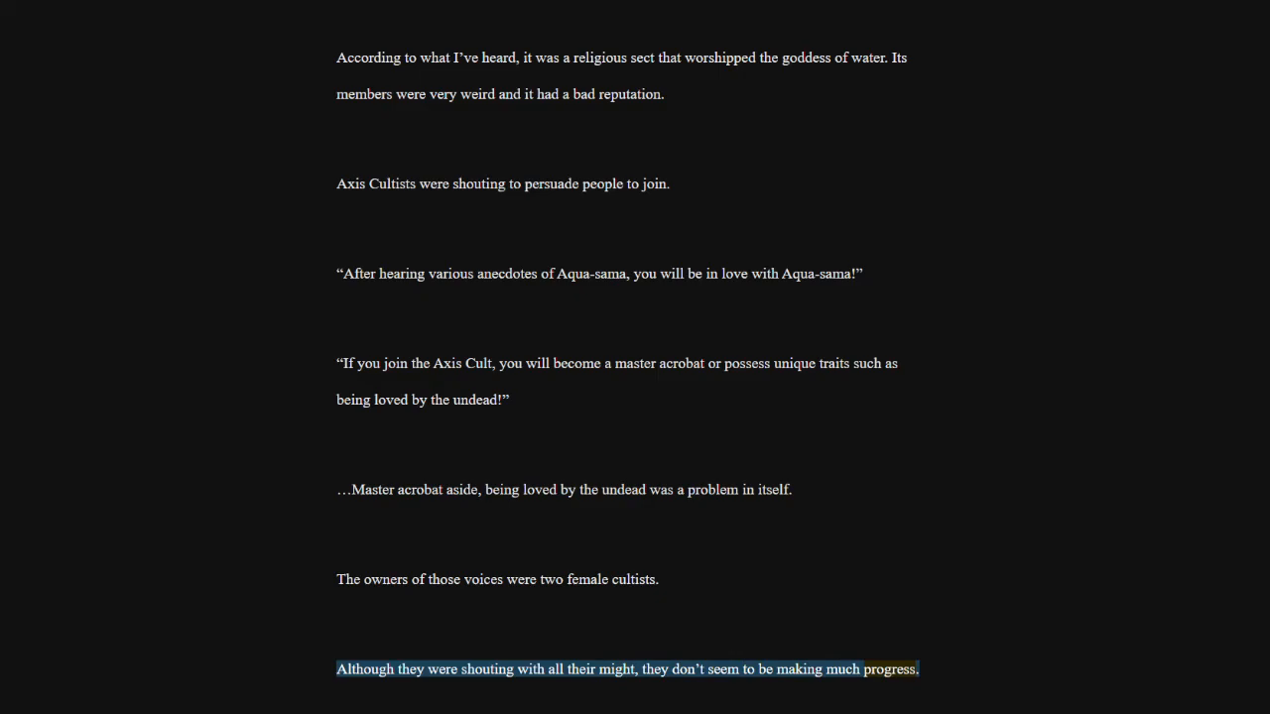
scroll(down, 3)
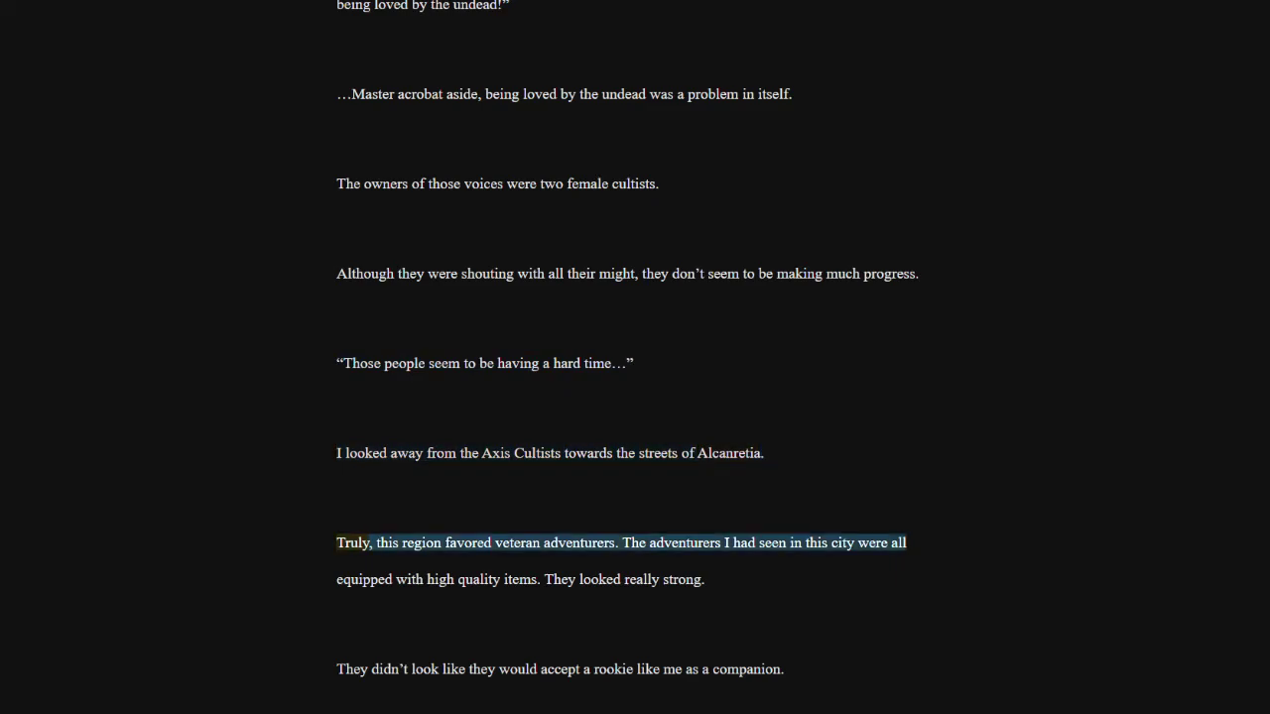
drag(336, 543, 615, 543)
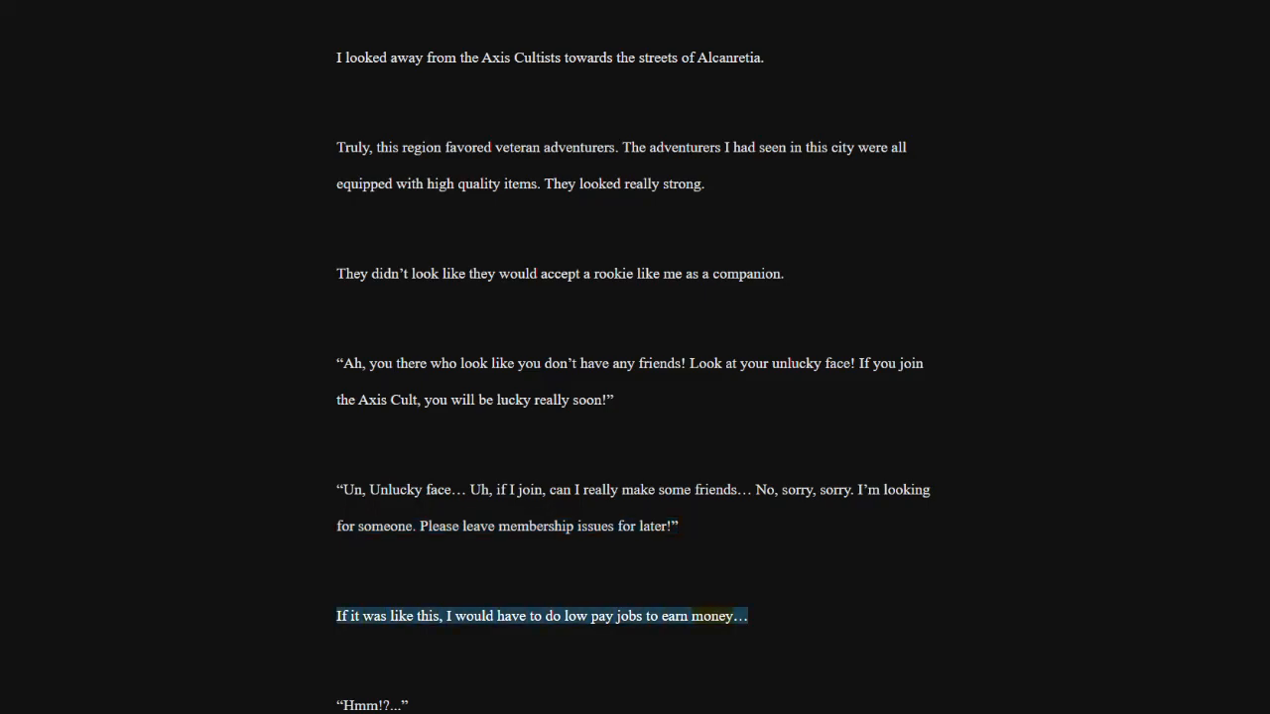
scroll(down, 3)
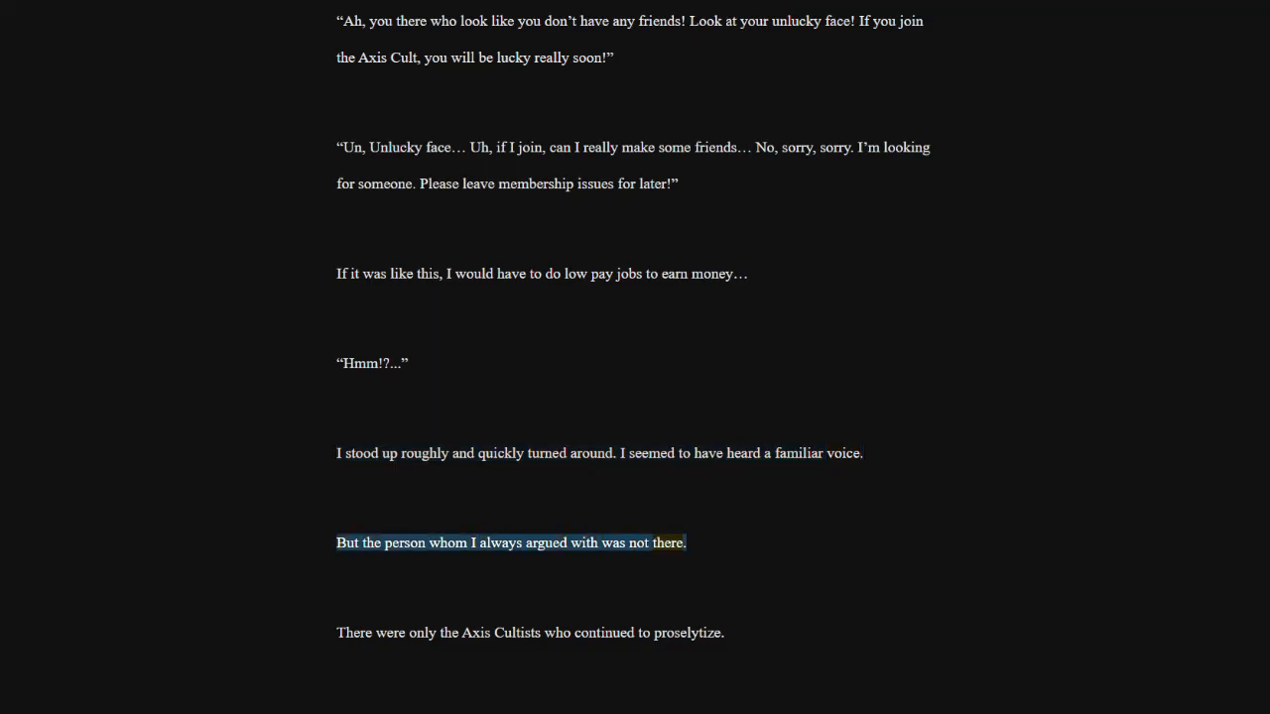
click(530, 633)
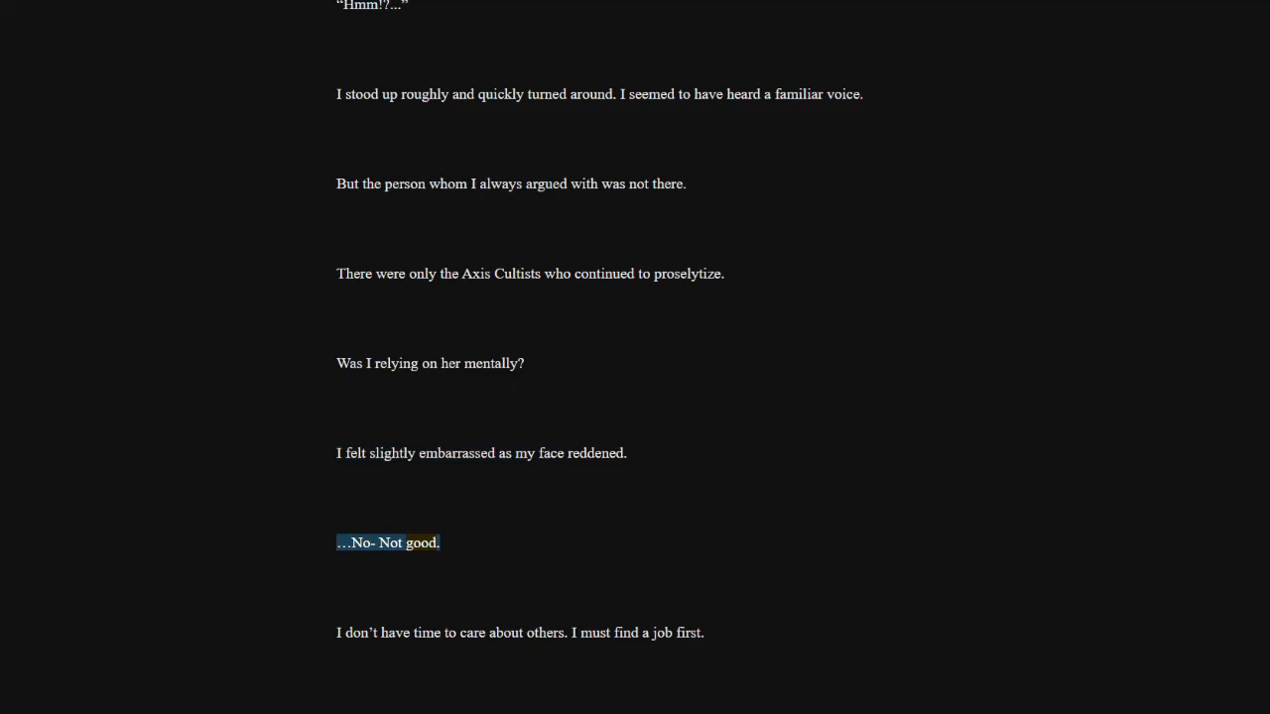
click(520, 633)
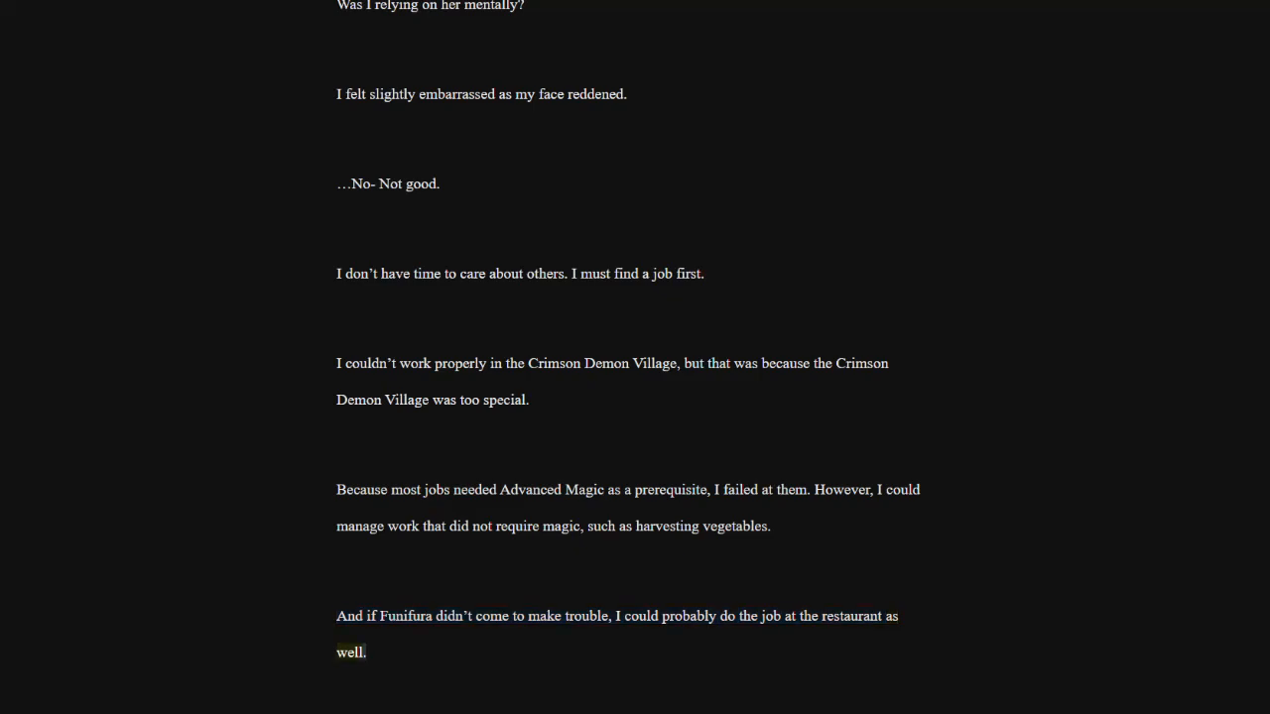
scroll(down, 3)
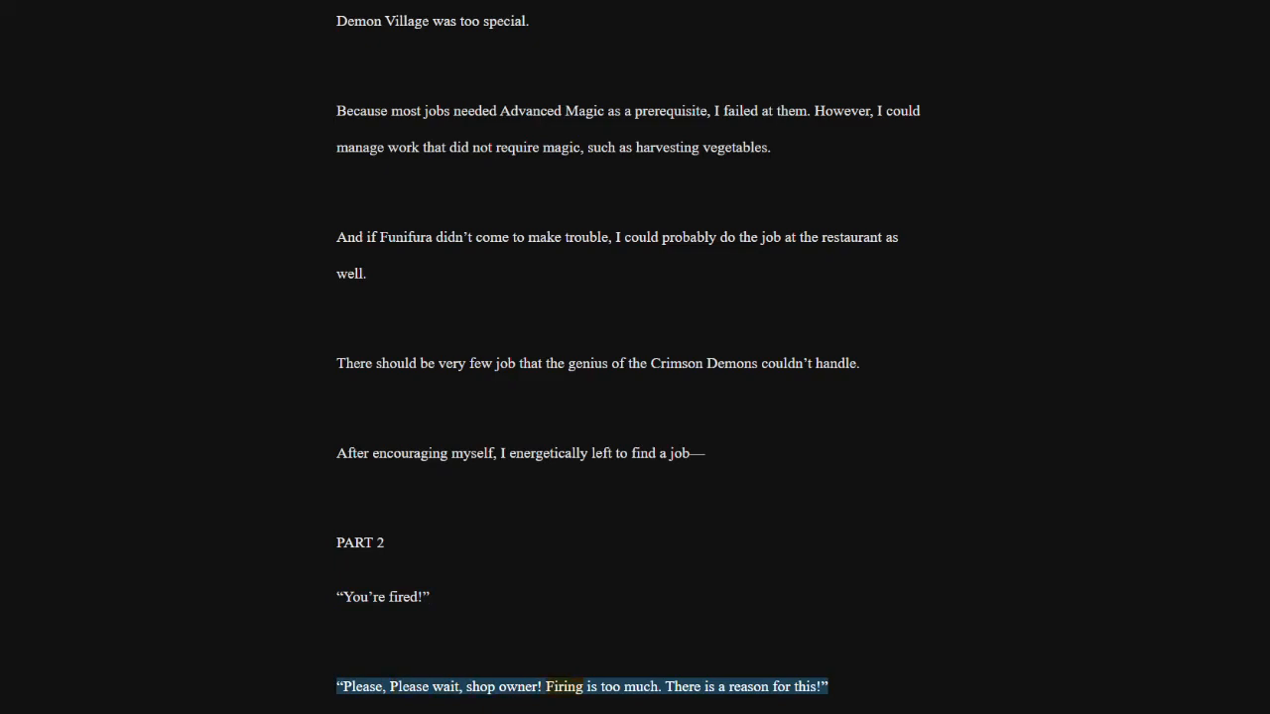
scroll(down, 3)
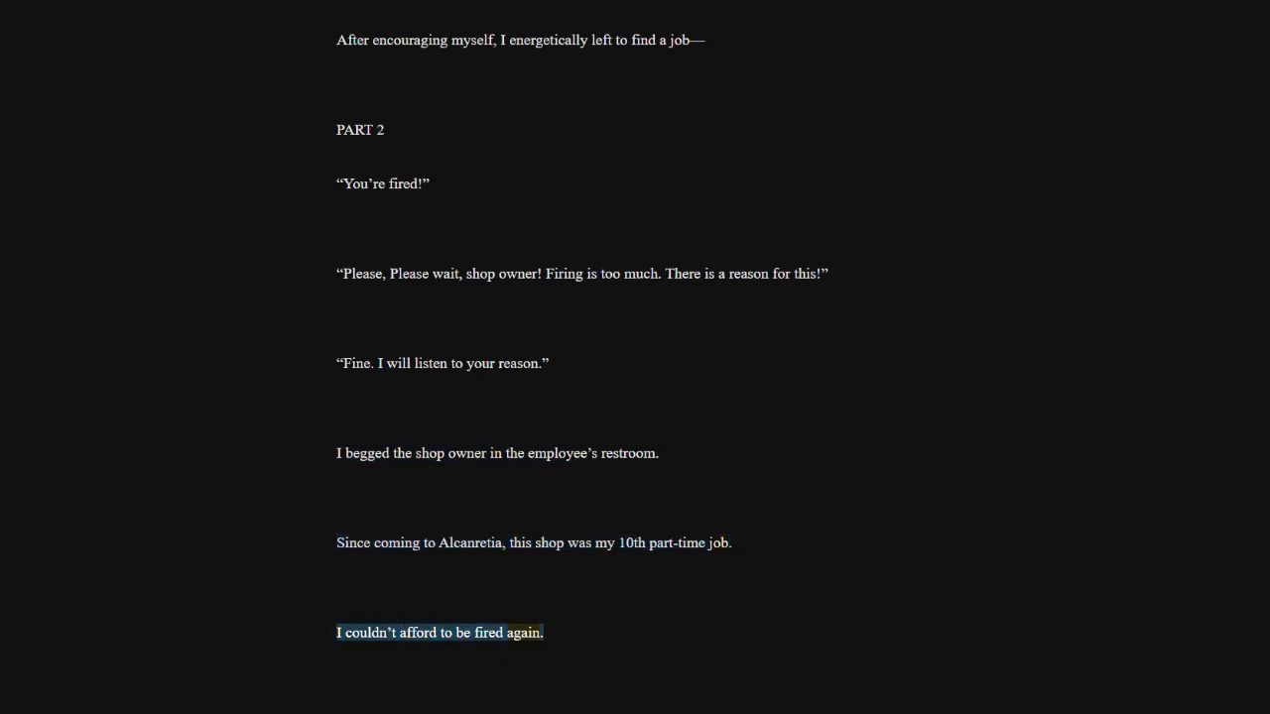
scroll(down, 3)
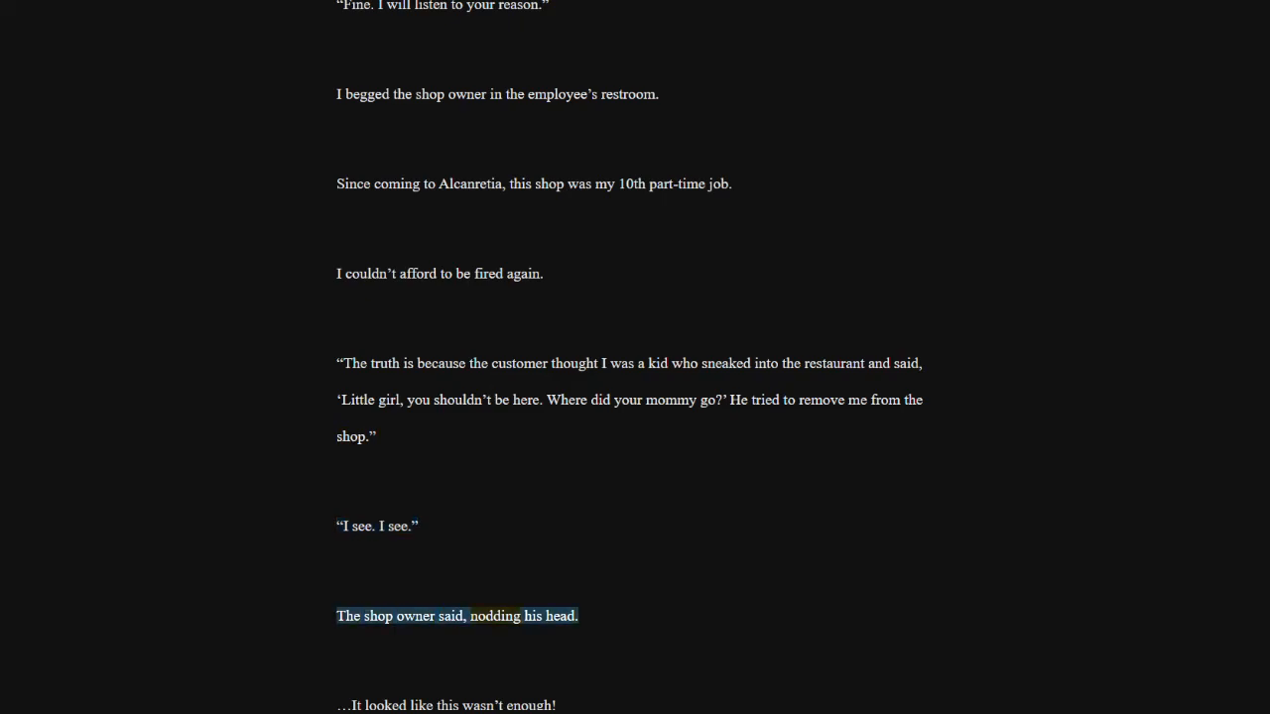
scroll(down, 3)
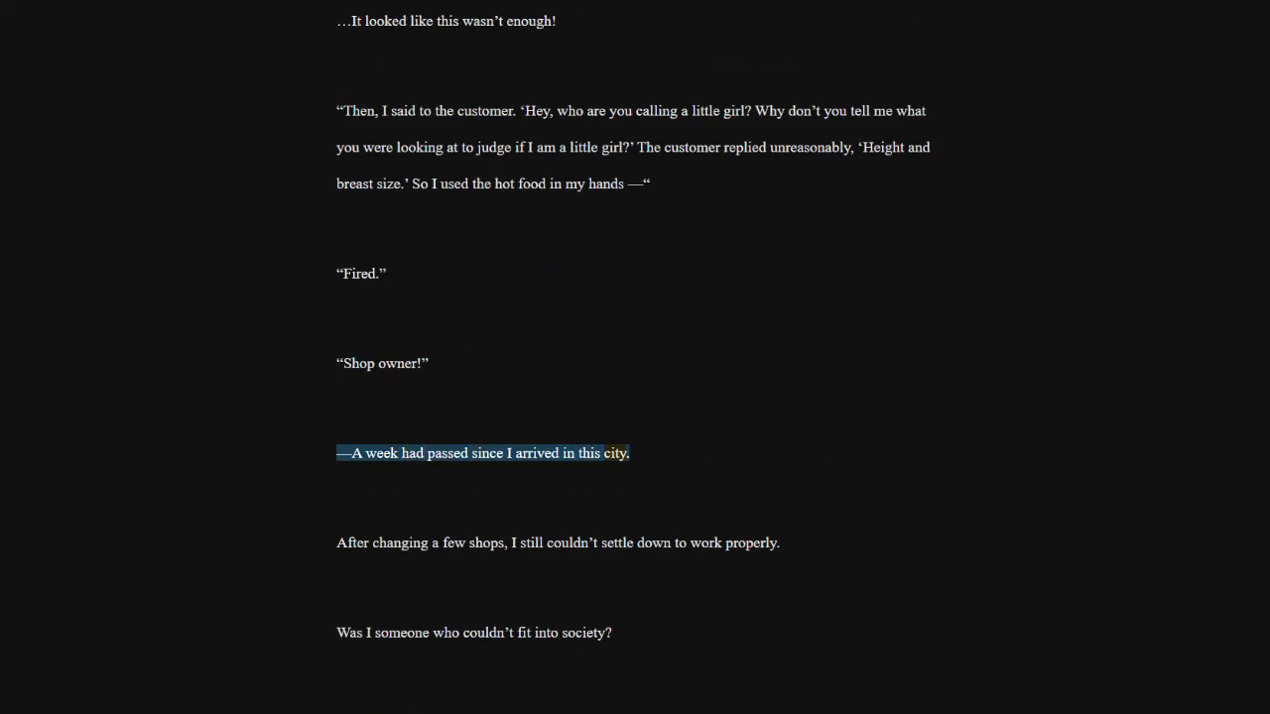
click(557, 543)
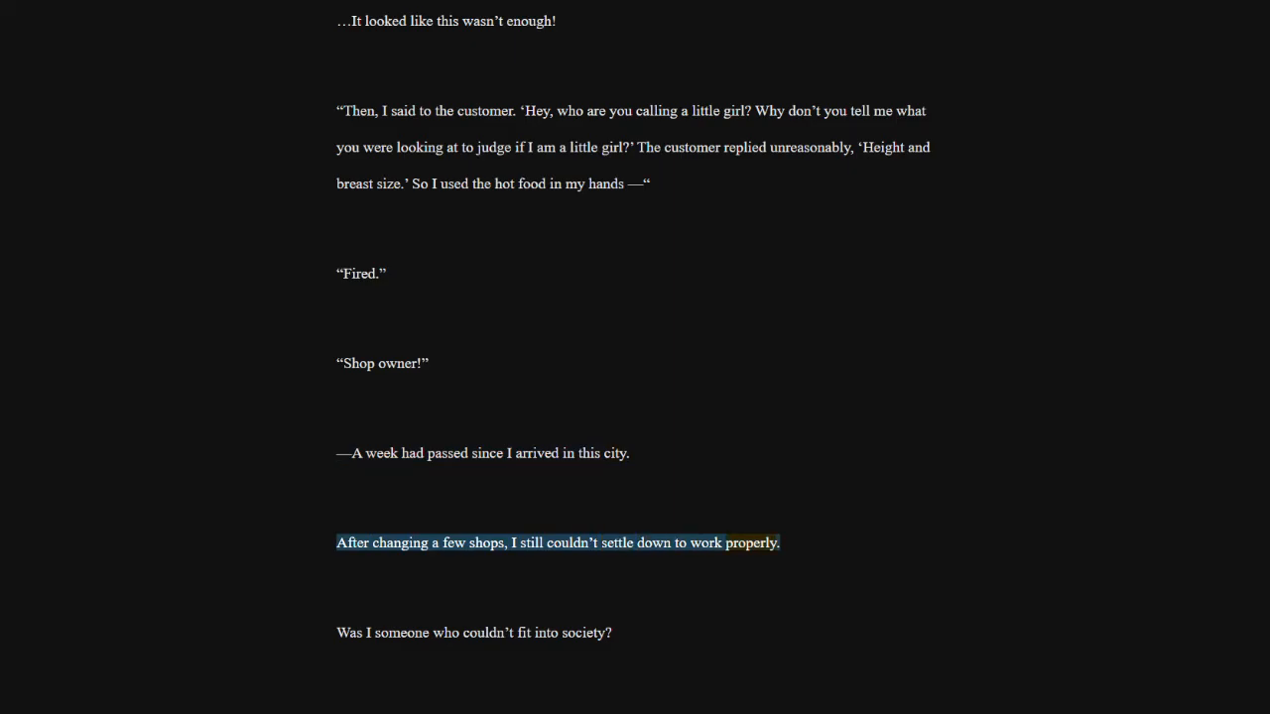
click(474, 633)
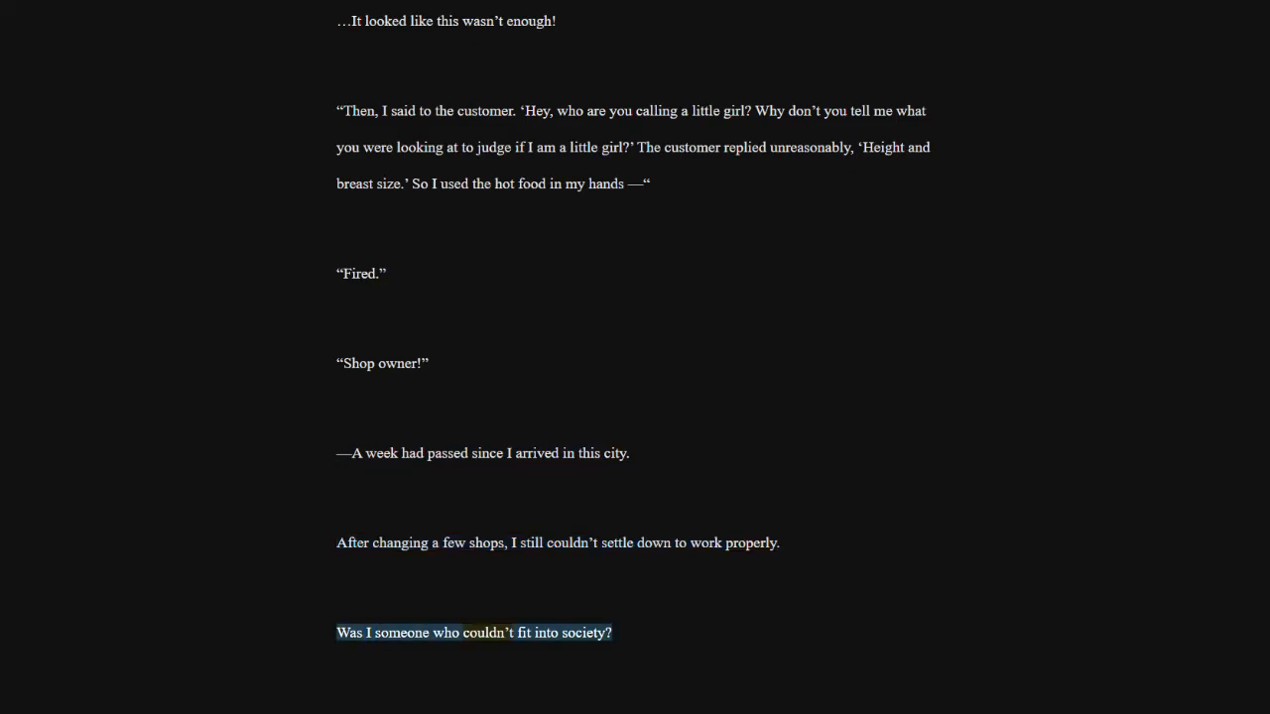
scroll(down, 3)
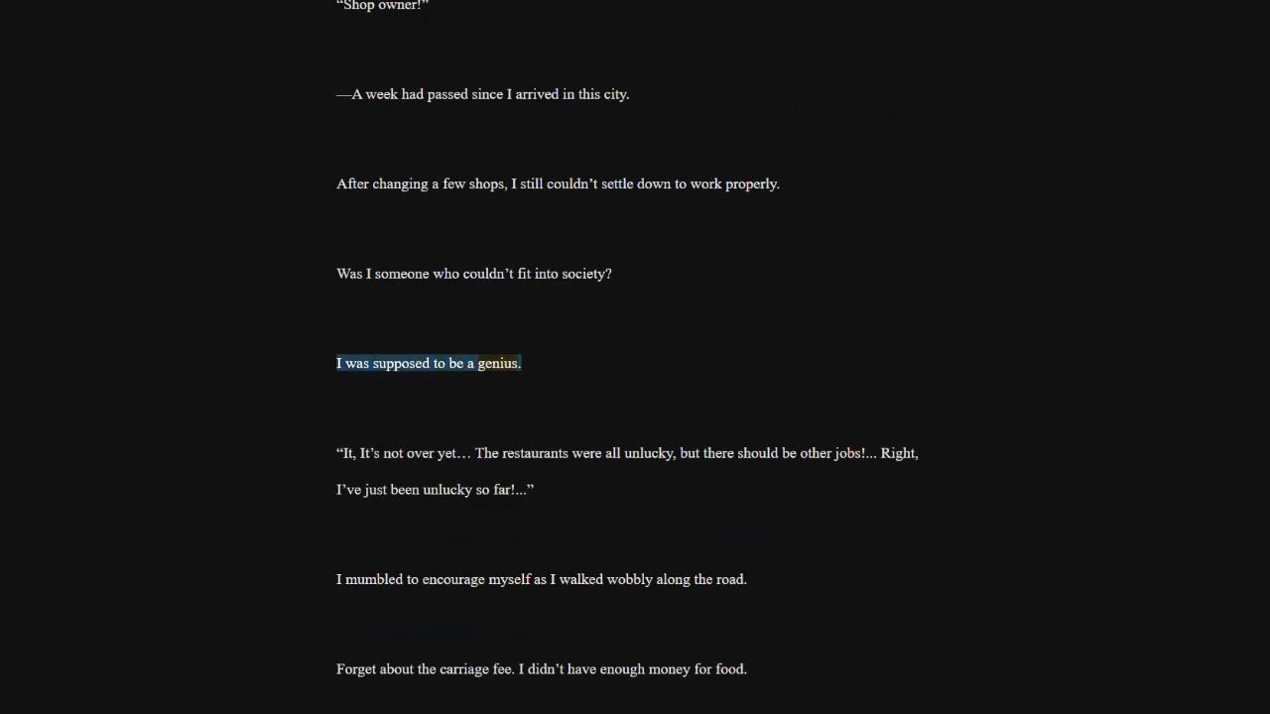
click(627, 453)
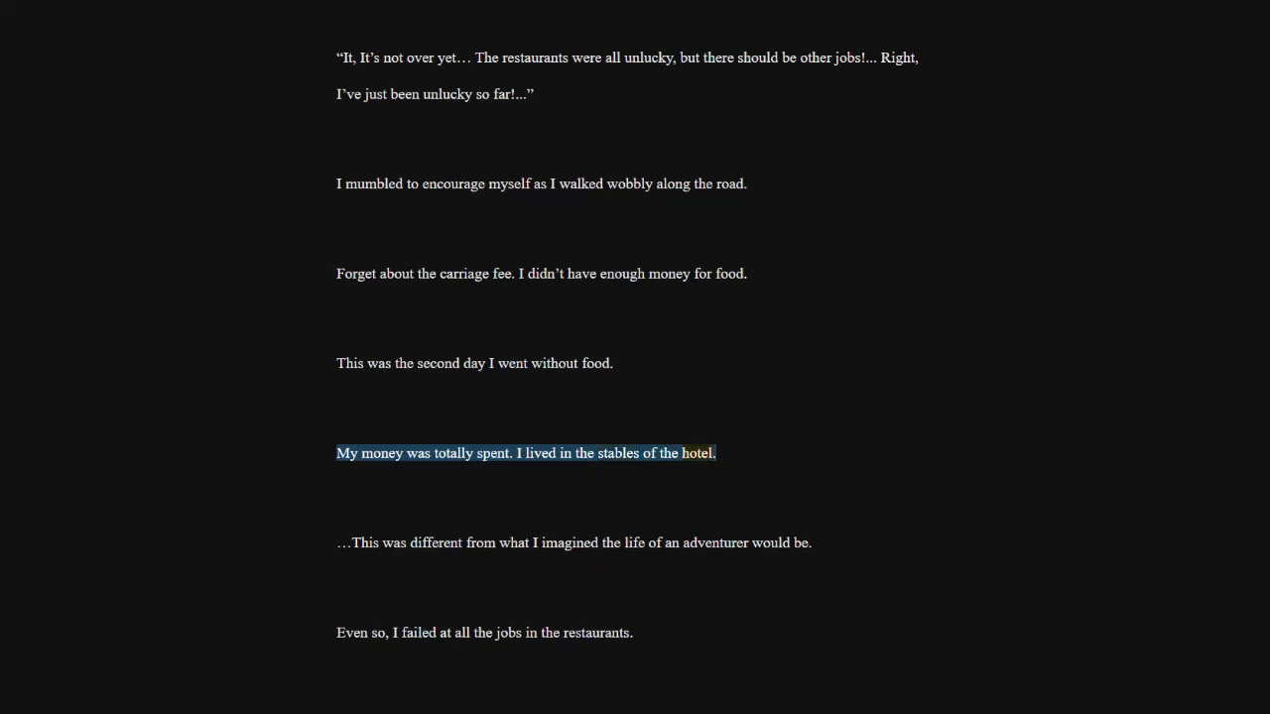
click(574, 543)
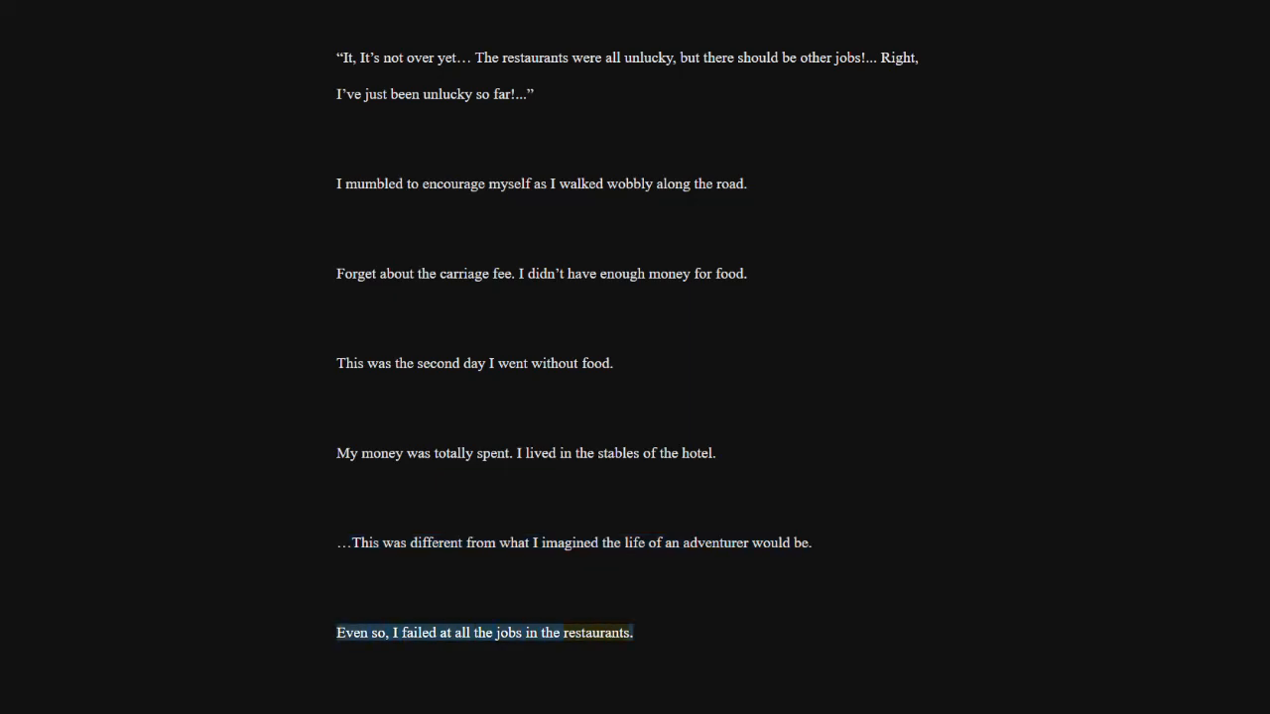
scroll(down, 3)
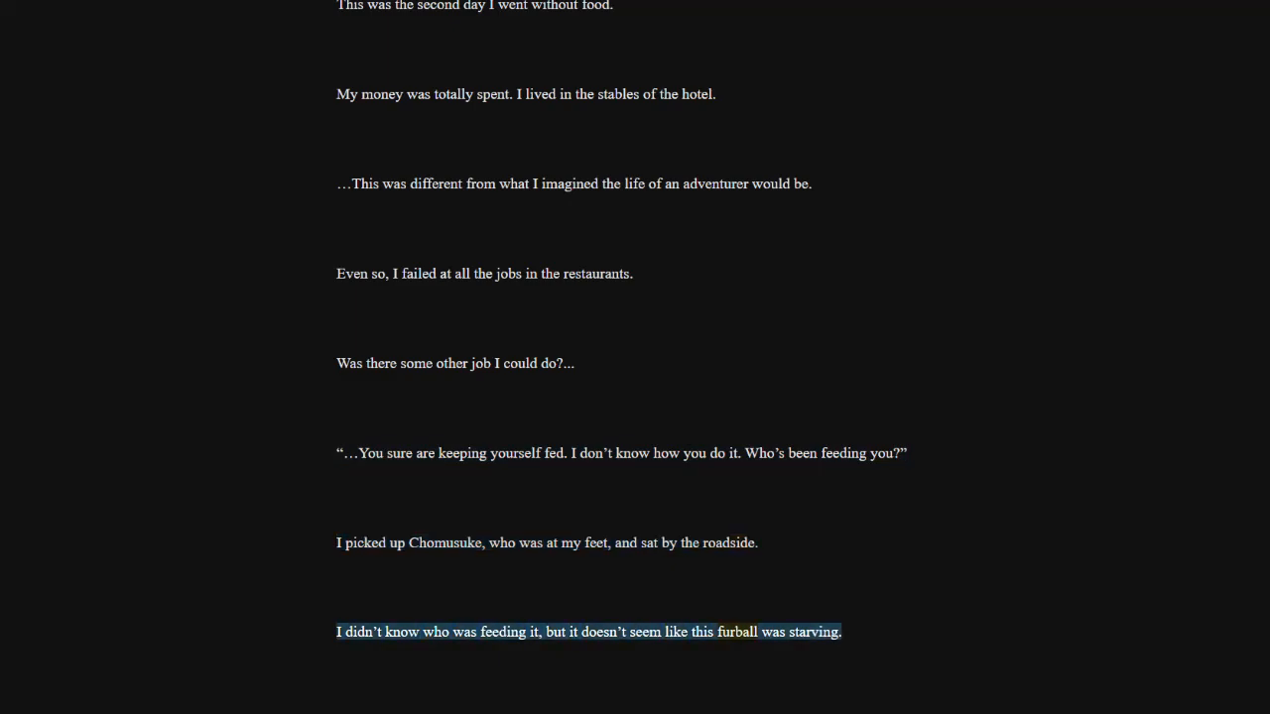
scroll(down, 3)
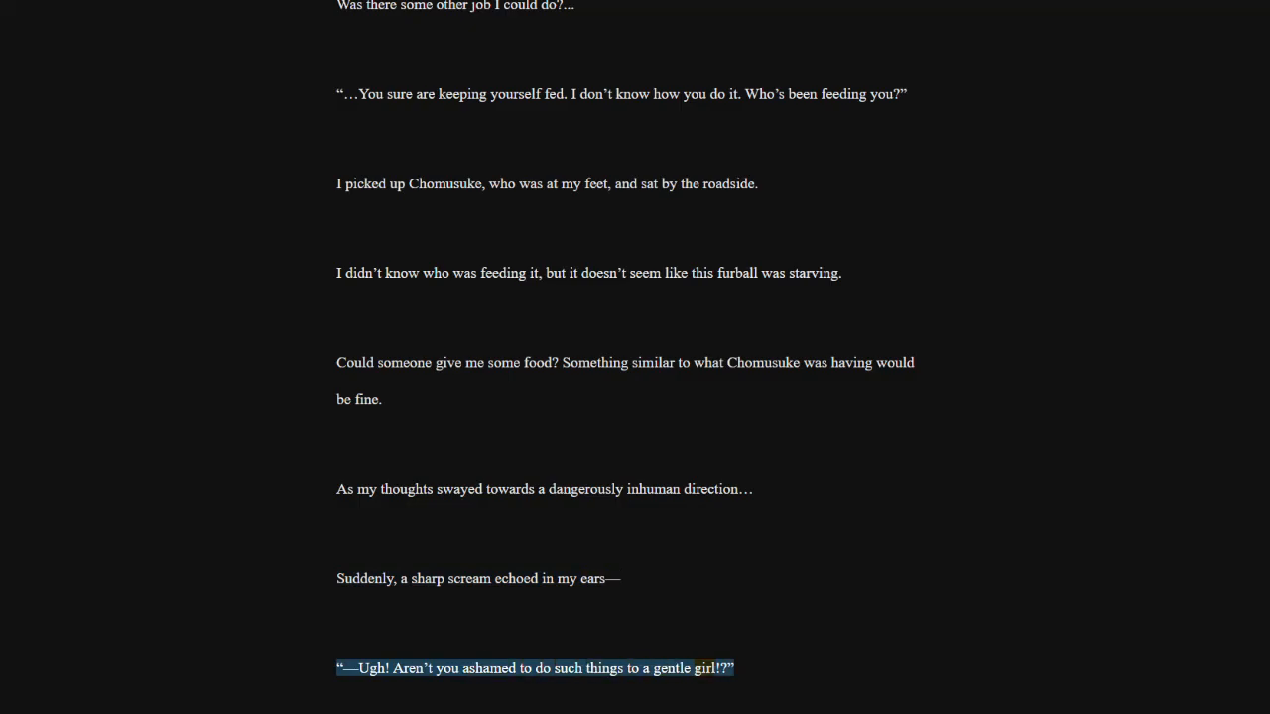
scroll(down, 3)
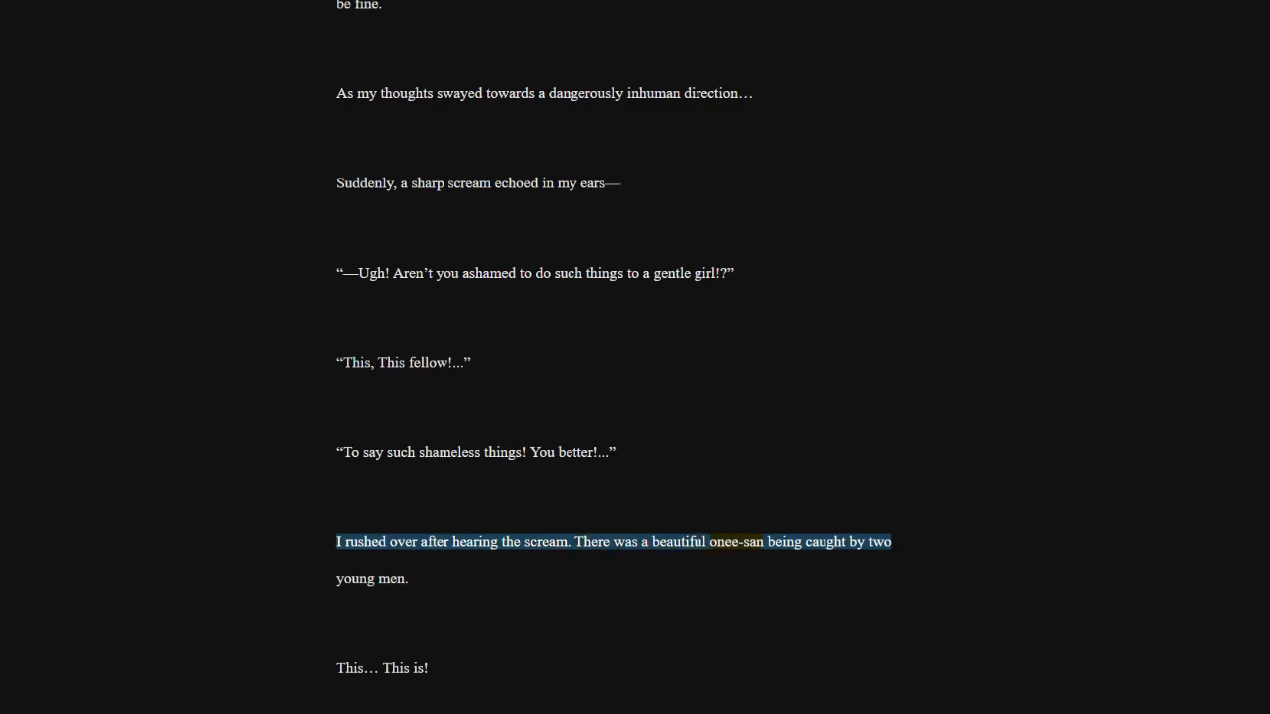
click(372, 578)
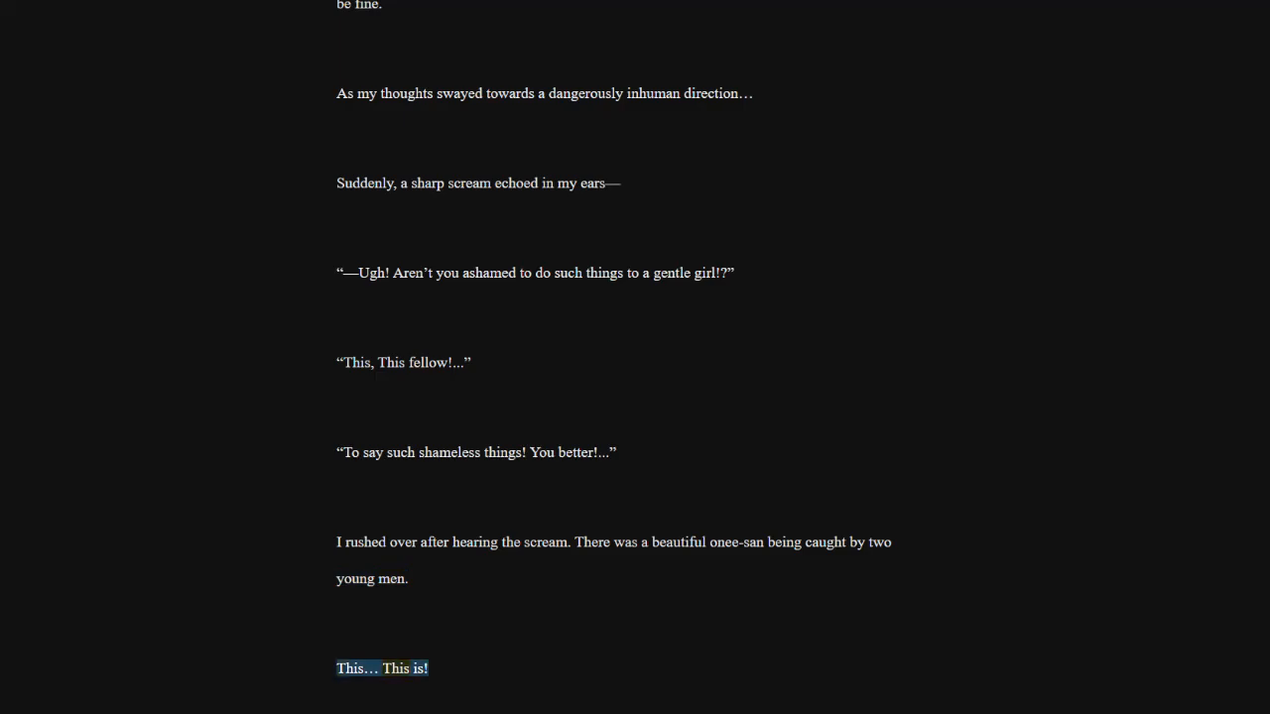
scroll(down, 3)
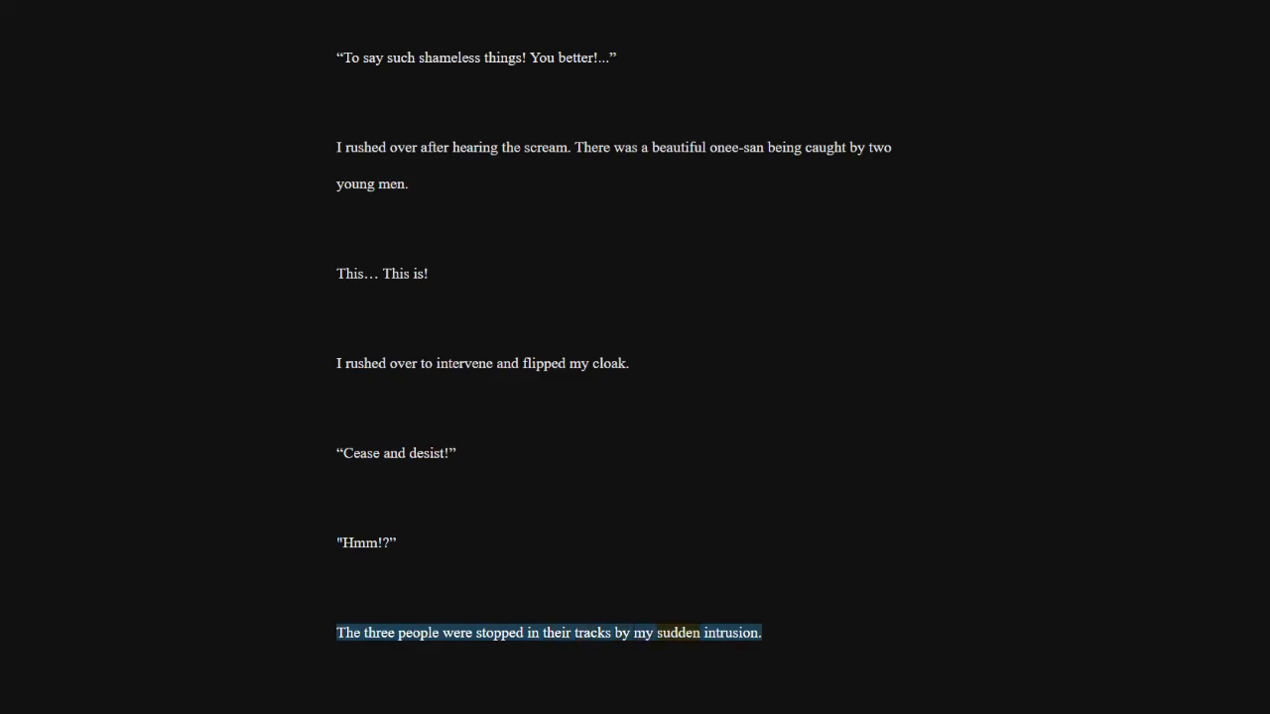
scroll(down, 3)
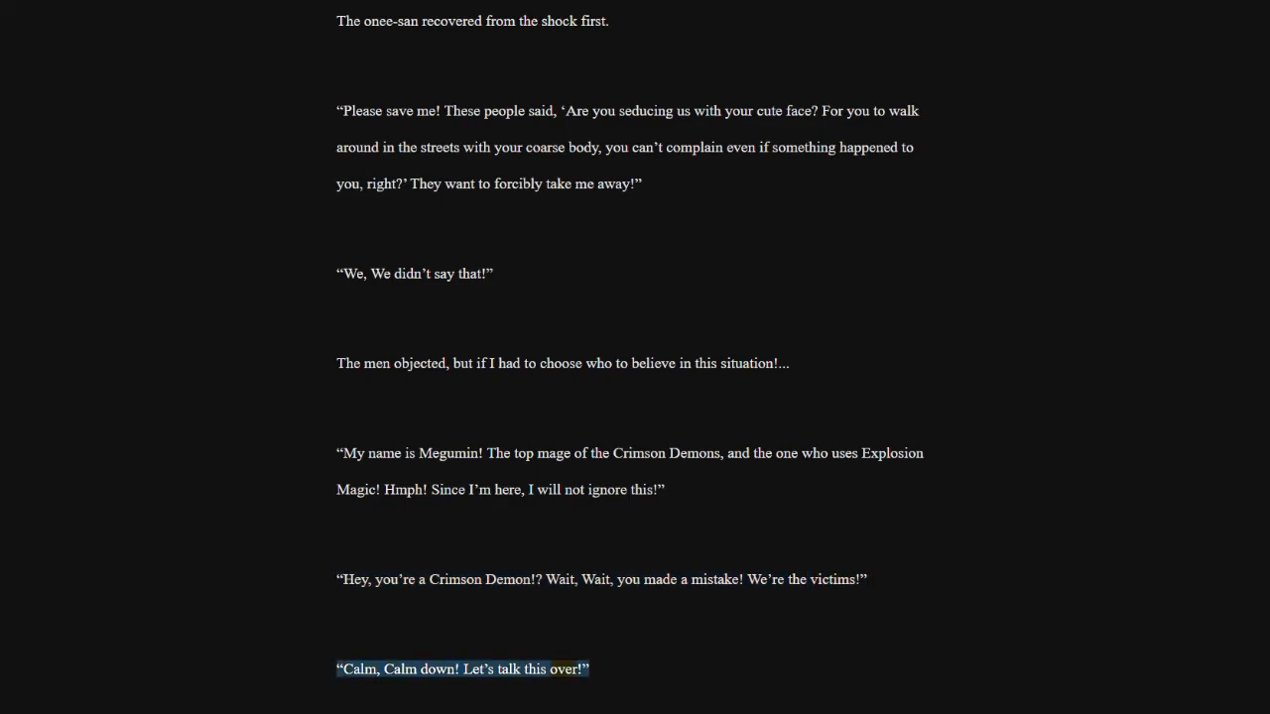
scroll(down, 3)
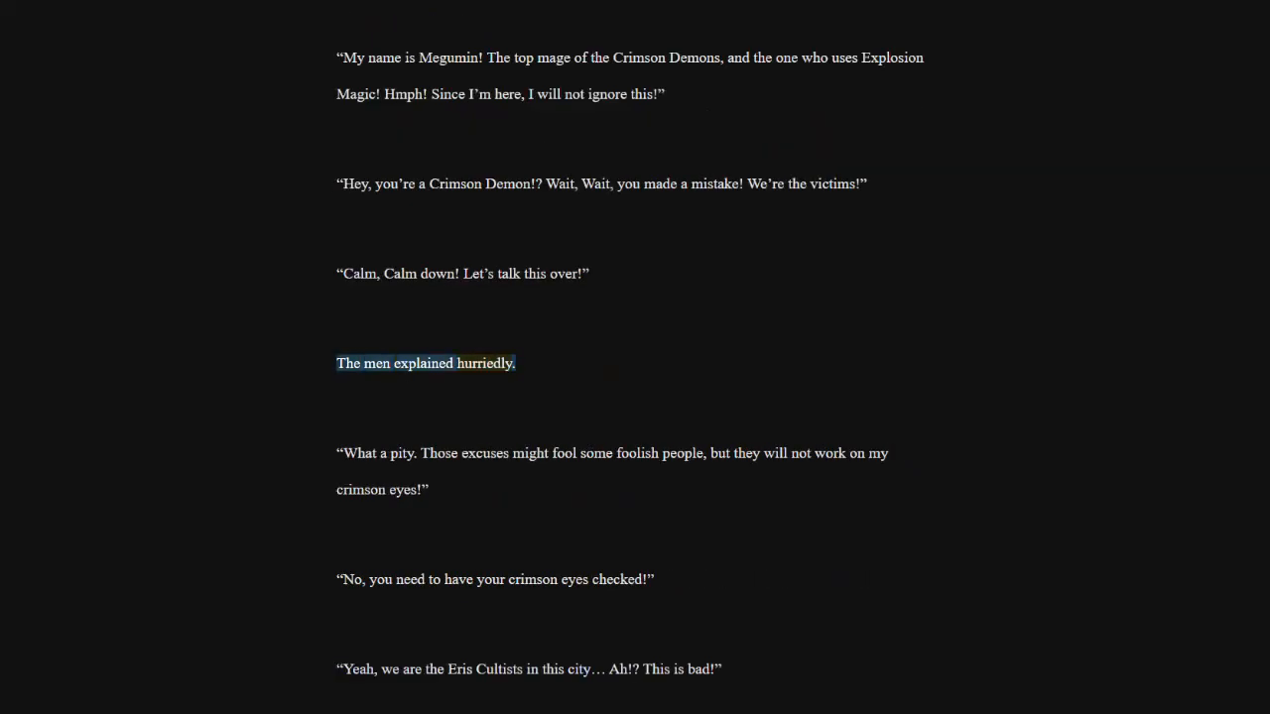
click(612, 452)
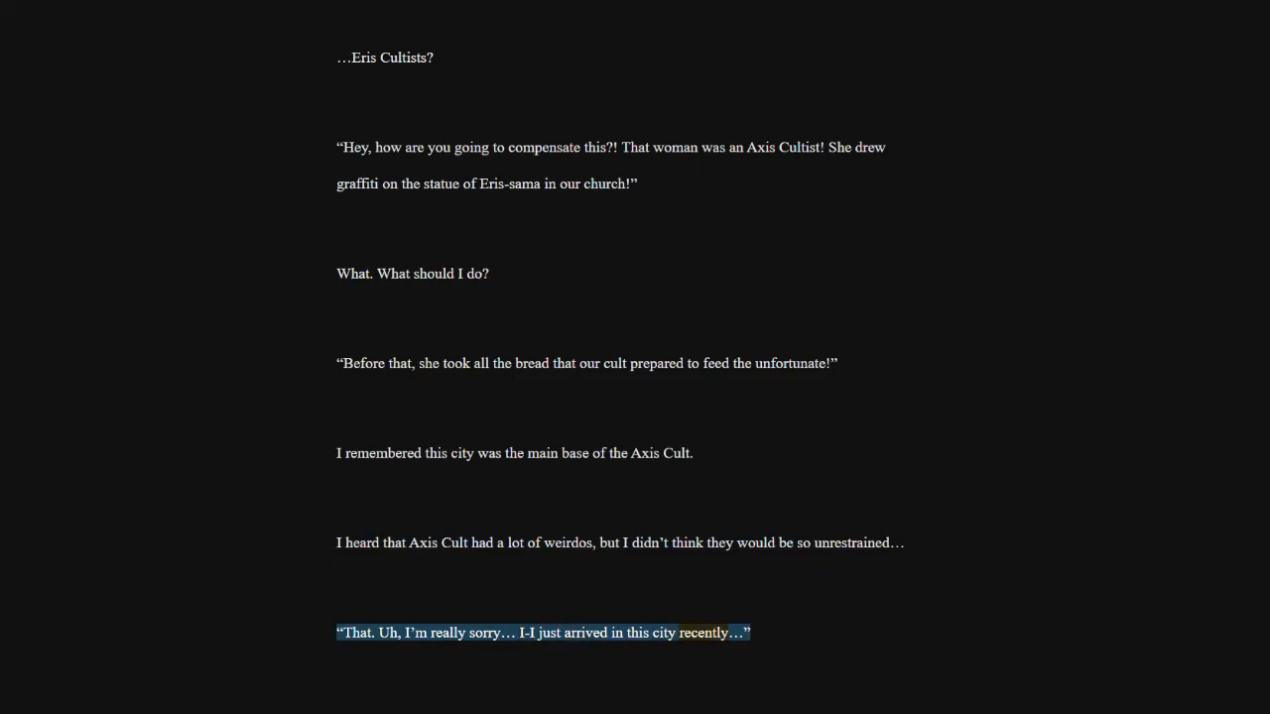
scroll(down, 3)
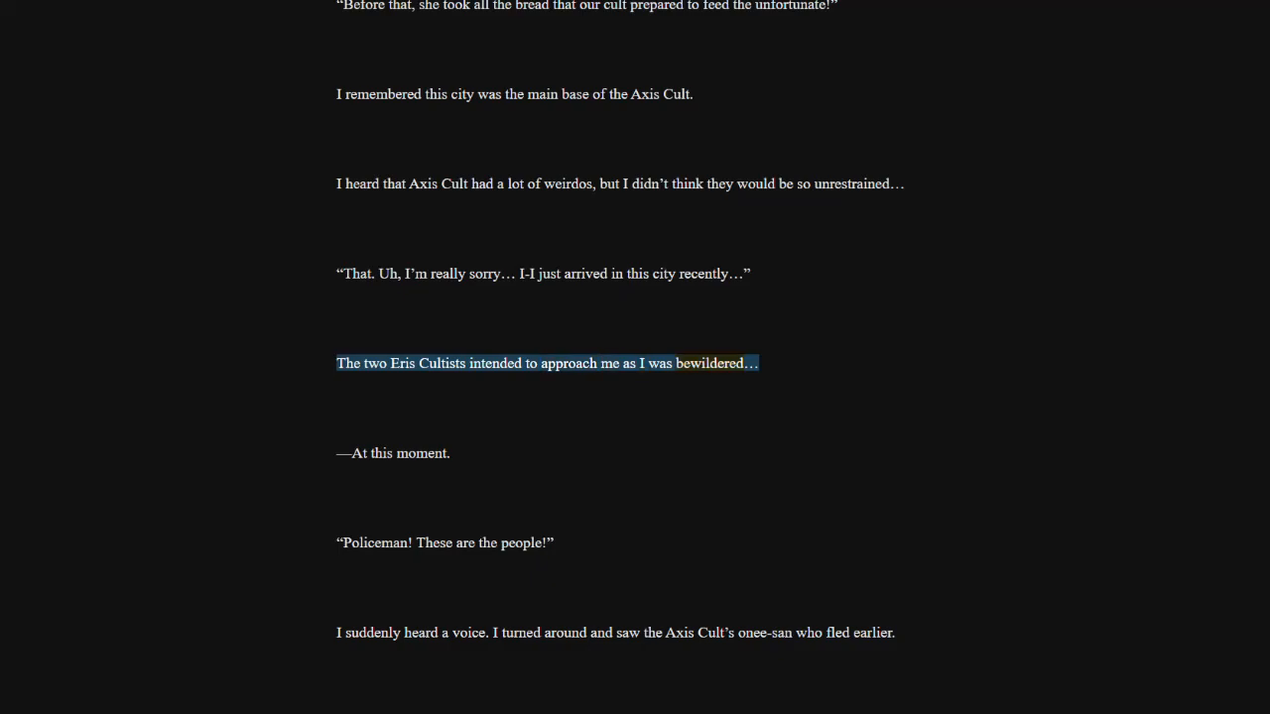
click(393, 452)
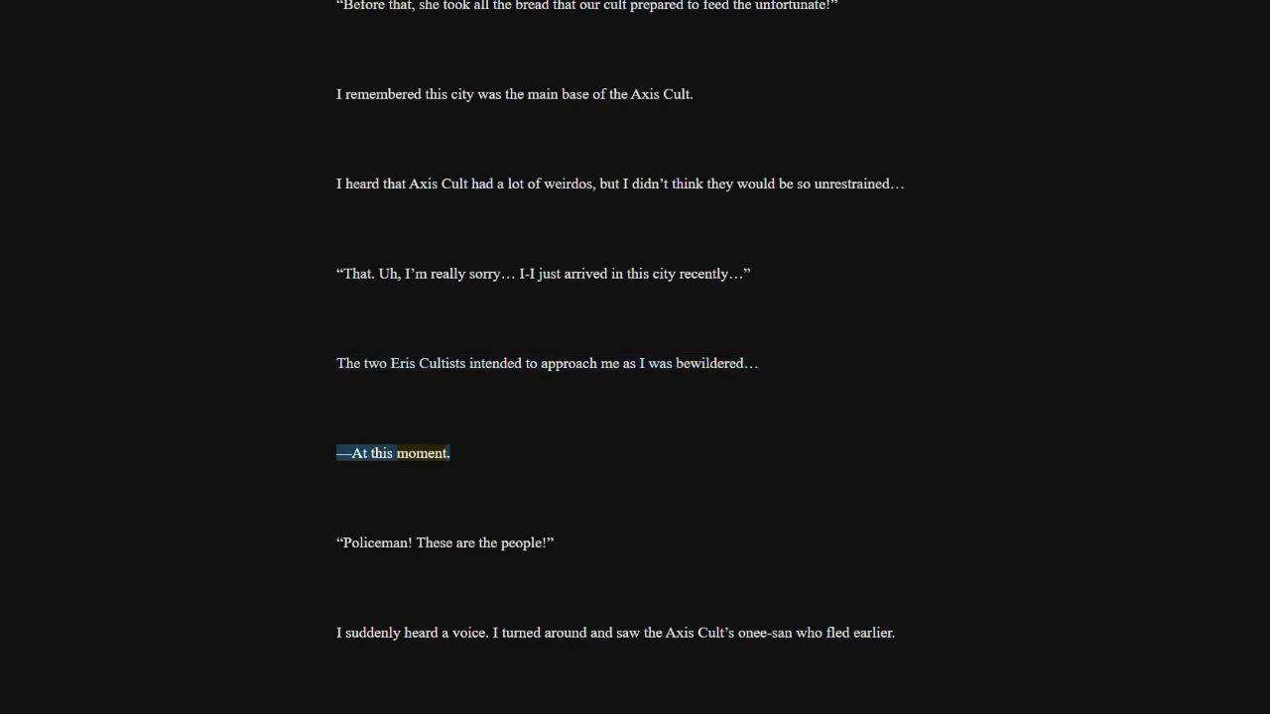
click(445, 542)
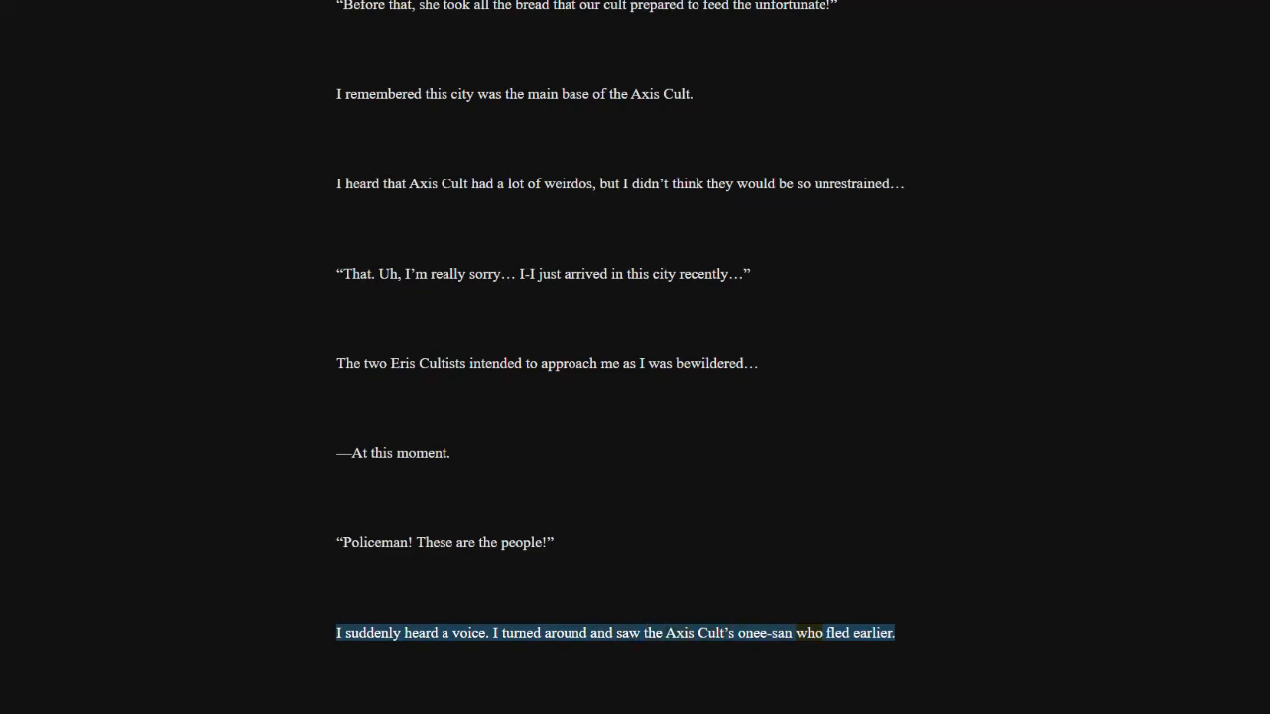
scroll(down, 3)
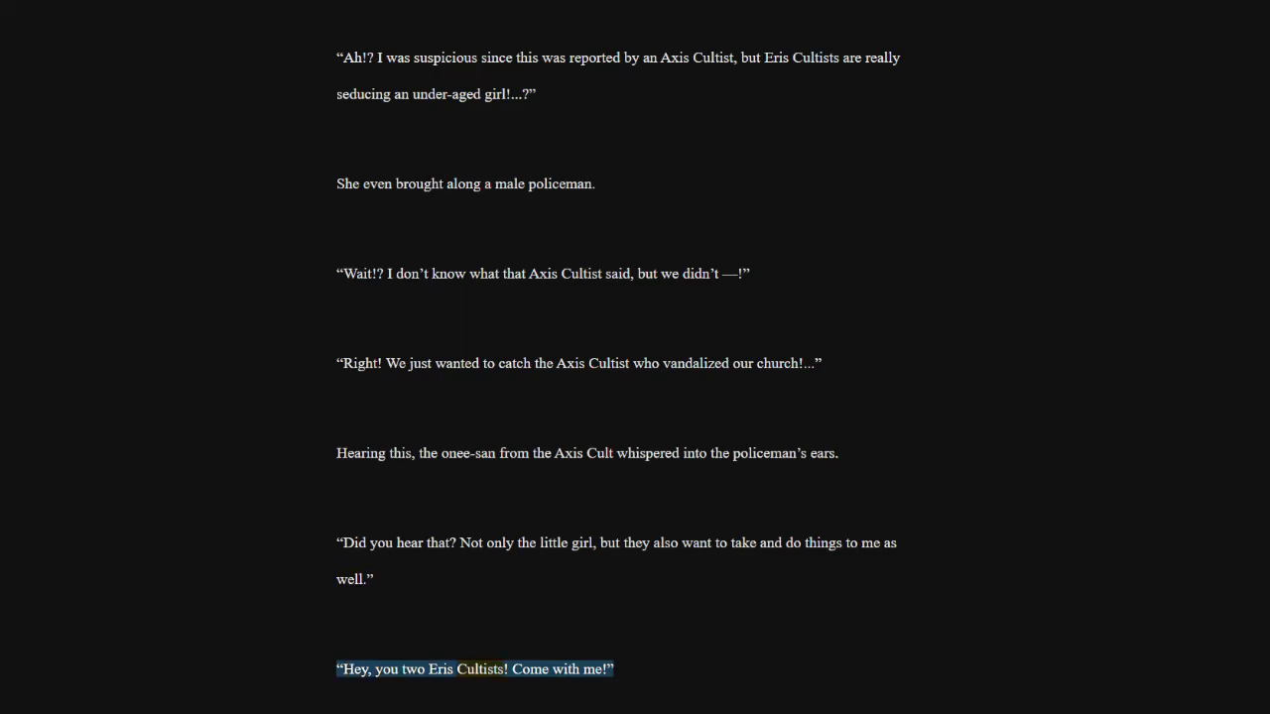
scroll(down, 3)
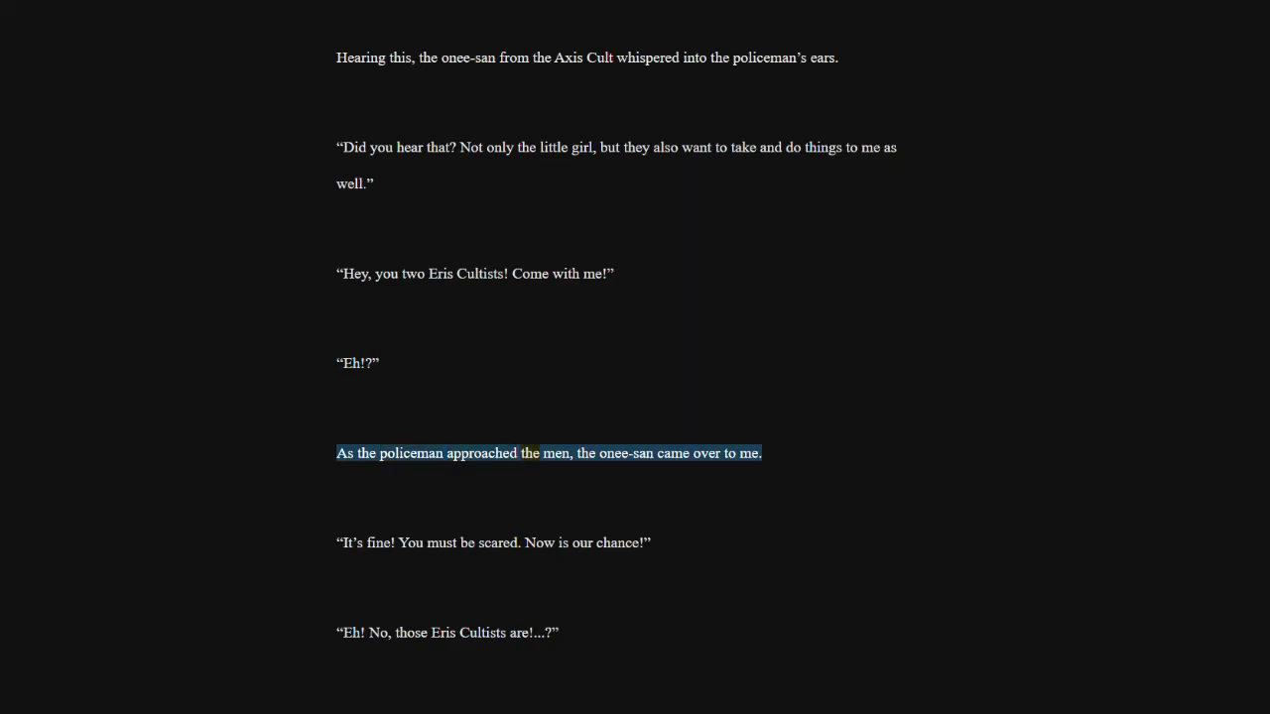
click(493, 542)
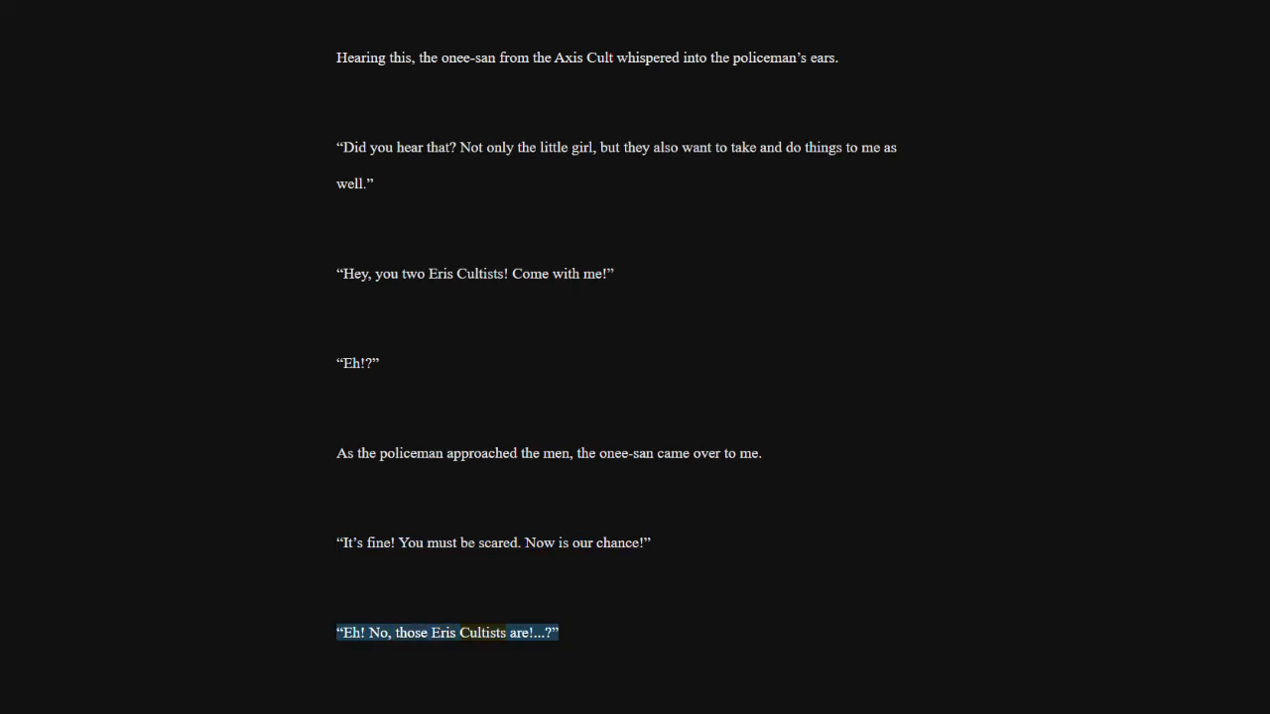
scroll(down, 3)
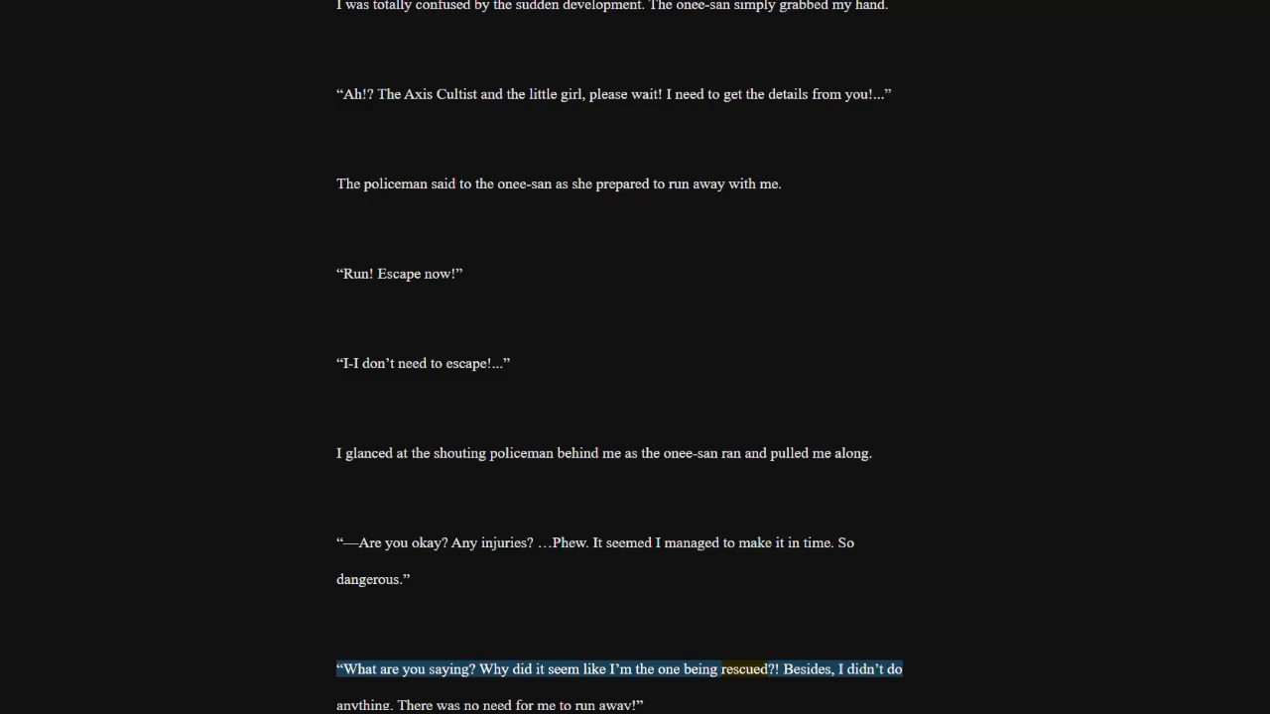
scroll(down, 3)
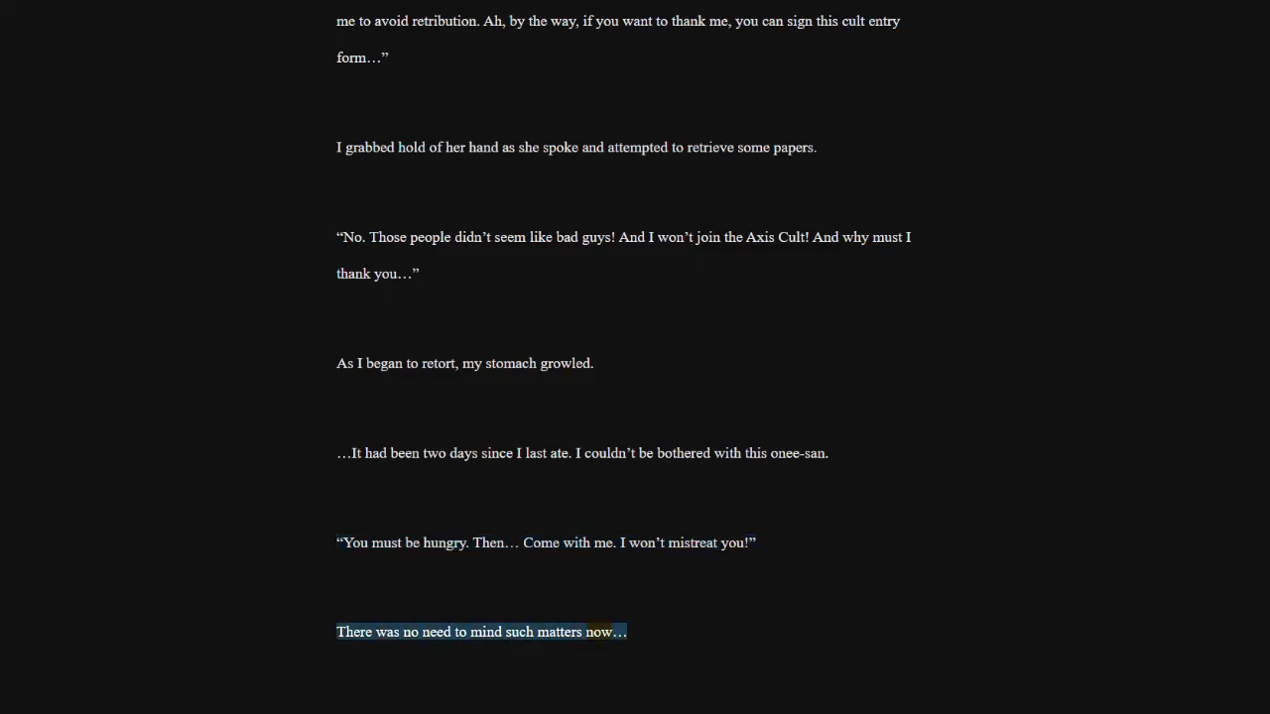
scroll(down, 3)
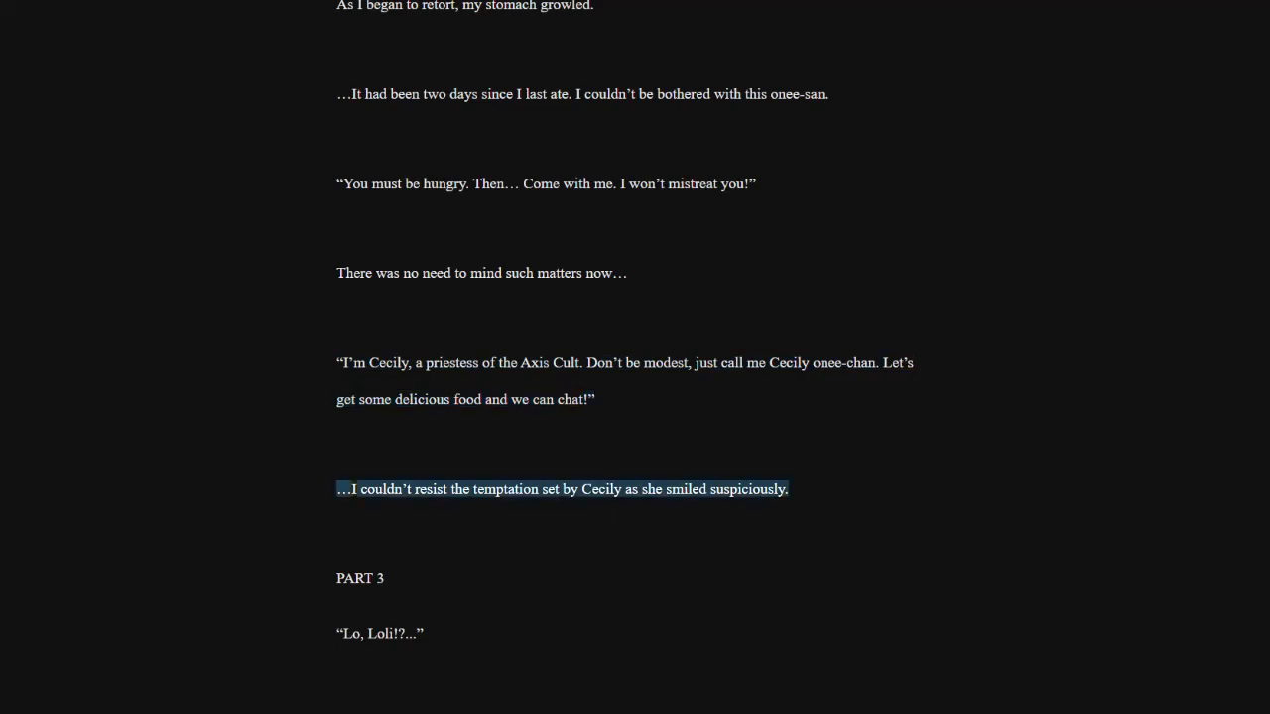
double_click(601, 490)
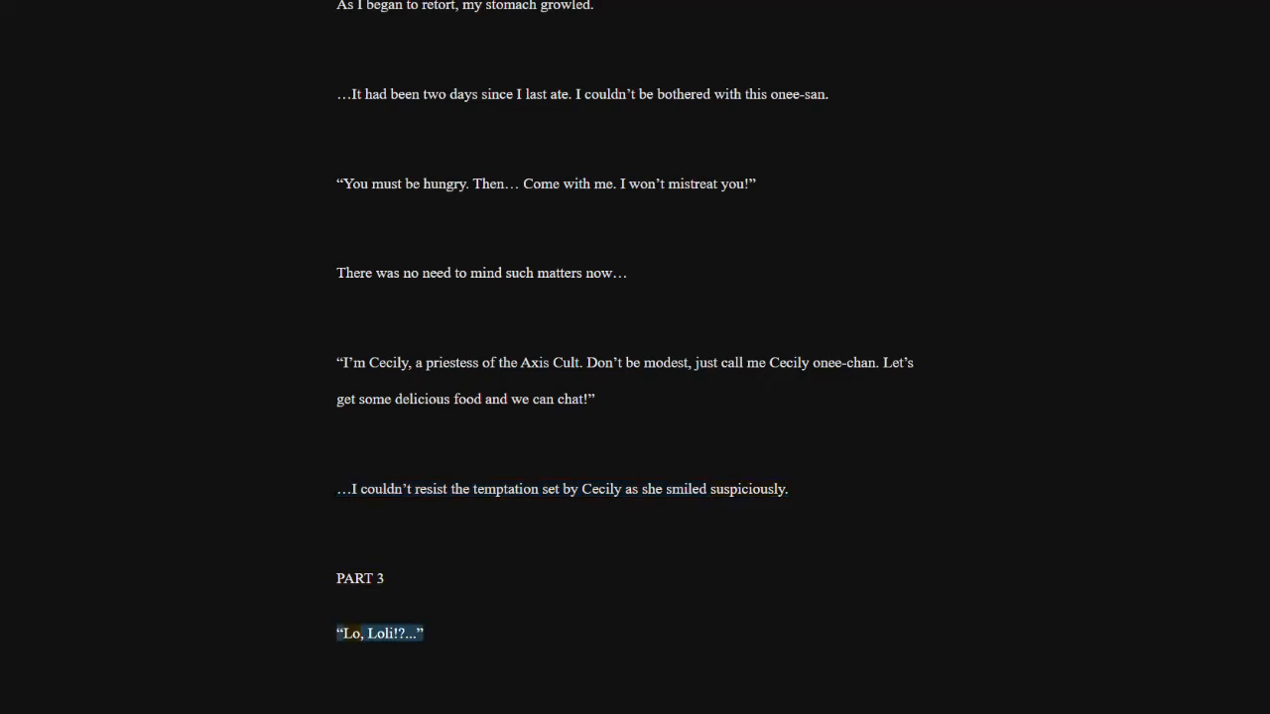
scroll(down, 3)
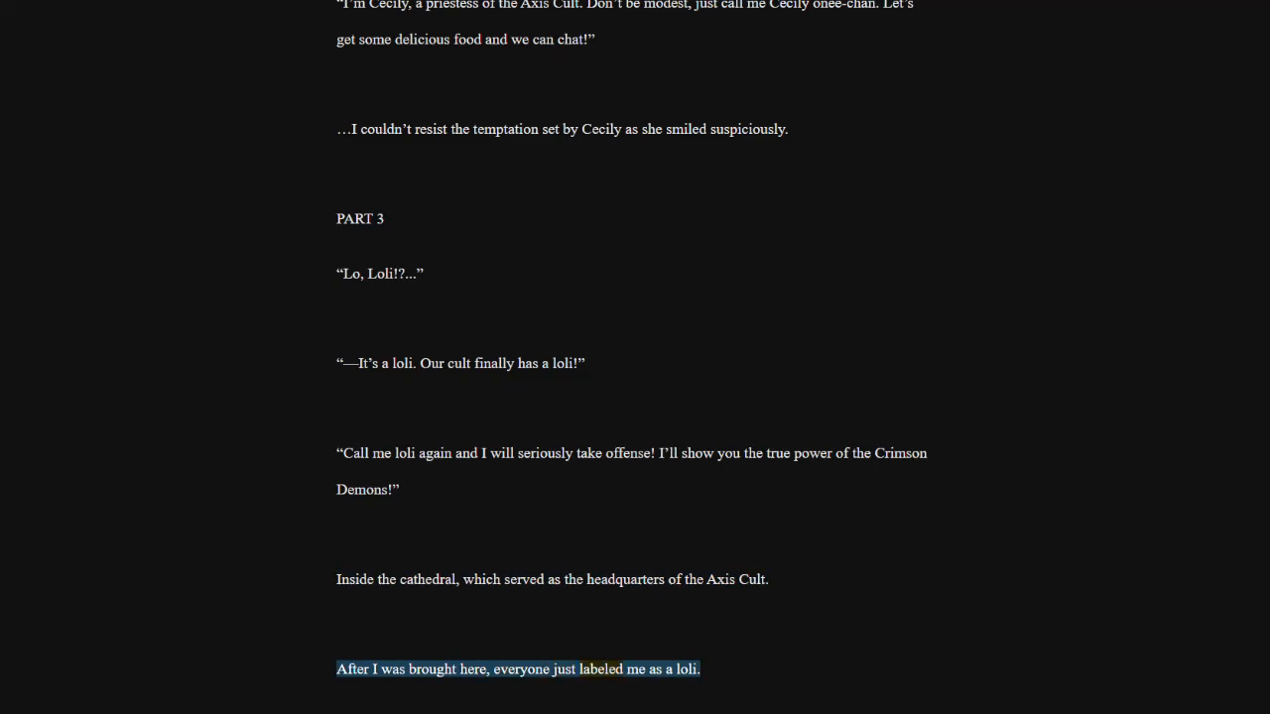
scroll(down, 3)
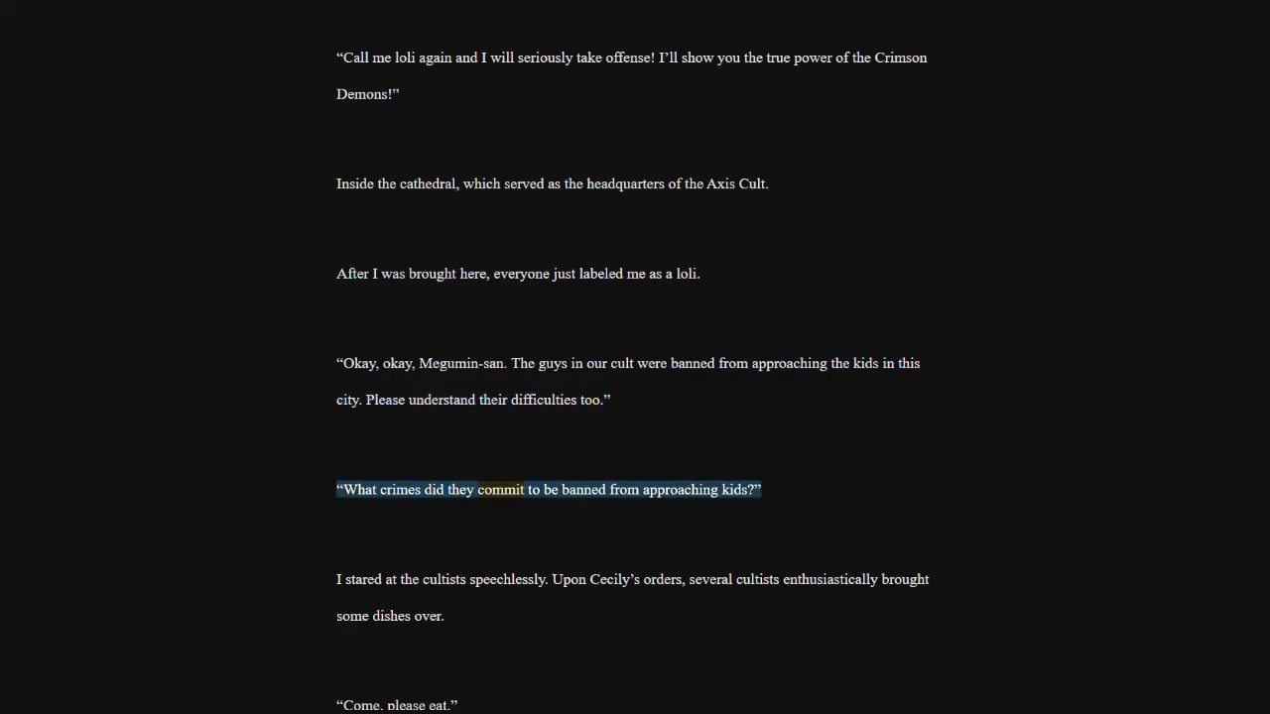
drag(476, 490, 754, 490)
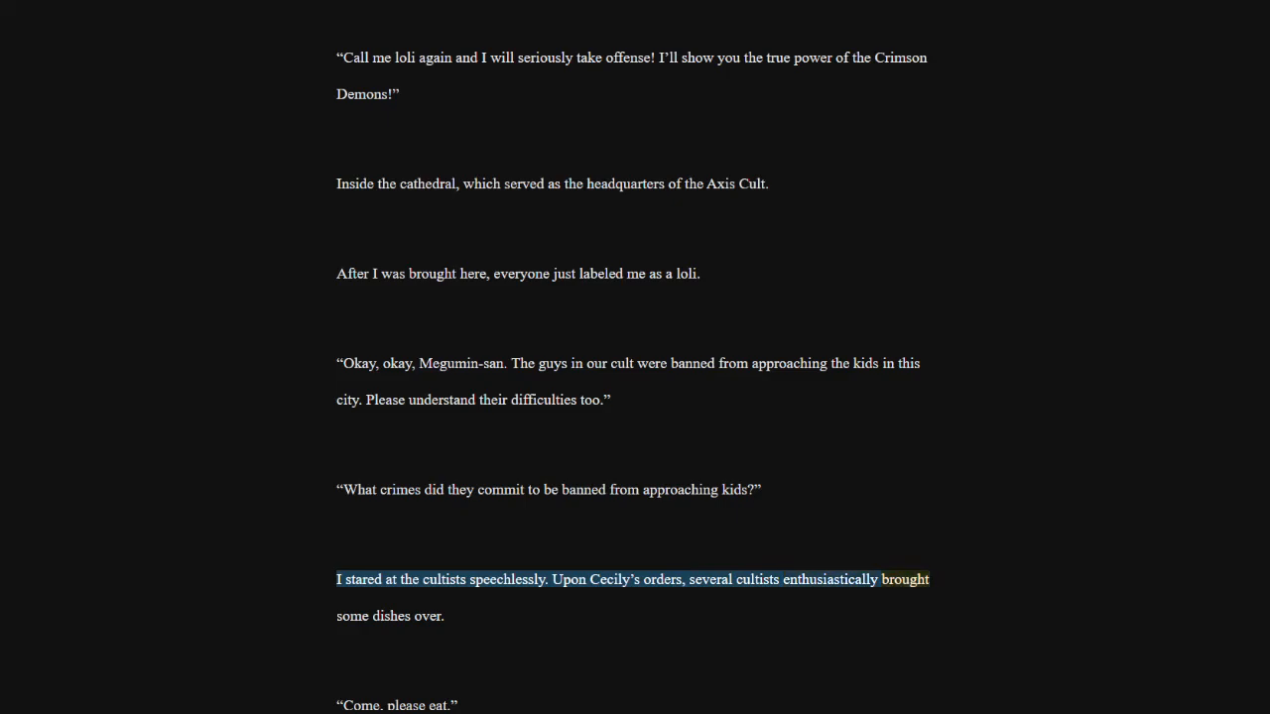
scroll(down, 3)
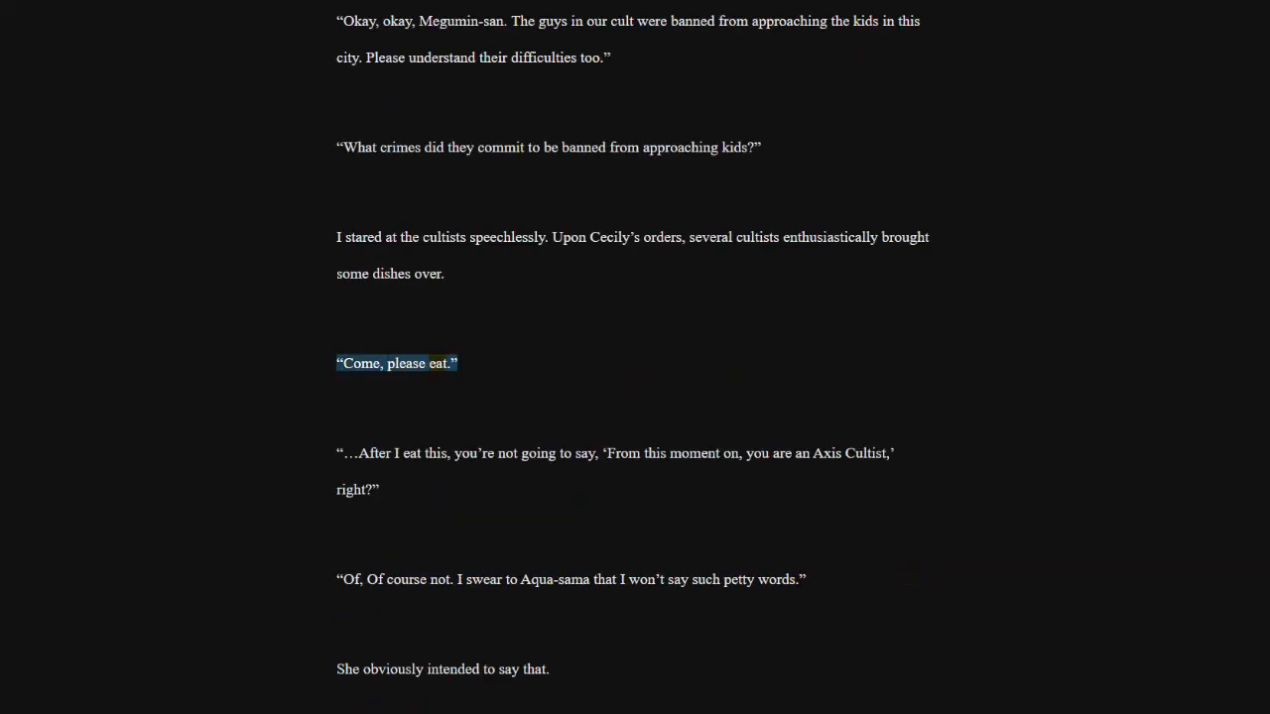
click(615, 454)
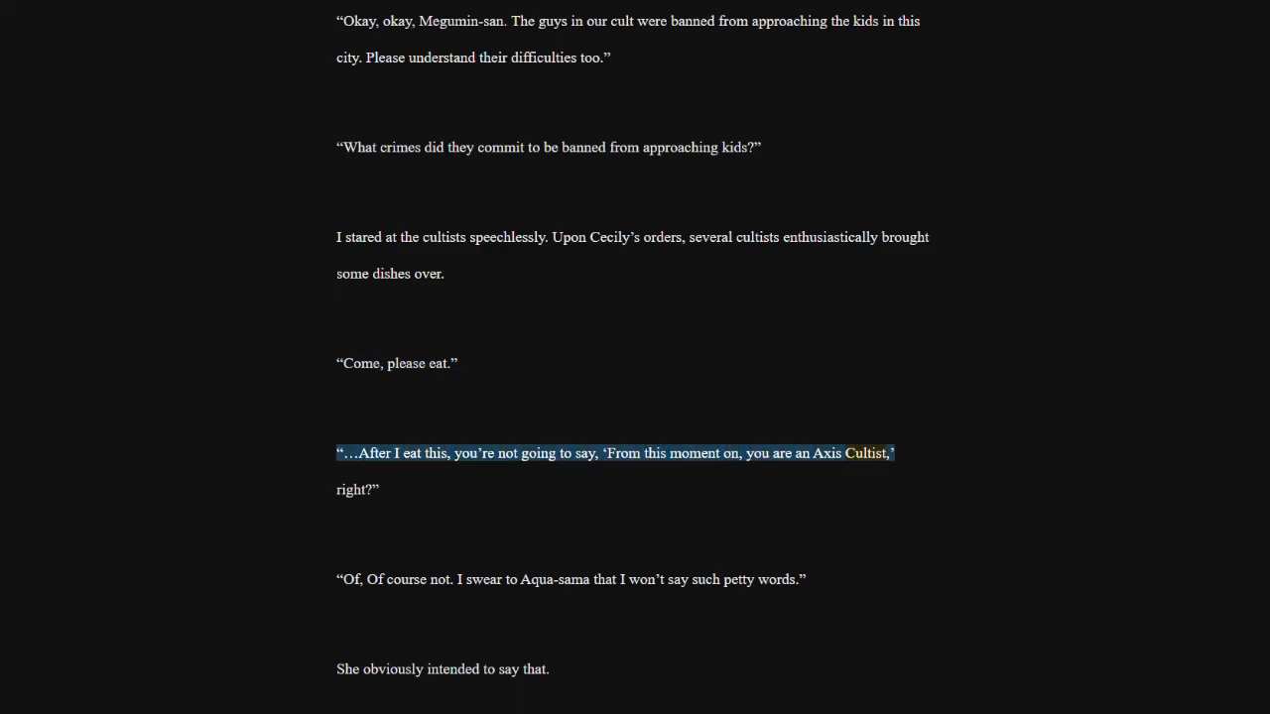
click(570, 580)
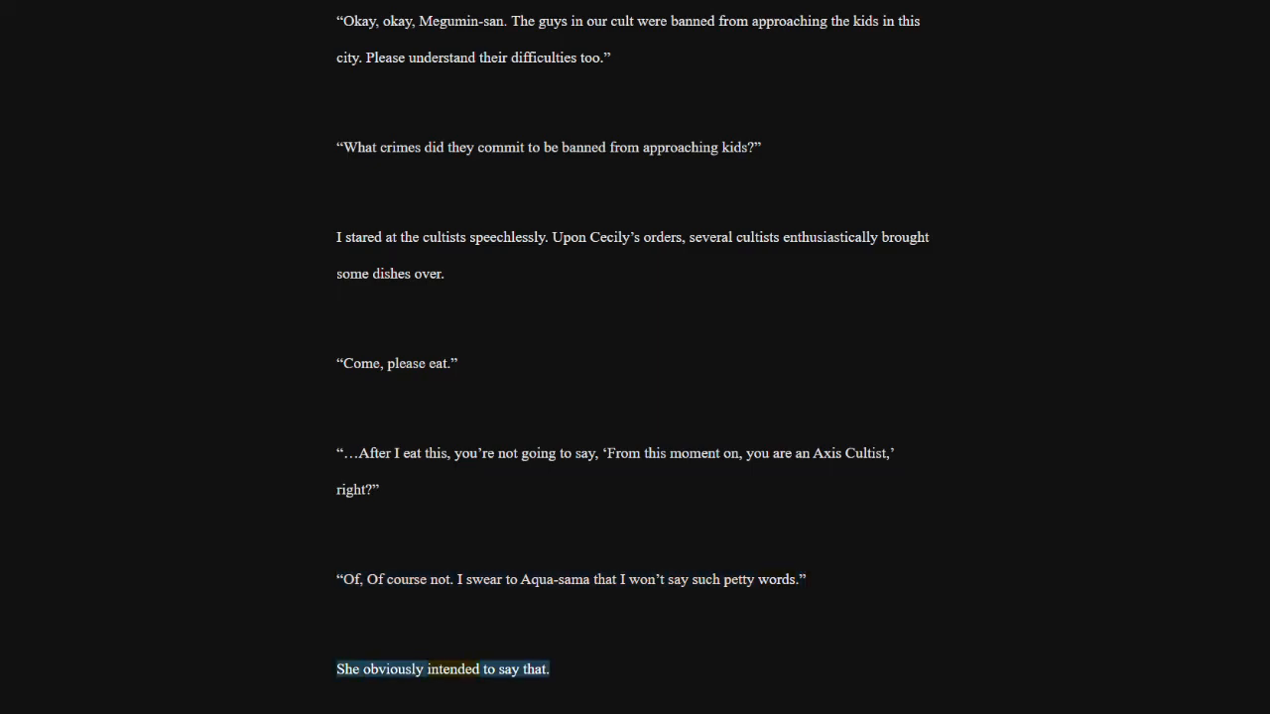
scroll(down, 3)
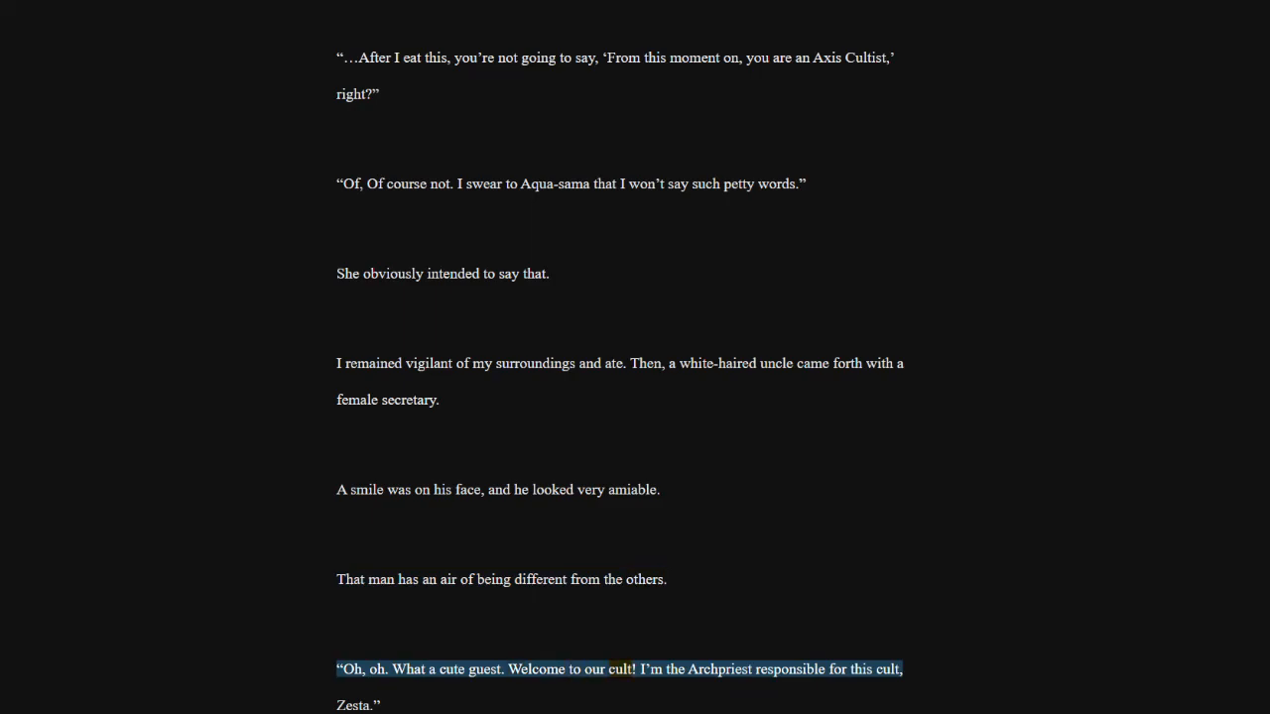
scroll(down, 3)
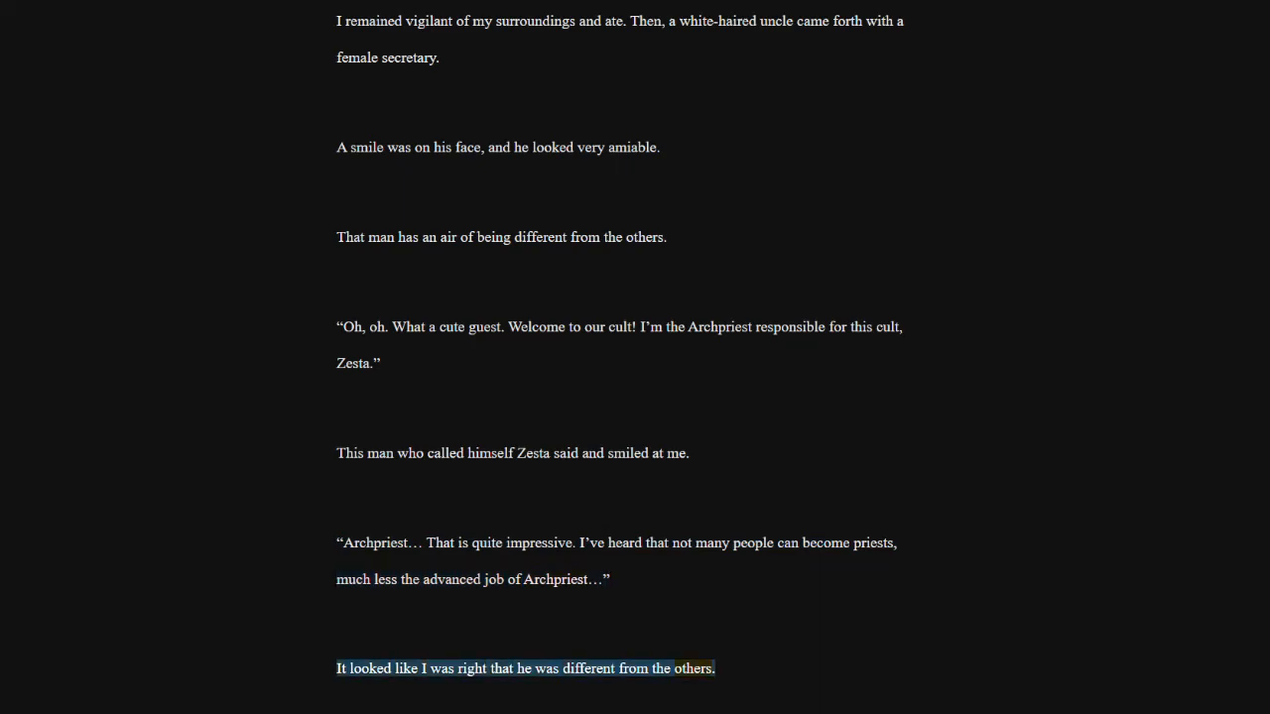
scroll(down, 3)
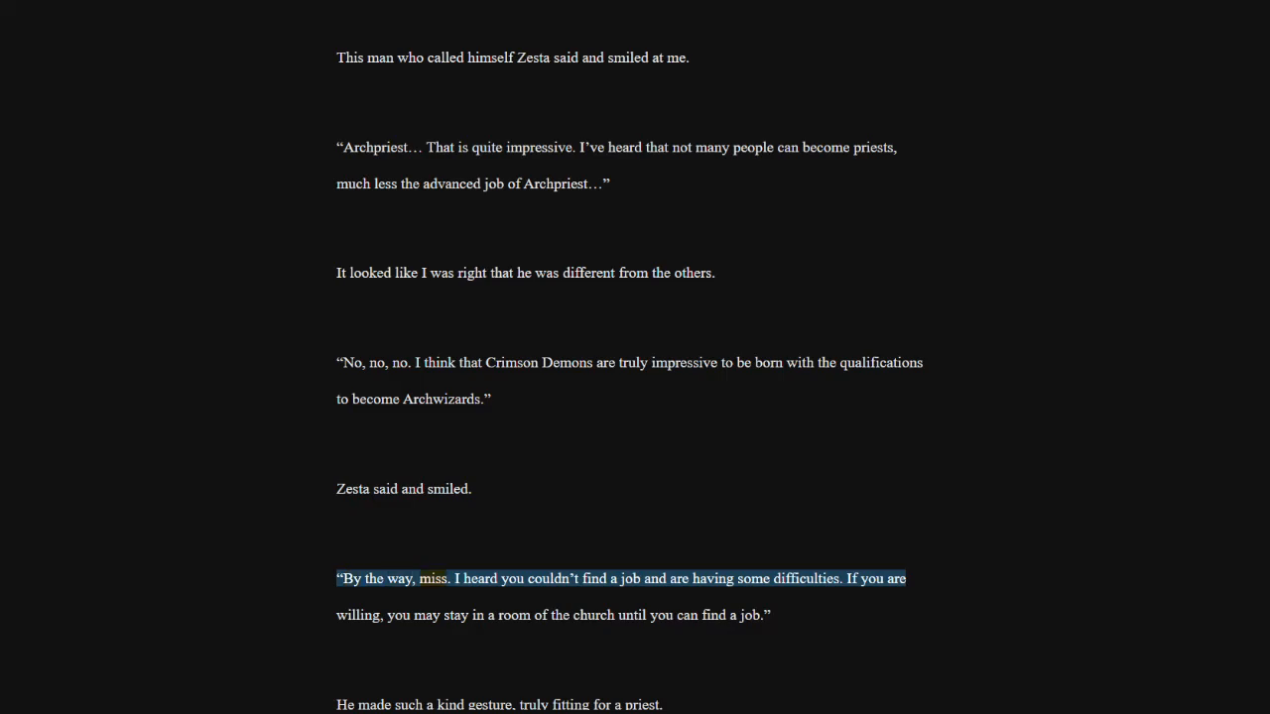
mouse_move(595, 615)
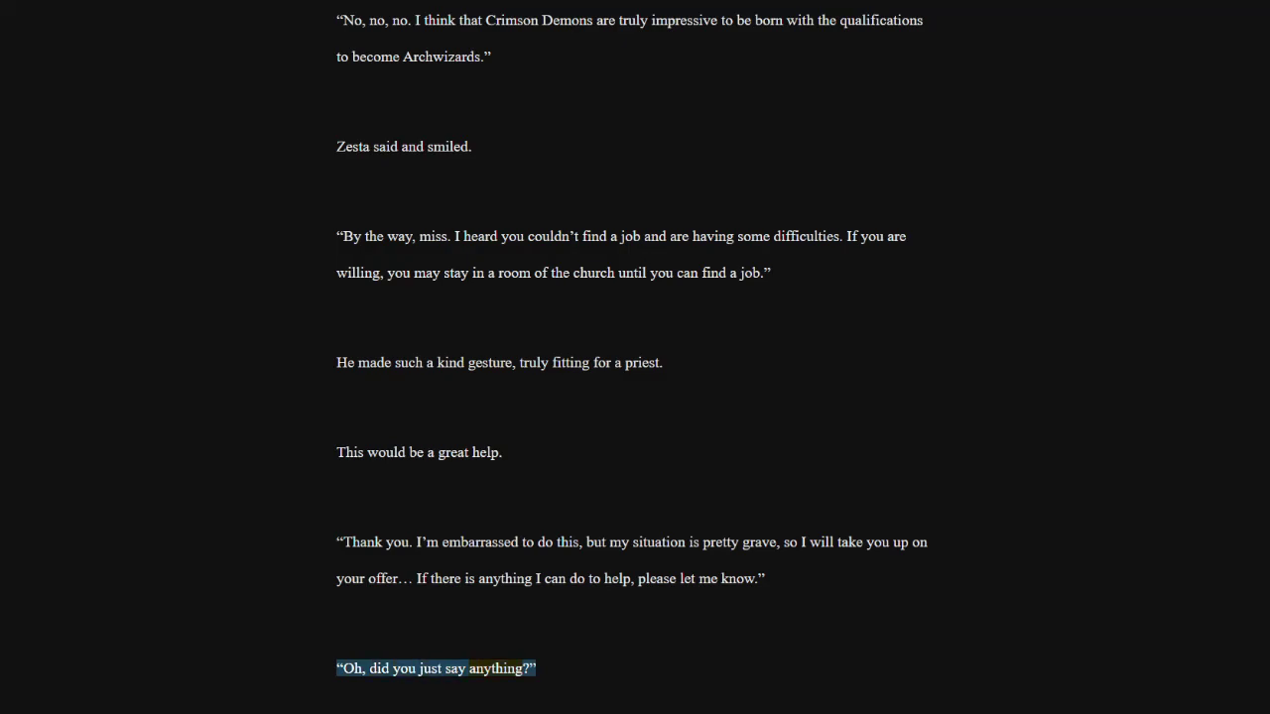
scroll(down, 3)
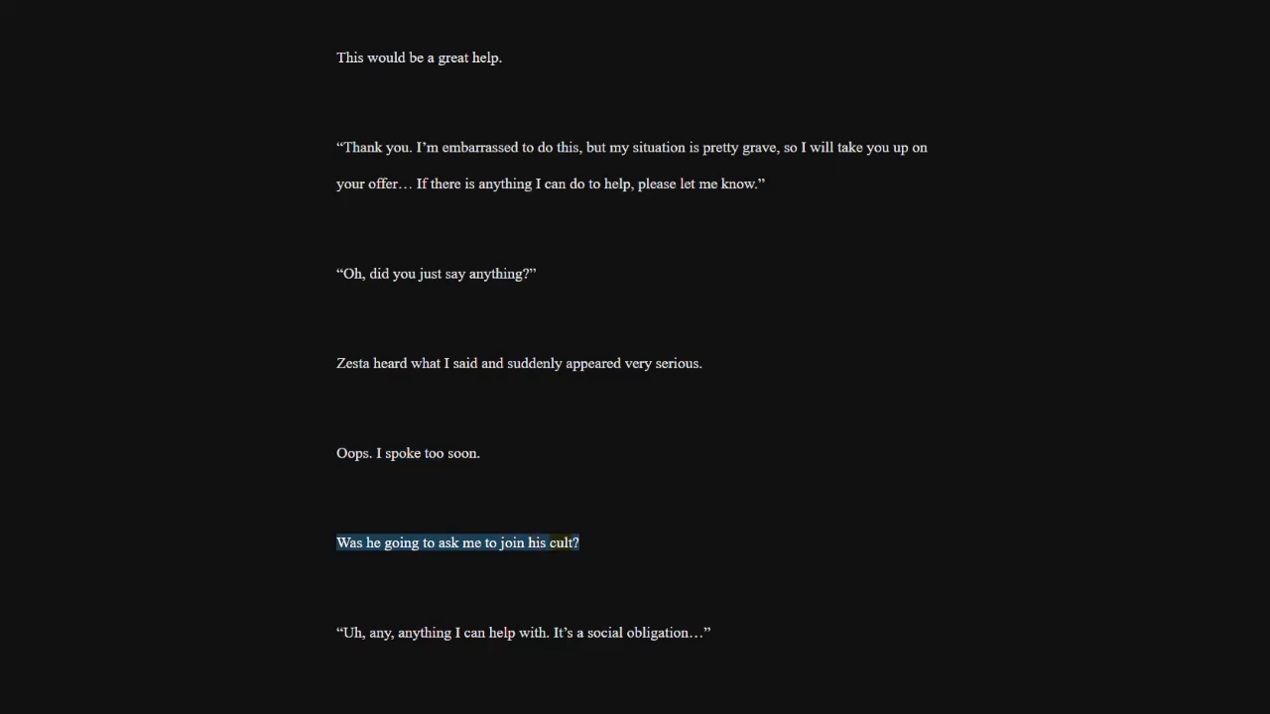
click(523, 633)
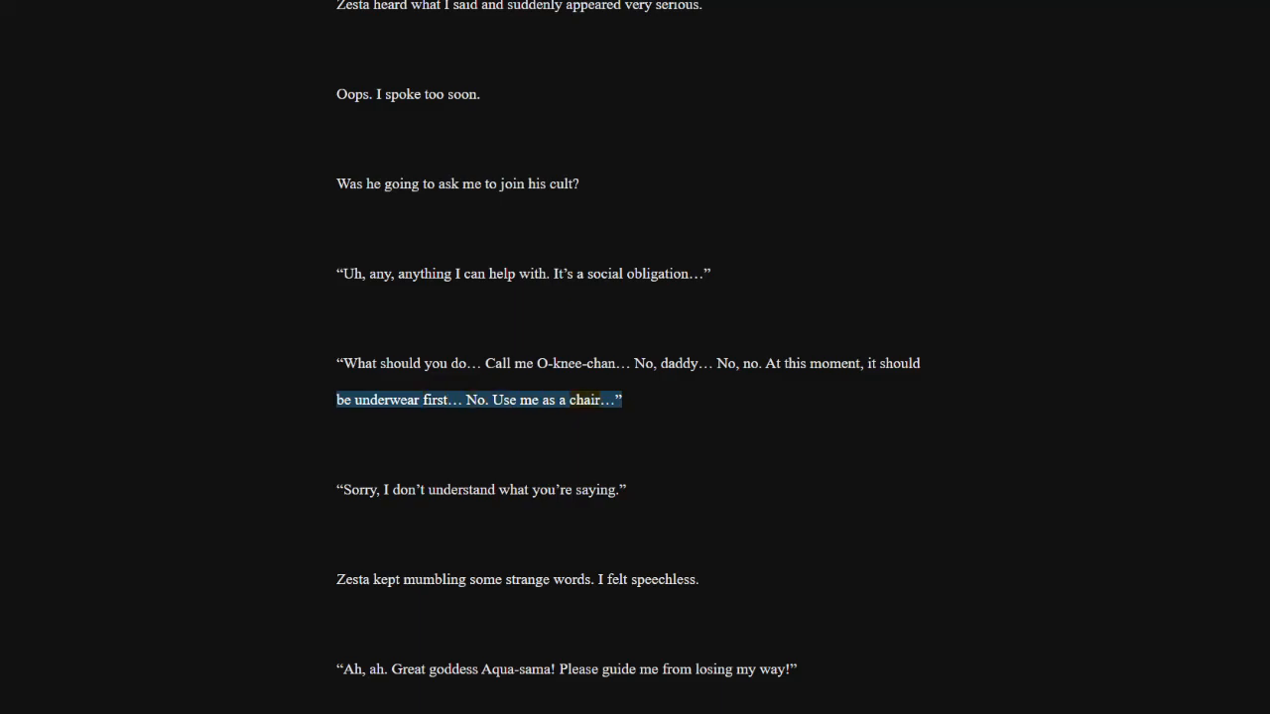
click(481, 490)
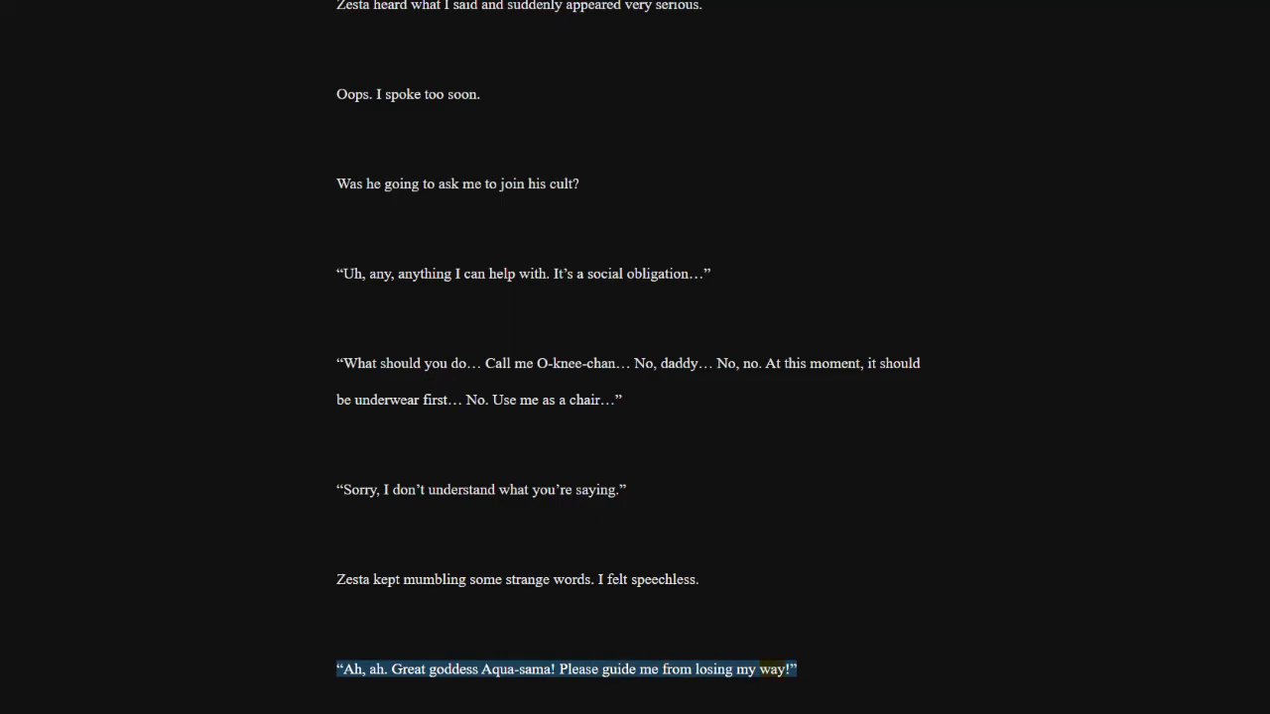
scroll(down, 3)
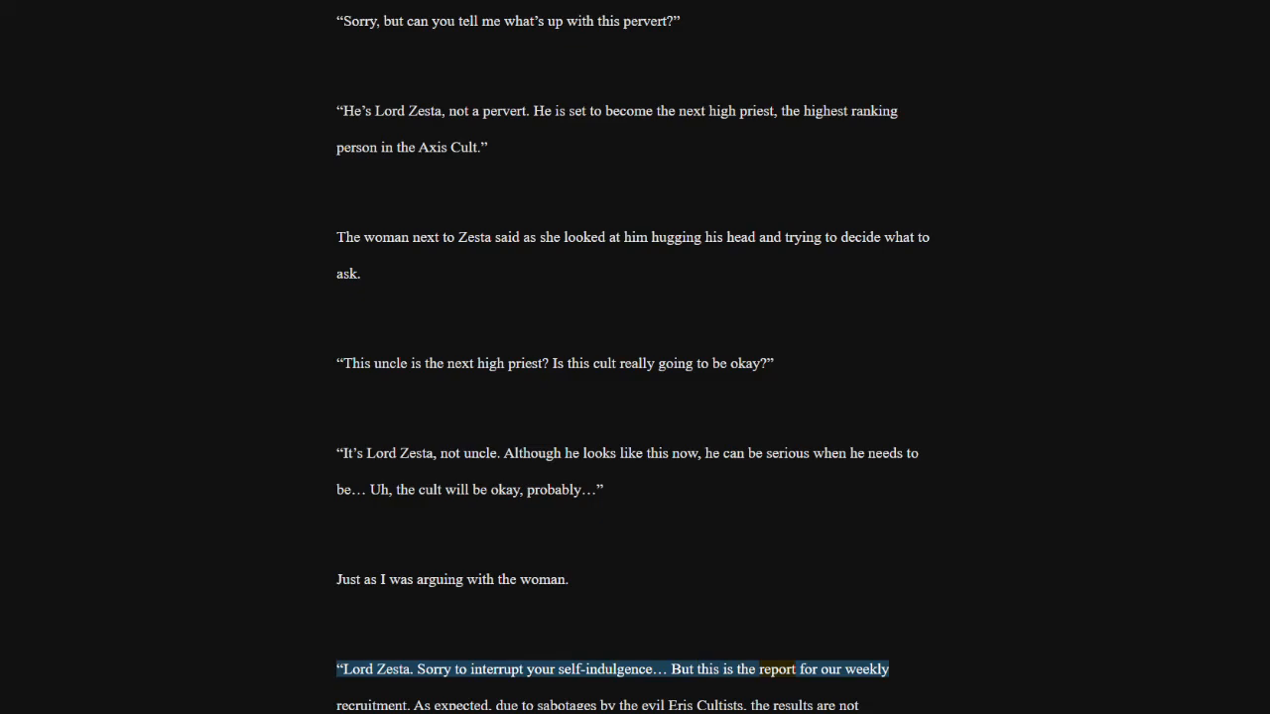
scroll(down, 3)
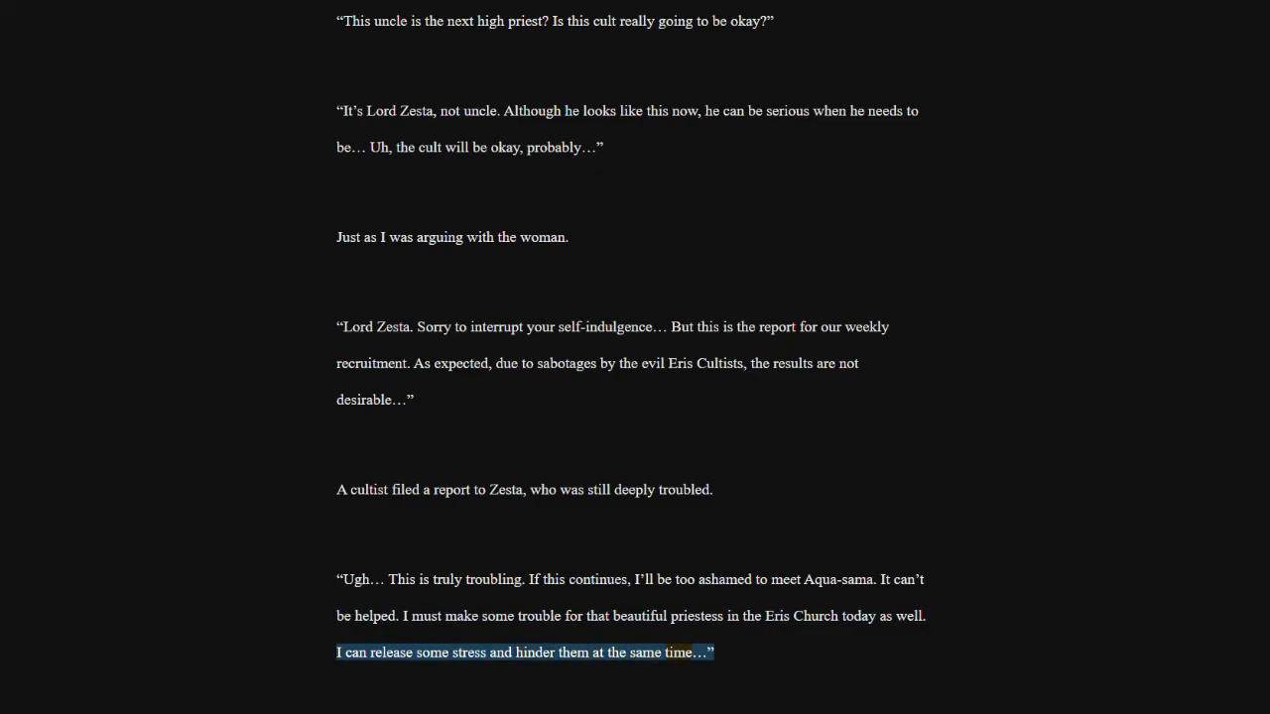
scroll(down, 3)
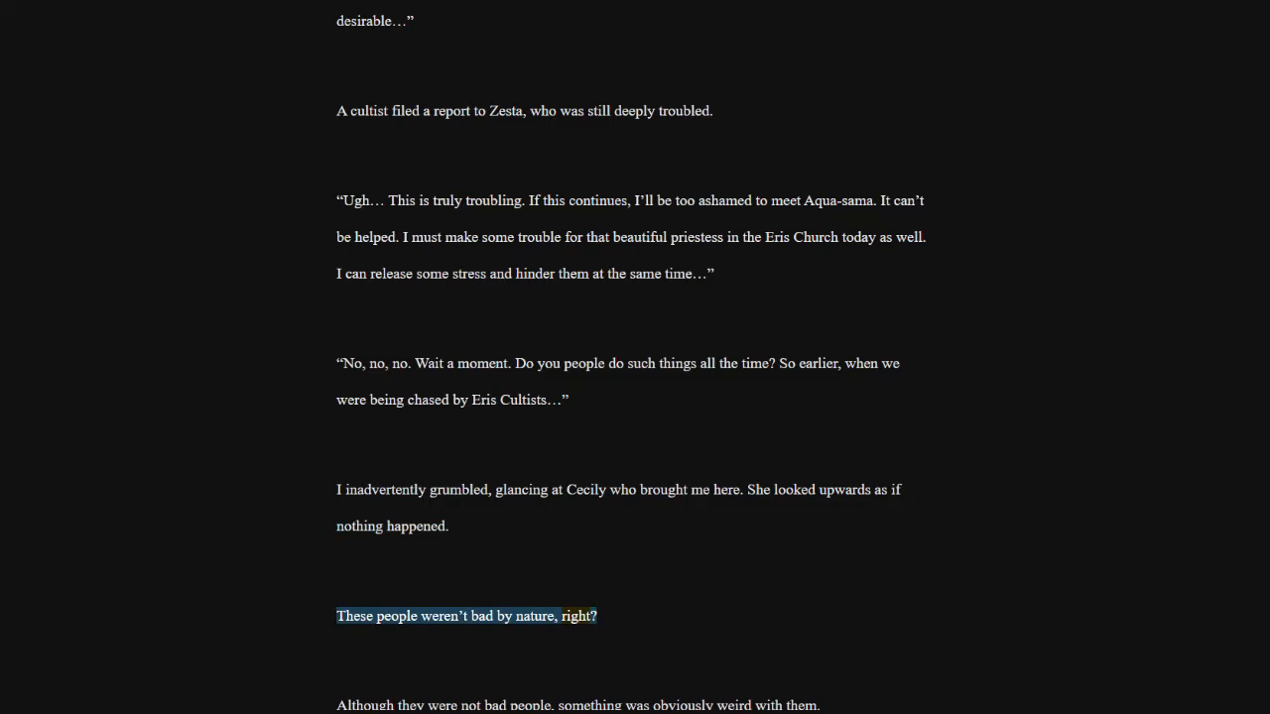
scroll(down, 3)
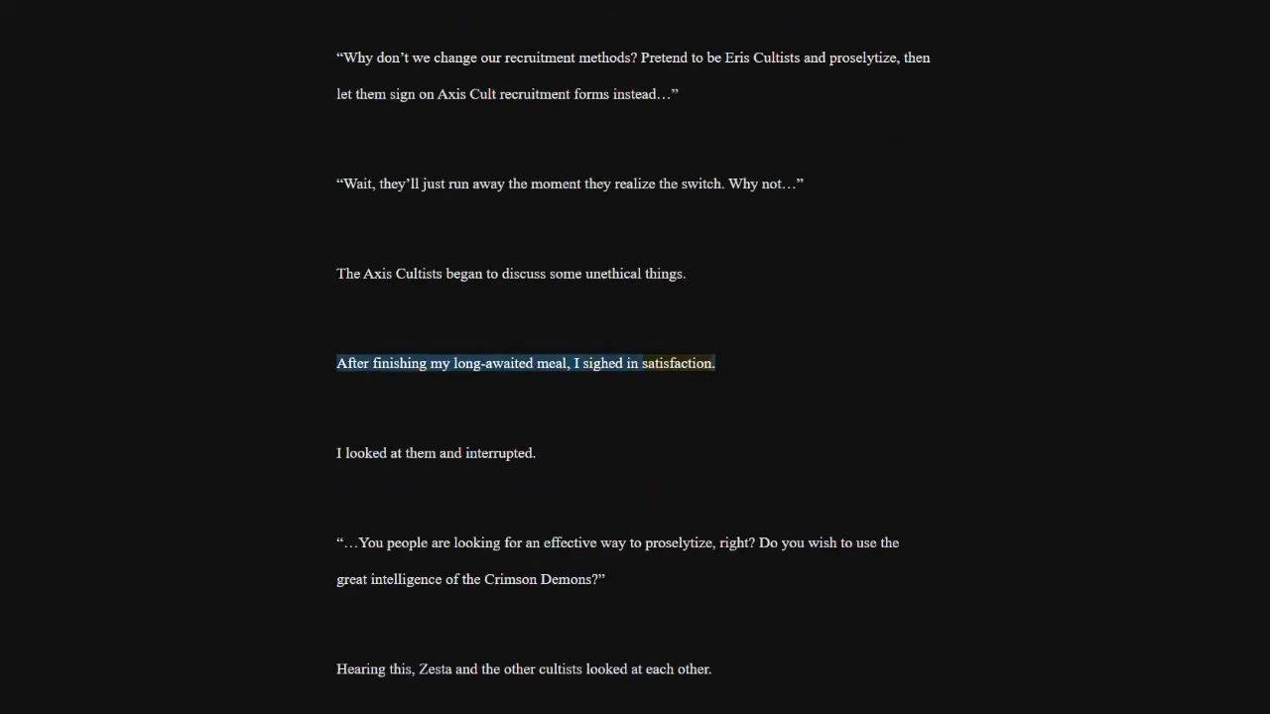
click(436, 453)
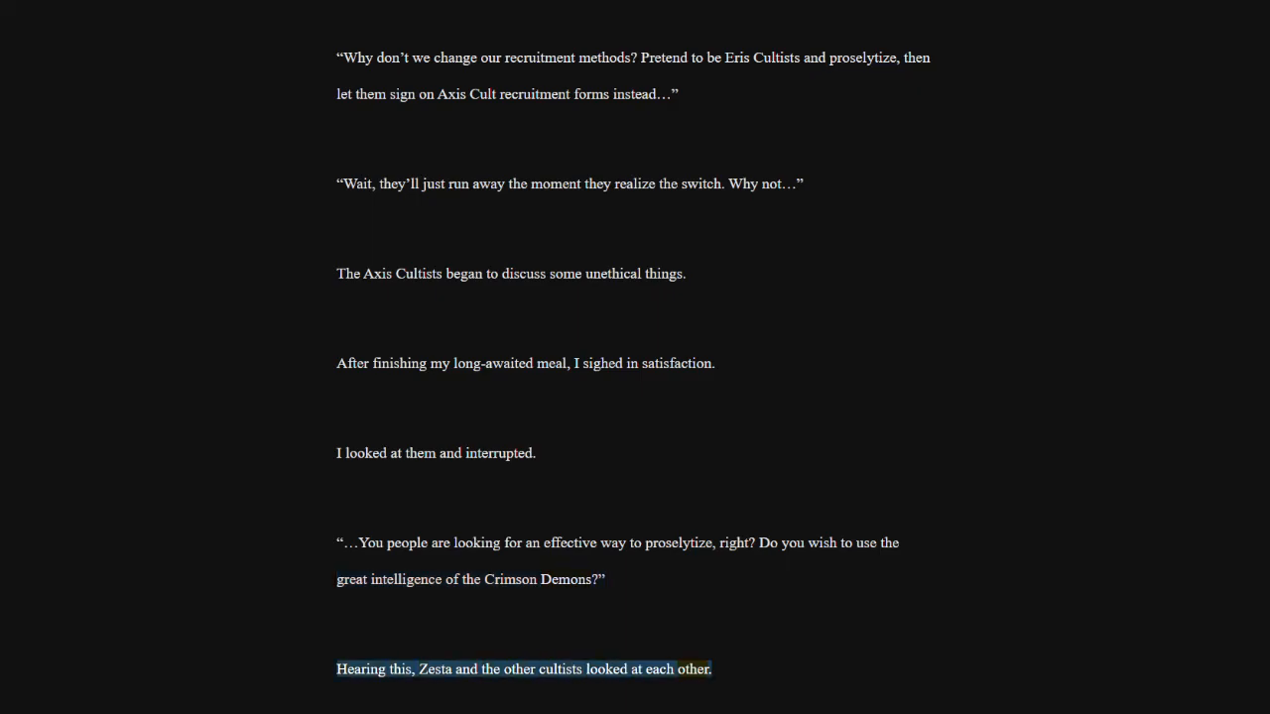
scroll(down, 3)
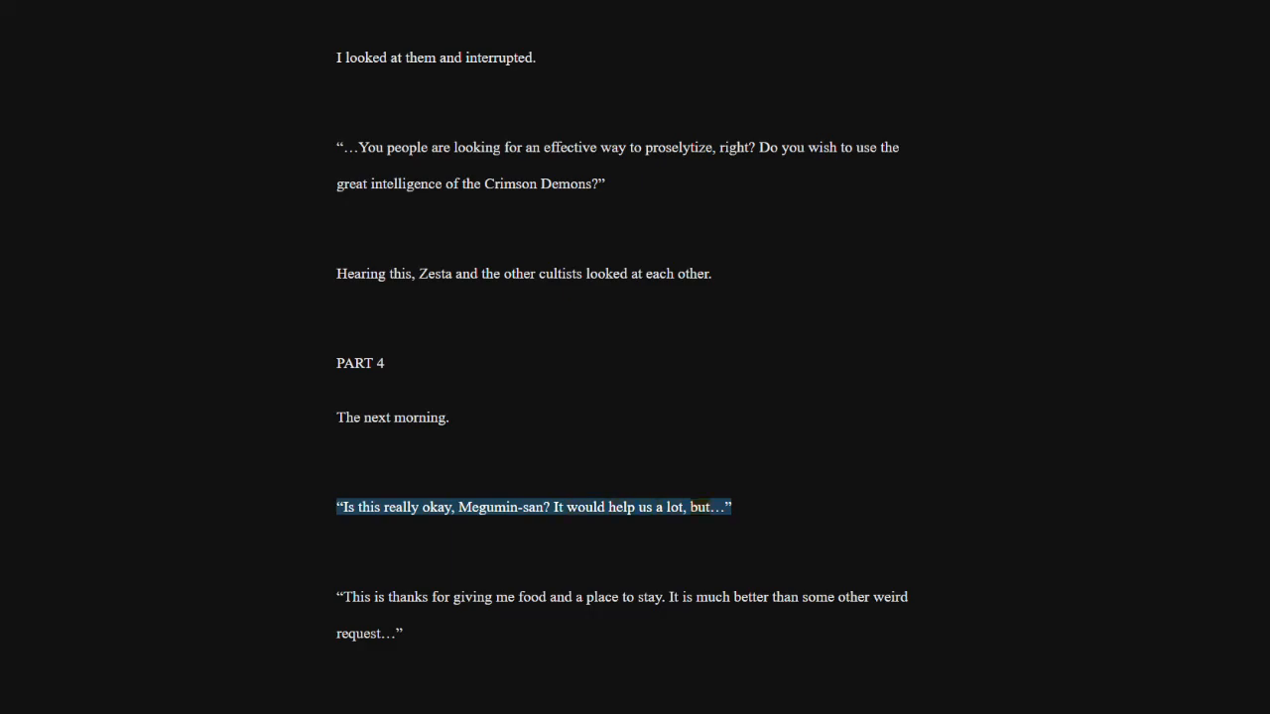
click(621, 598)
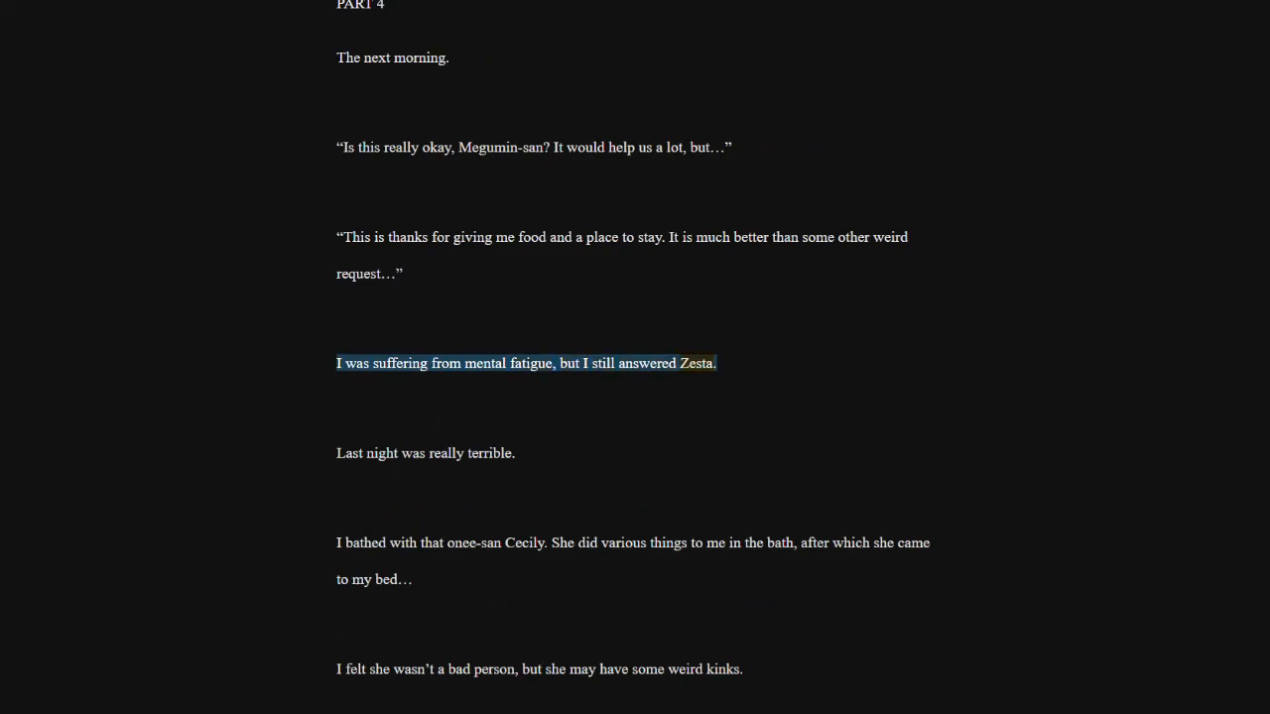
click(425, 452)
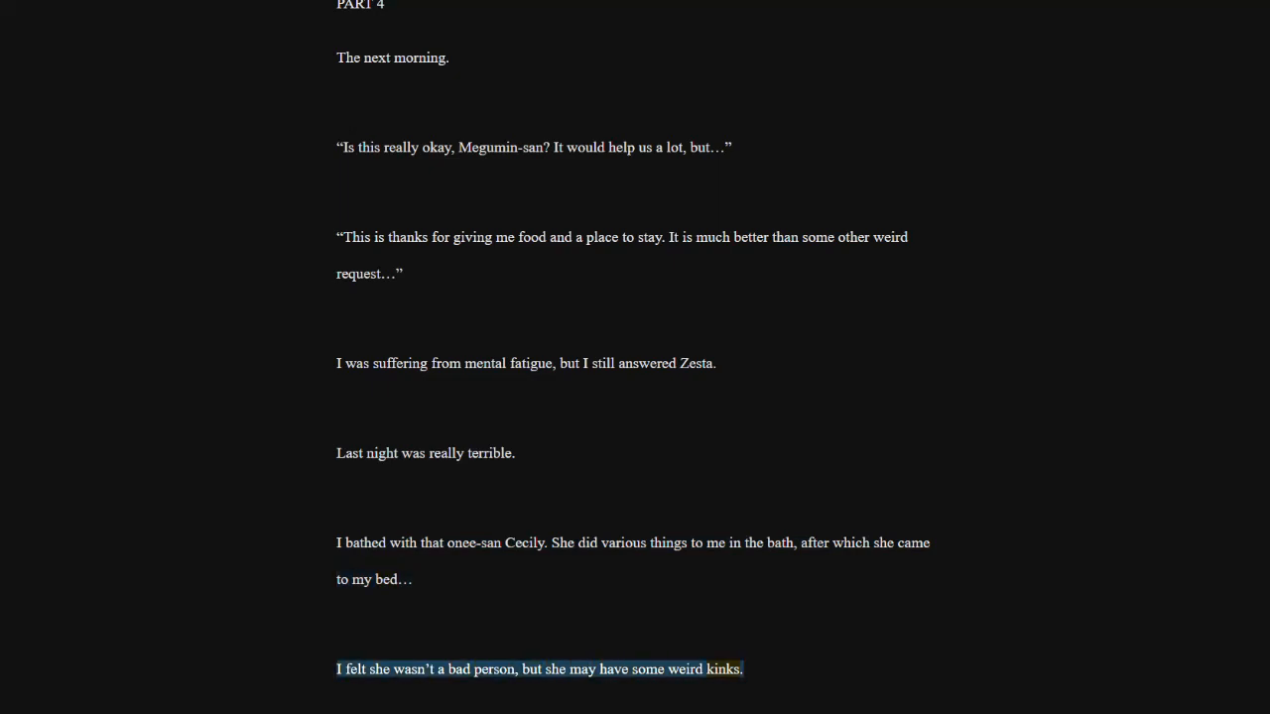
scroll(down, 3)
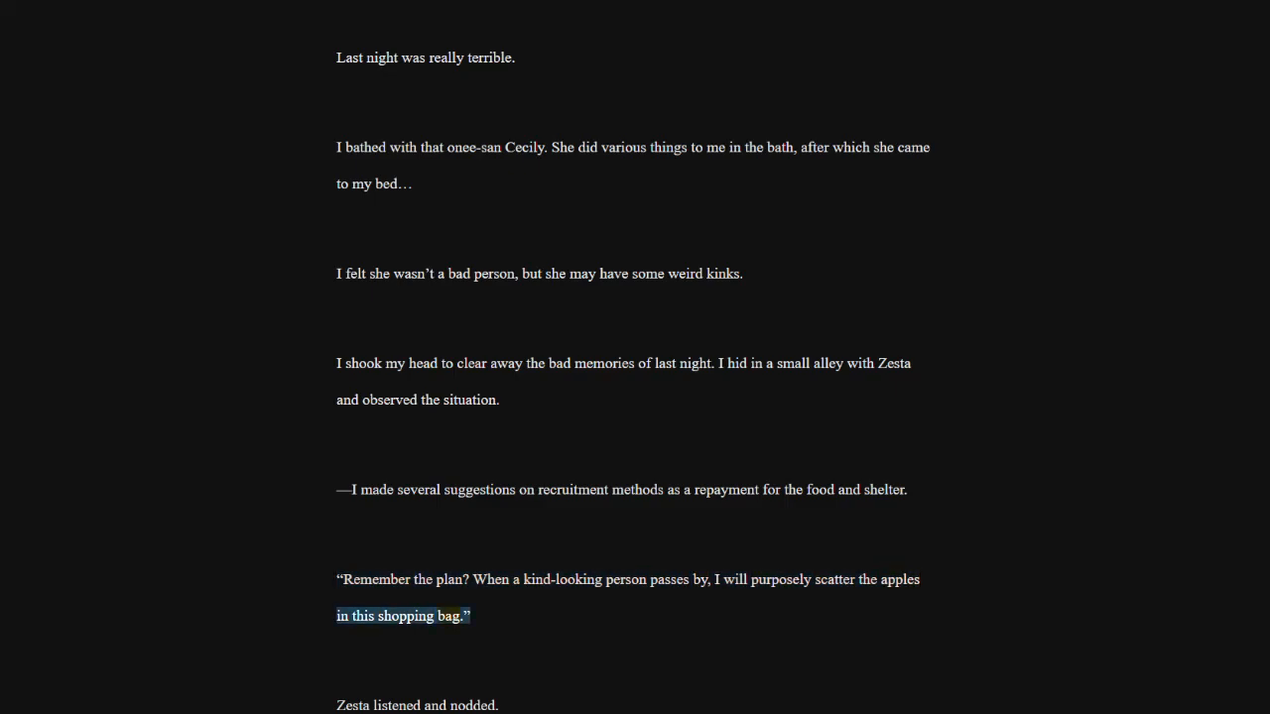
scroll(down, 3)
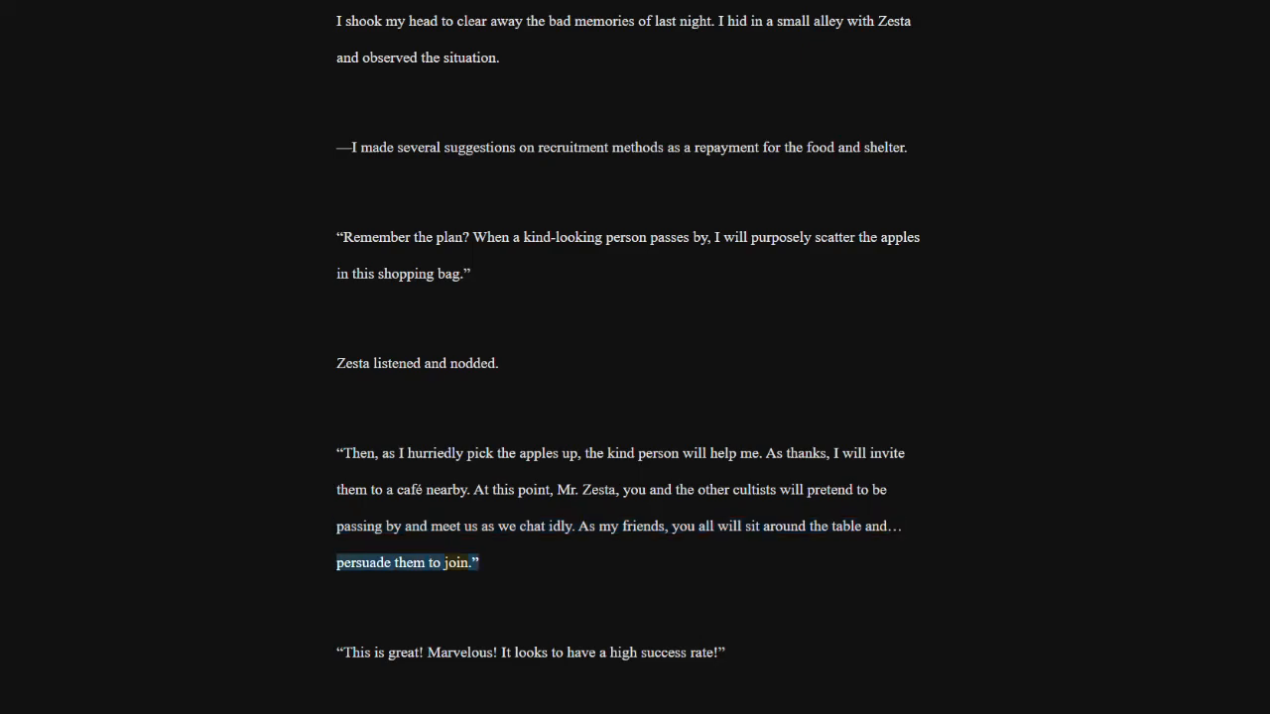
click(532, 653)
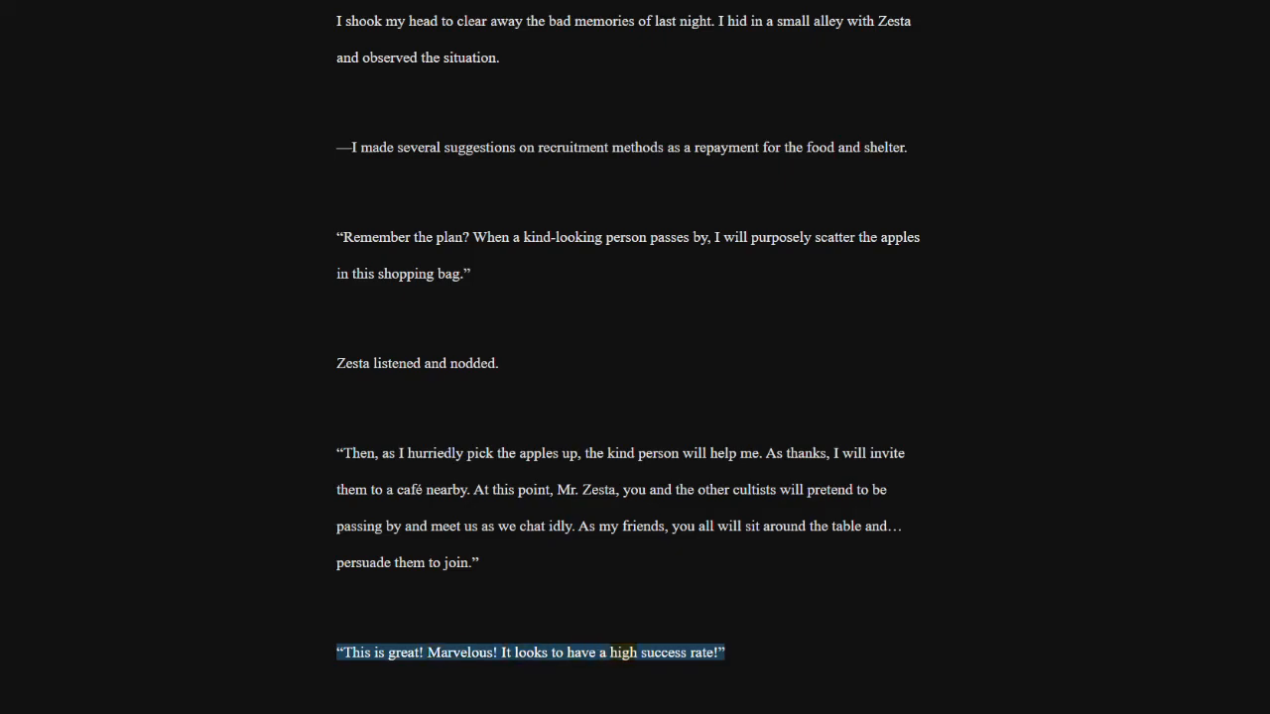
scroll(down, 3)
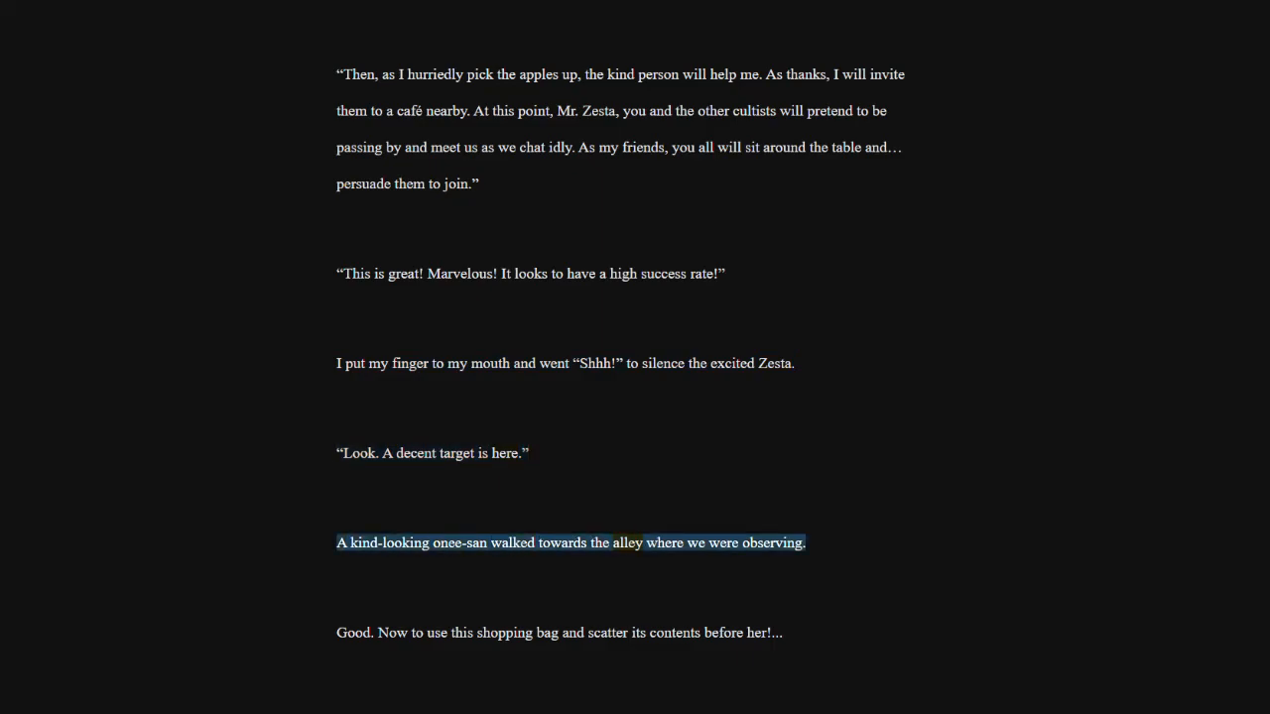
click(559, 633)
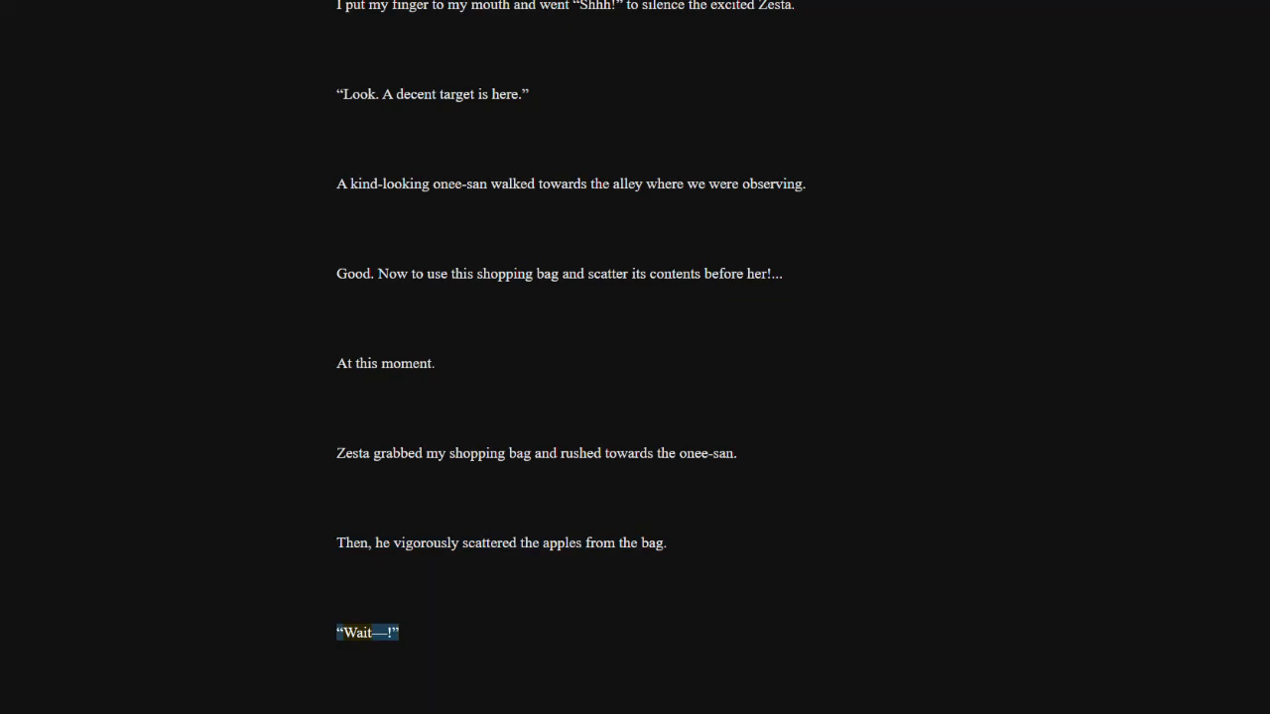
scroll(down, 3)
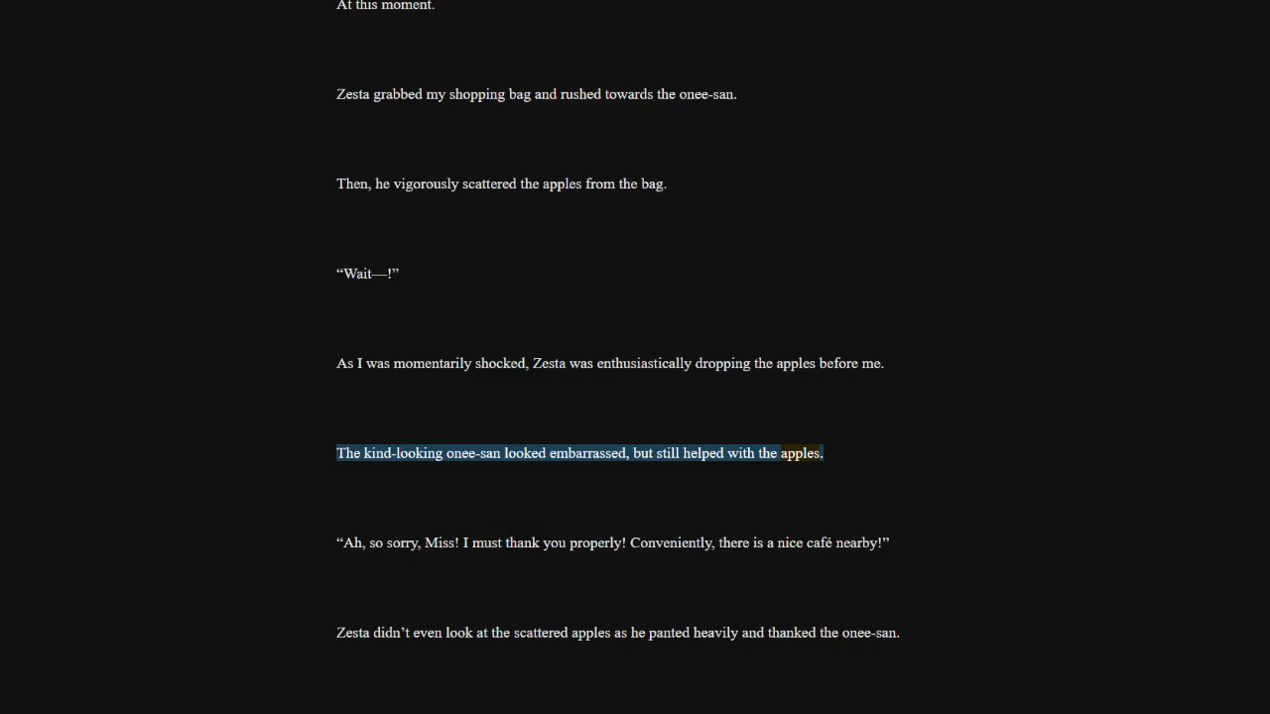
click(612, 543)
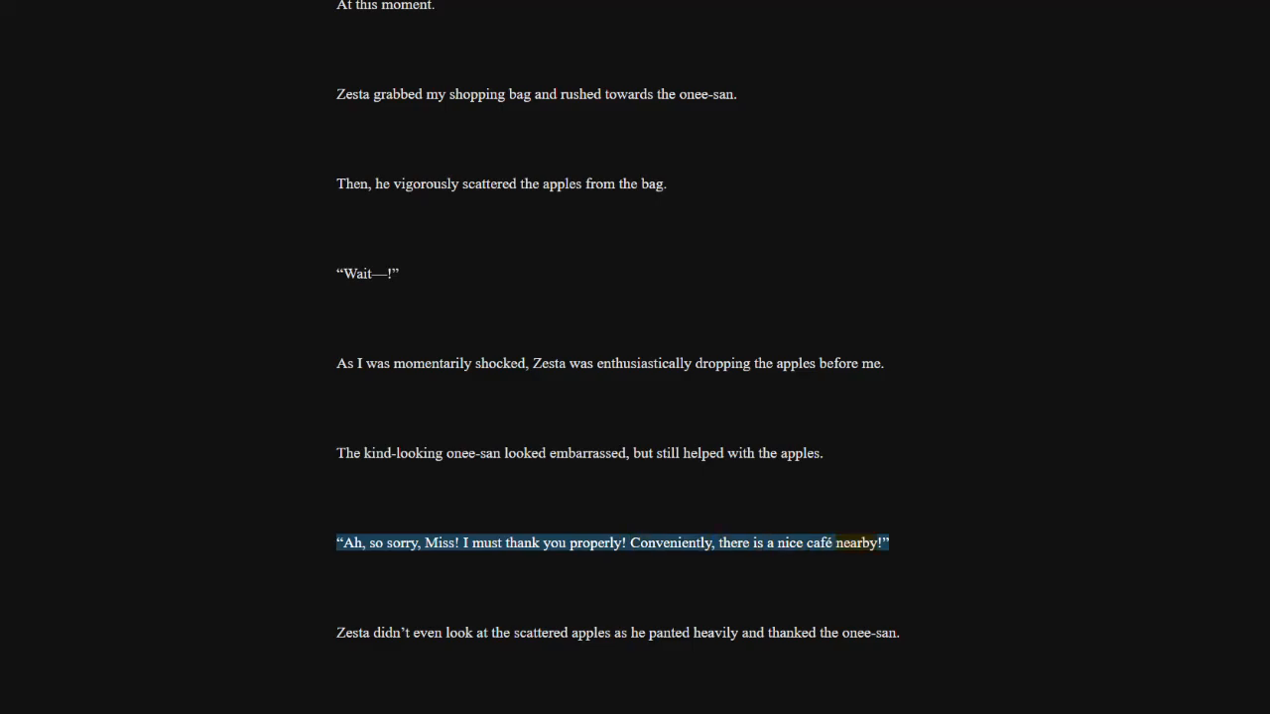
click(617, 633)
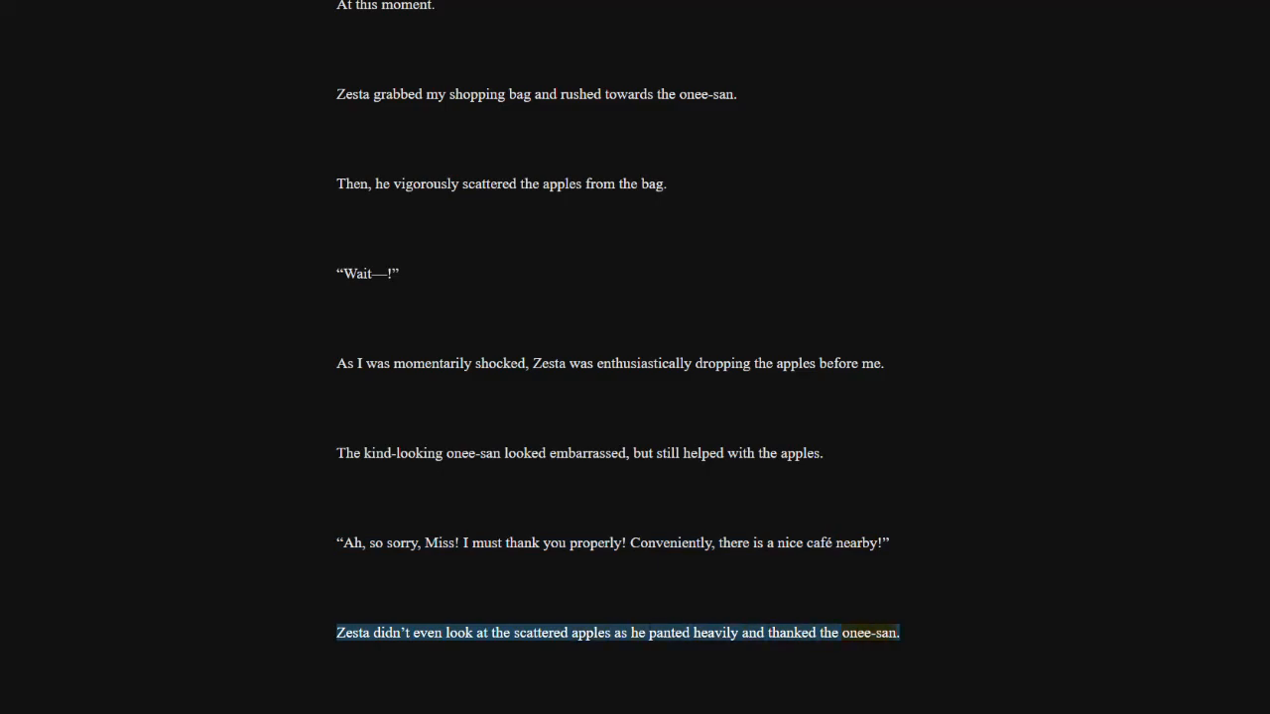
scroll(down, 3)
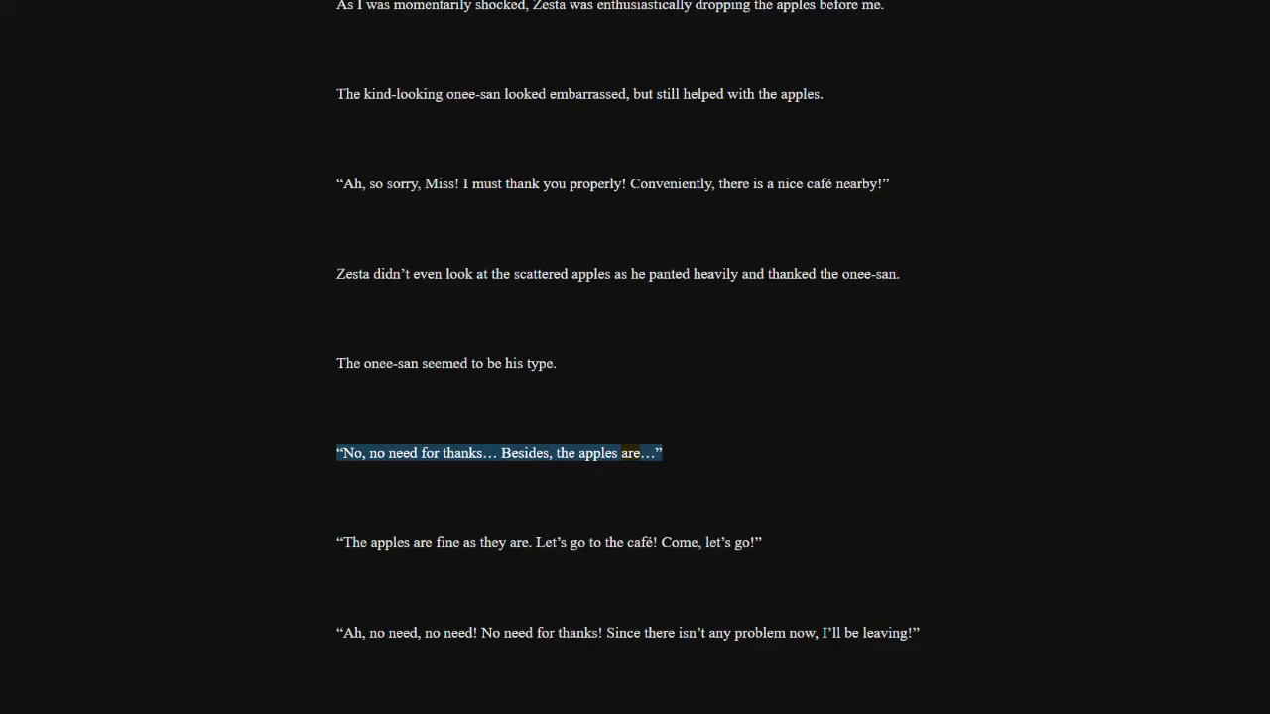
click(548, 543)
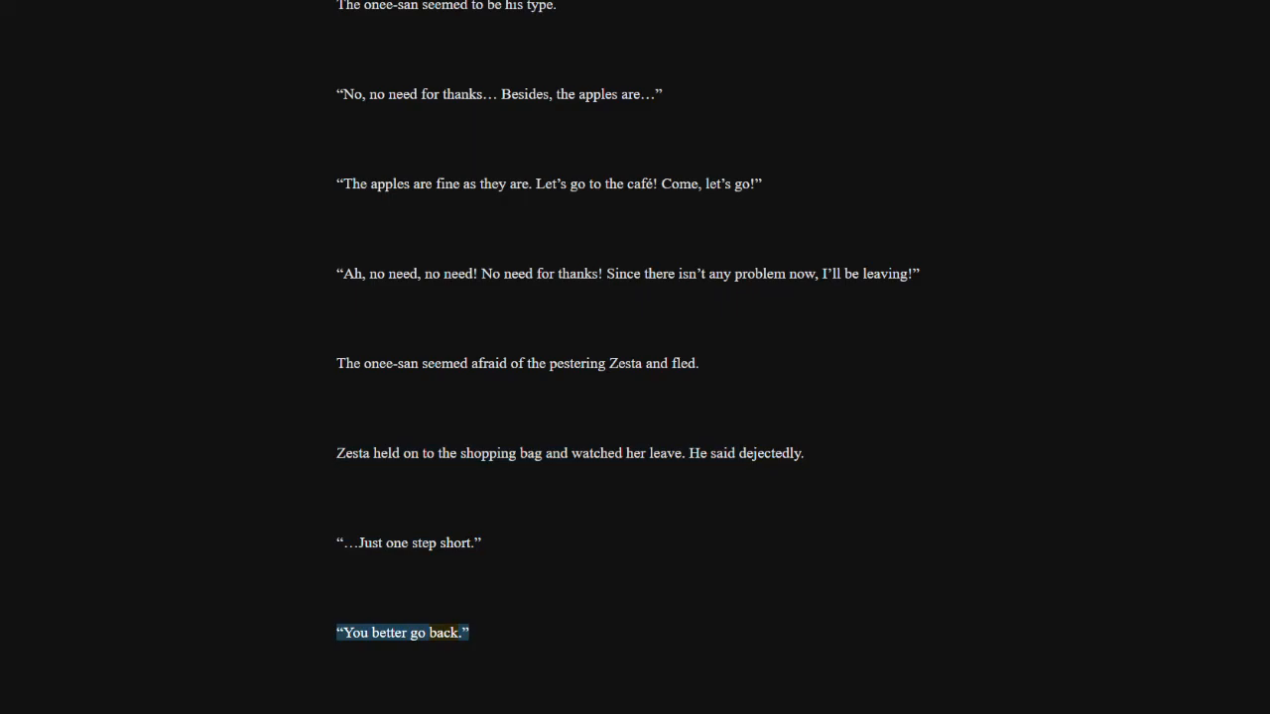
scroll(down, 3)
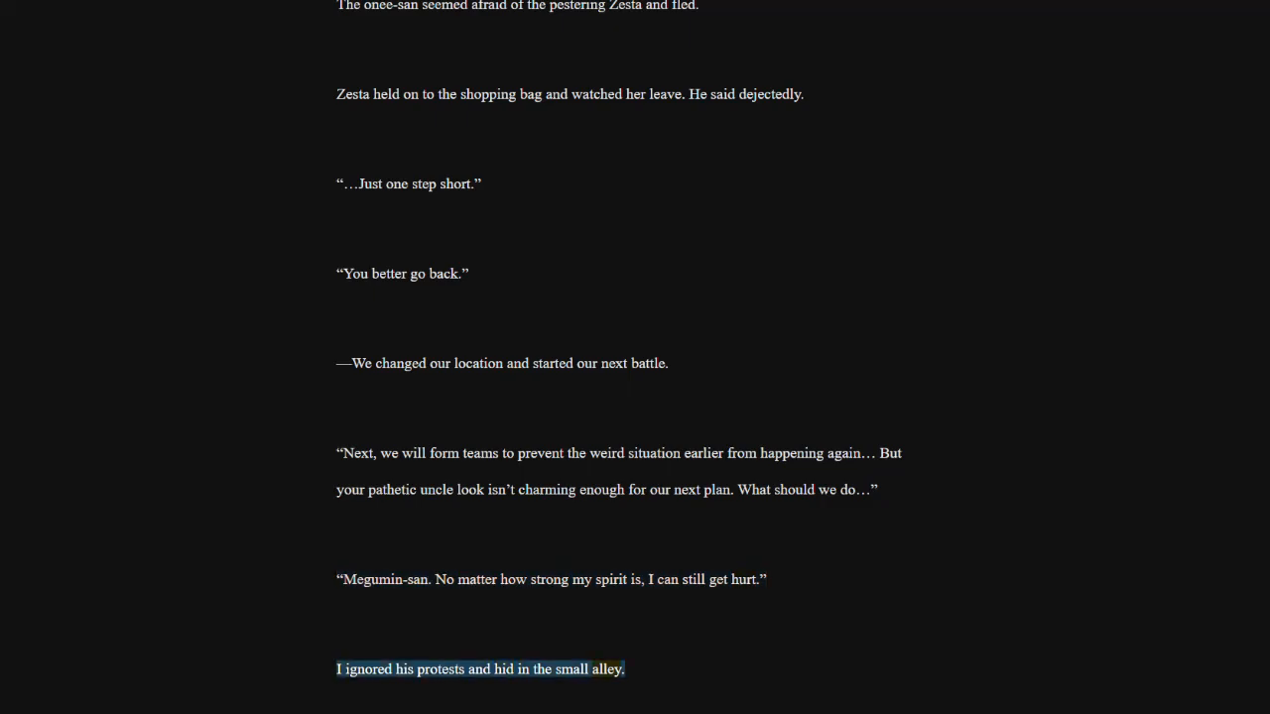
scroll(down, 3)
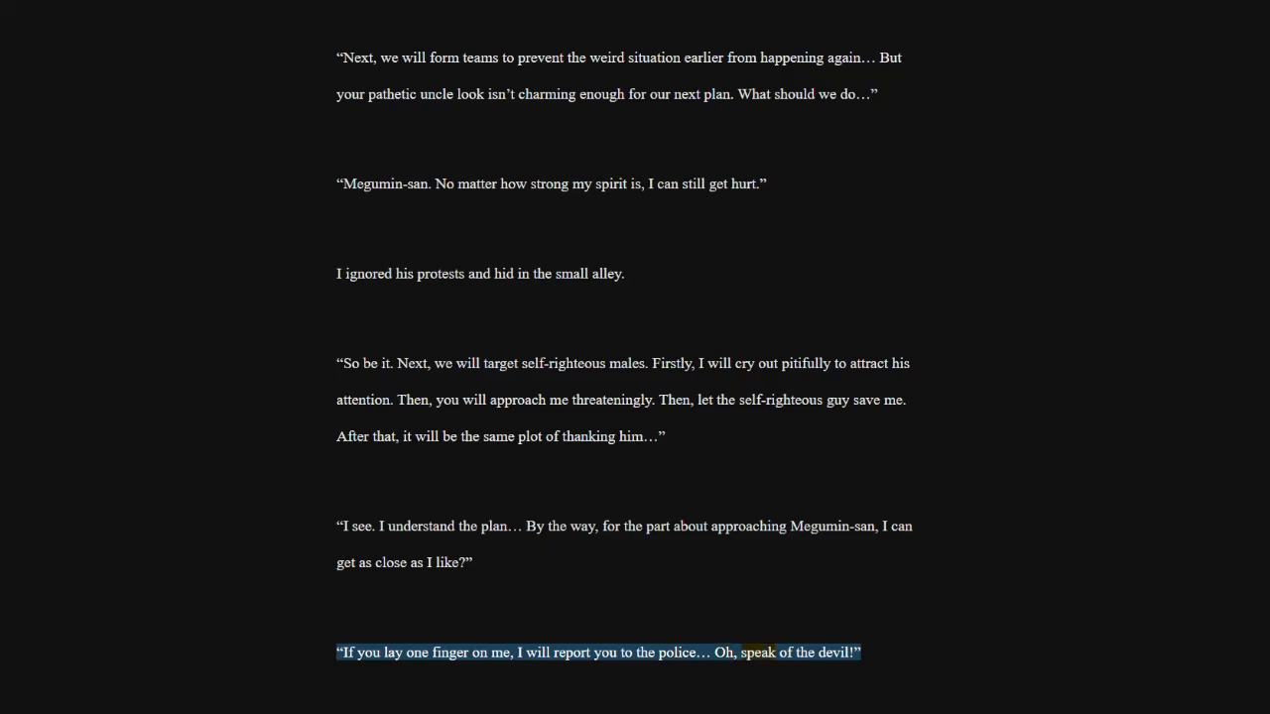
scroll(down, 3)
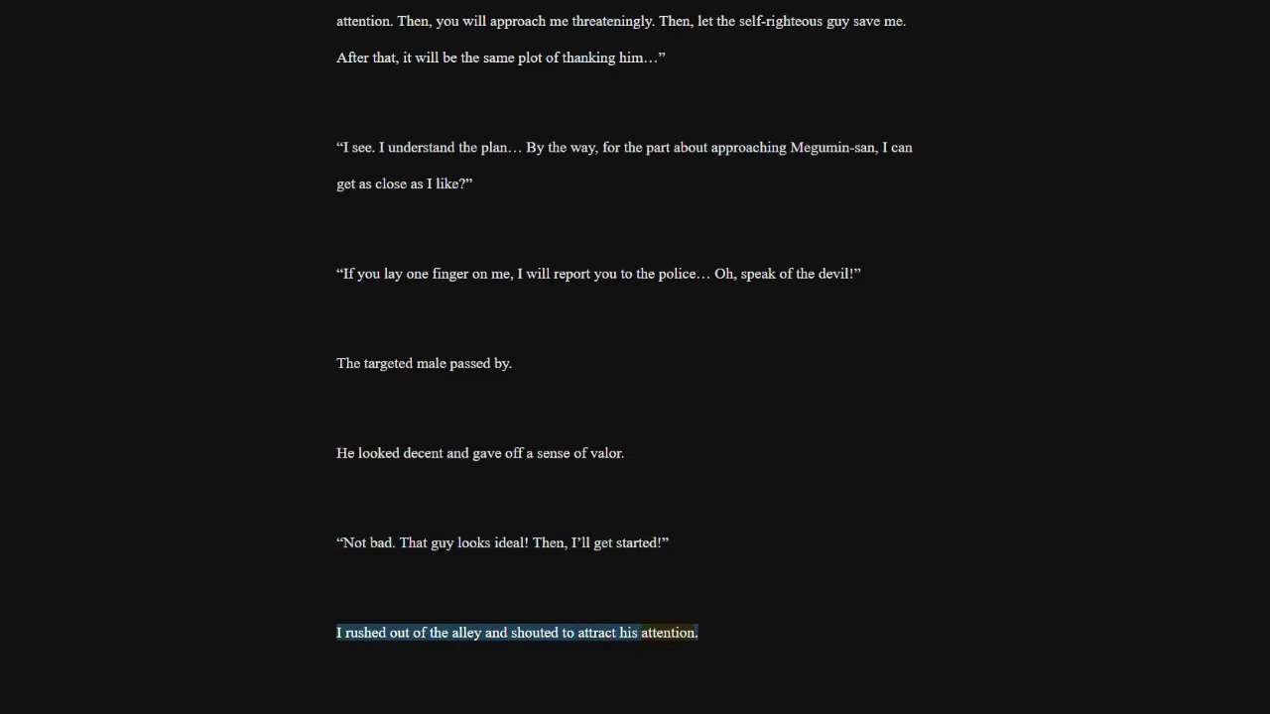
scroll(down, 3)
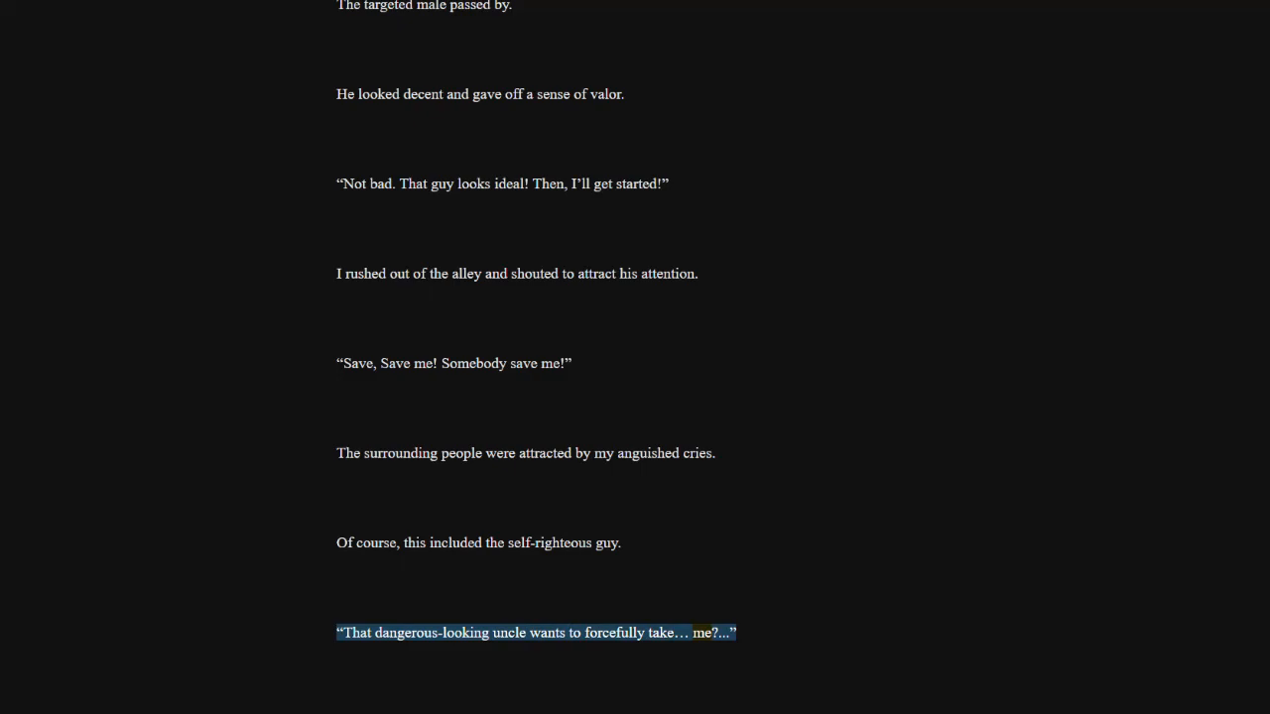
scroll(down, 3)
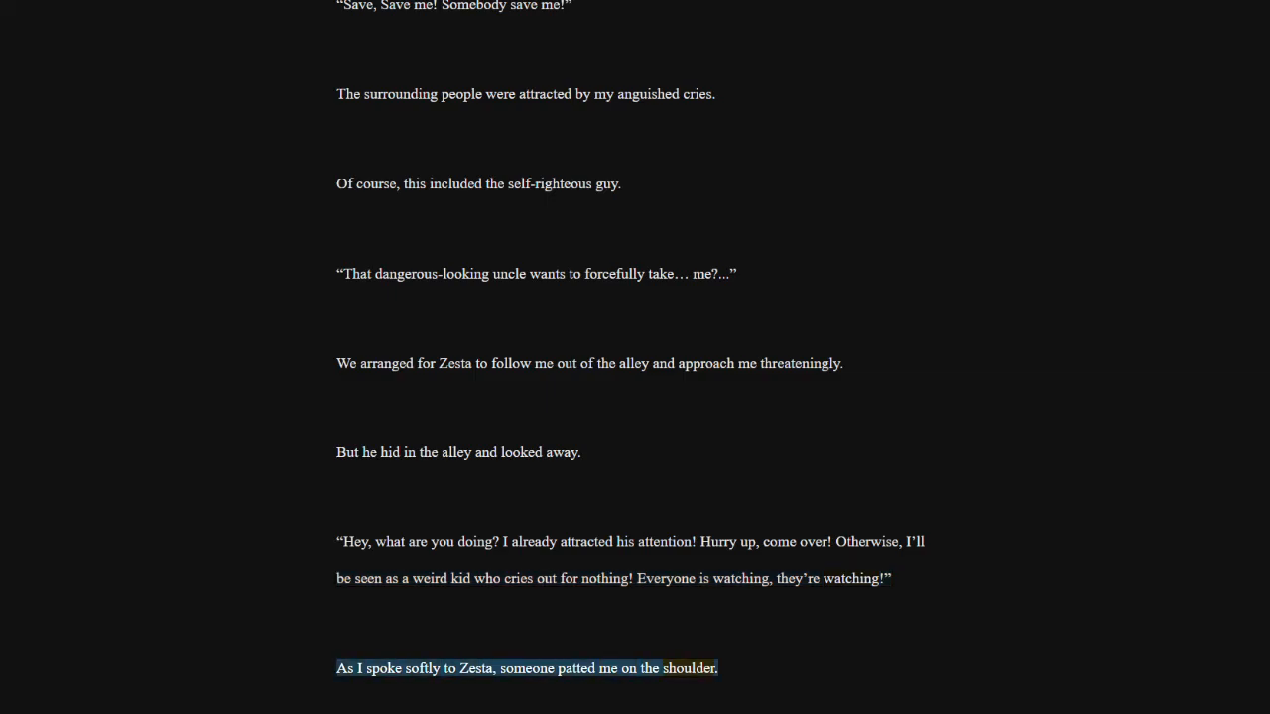
scroll(down, 3)
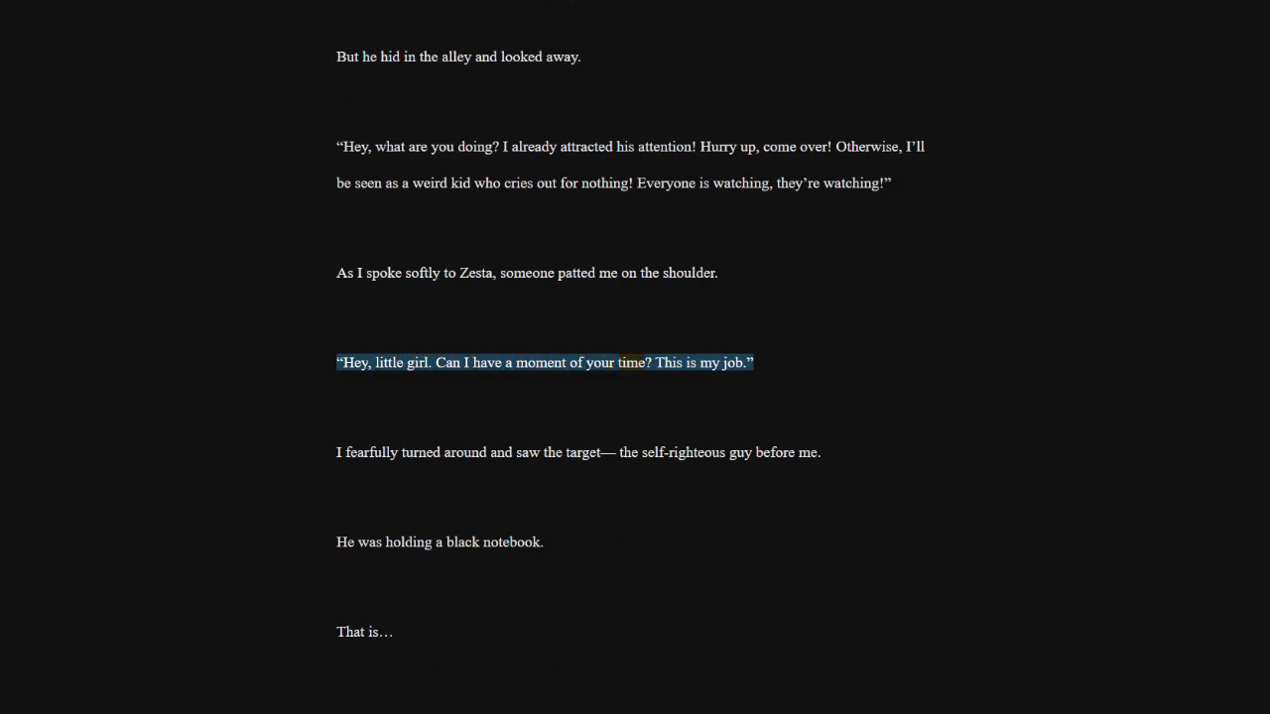
click(577, 453)
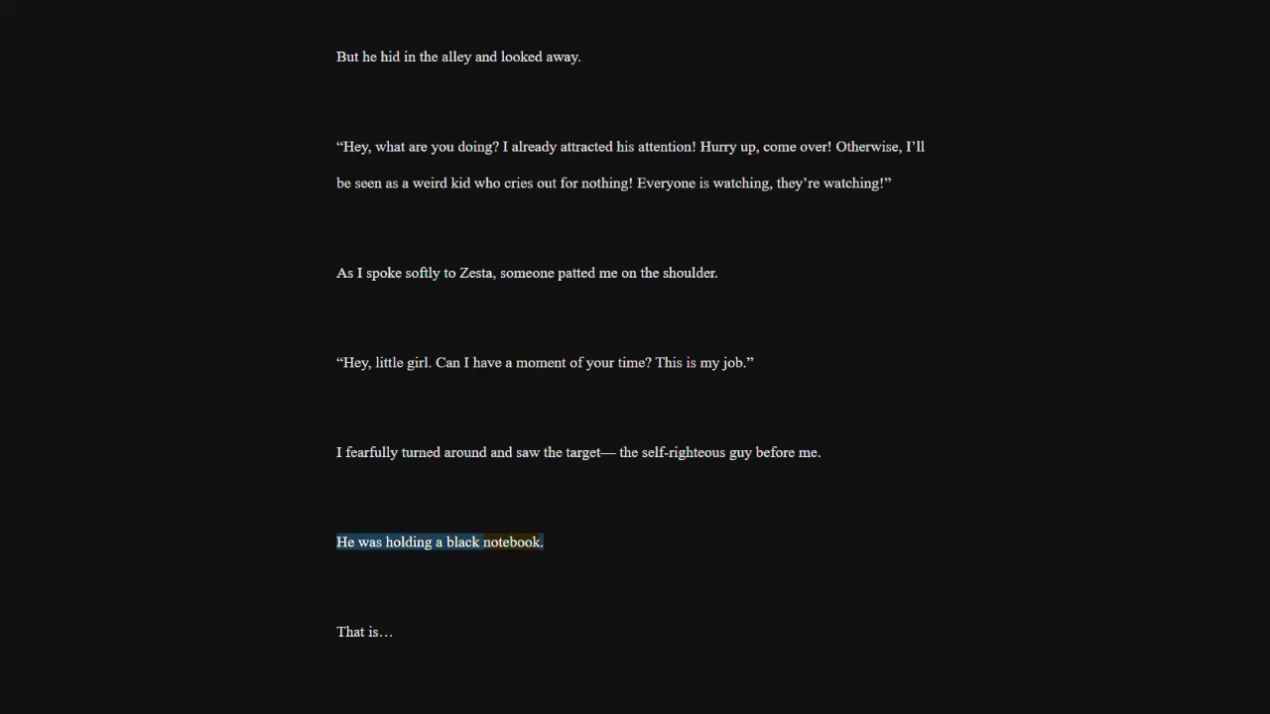
click(364, 632)
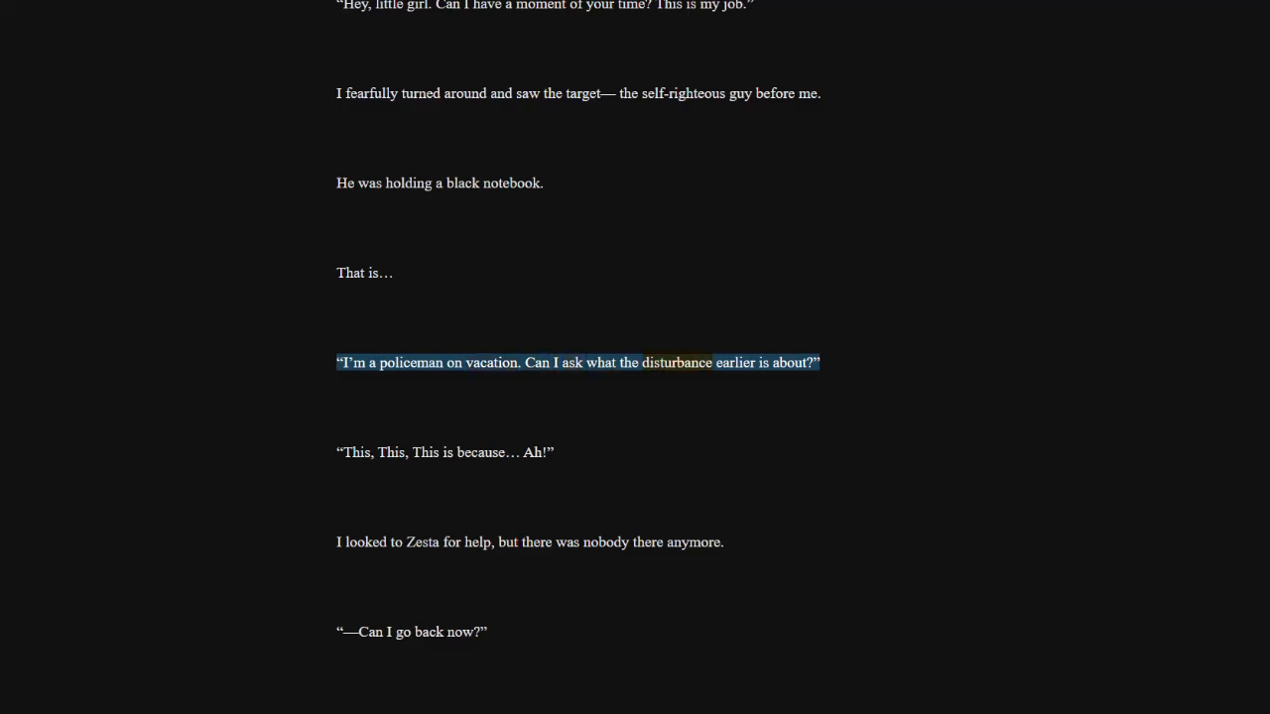
click(445, 452)
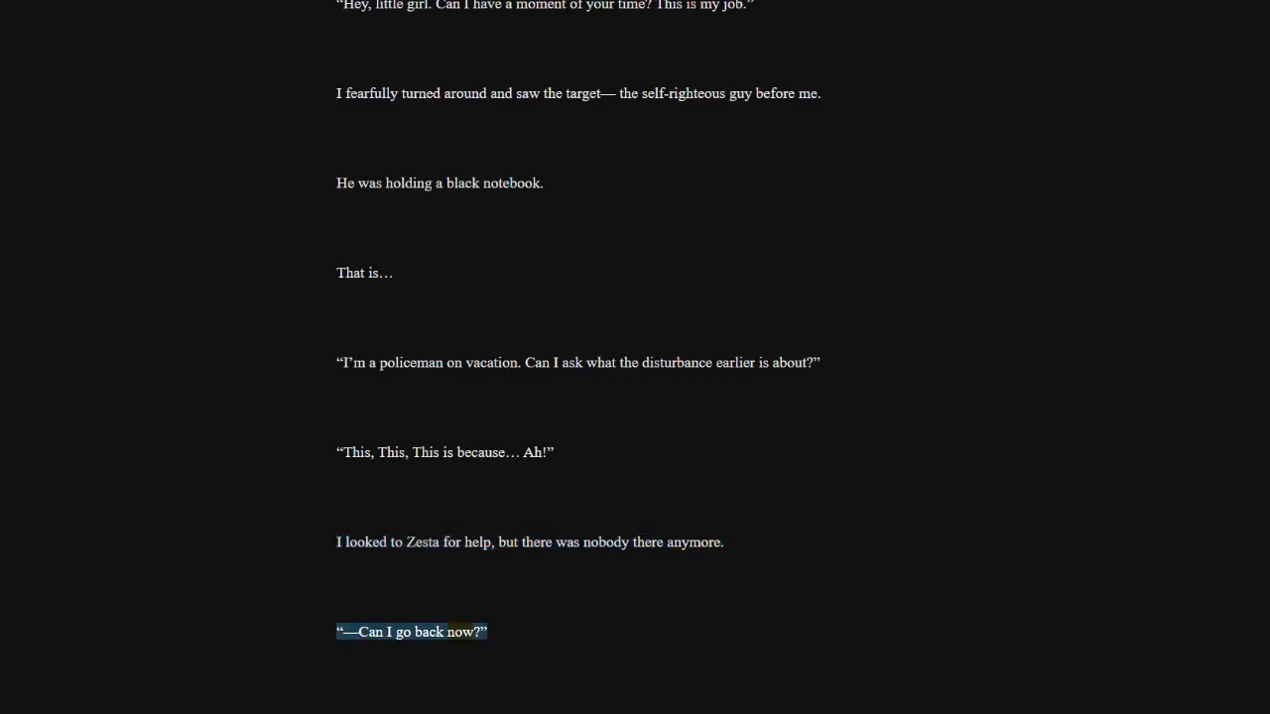
scroll(down, 3)
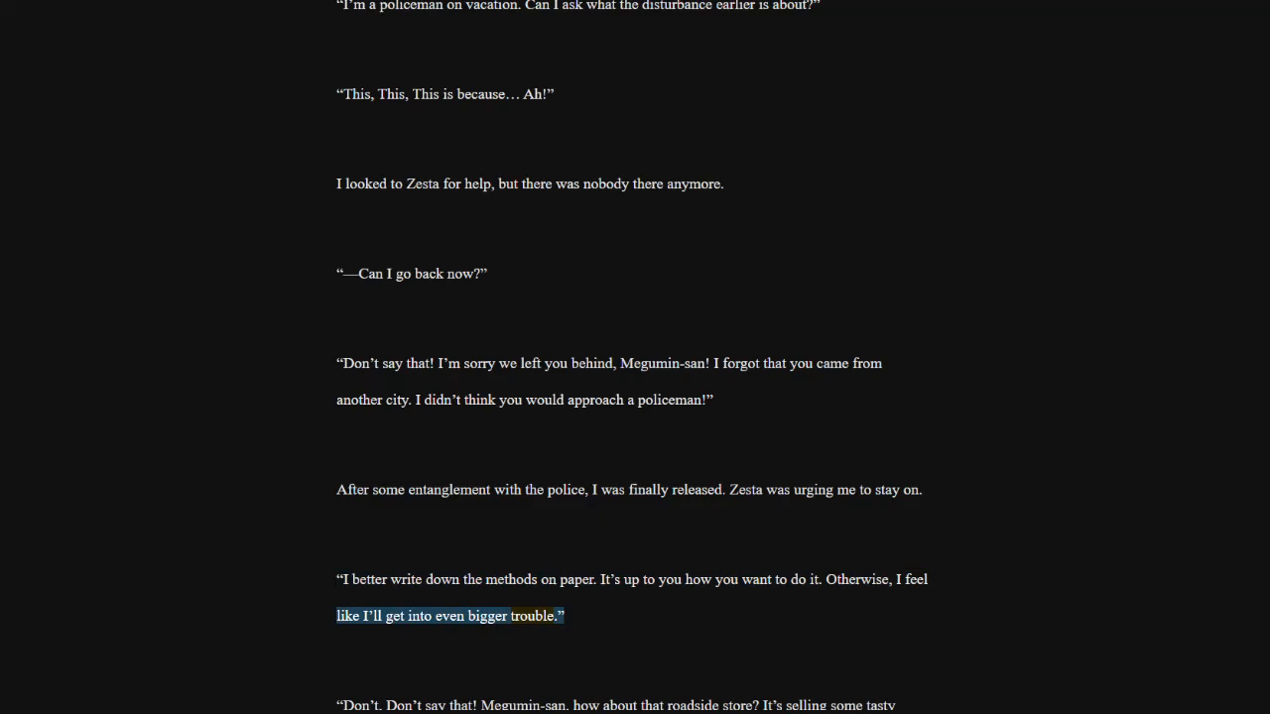
scroll(down, 3)
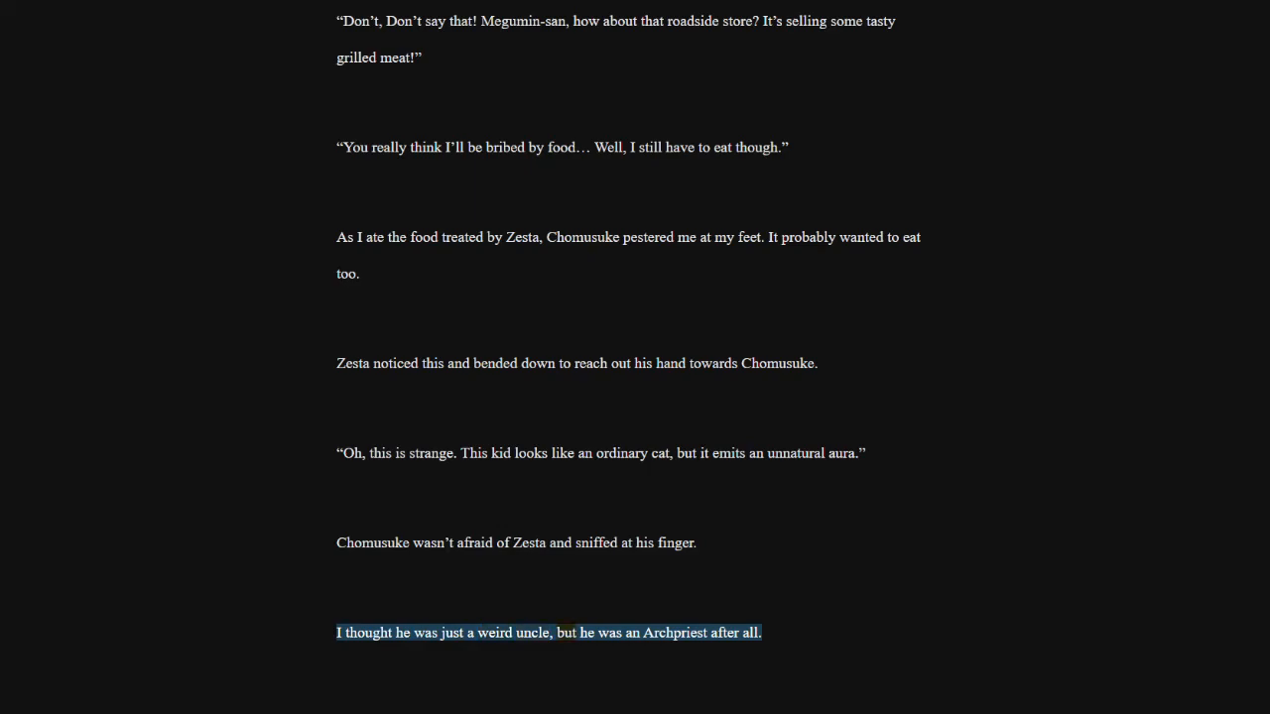
scroll(down, 3)
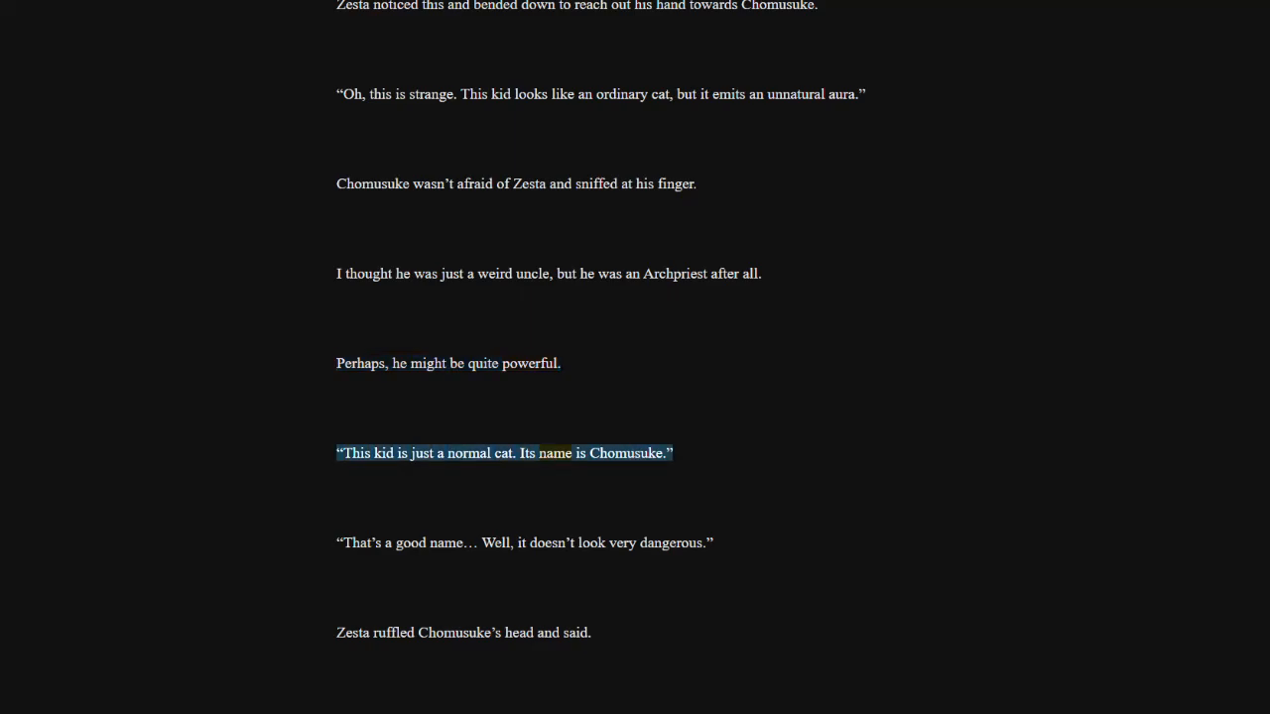
click(524, 543)
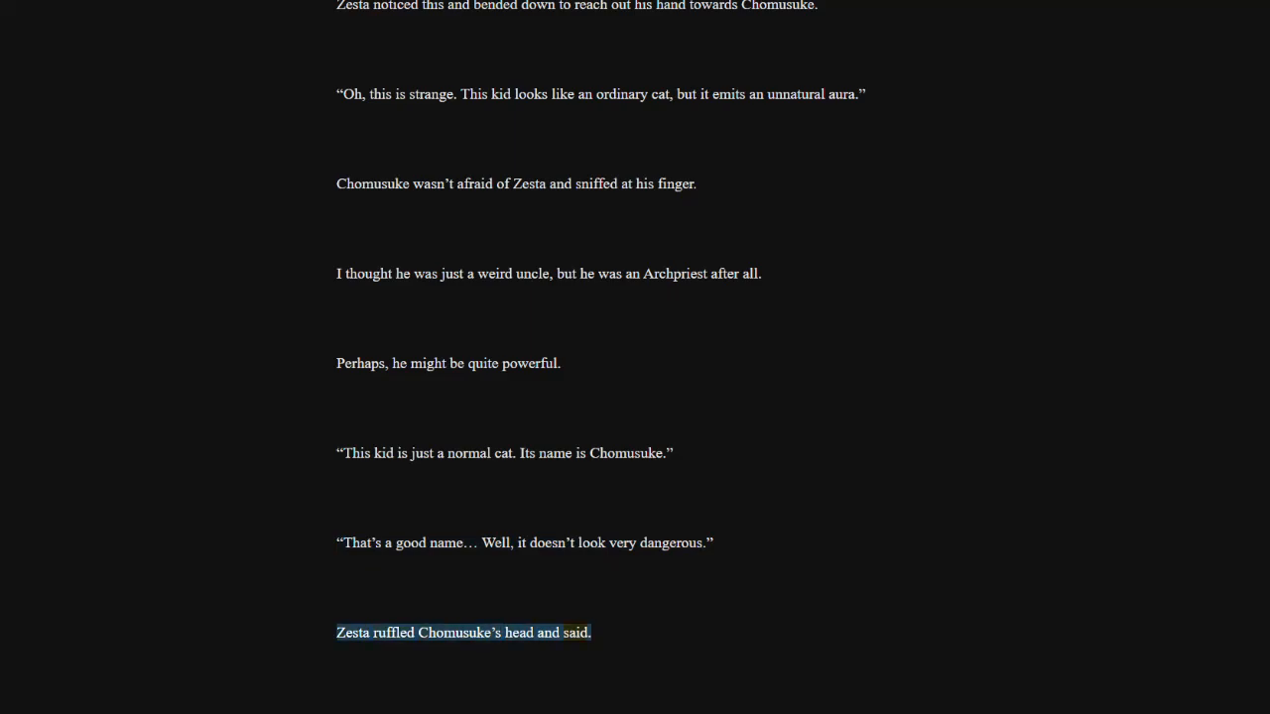
scroll(down, 3)
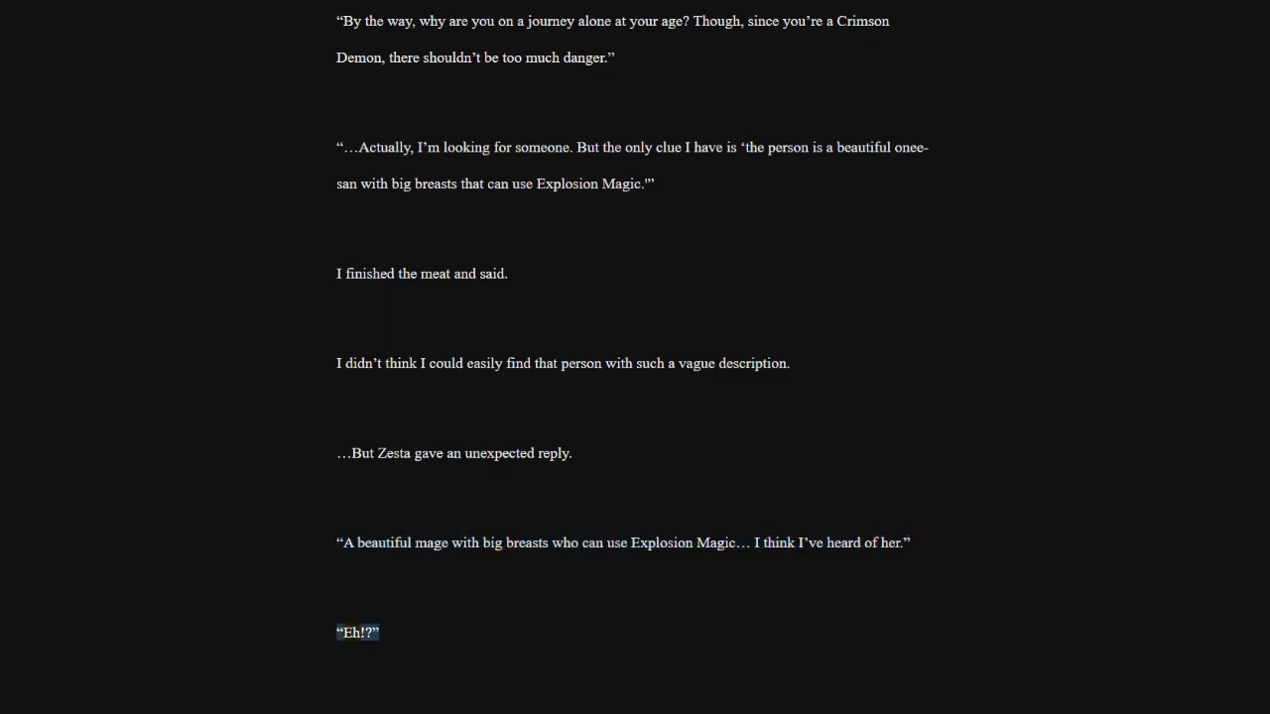
scroll(down, 3)
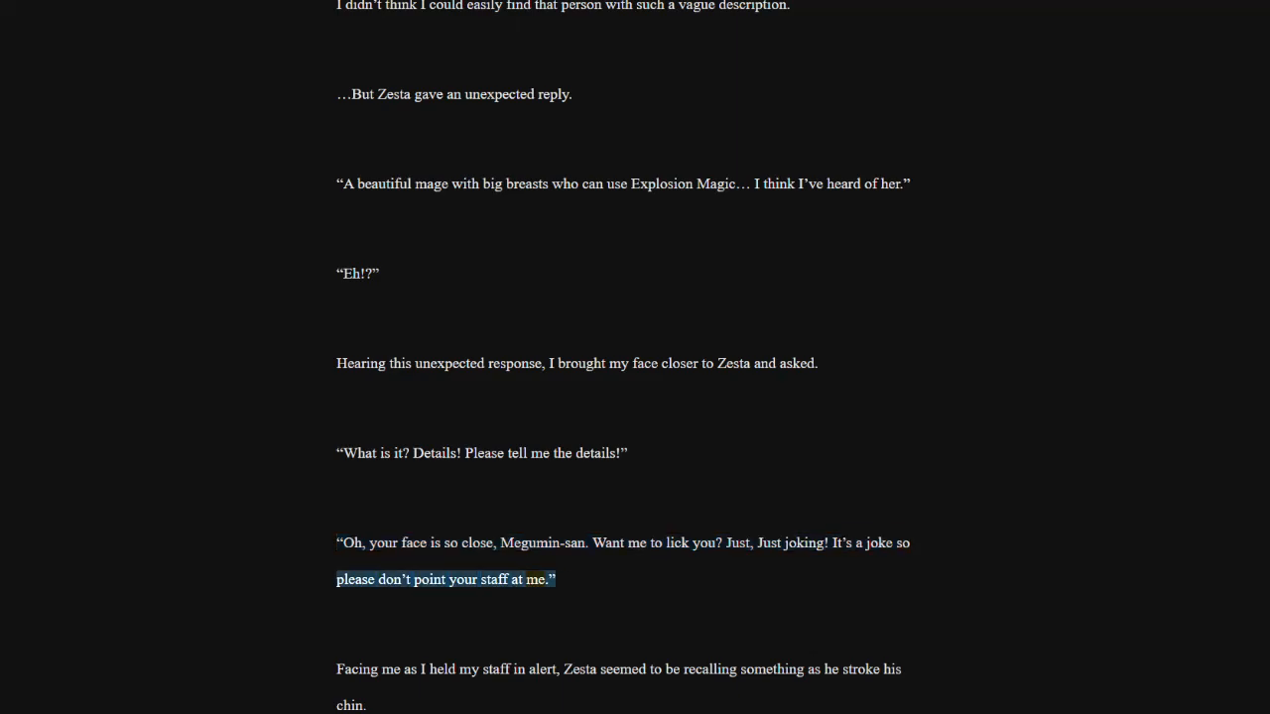
click(618, 670)
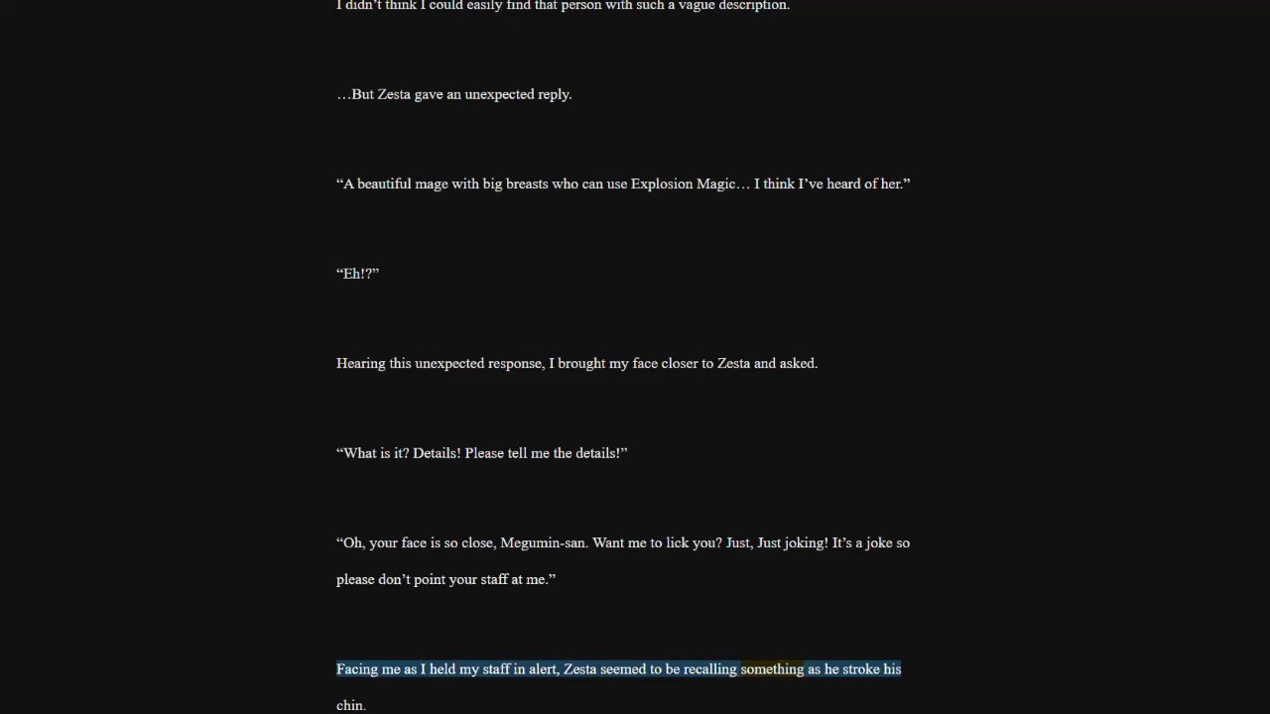
scroll(down, 3)
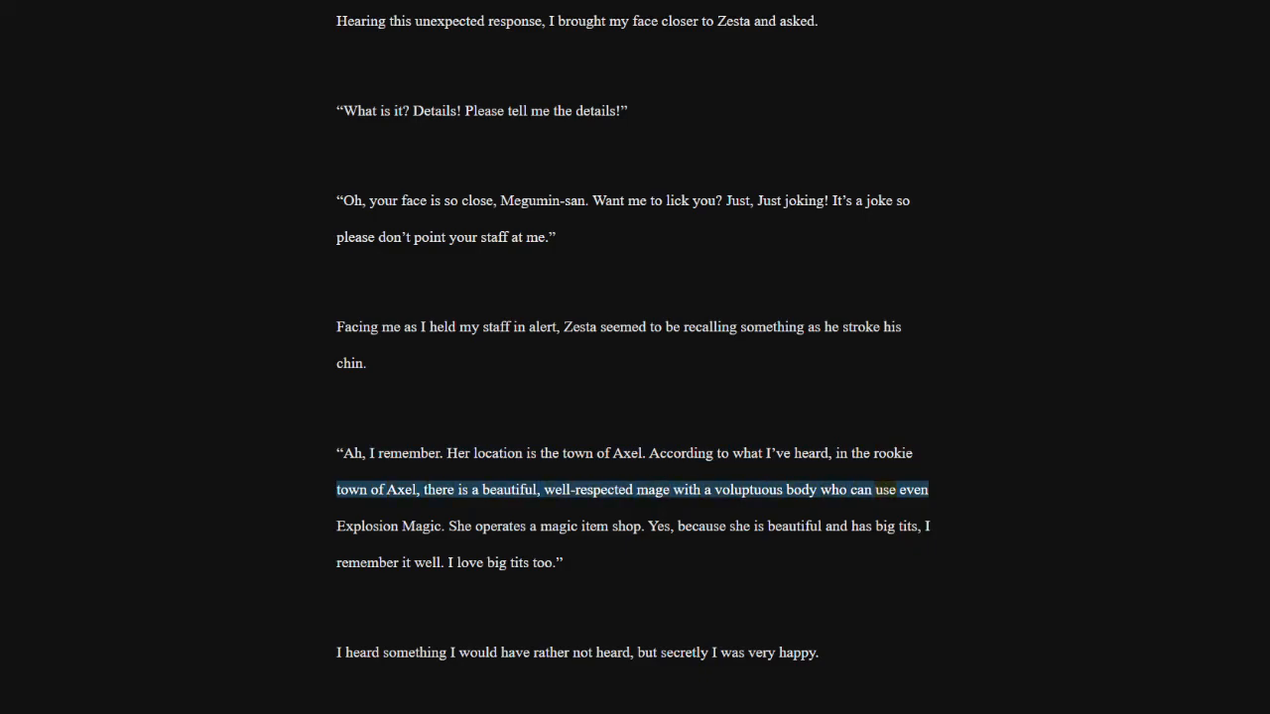
click(460, 526)
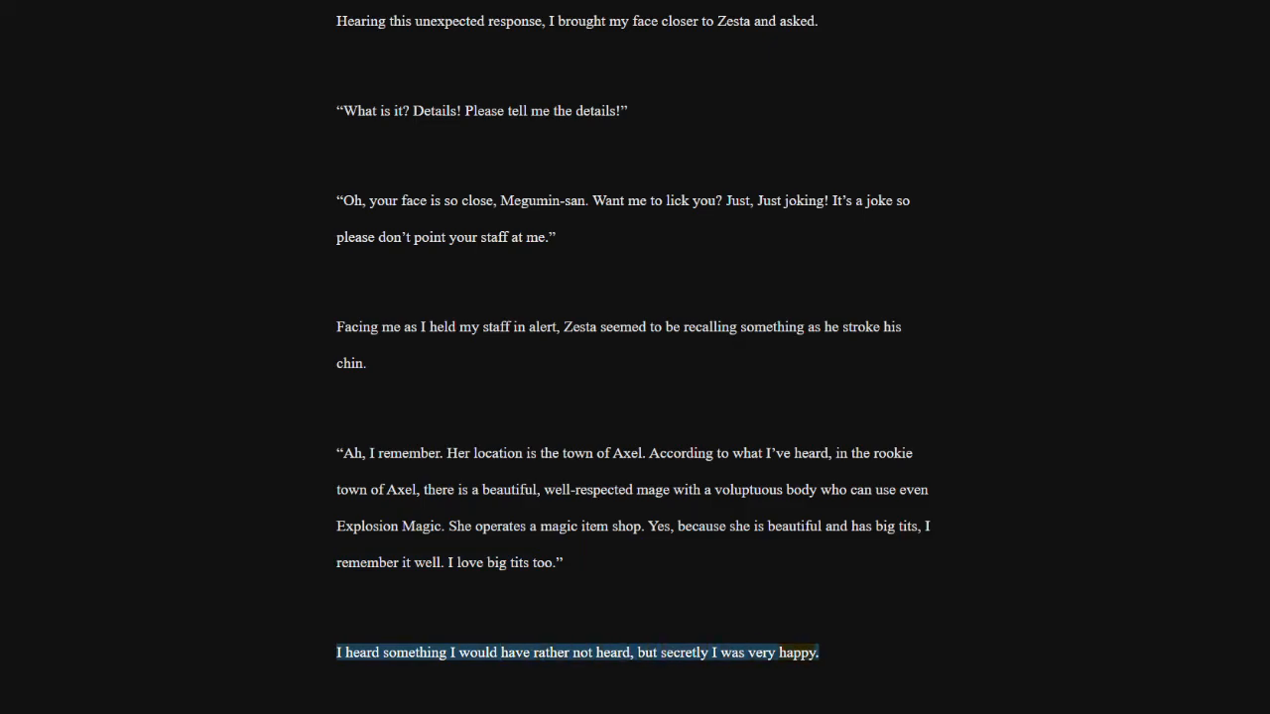
scroll(down, 3)
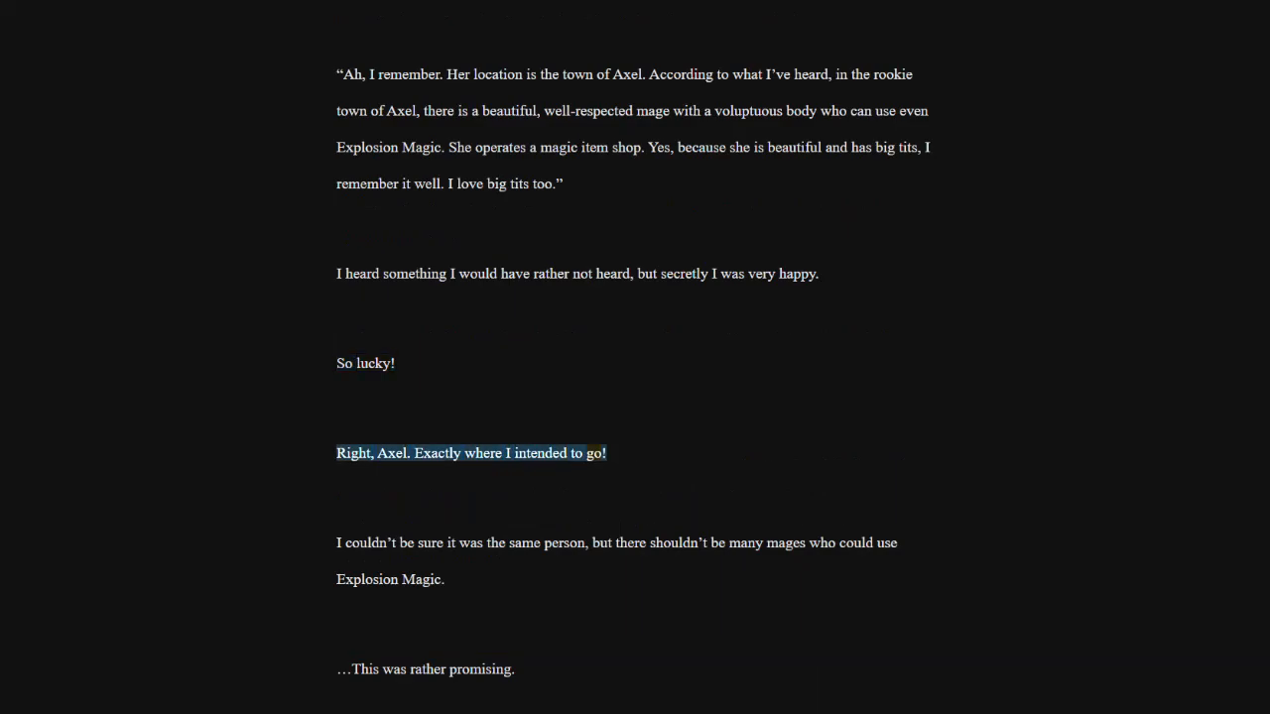
click(617, 543)
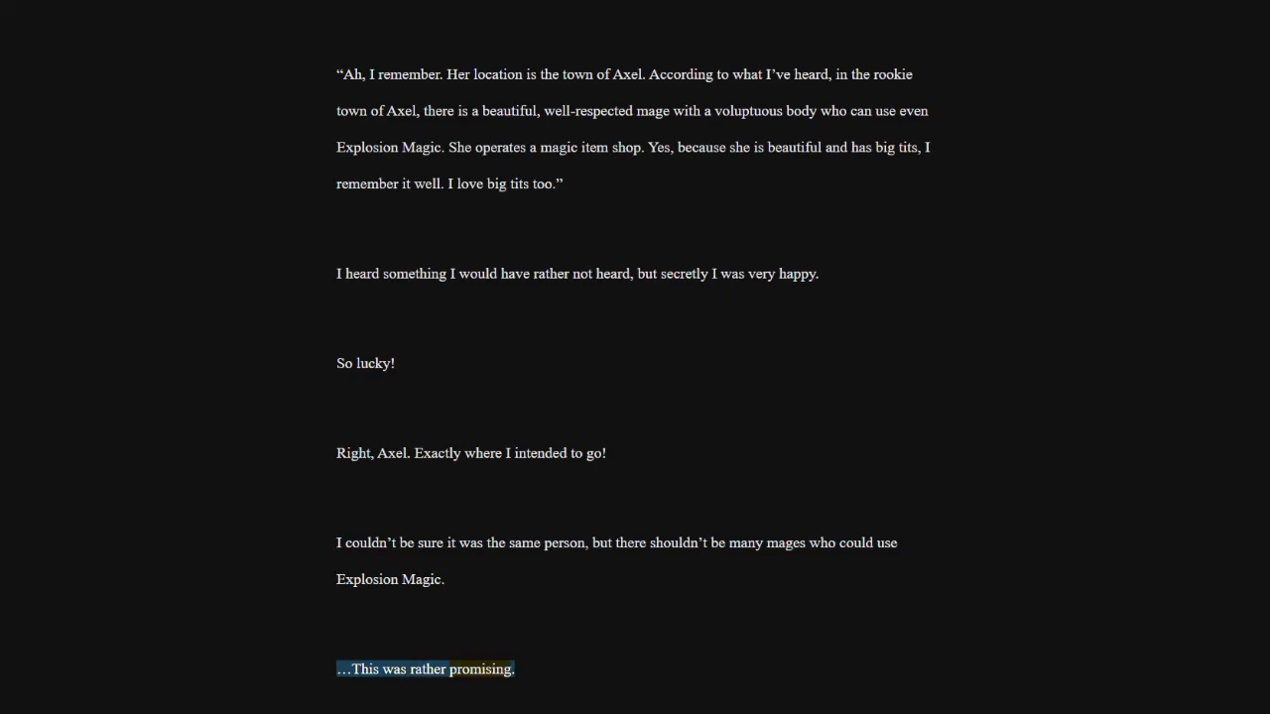
scroll(down, 3)
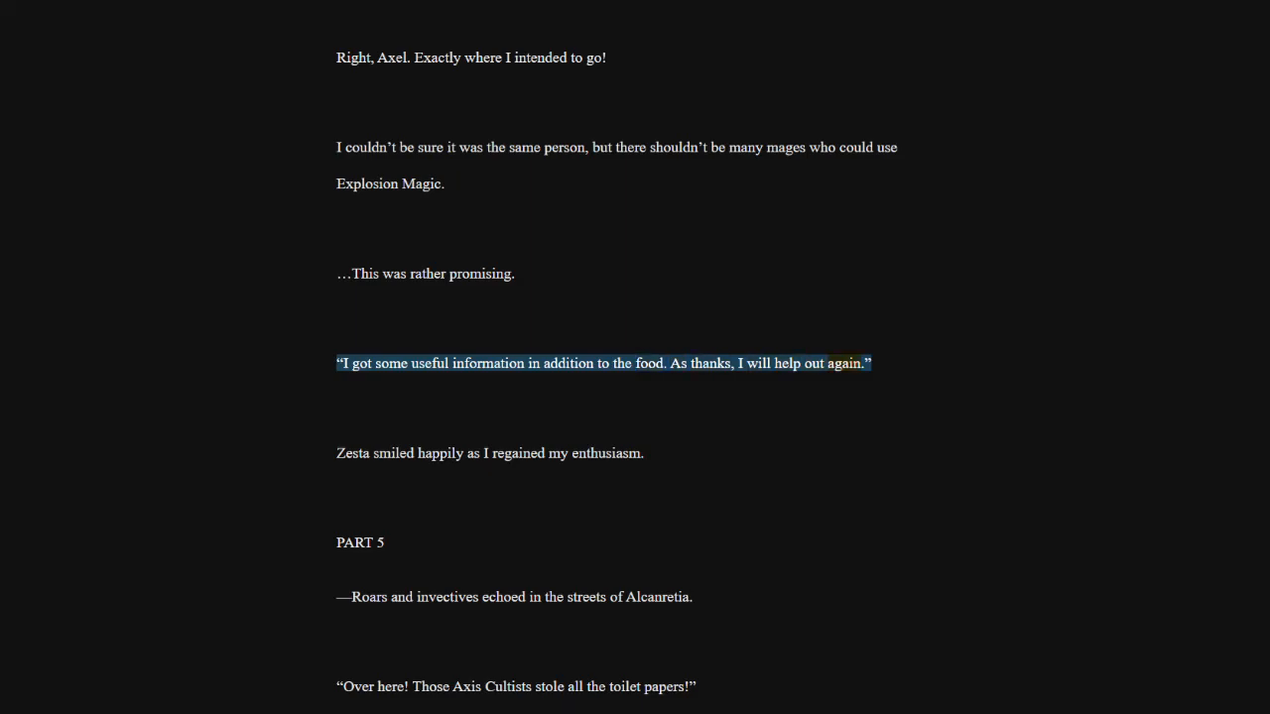
click(489, 454)
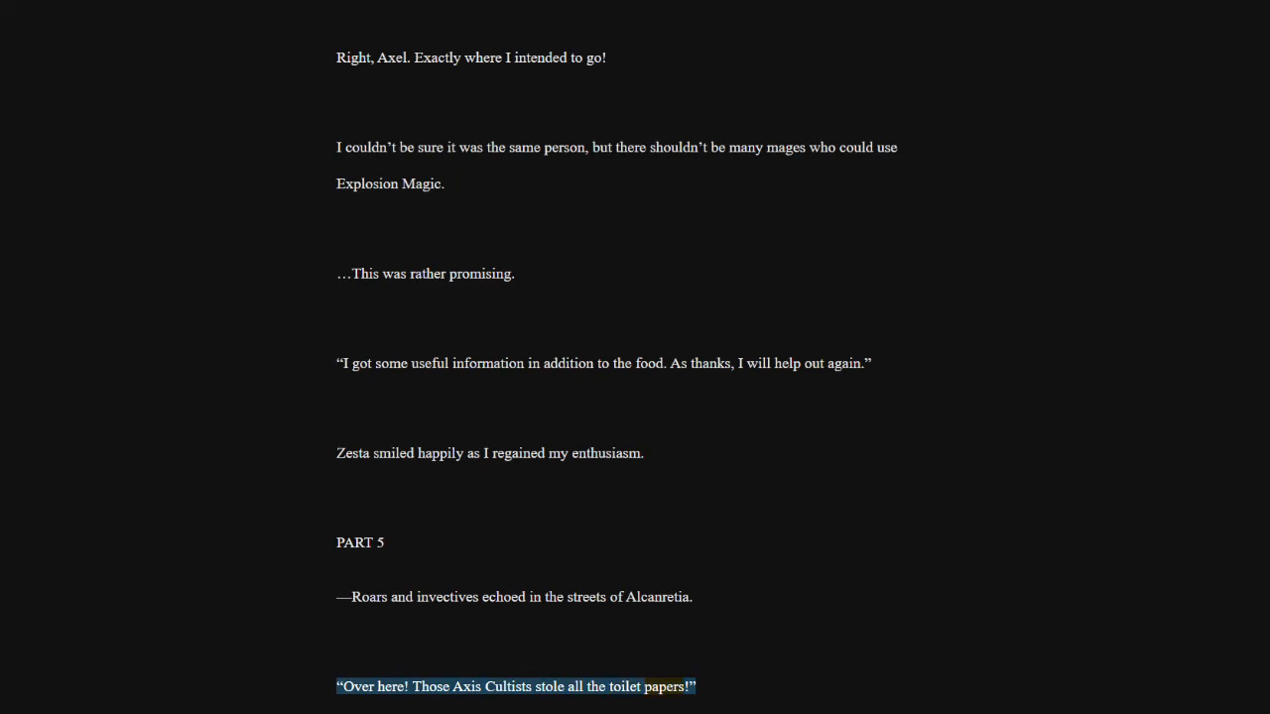
scroll(down, 3)
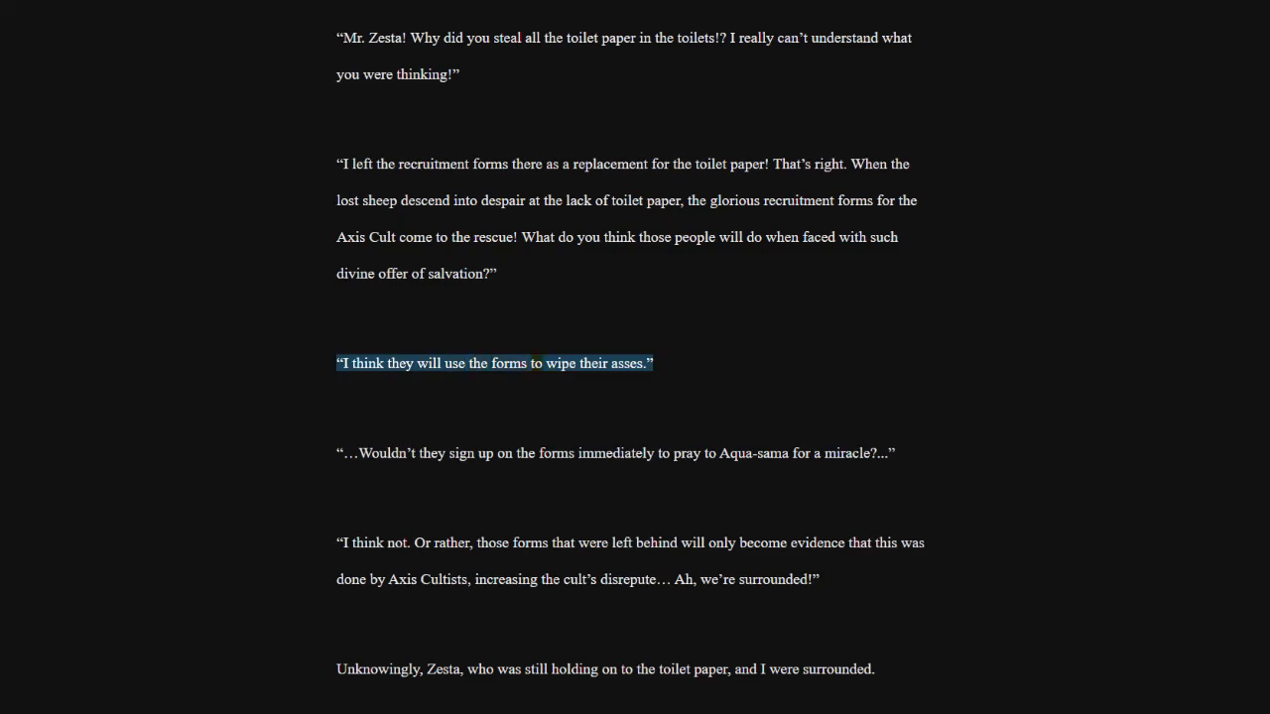
click(687, 453)
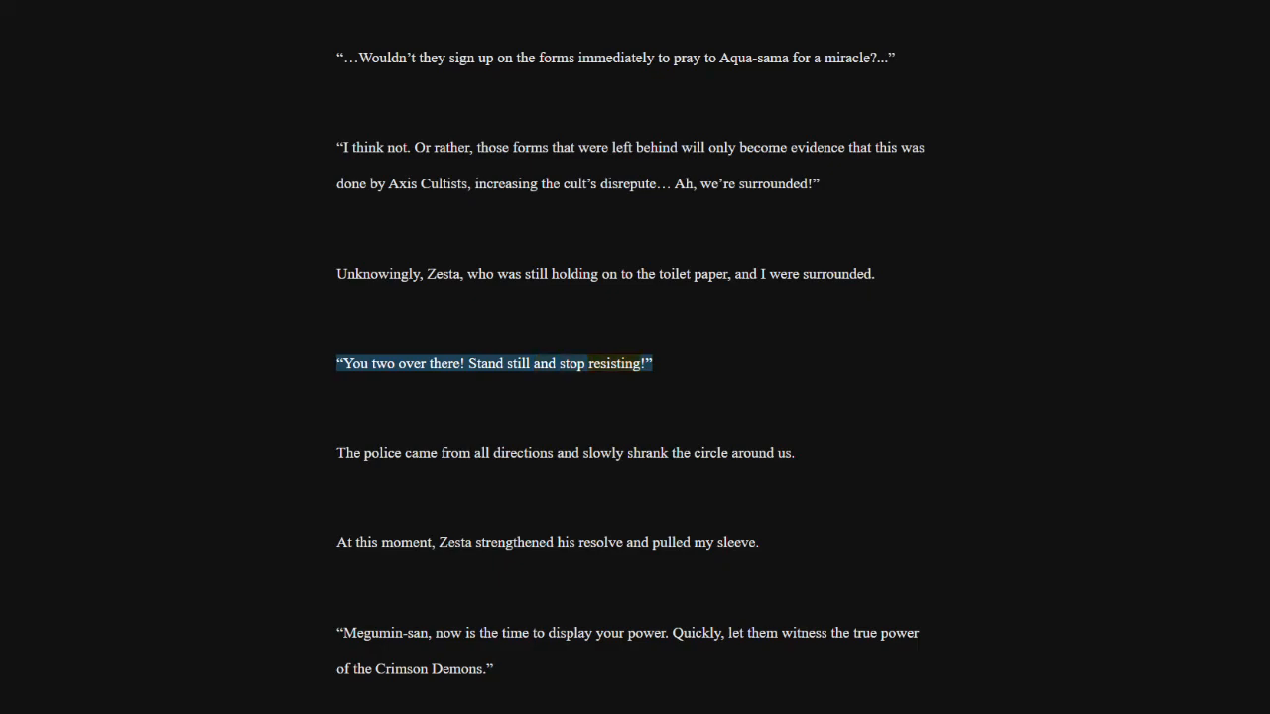
click(564, 453)
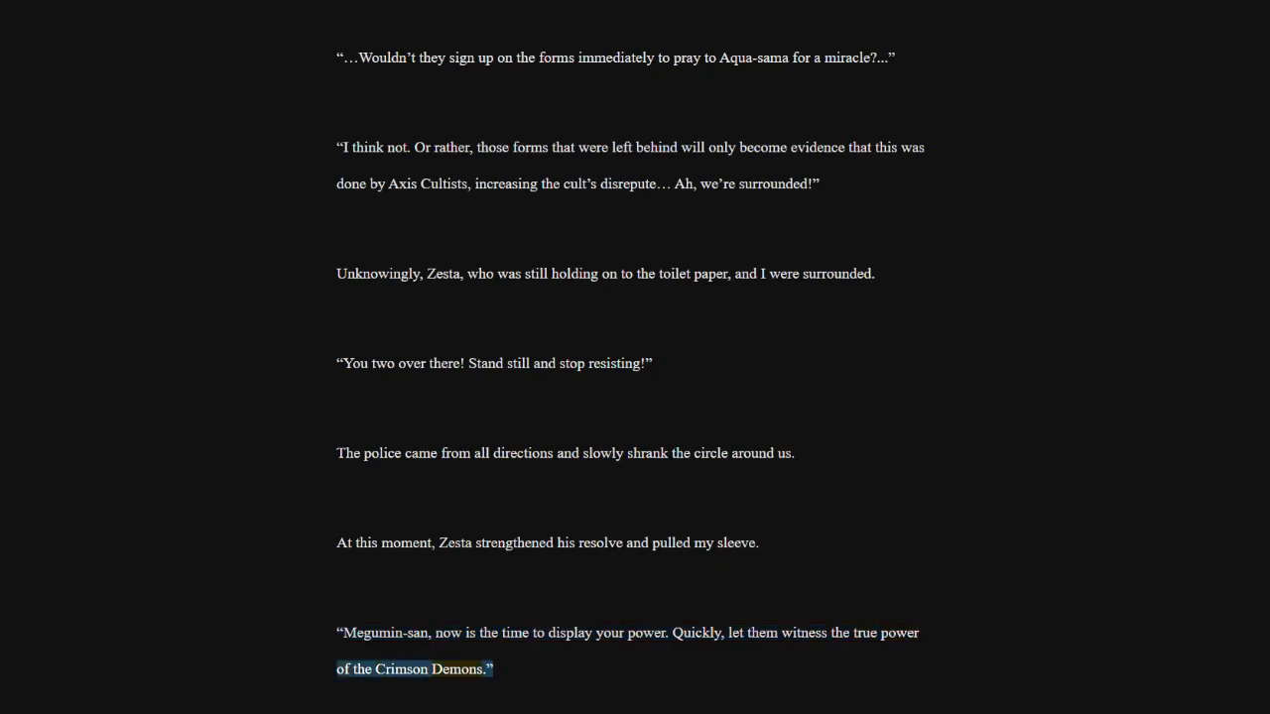
scroll(down, 3)
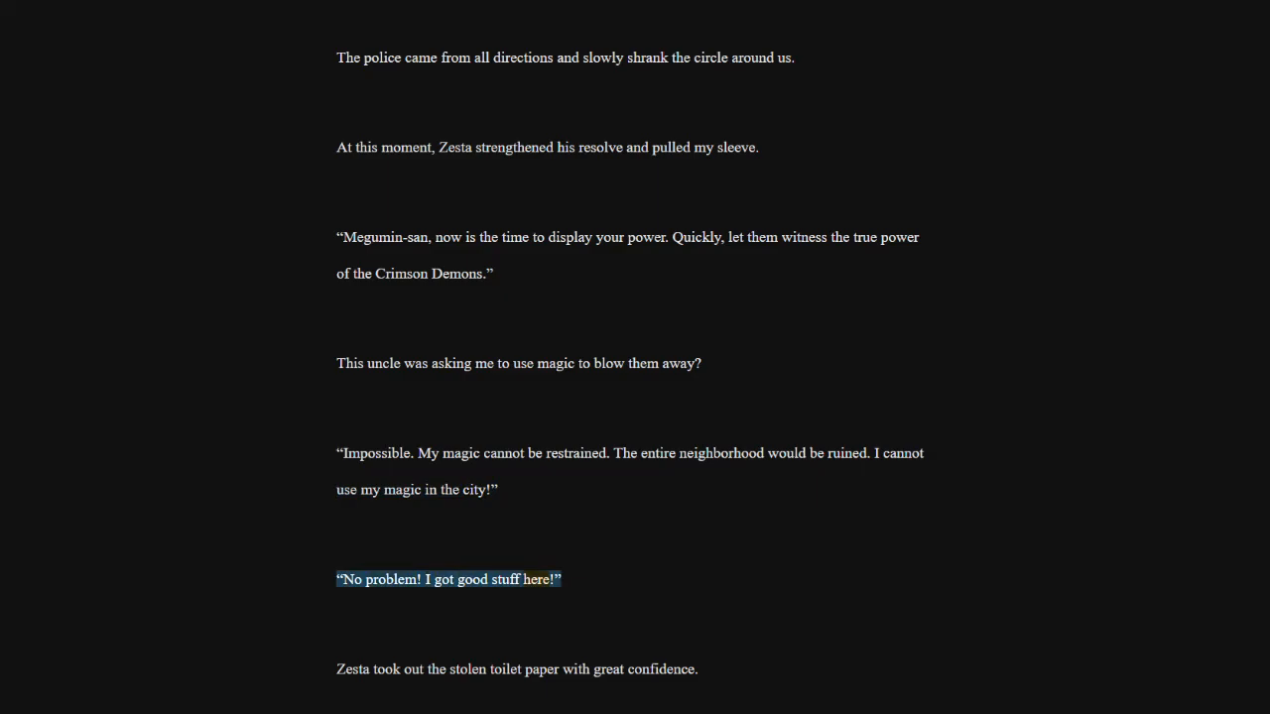
click(517, 670)
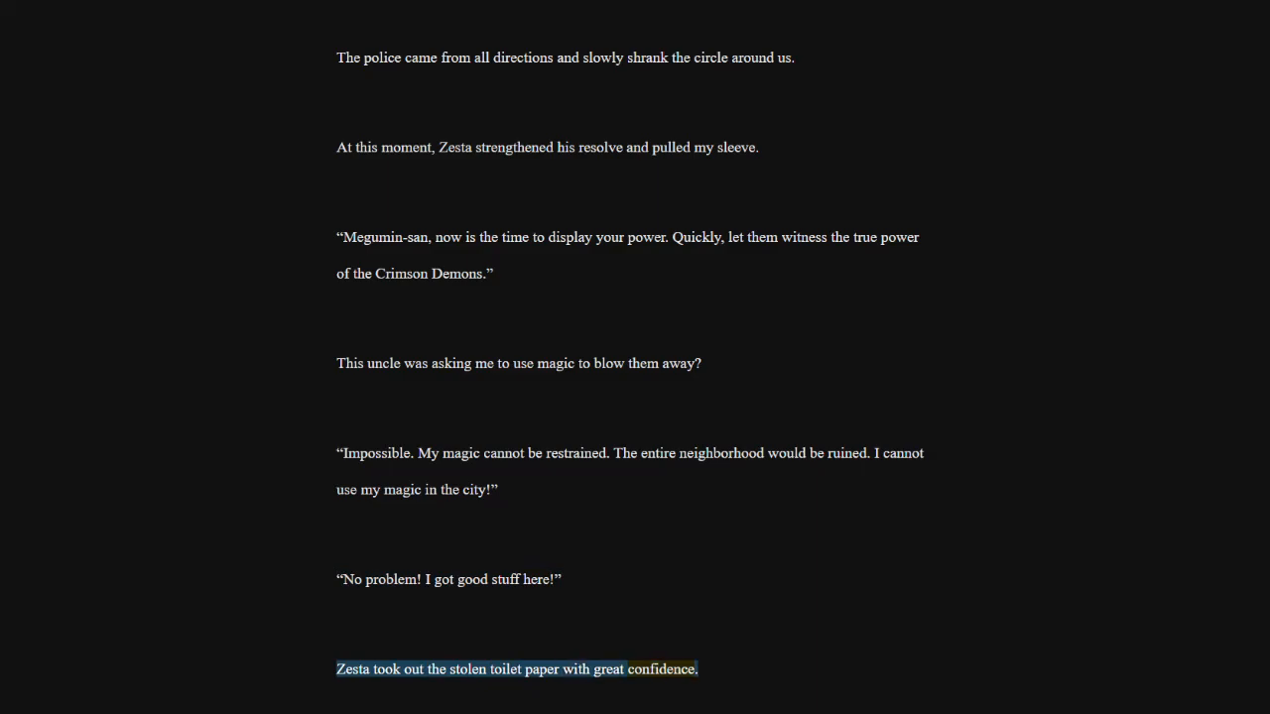
scroll(down, 3)
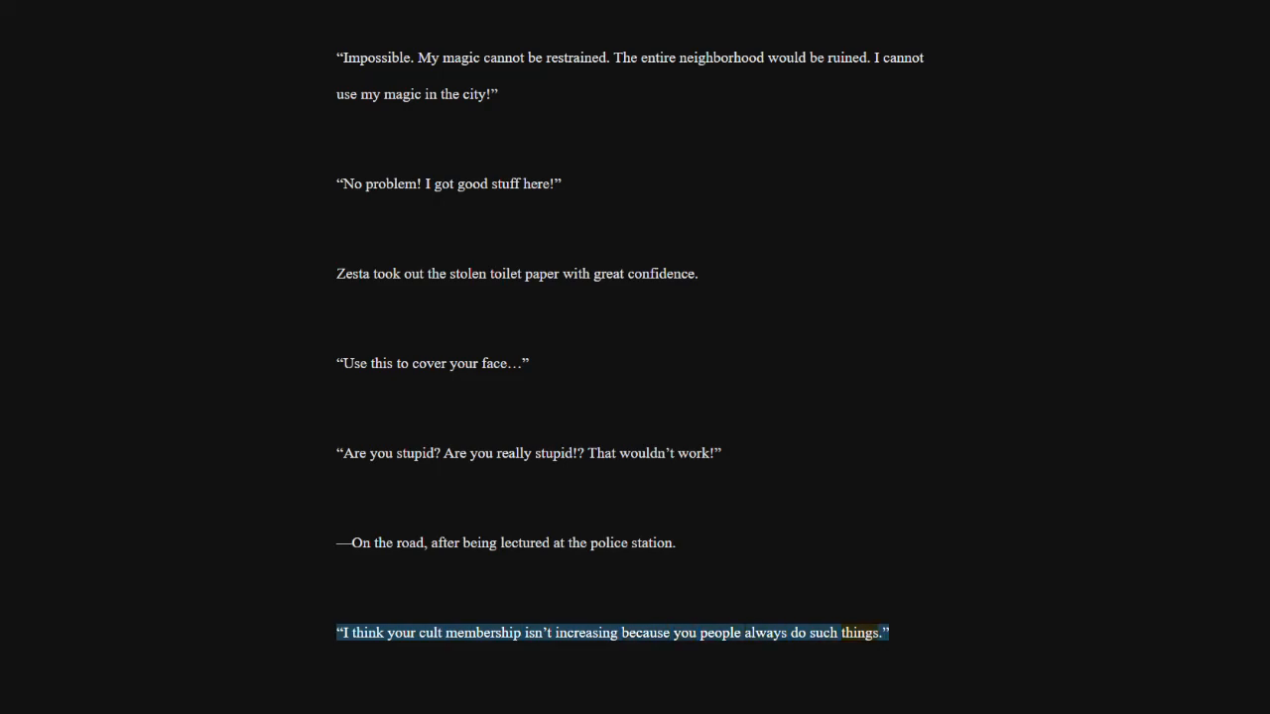
scroll(down, 3)
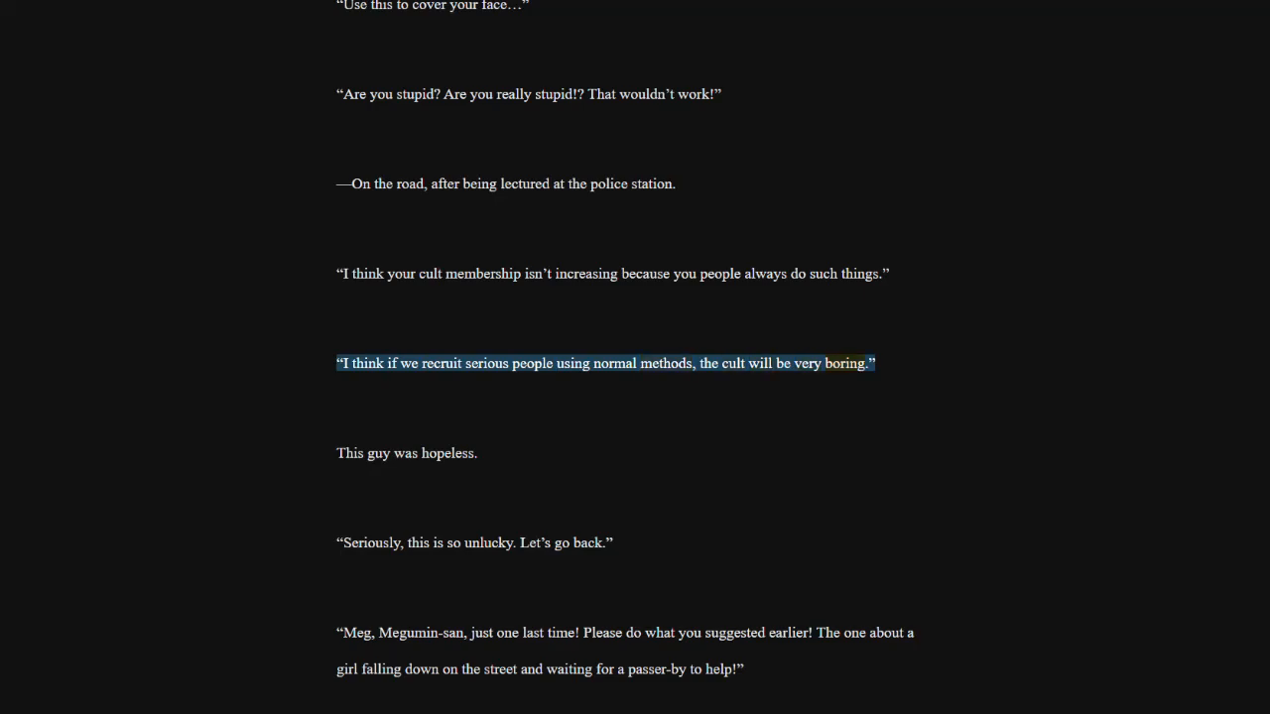
click(405, 454)
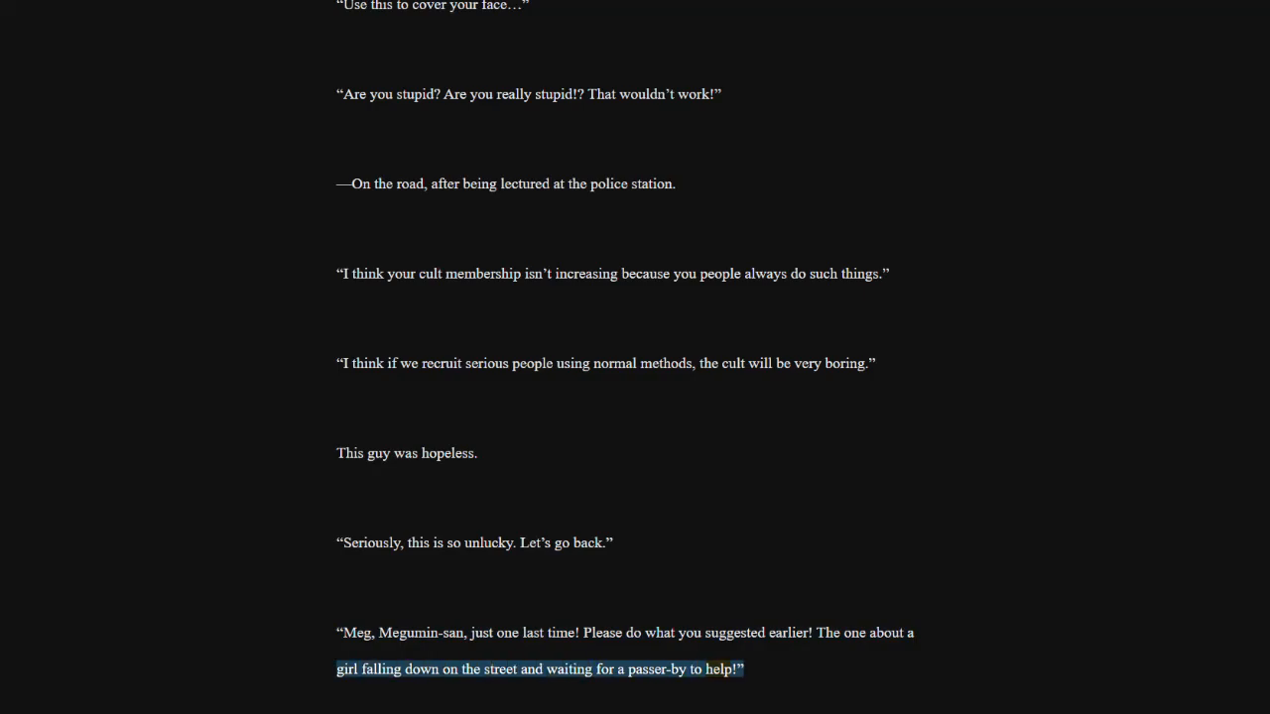
scroll(down, 3)
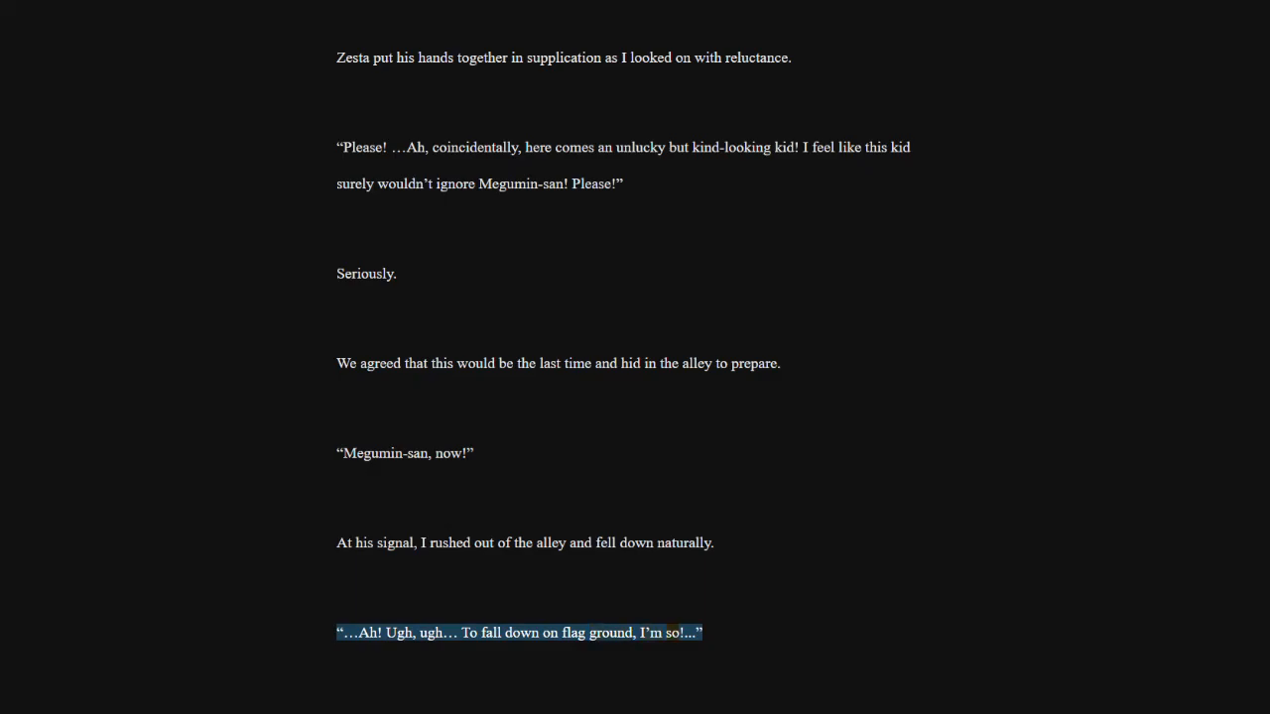
scroll(down, 3)
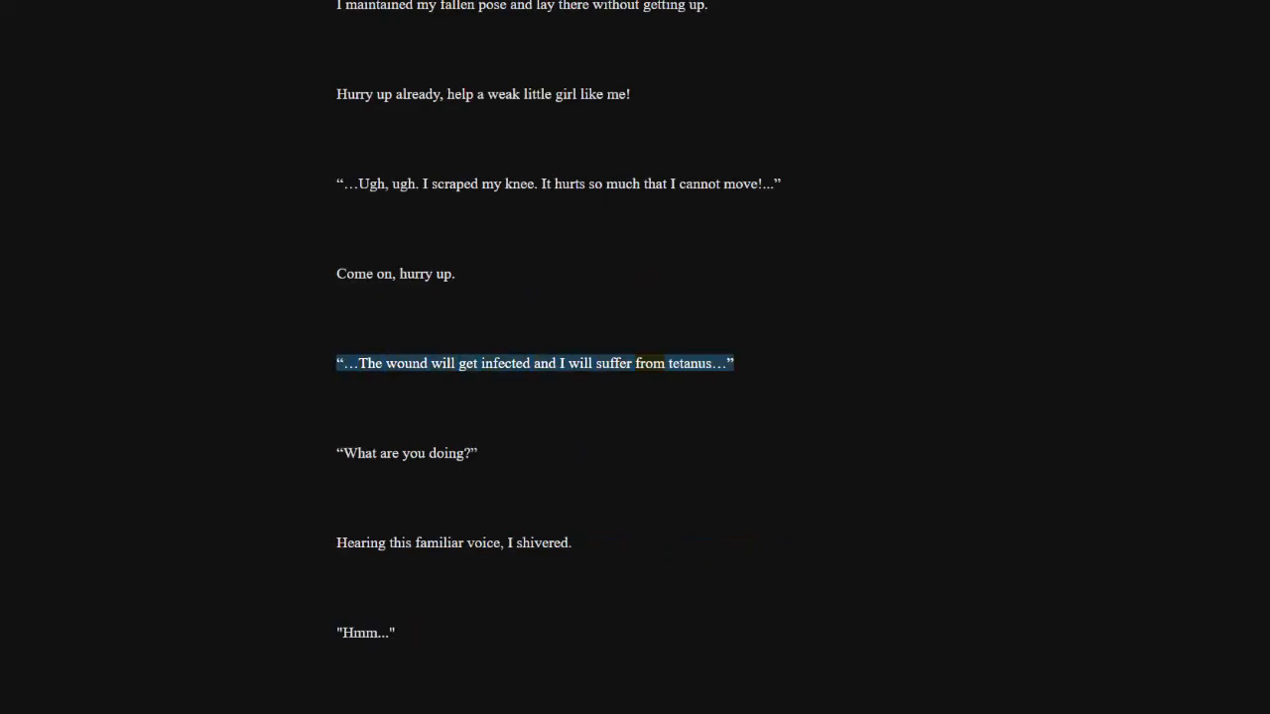
click(407, 453)
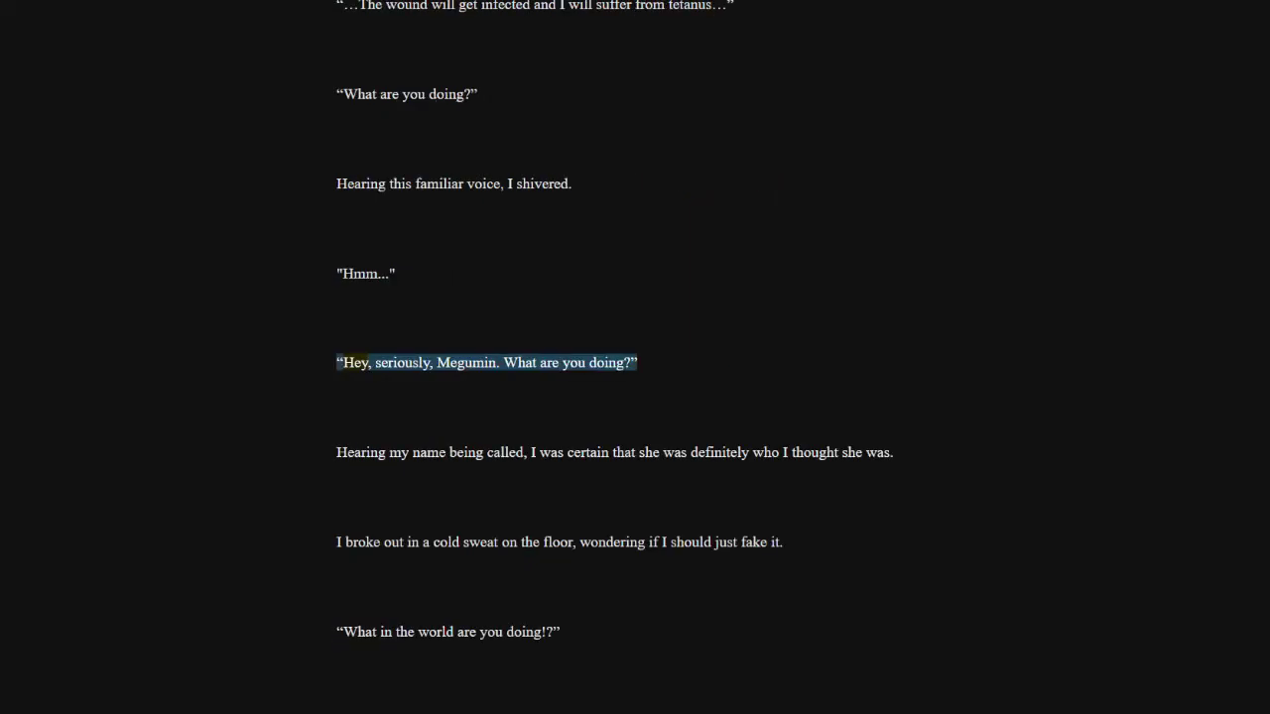
scroll(down, 3)
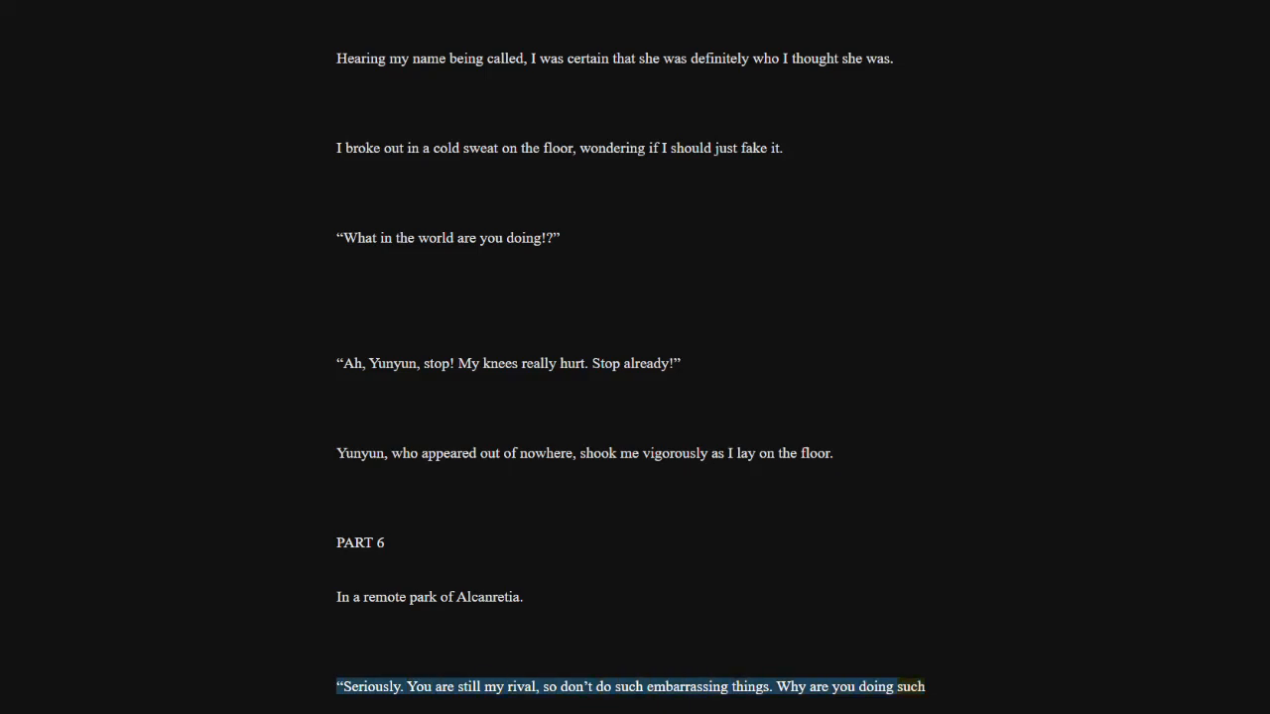
scroll(down, 3)
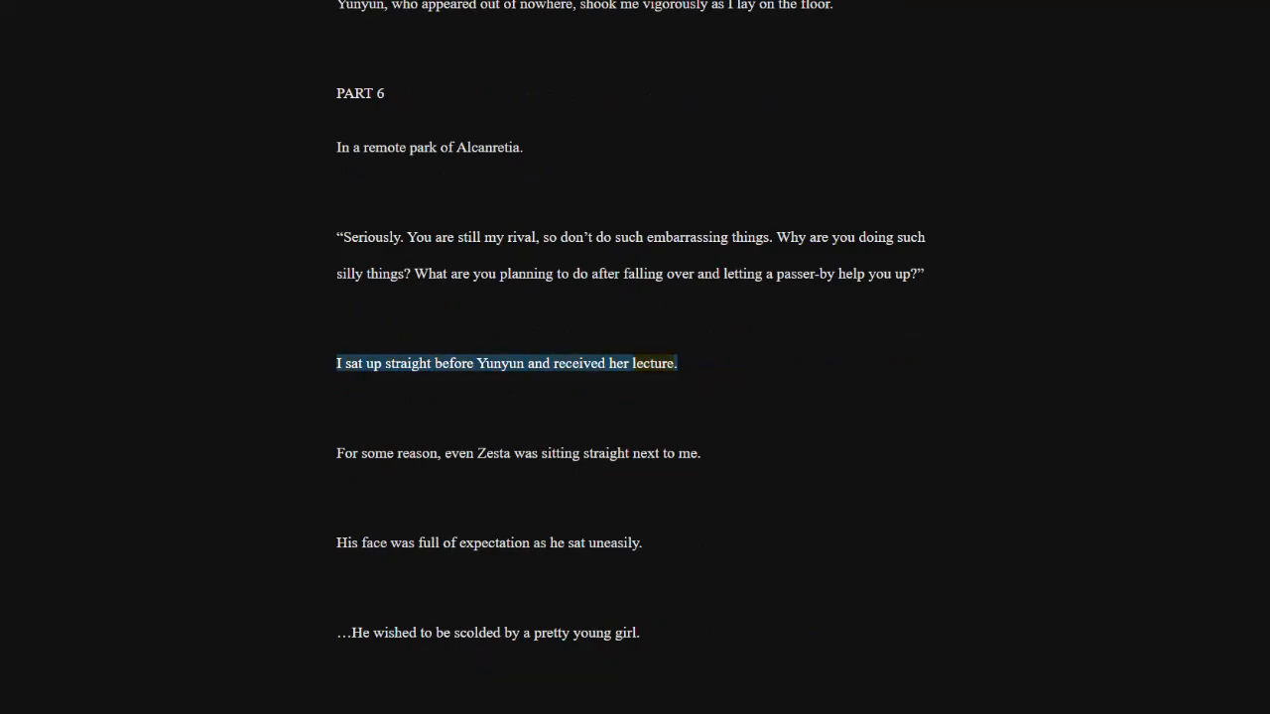
click(517, 453)
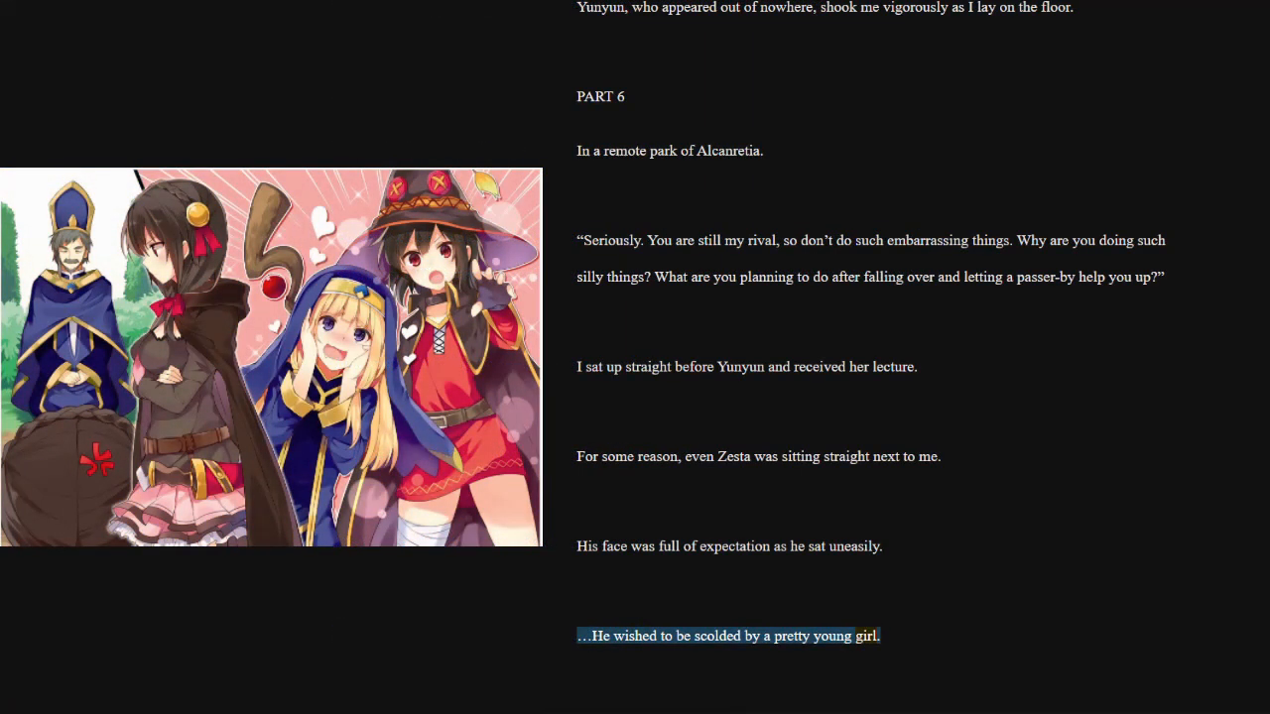
scroll(down, 3)
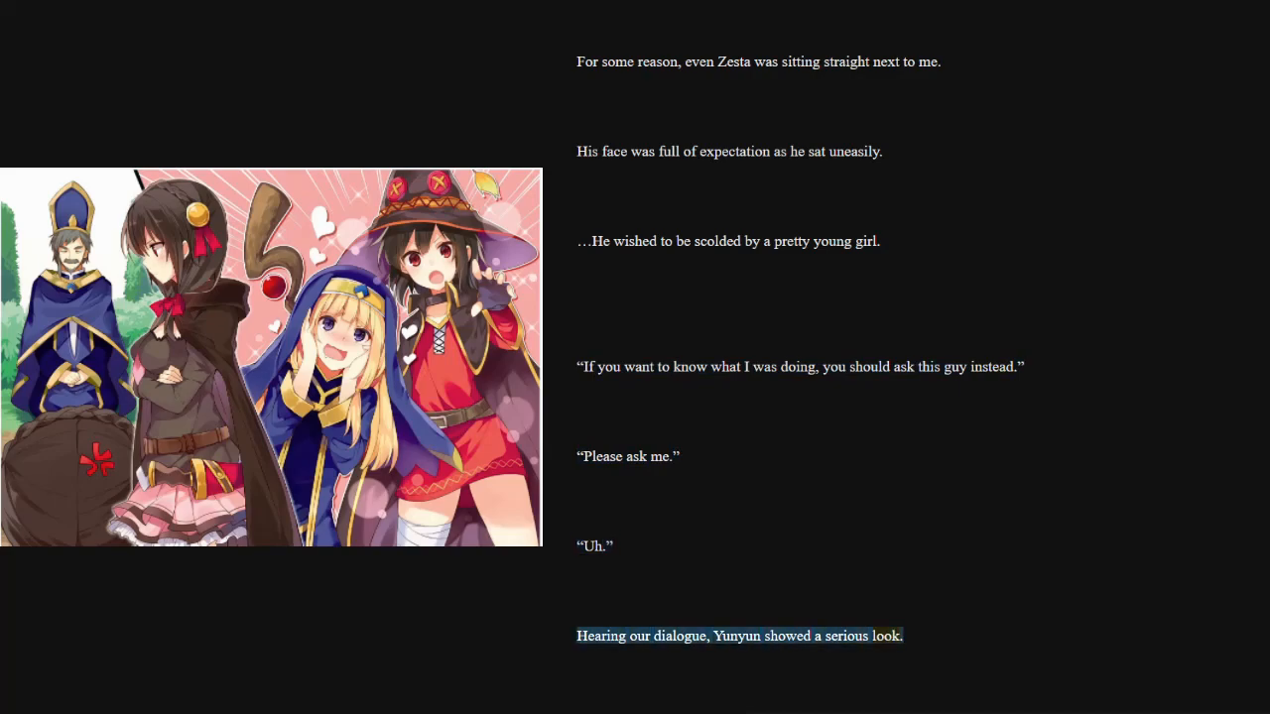
scroll(down, 3)
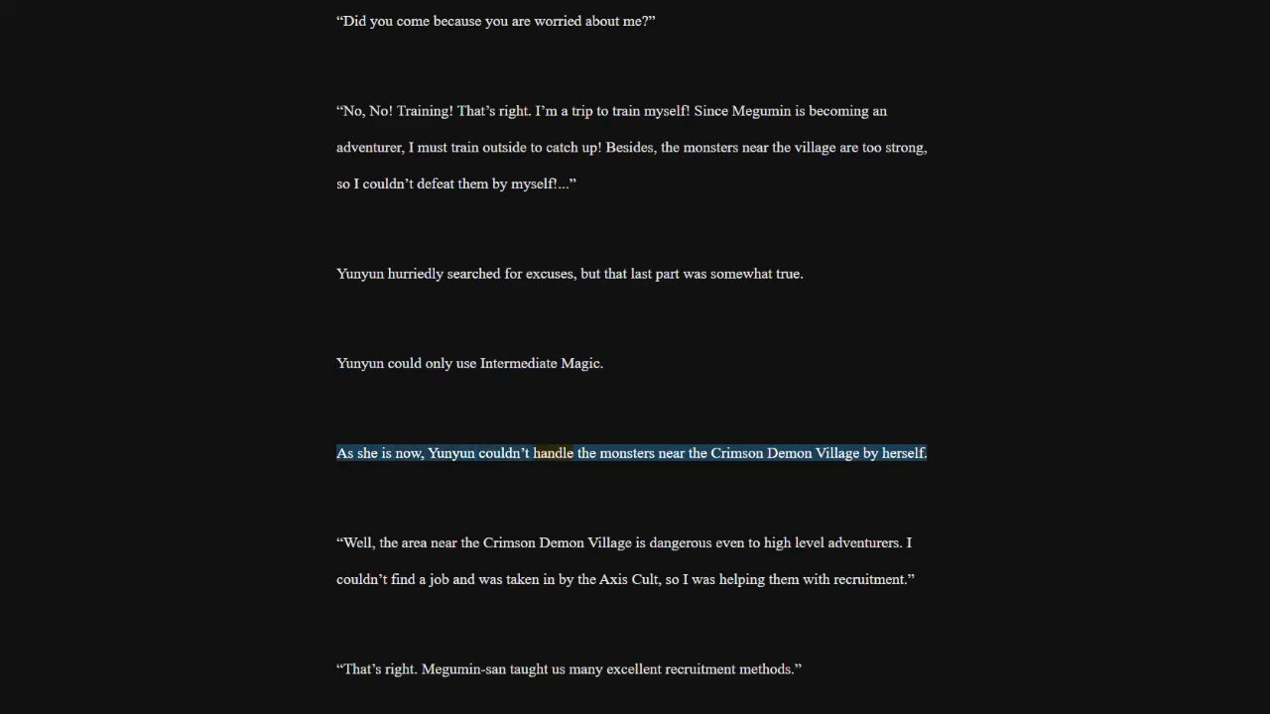
mouse_move(837, 453)
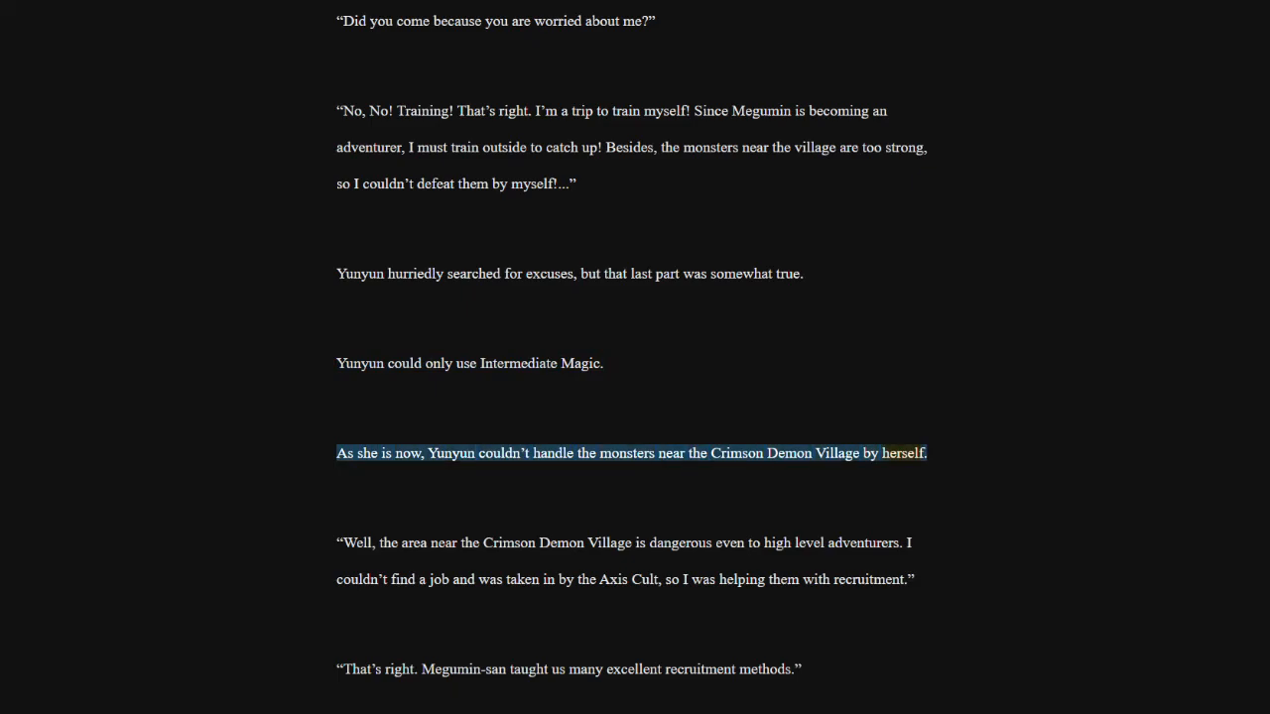
click(625, 543)
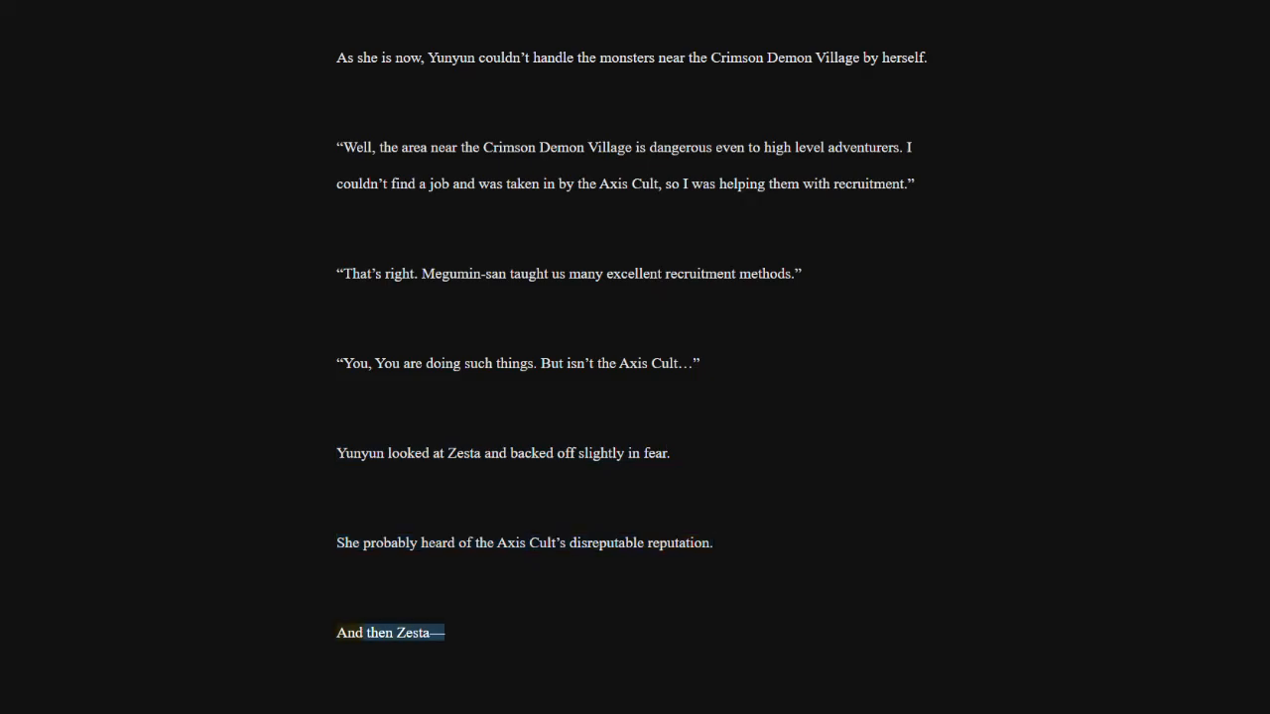
scroll(down, 3)
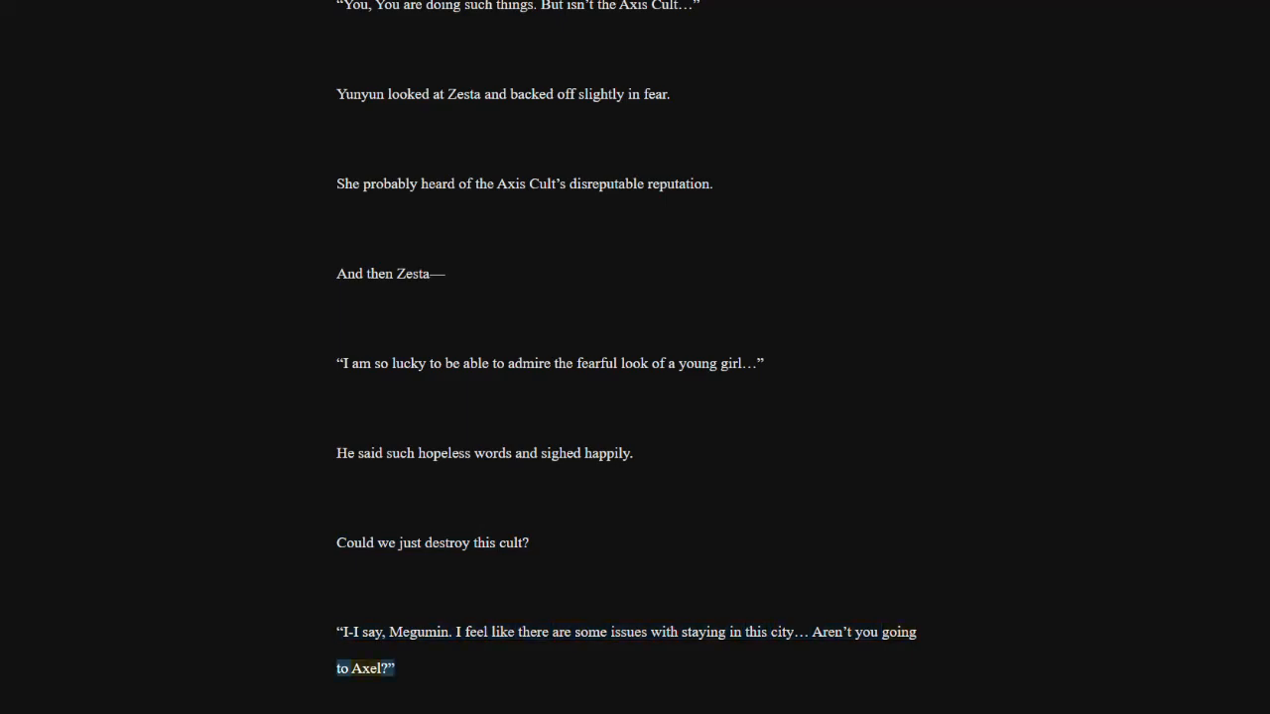
scroll(down, 3)
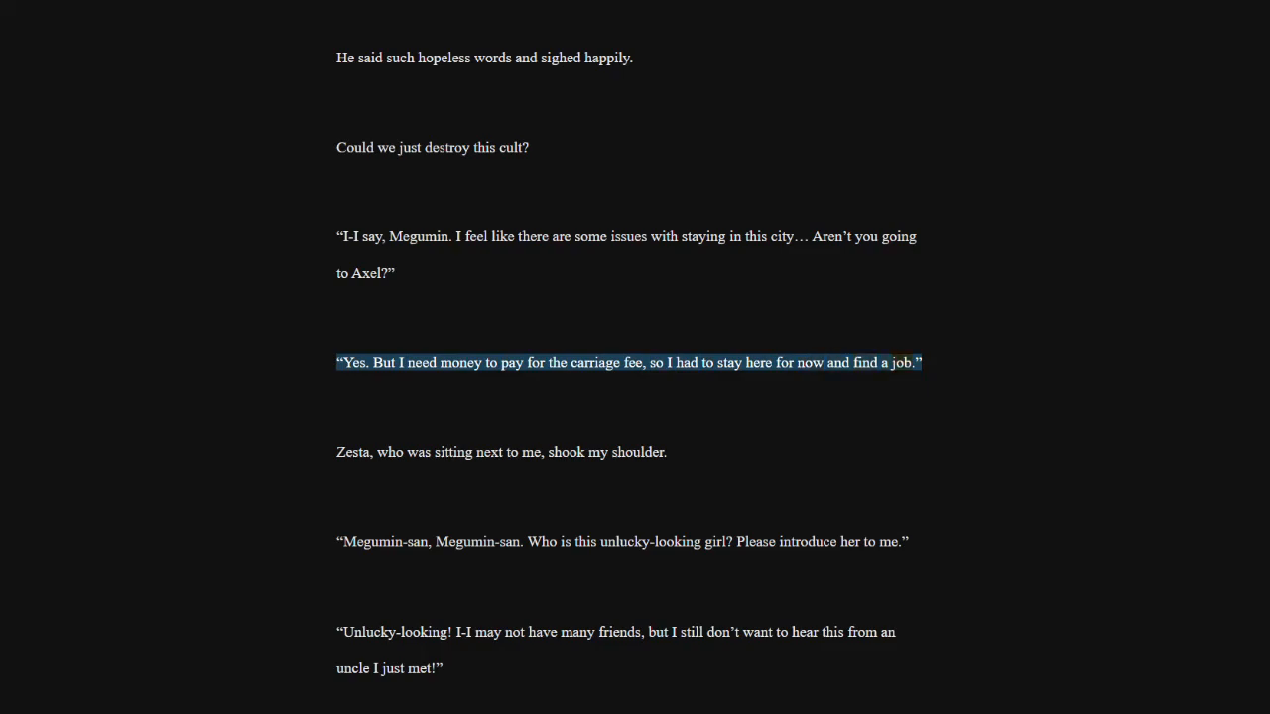
click(501, 452)
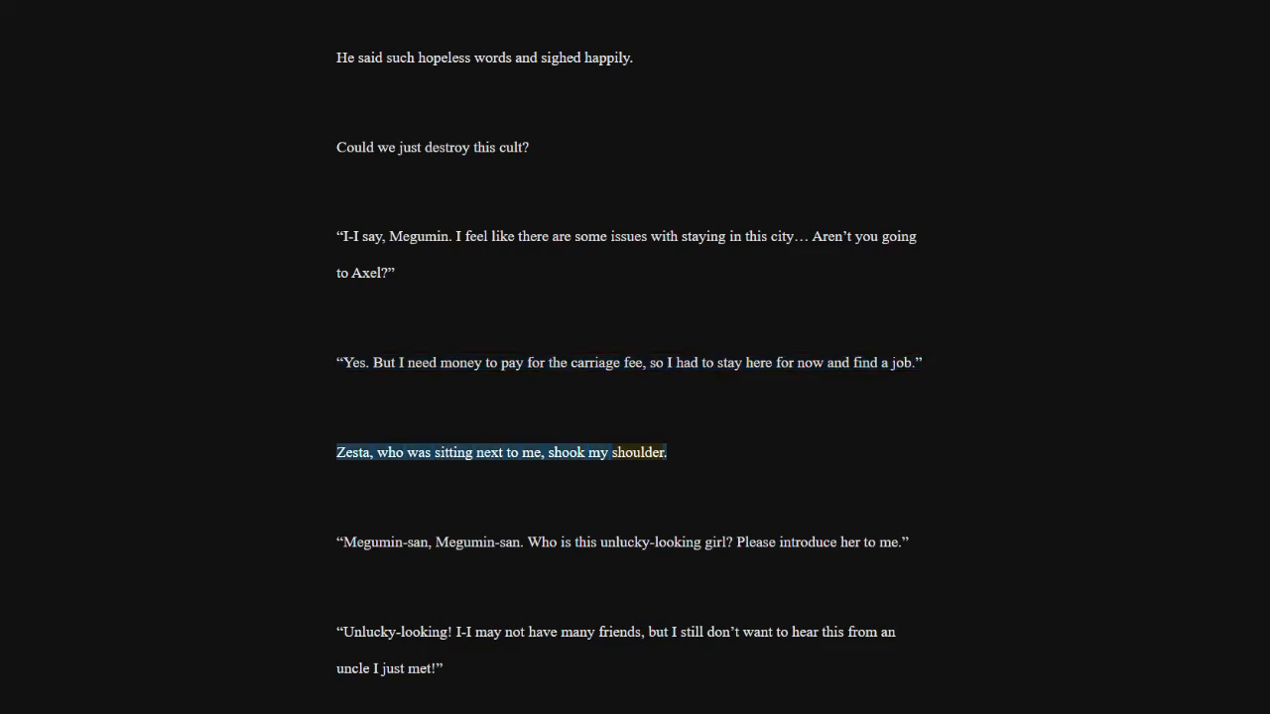
click(623, 542)
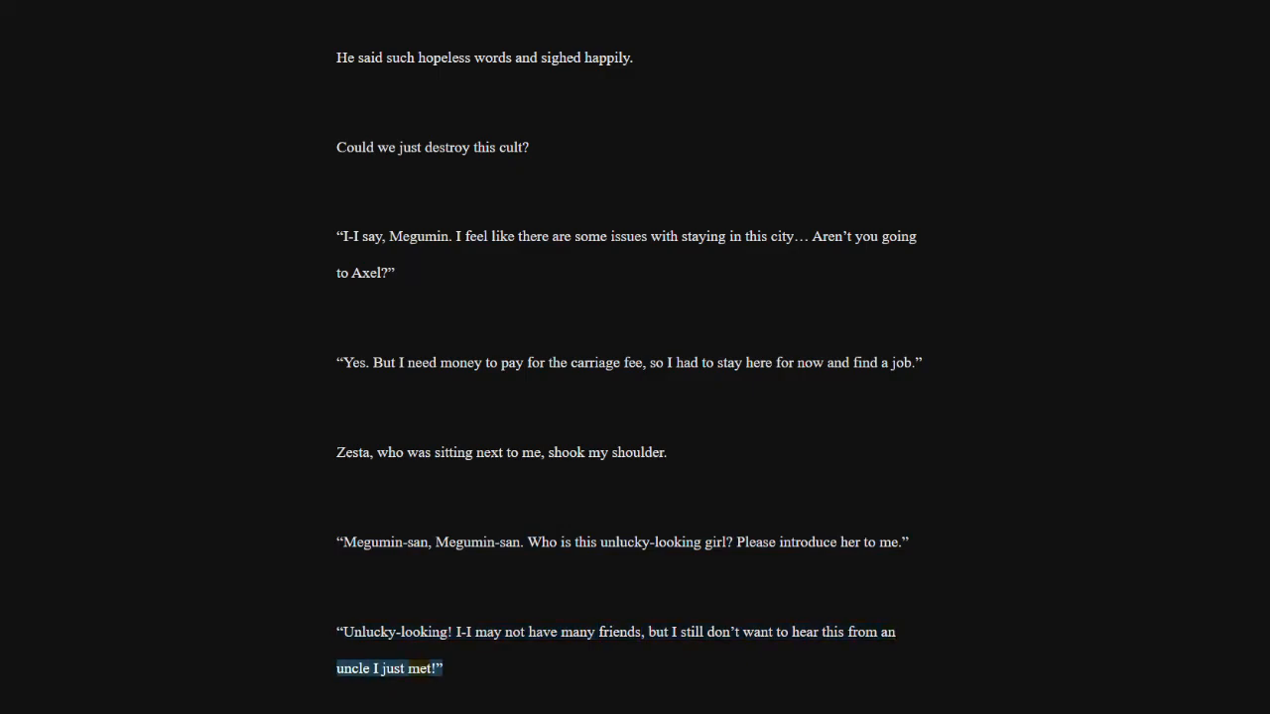
scroll(down, 3)
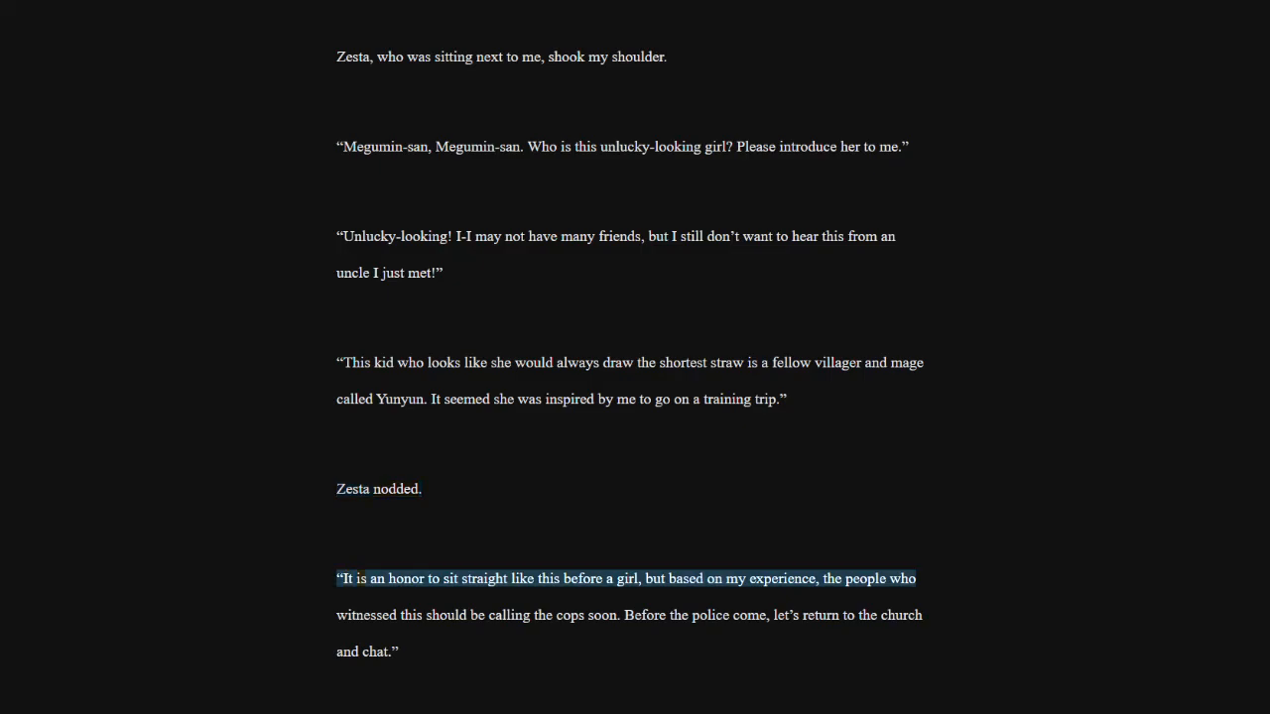
click(568, 615)
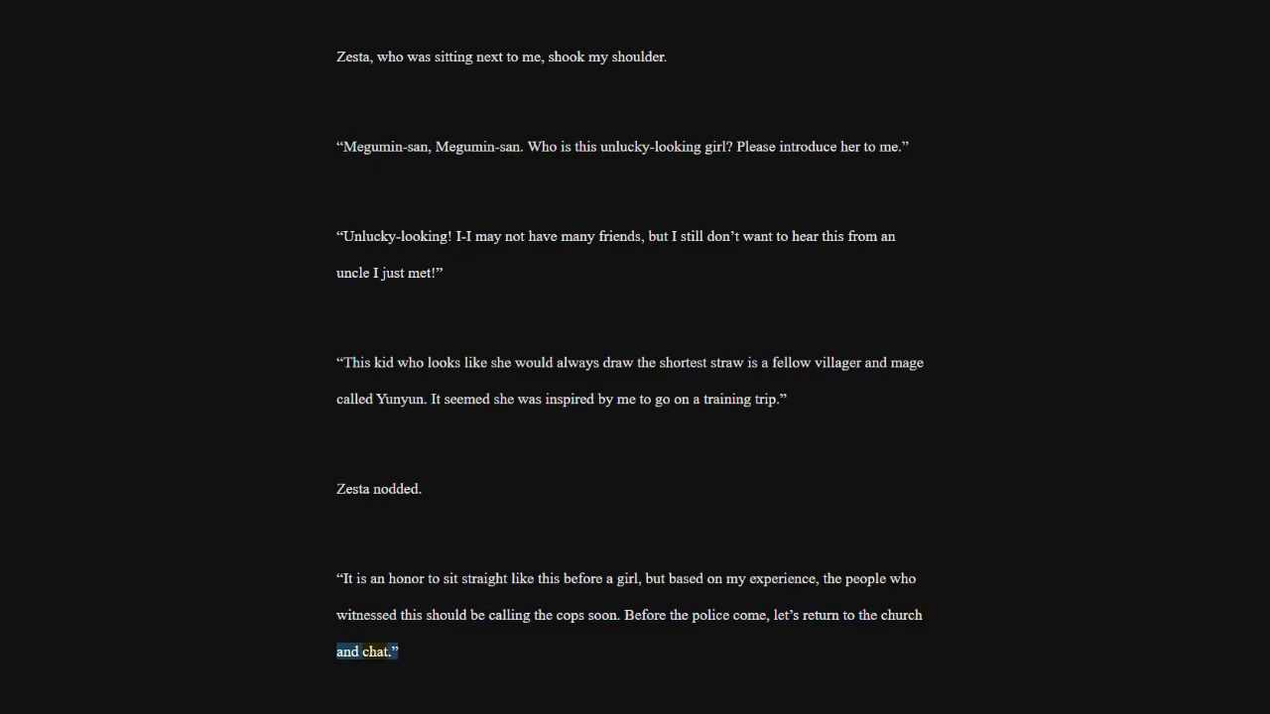
scroll(down, 3)
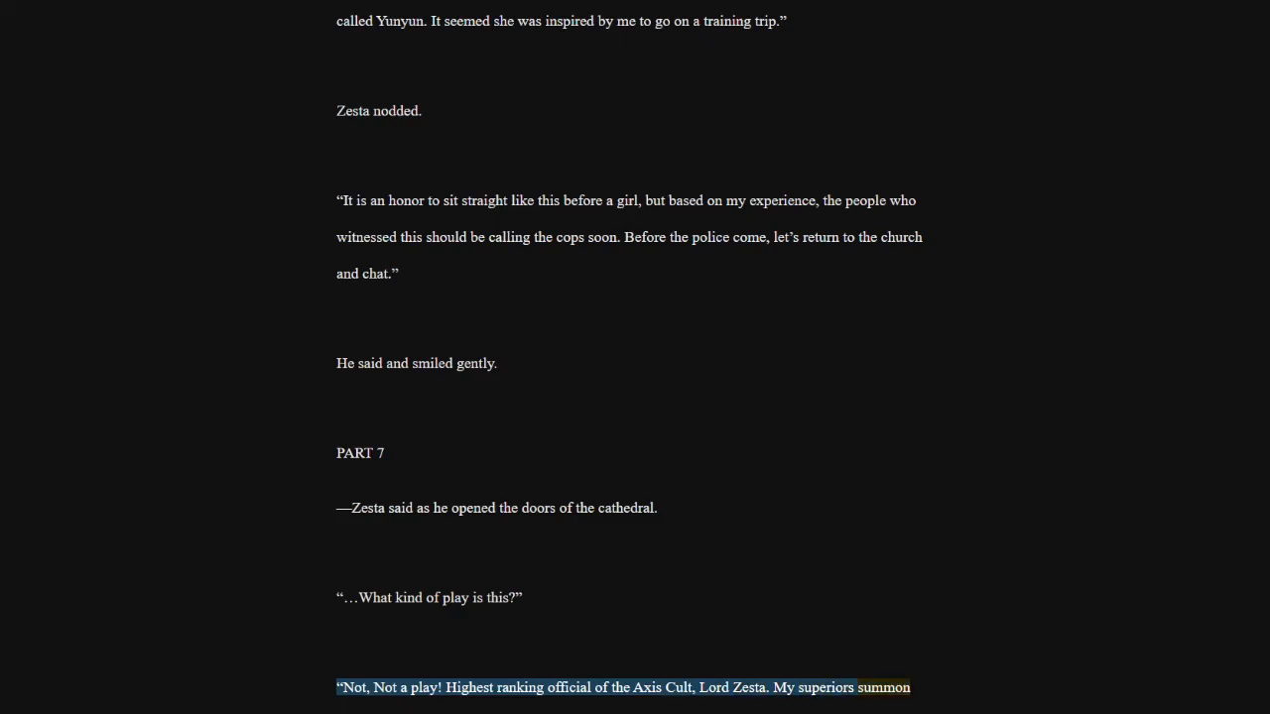
scroll(down, 3)
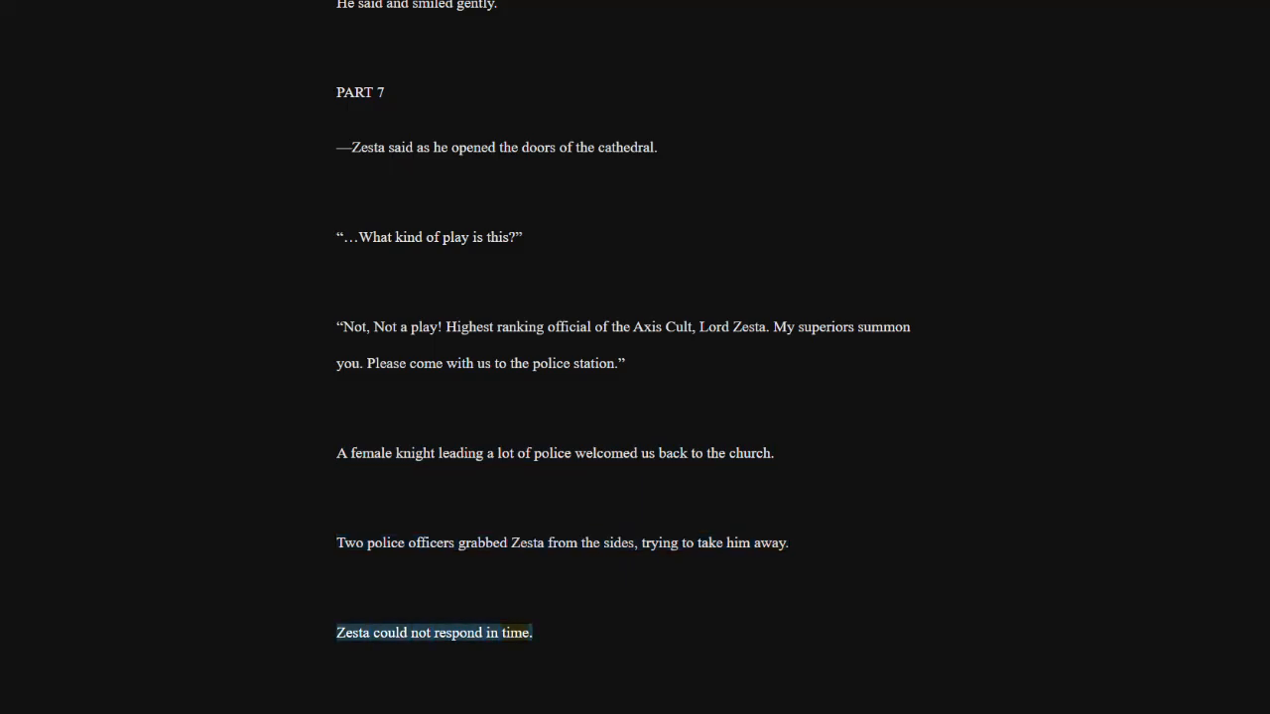
scroll(down, 3)
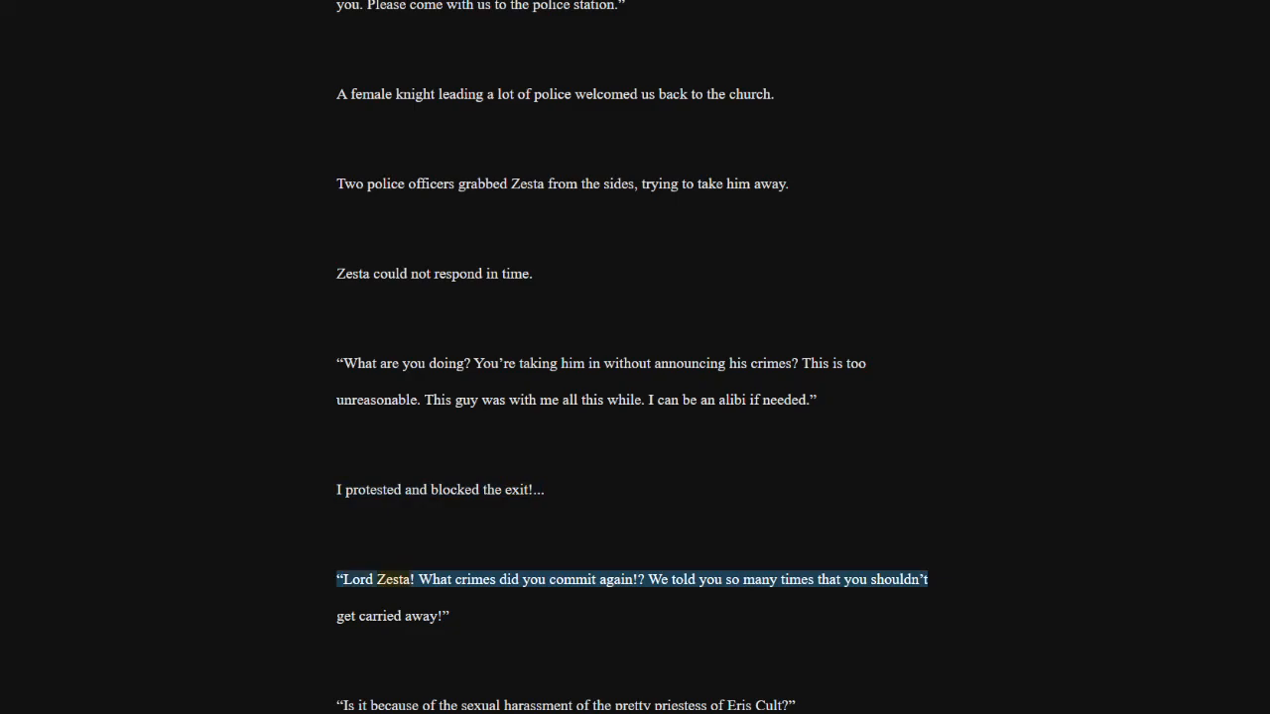
mouse_move(615, 579)
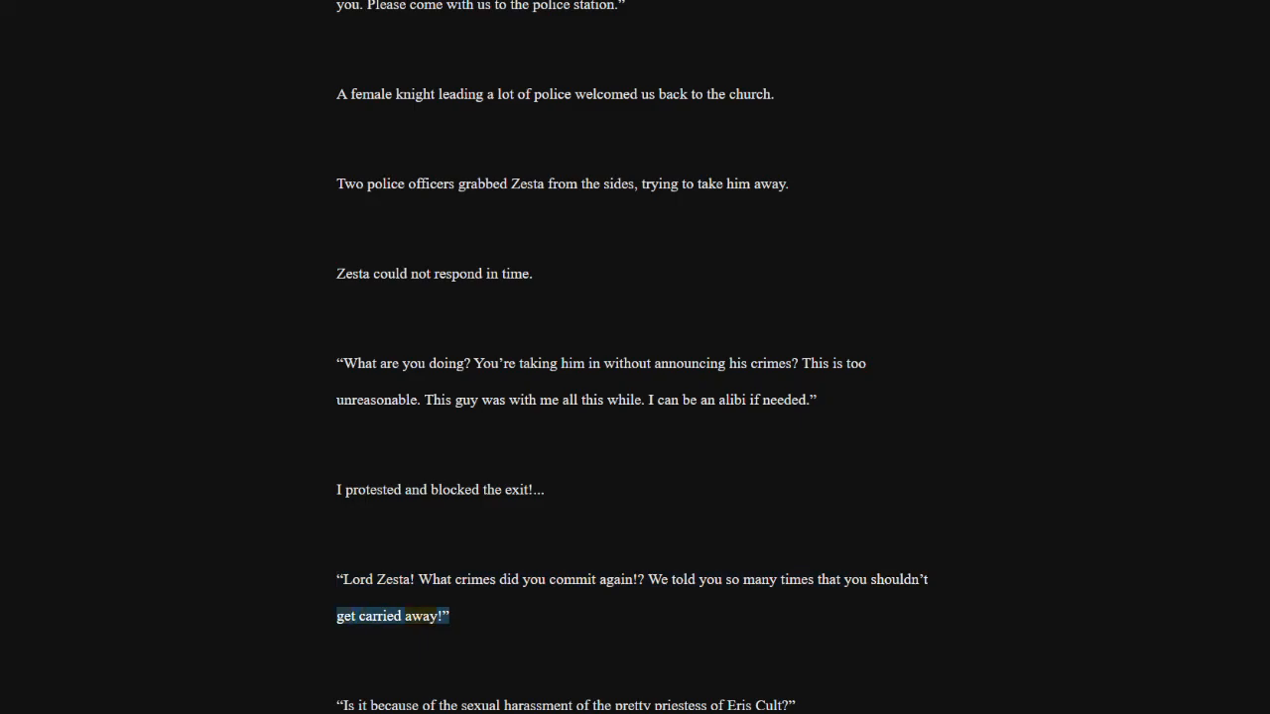
scroll(down, 3)
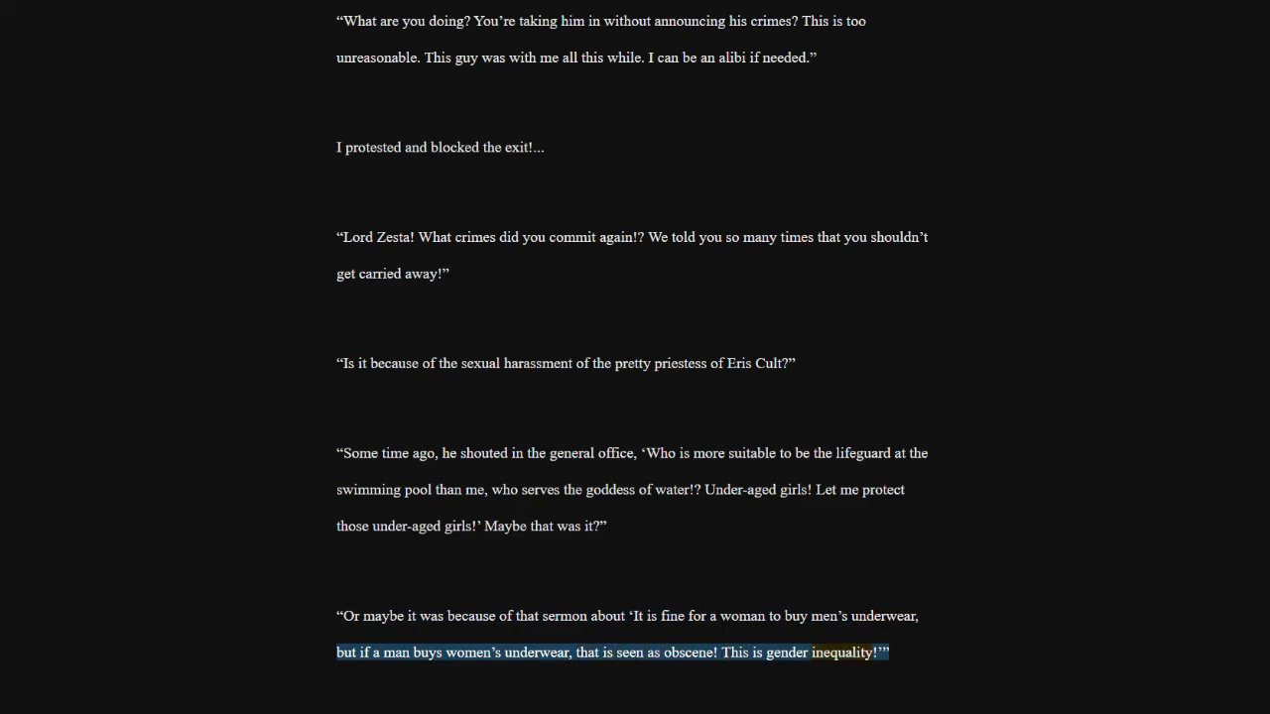
scroll(down, 3)
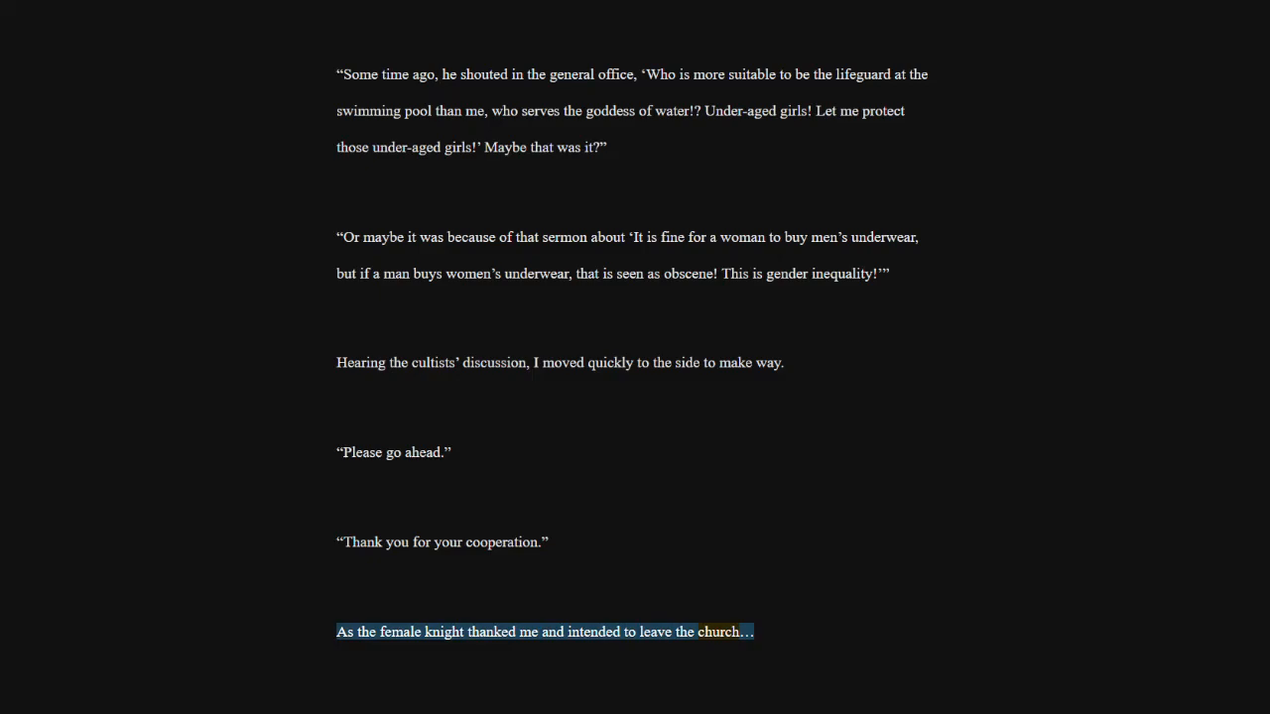
scroll(down, 3)
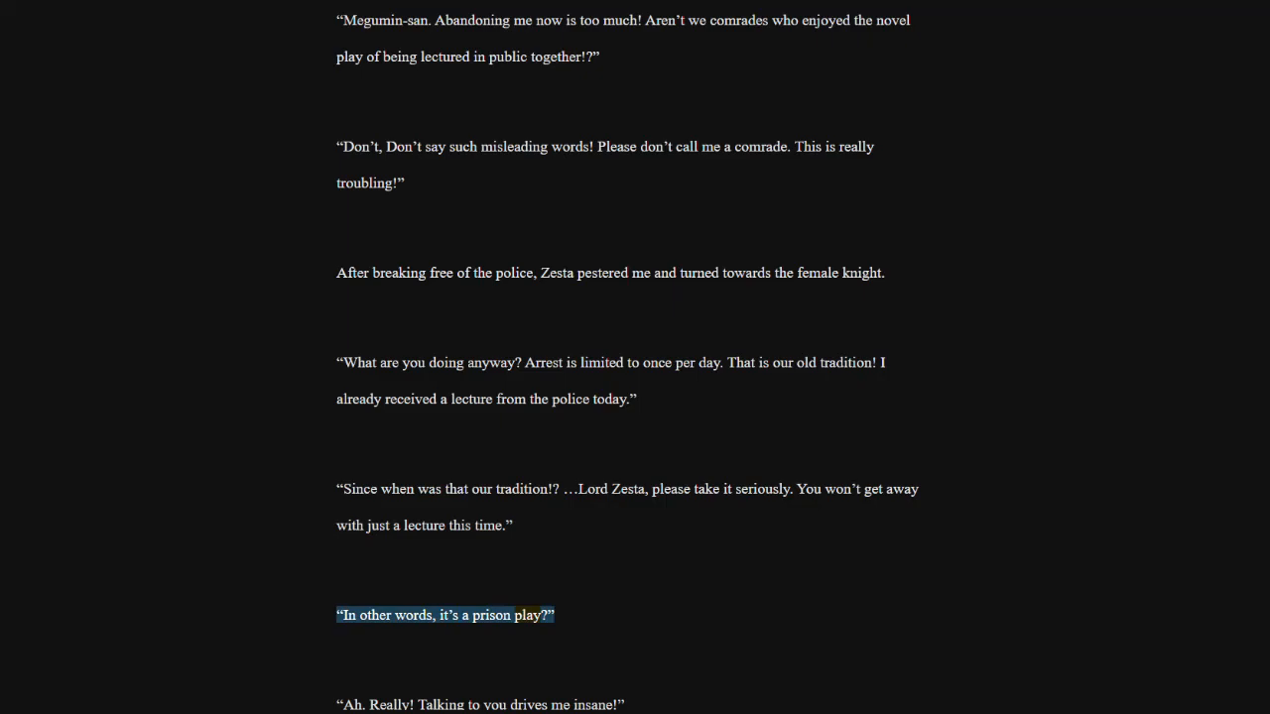
scroll(down, 3)
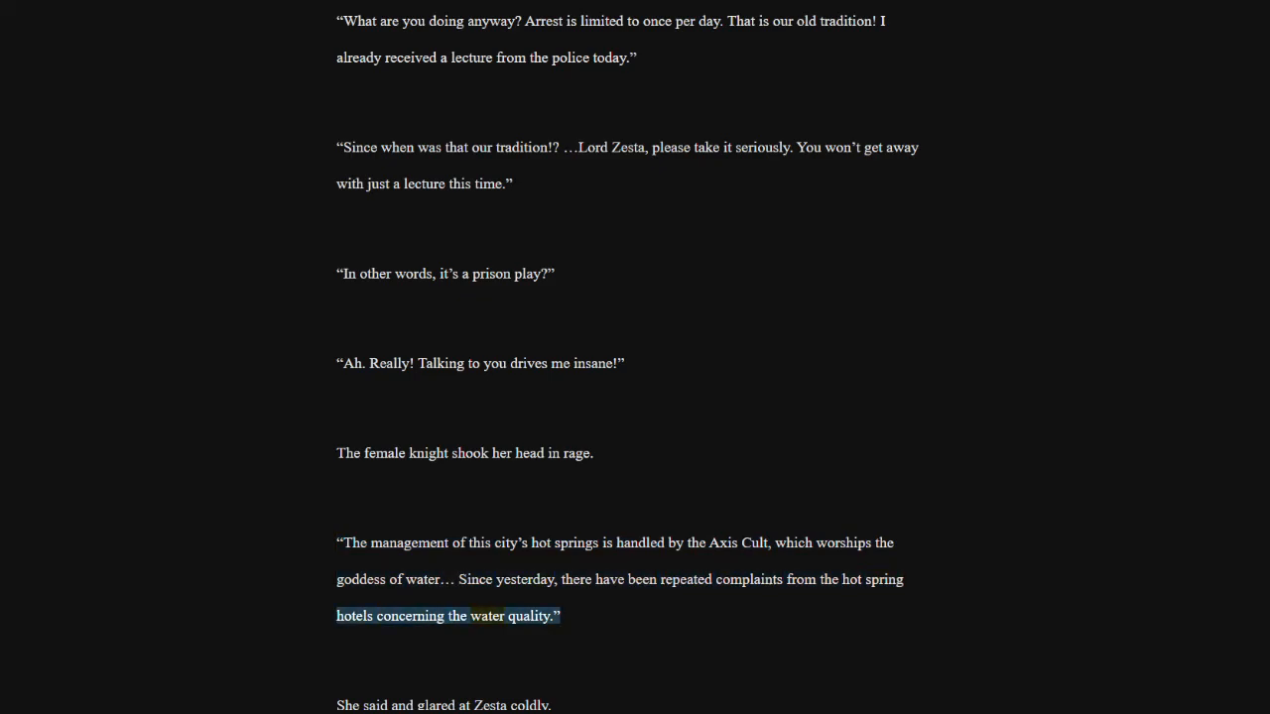
scroll(down, 3)
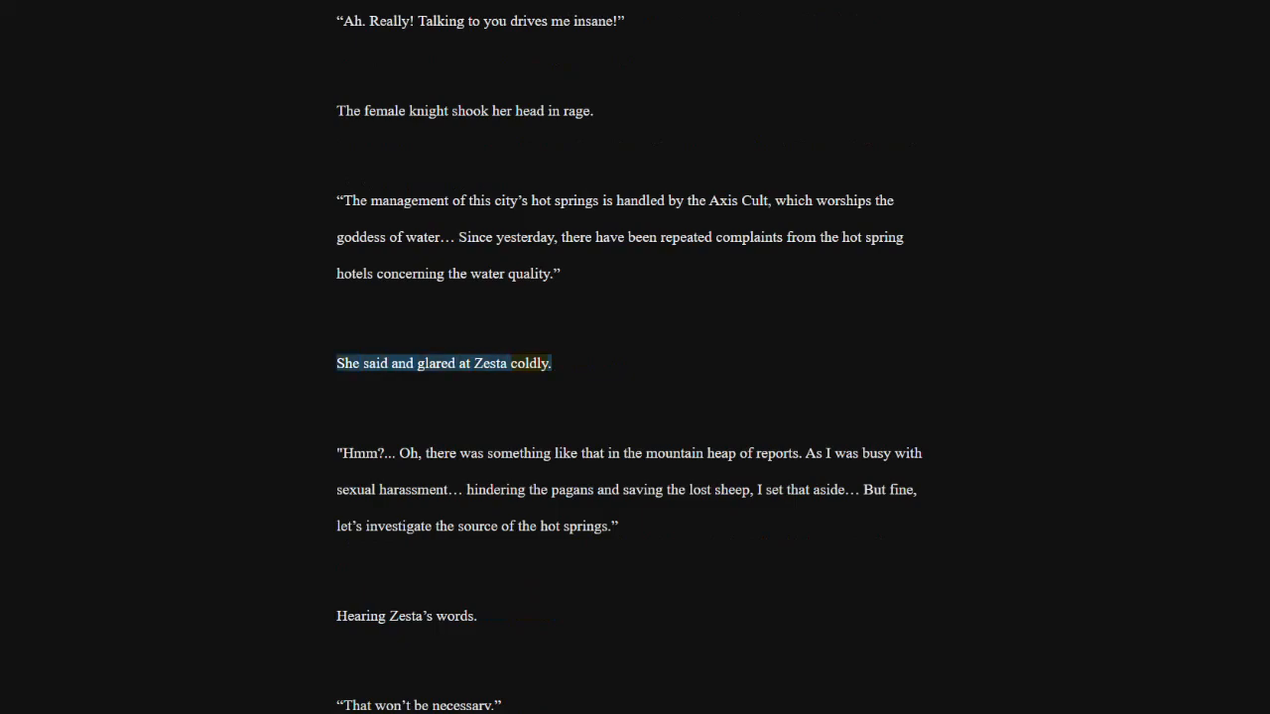
click(628, 454)
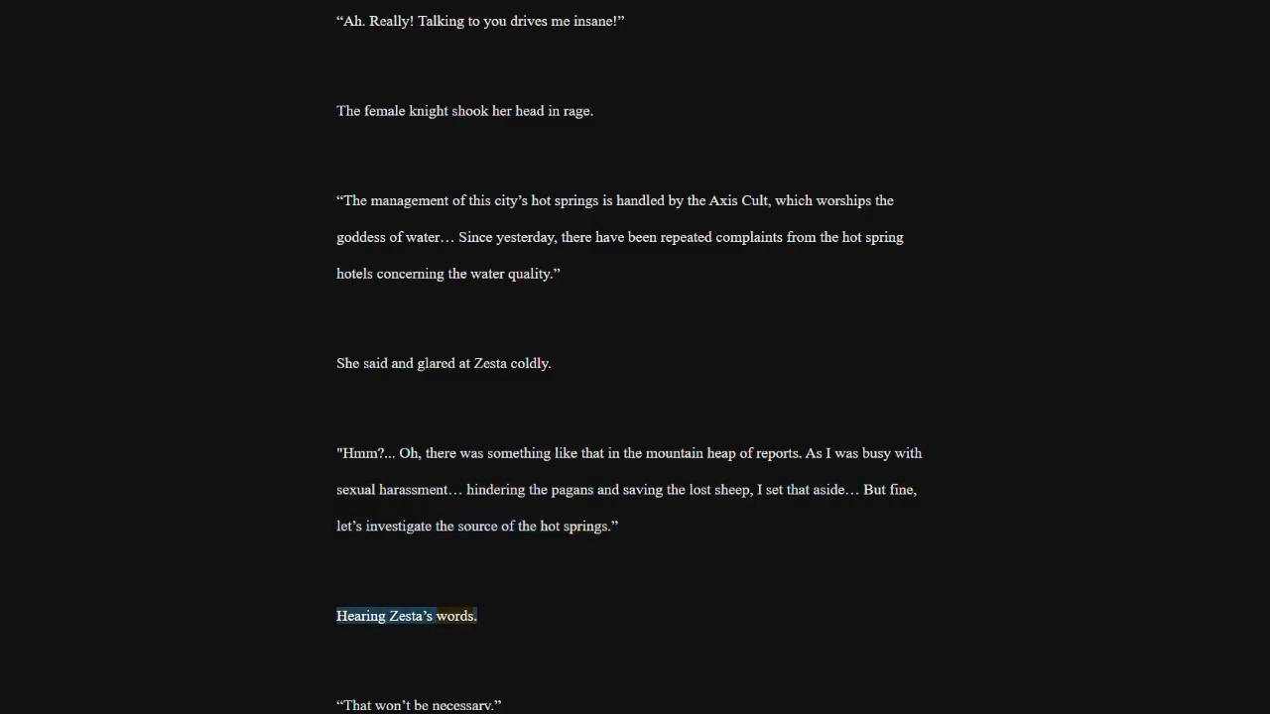
scroll(down, 3)
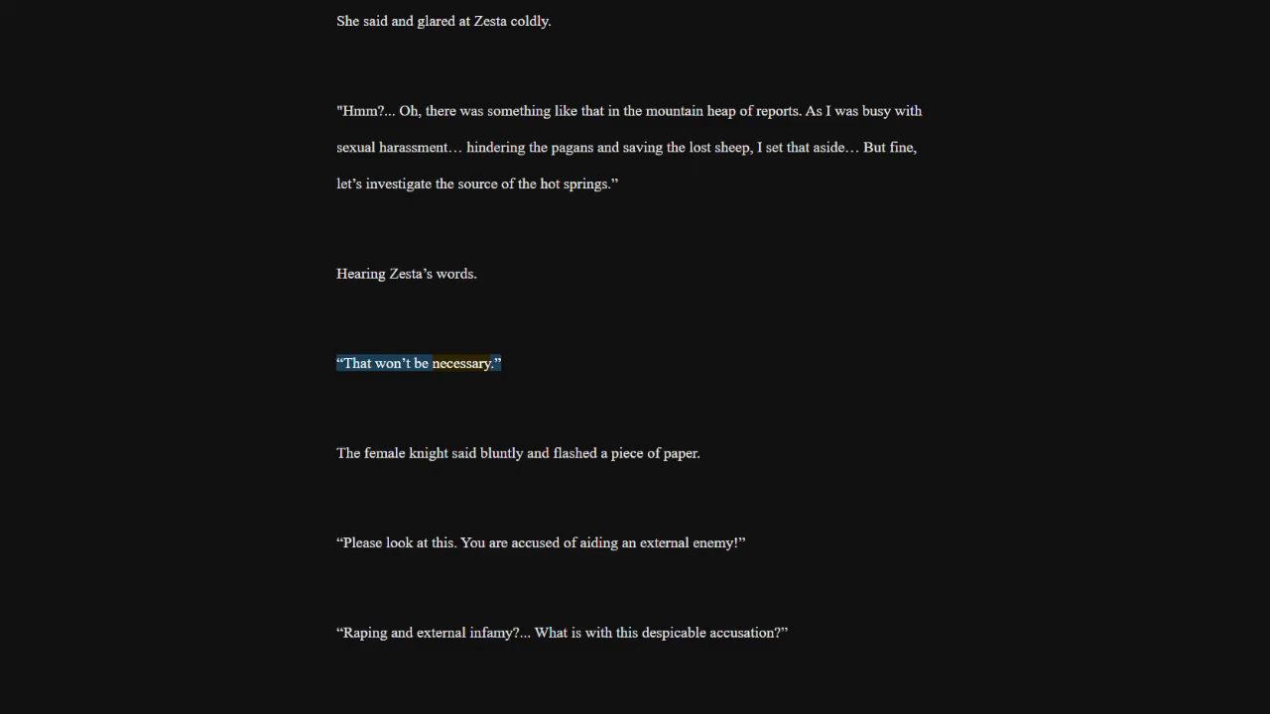
click(517, 453)
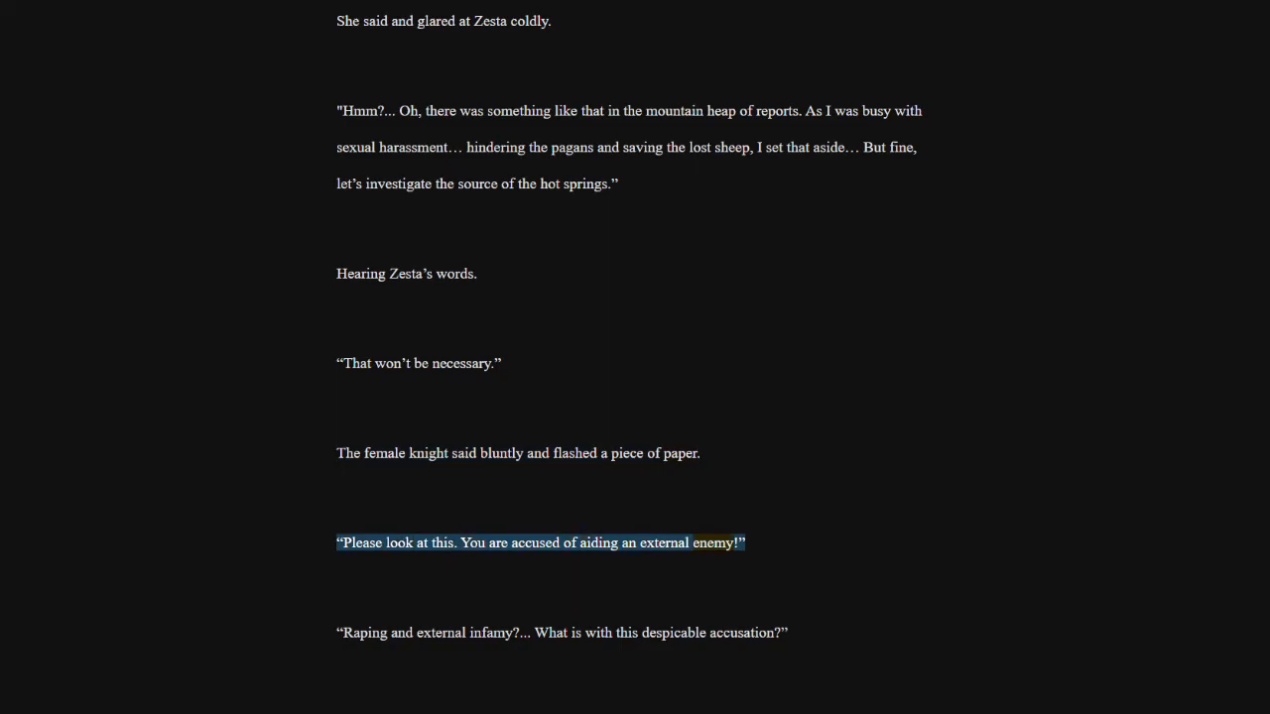
click(561, 633)
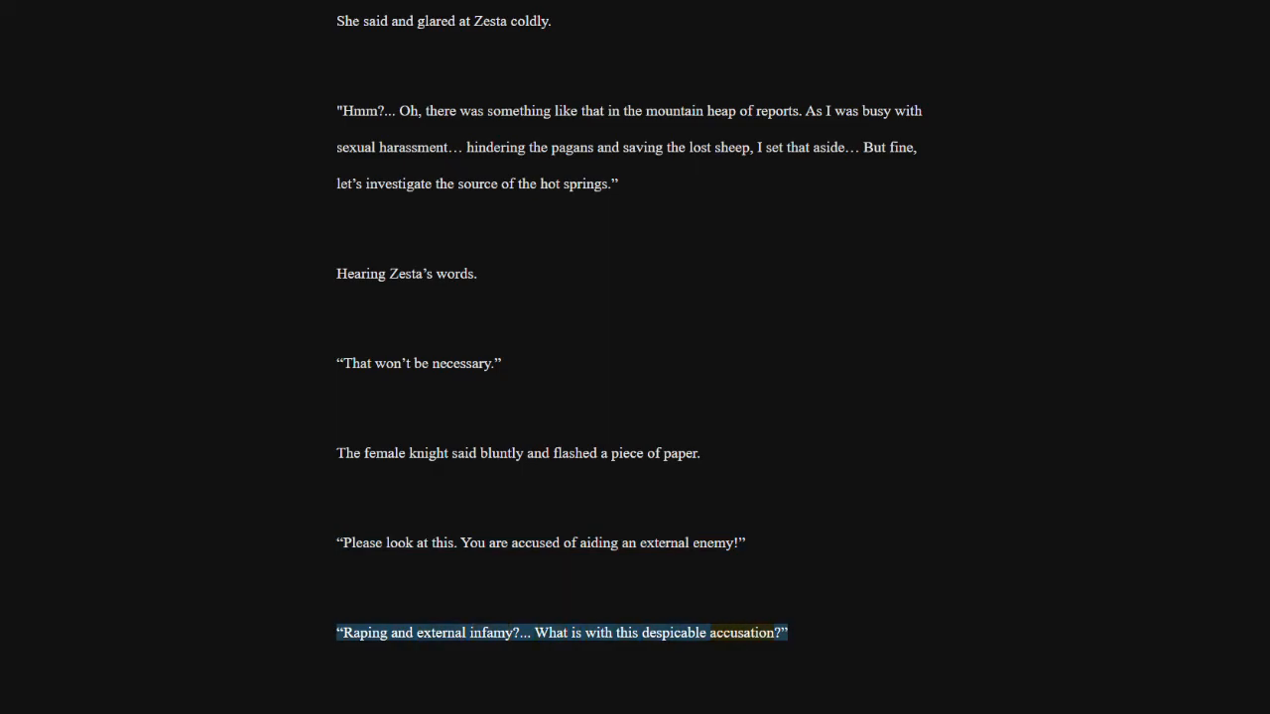
scroll(down, 3)
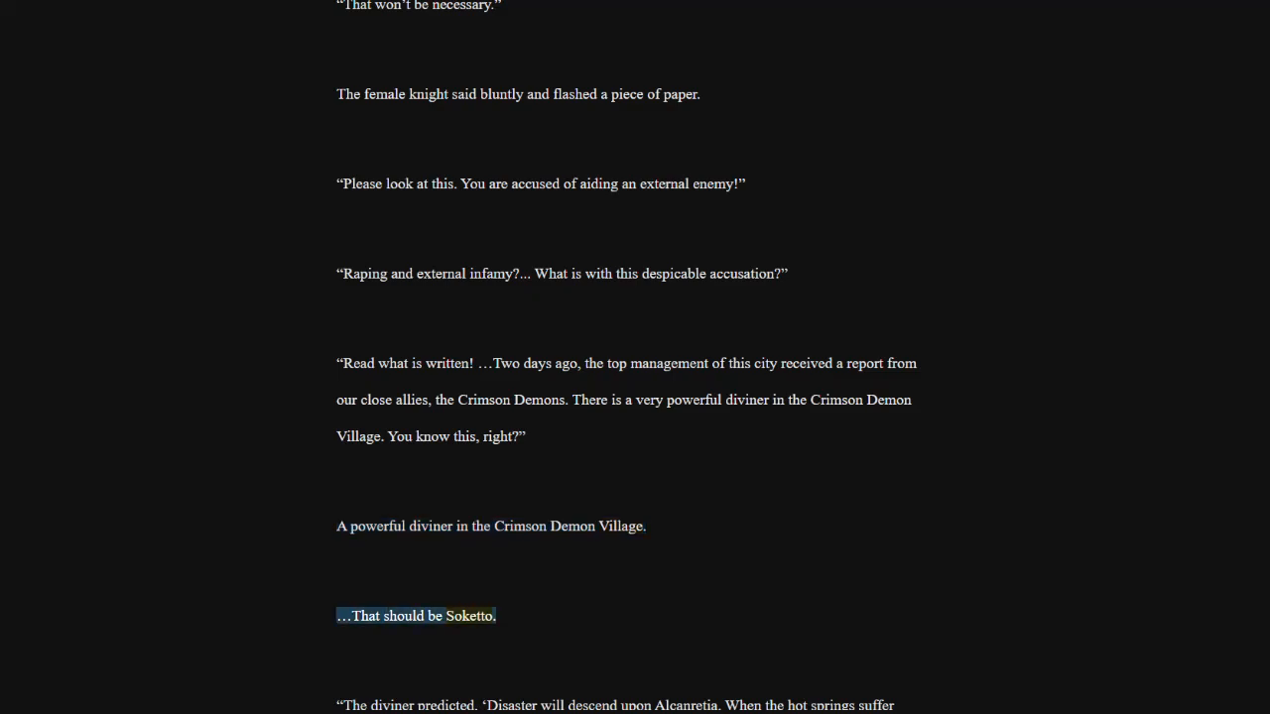
scroll(down, 3)
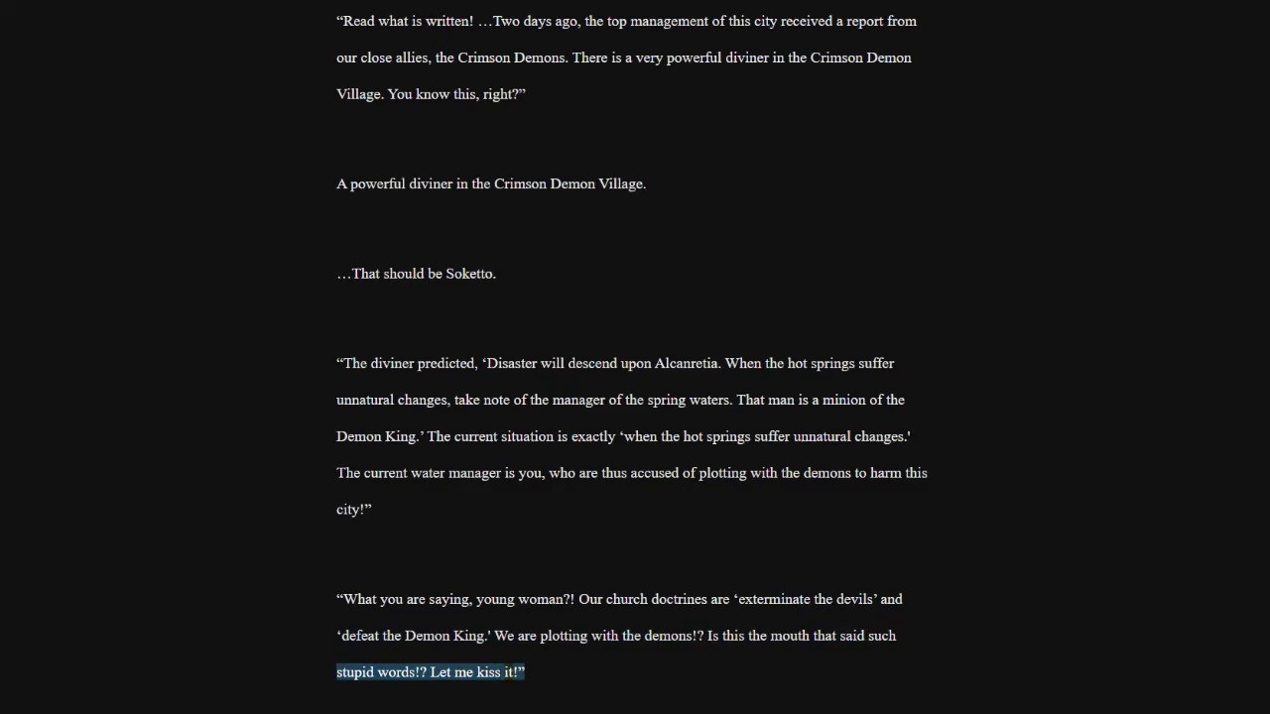
scroll(down, 3)
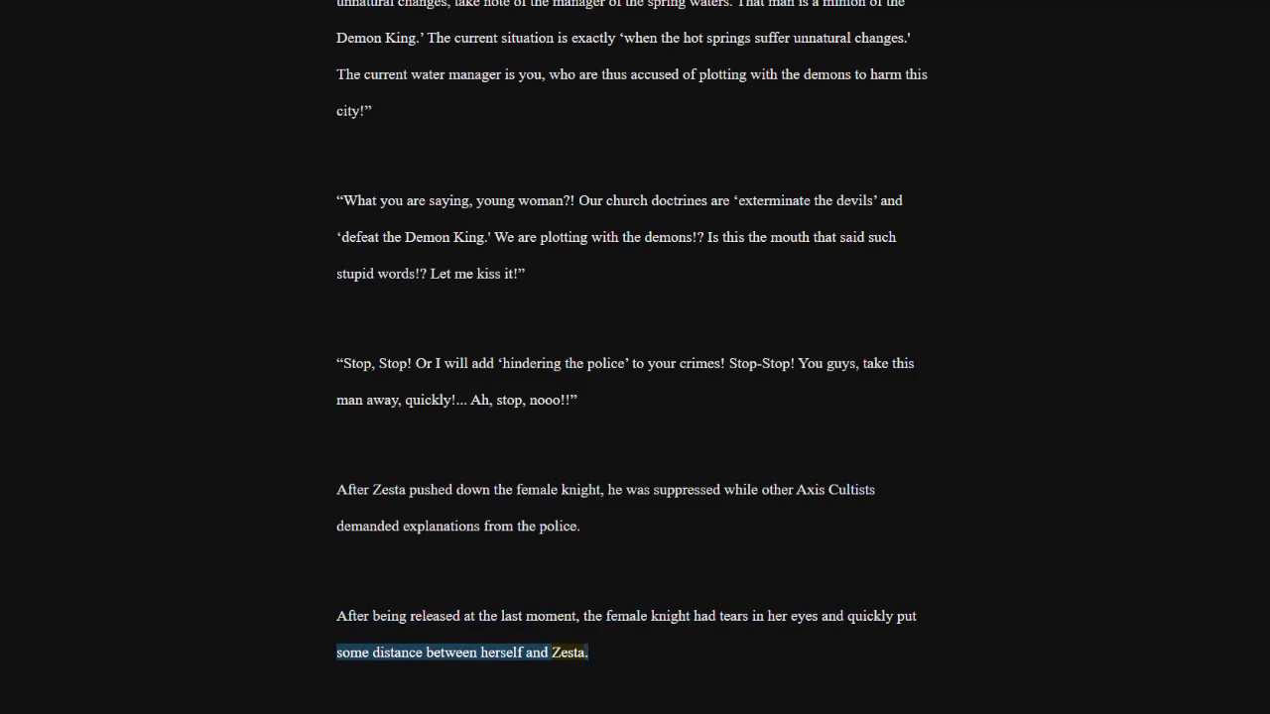
scroll(down, 3)
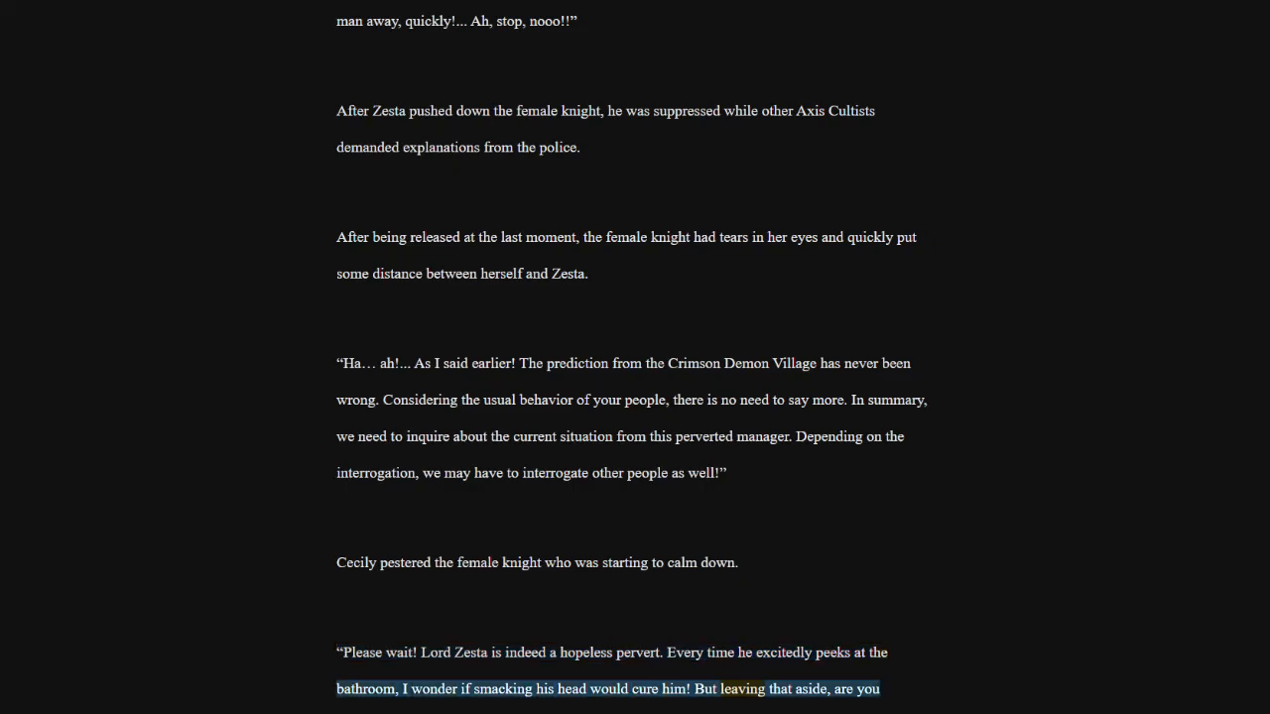
scroll(down, 3)
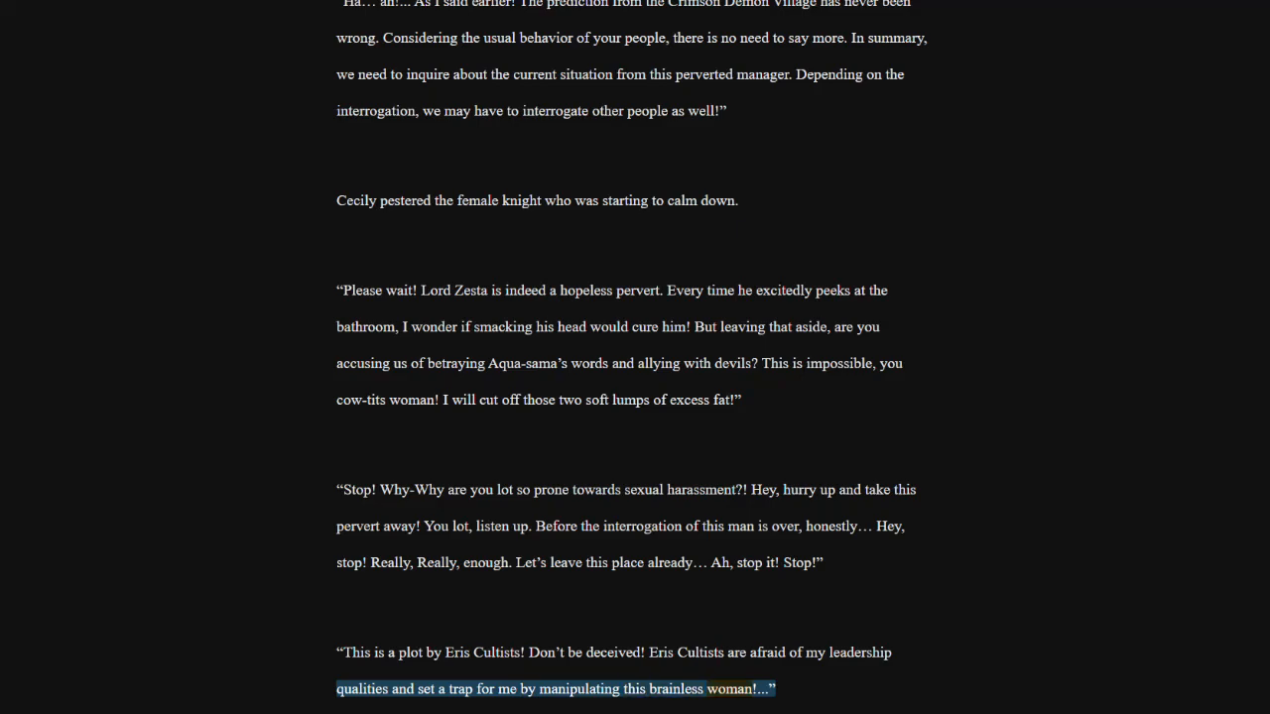
scroll(down, 3)
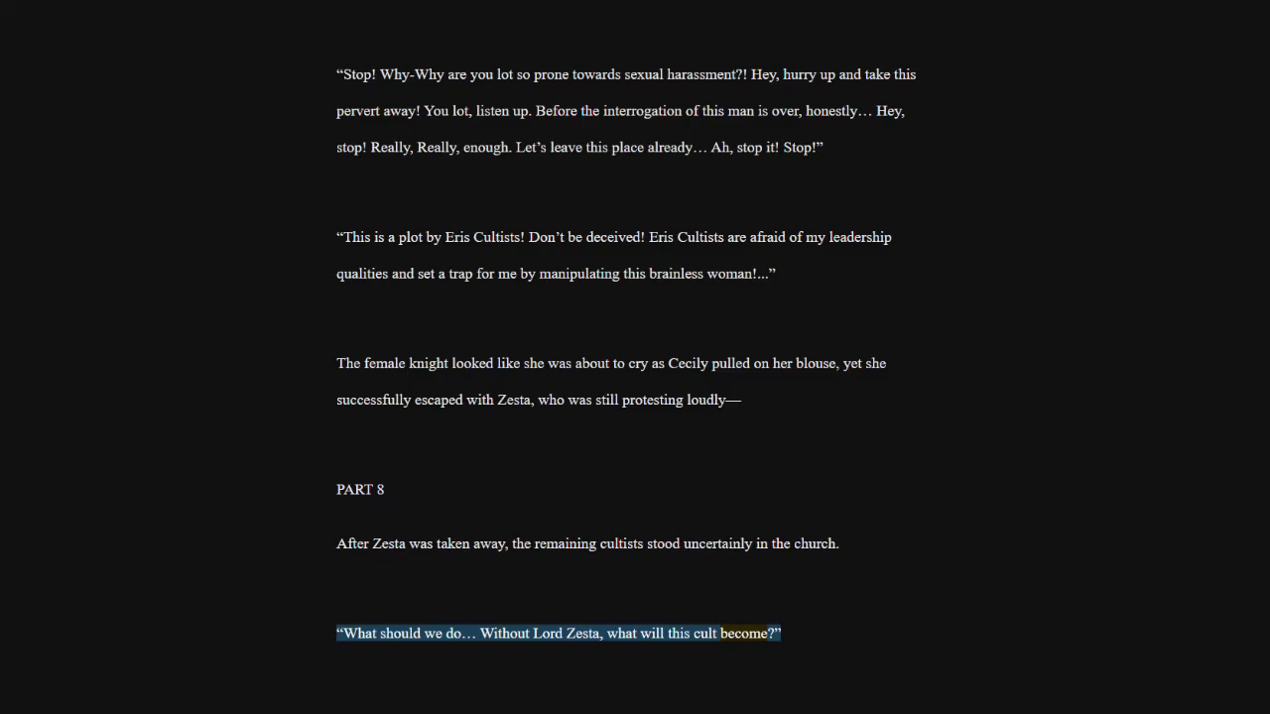
scroll(down, 3)
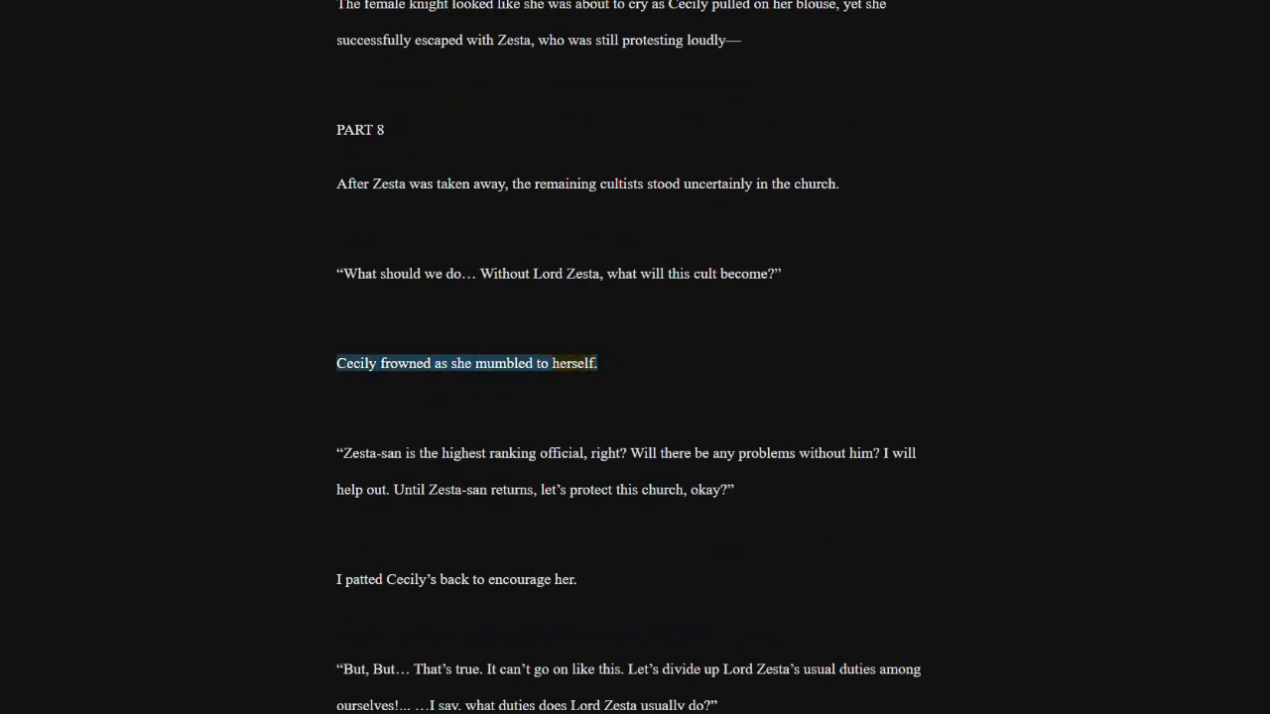
click(624, 453)
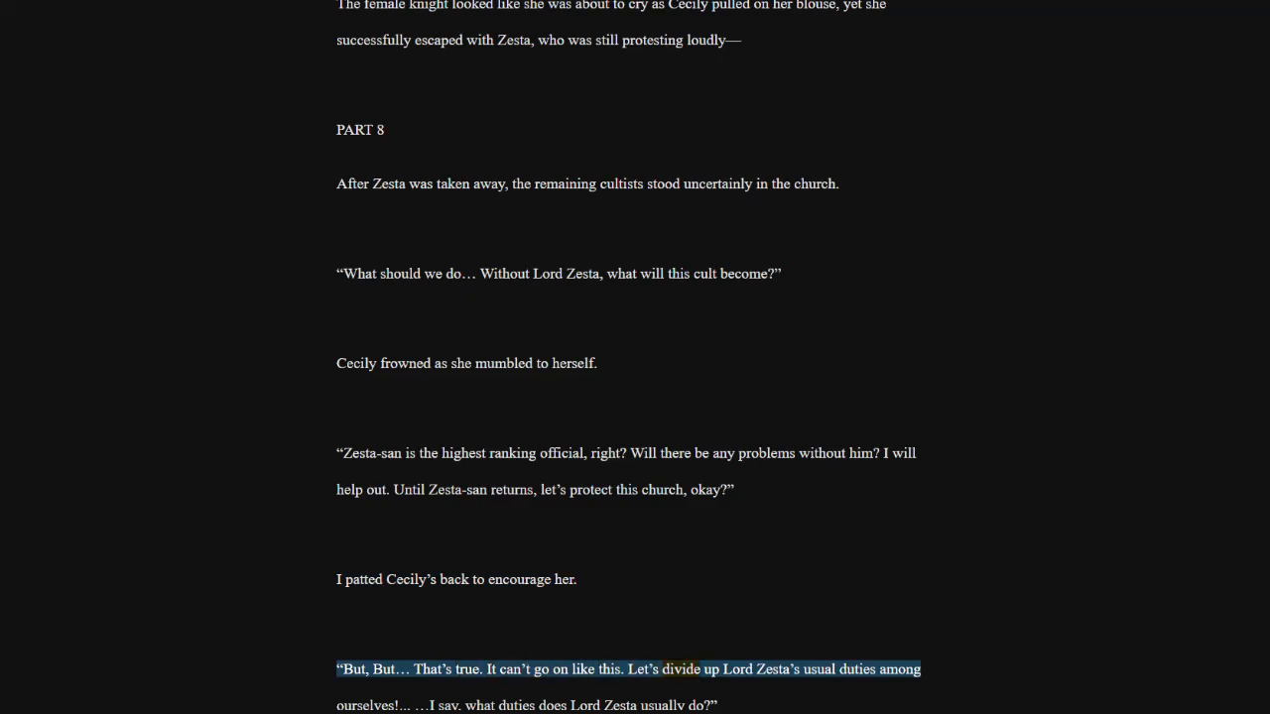
scroll(down, 3)
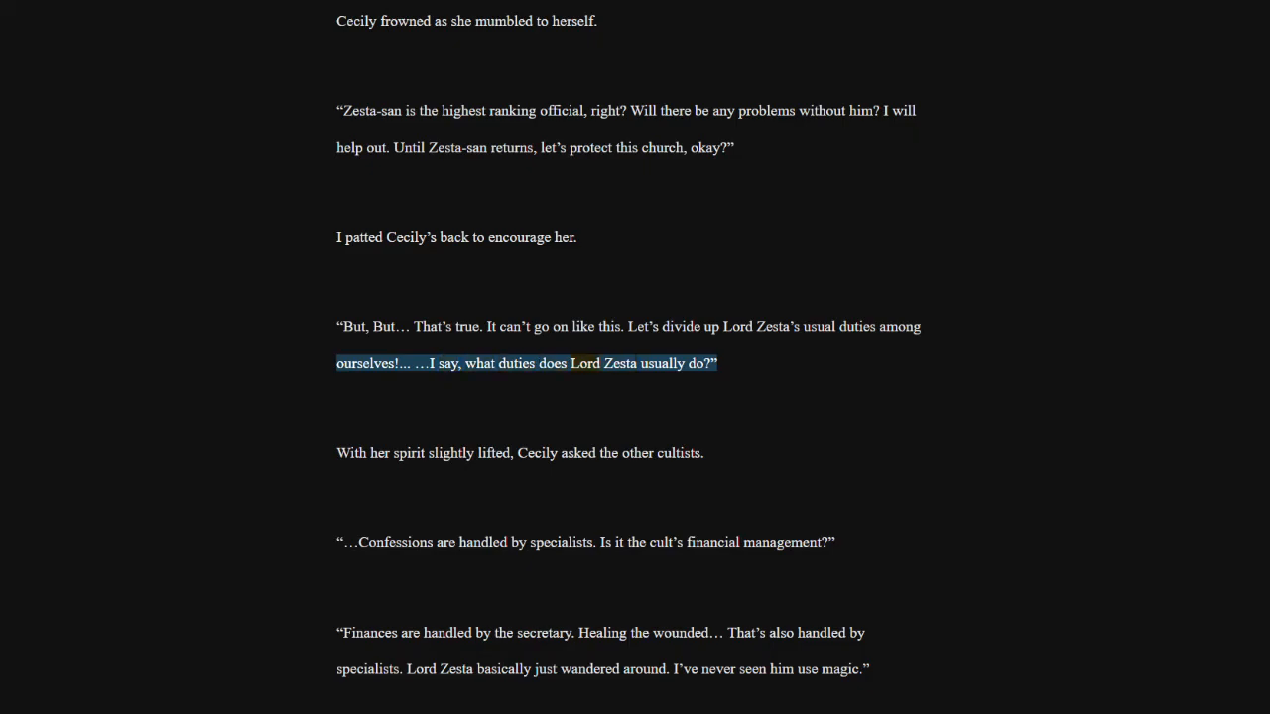
click(519, 454)
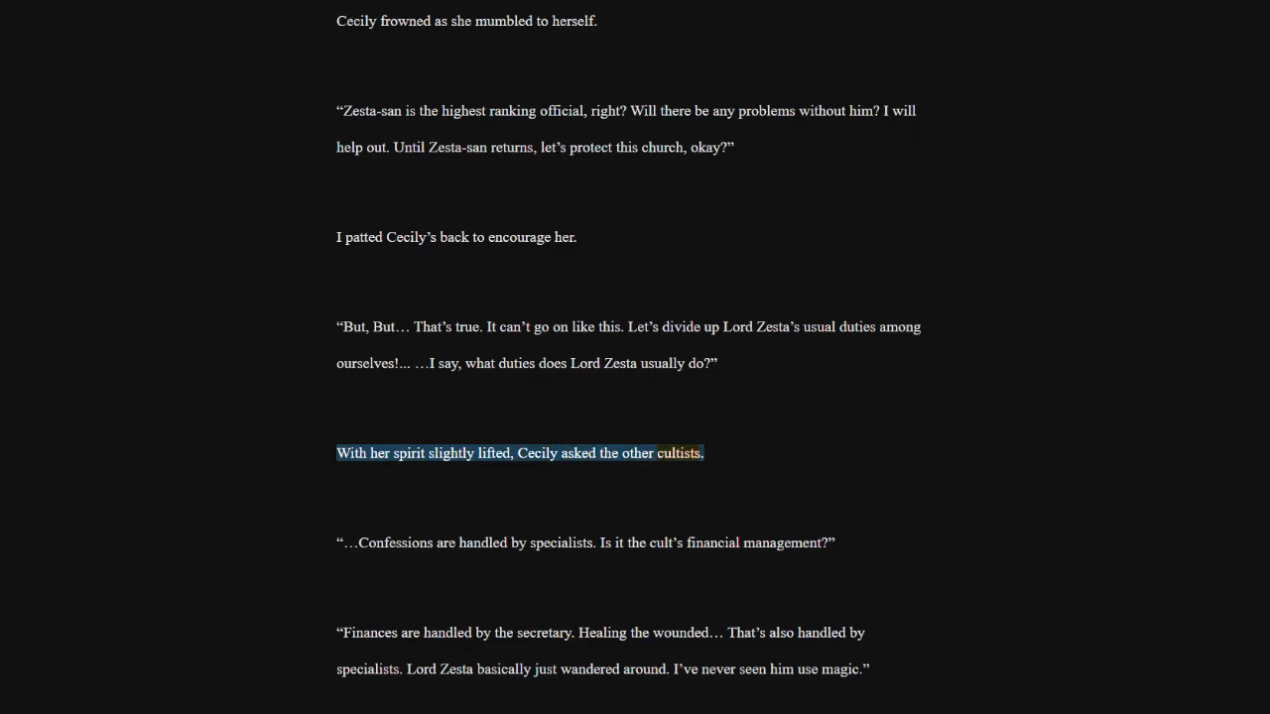
click(586, 542)
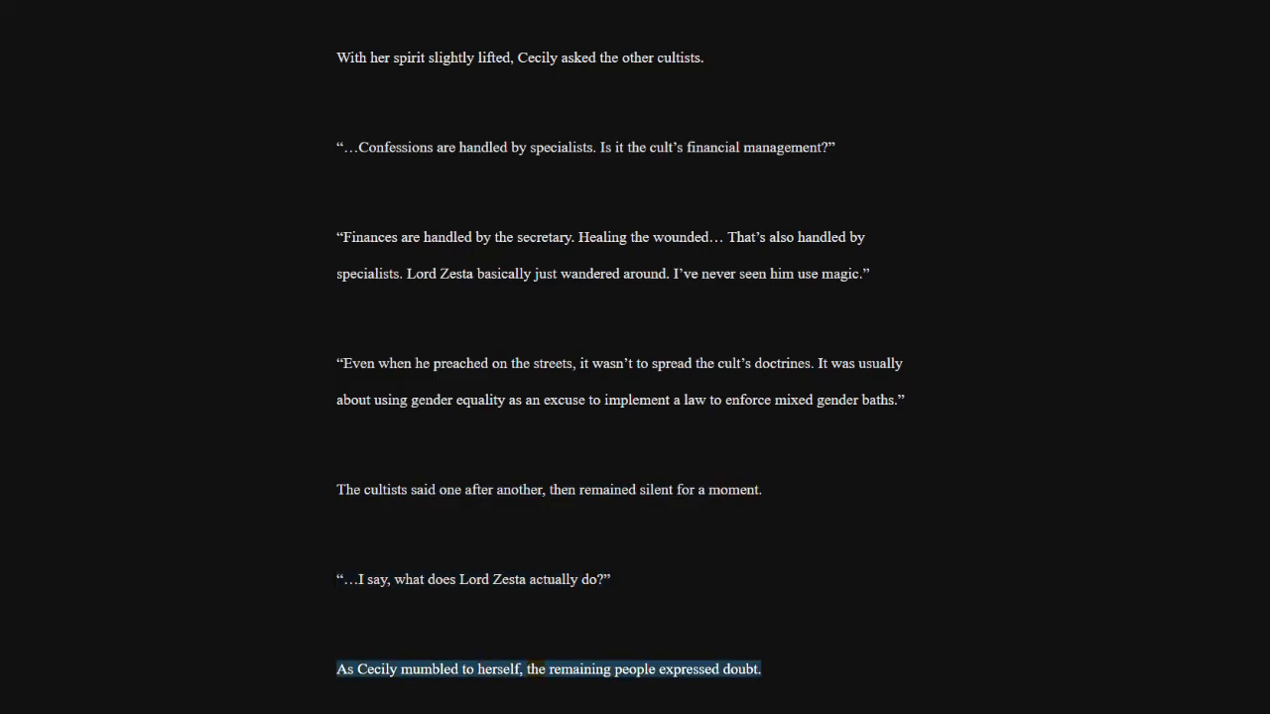
scroll(down, 3)
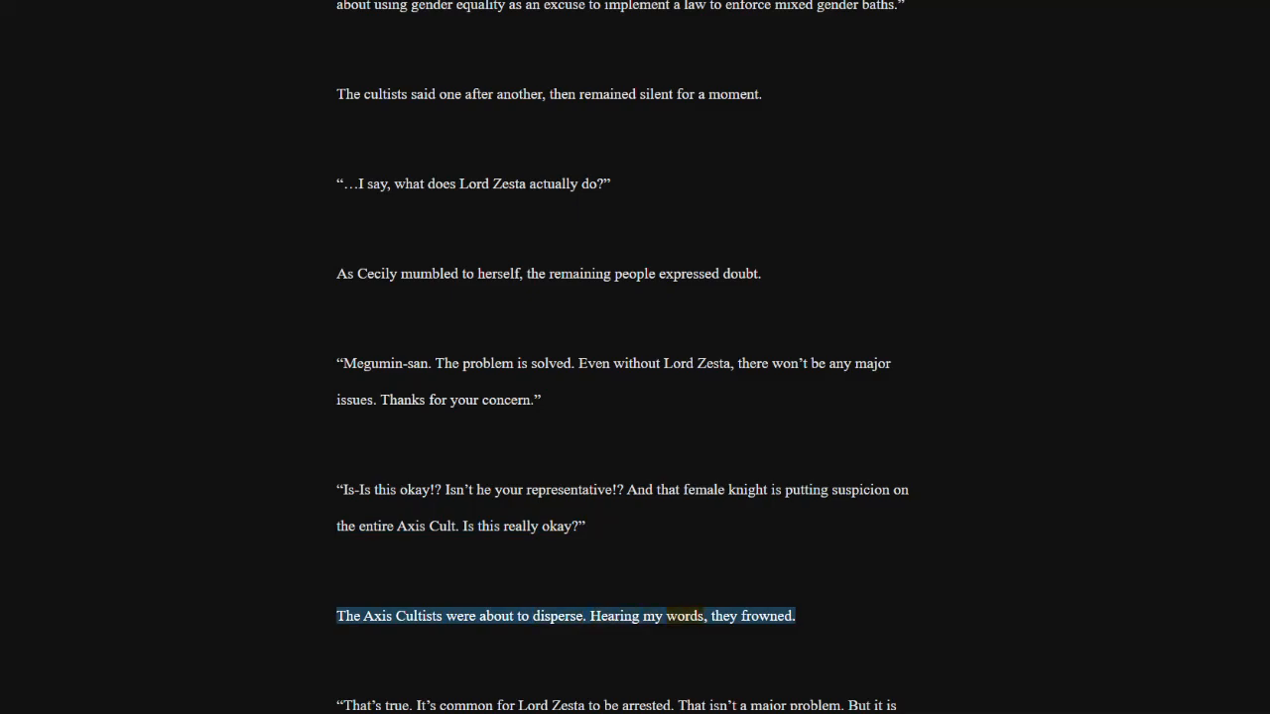
scroll(down, 3)
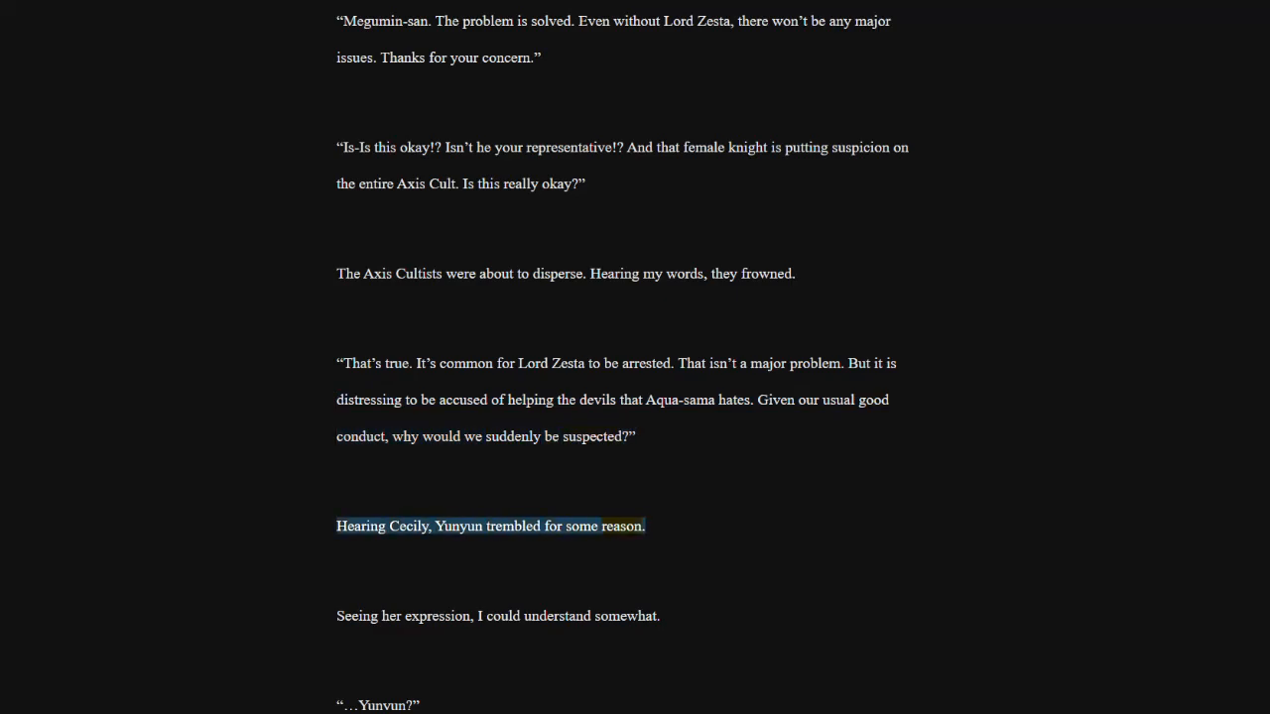
click(496, 616)
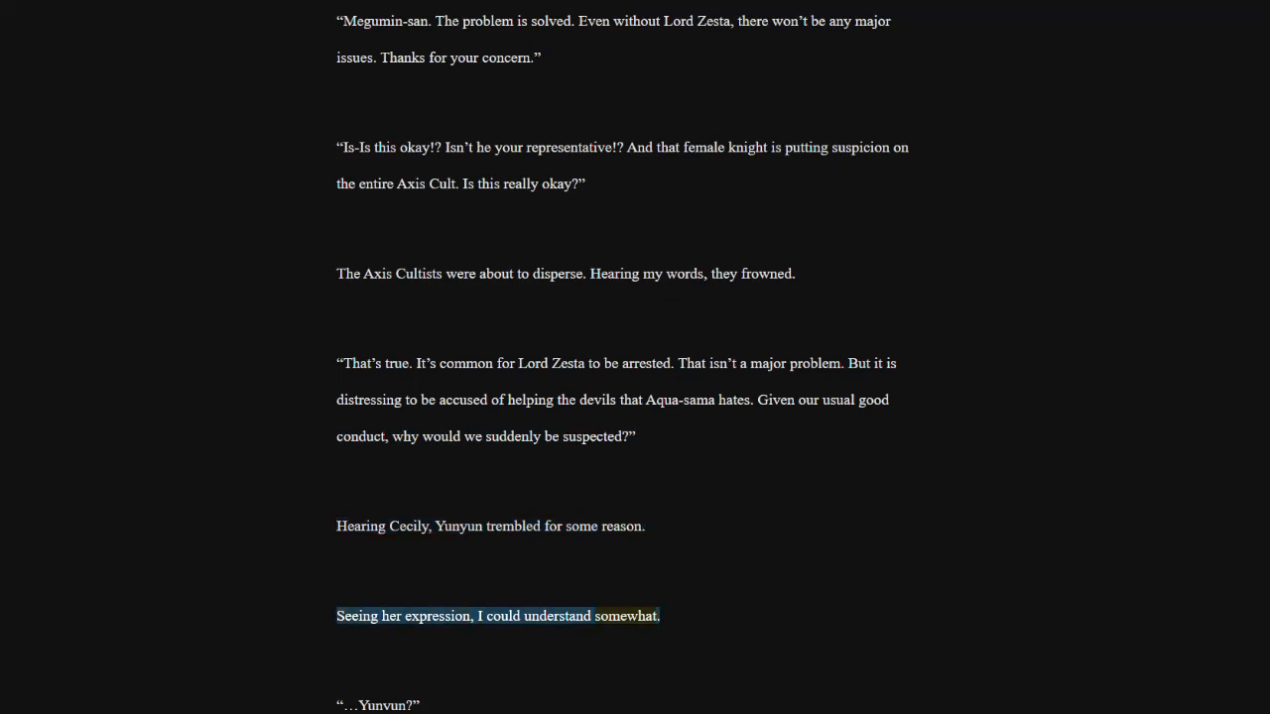
scroll(down, 3)
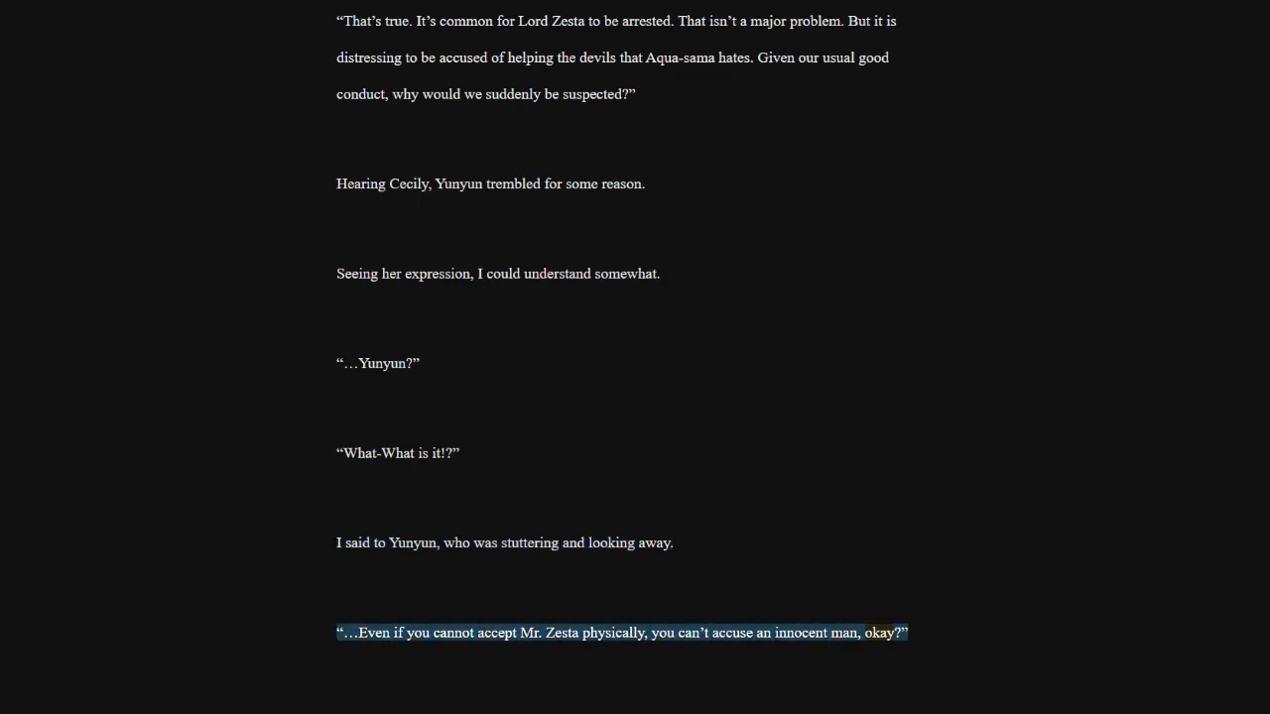
scroll(down, 3)
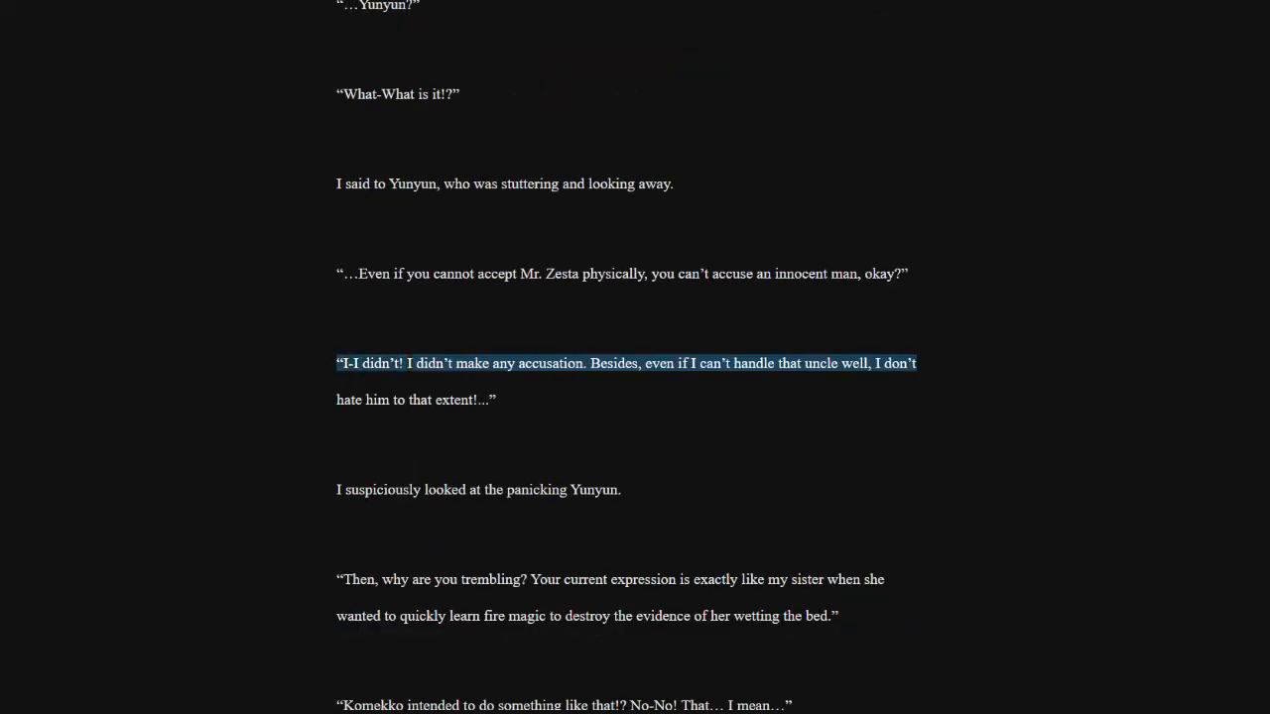
double_click(551, 363)
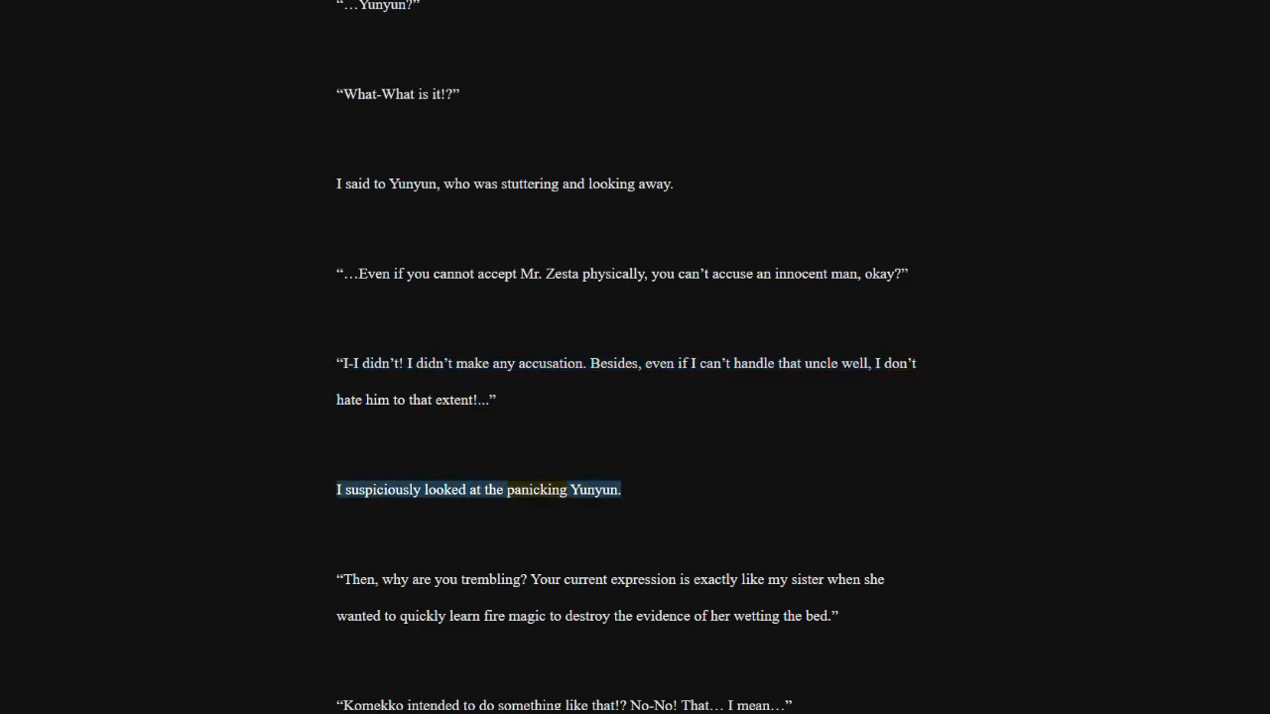
click(610, 580)
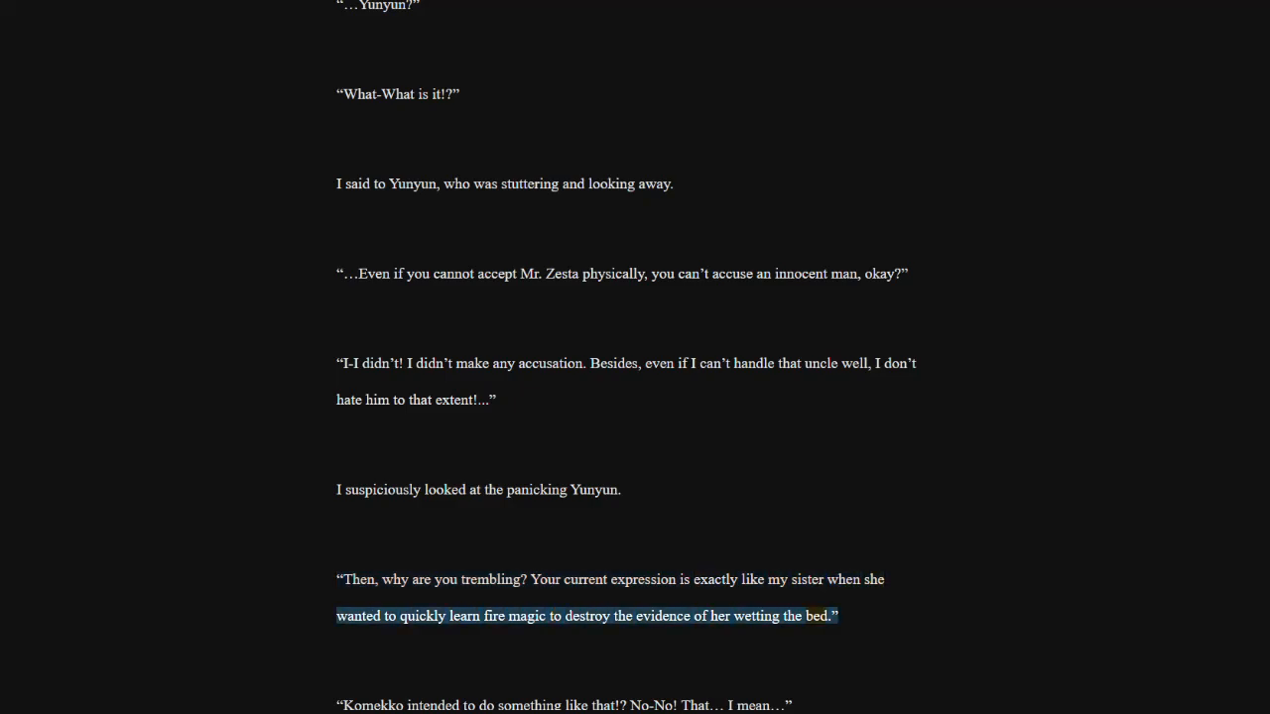
scroll(down, 3)
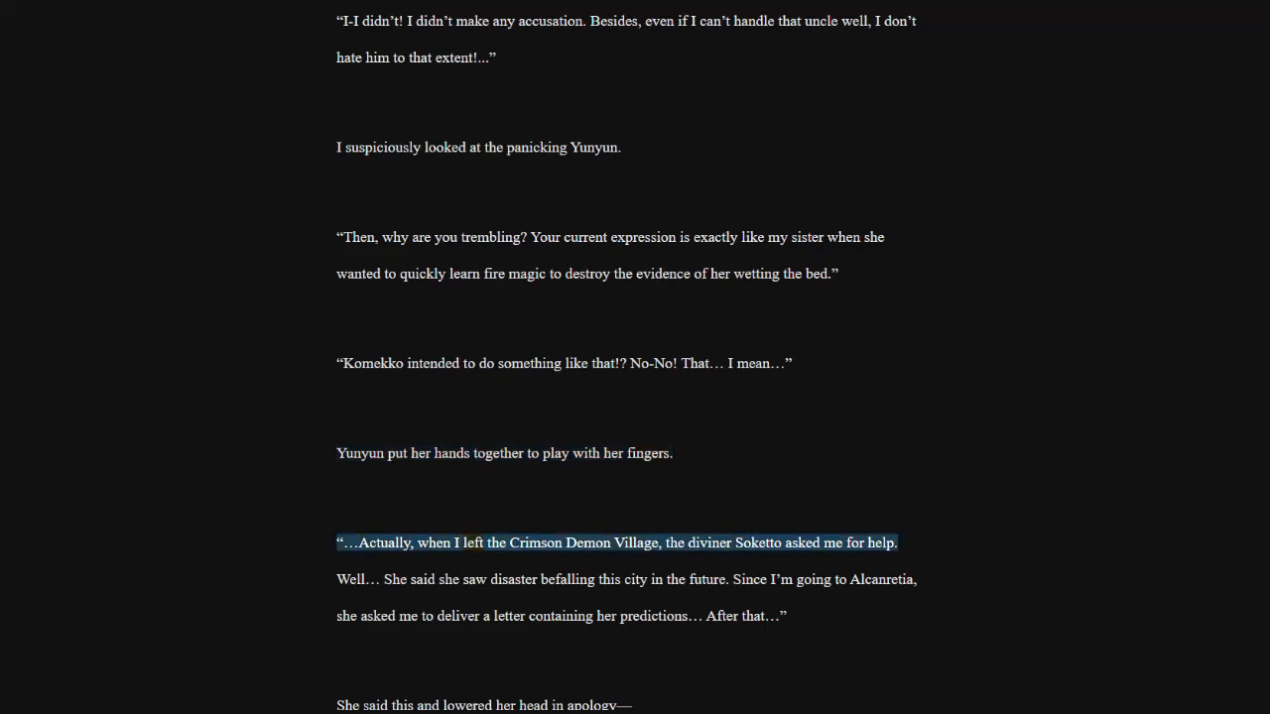
double_click(759, 543)
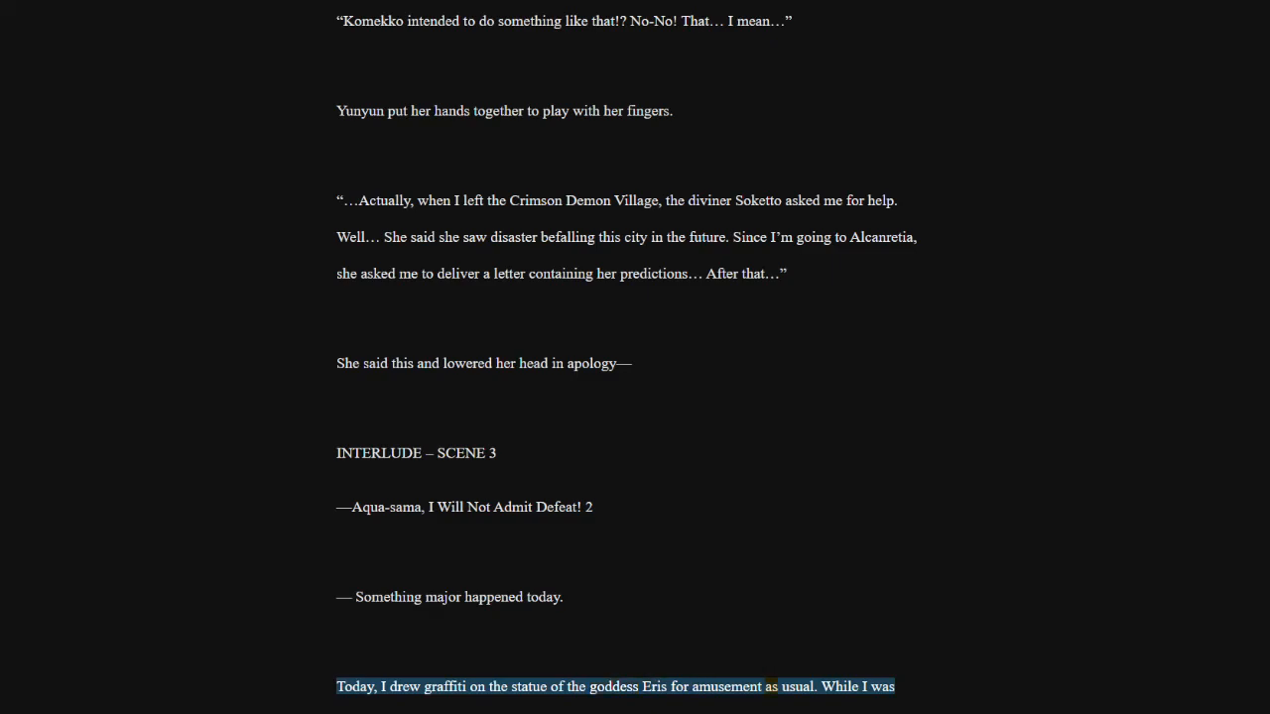
scroll(down, 3)
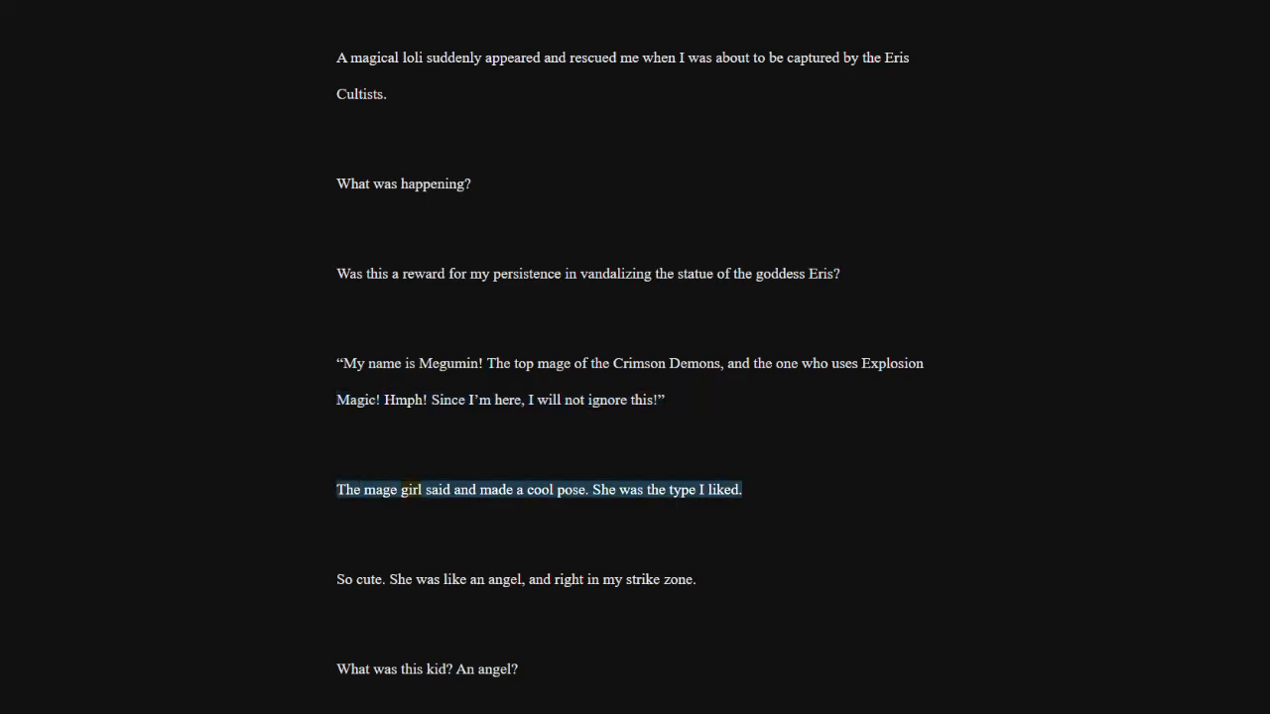
double_click(570, 489)
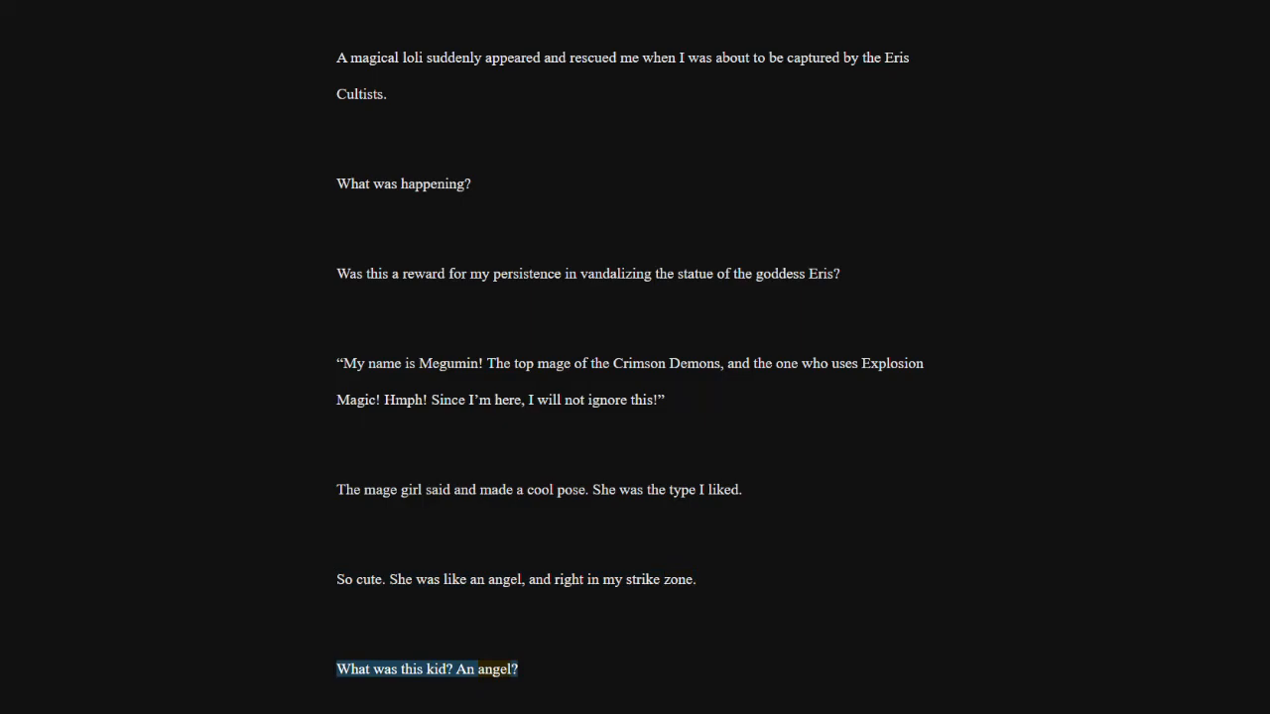
scroll(down, 3)
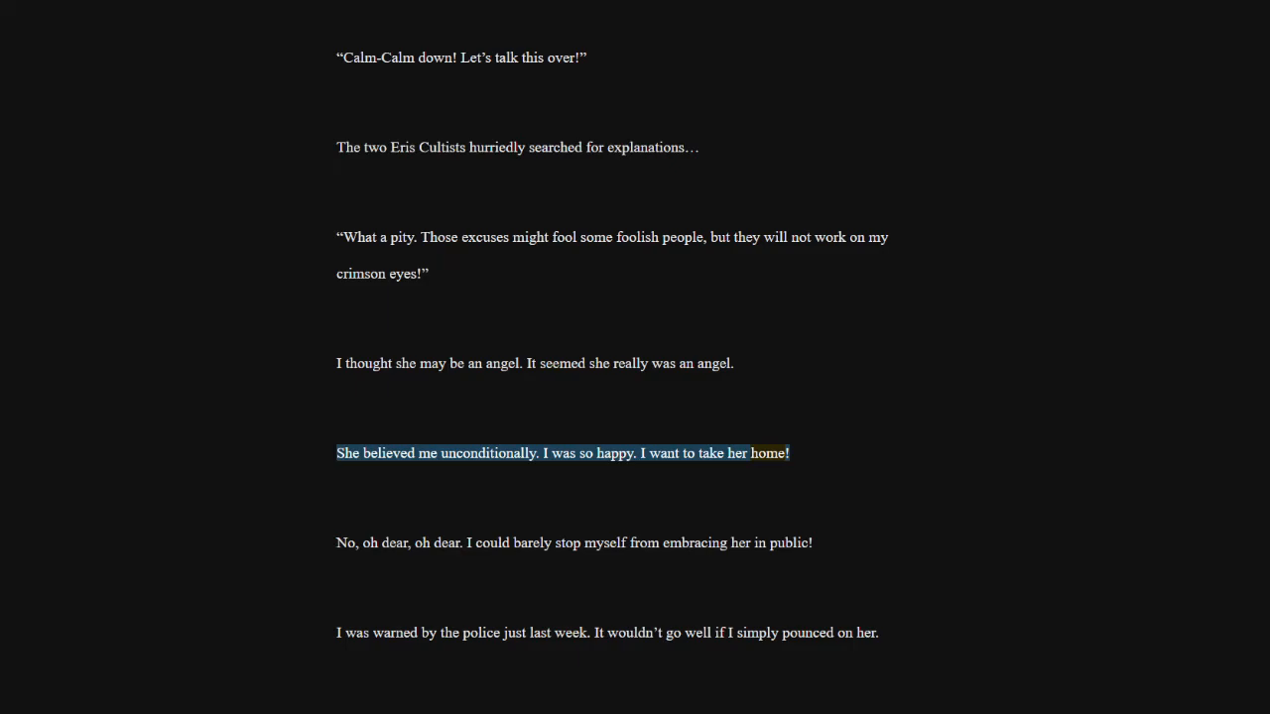
click(574, 542)
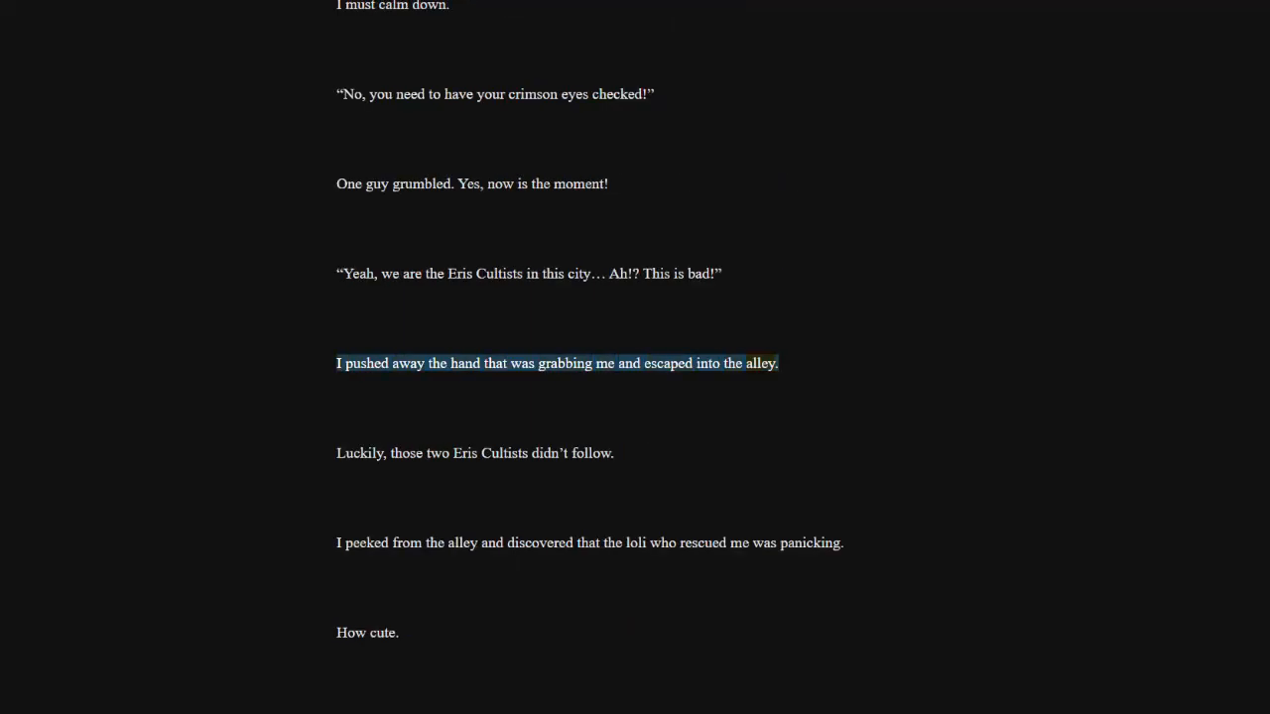
click(475, 453)
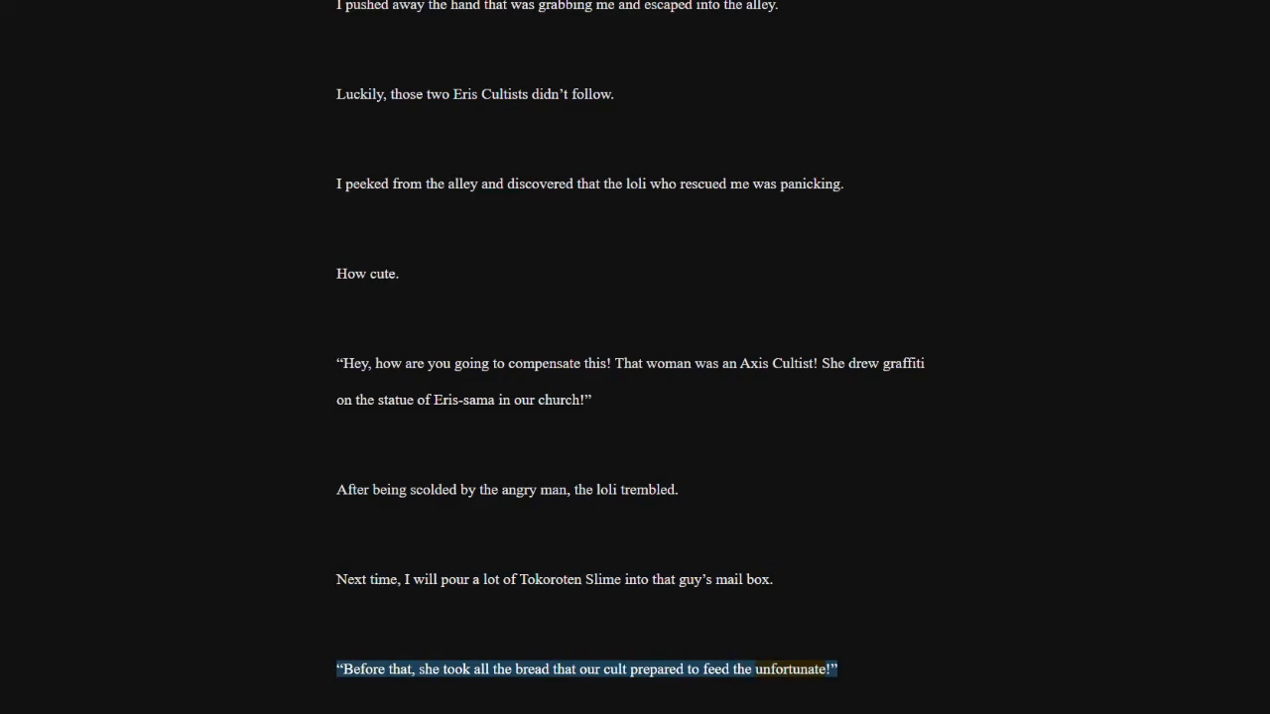
scroll(down, 3)
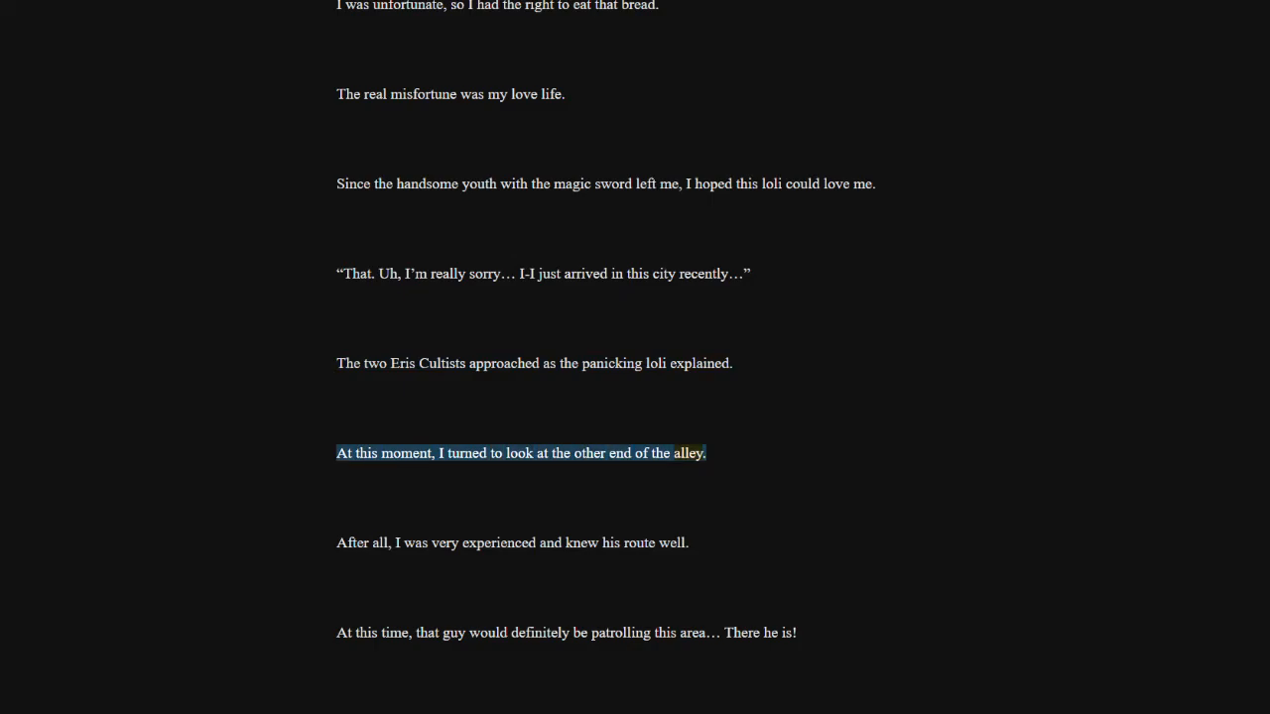
click(496, 543)
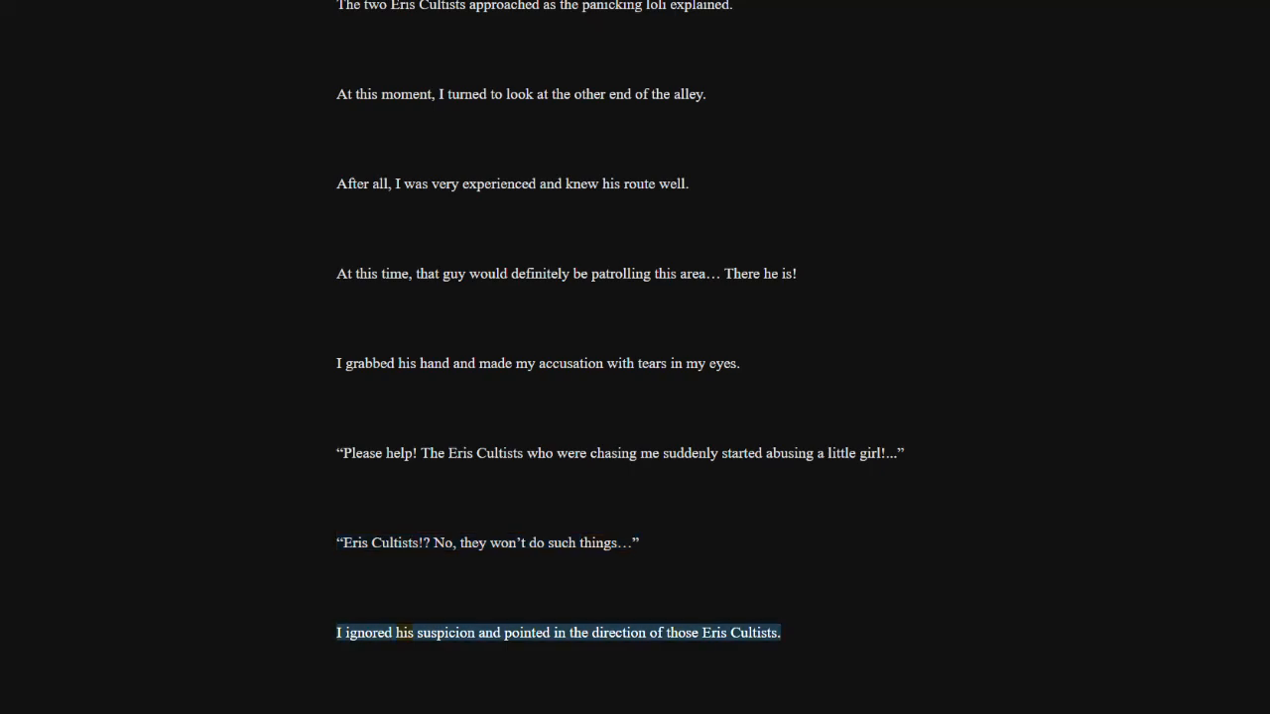
scroll(down, 3)
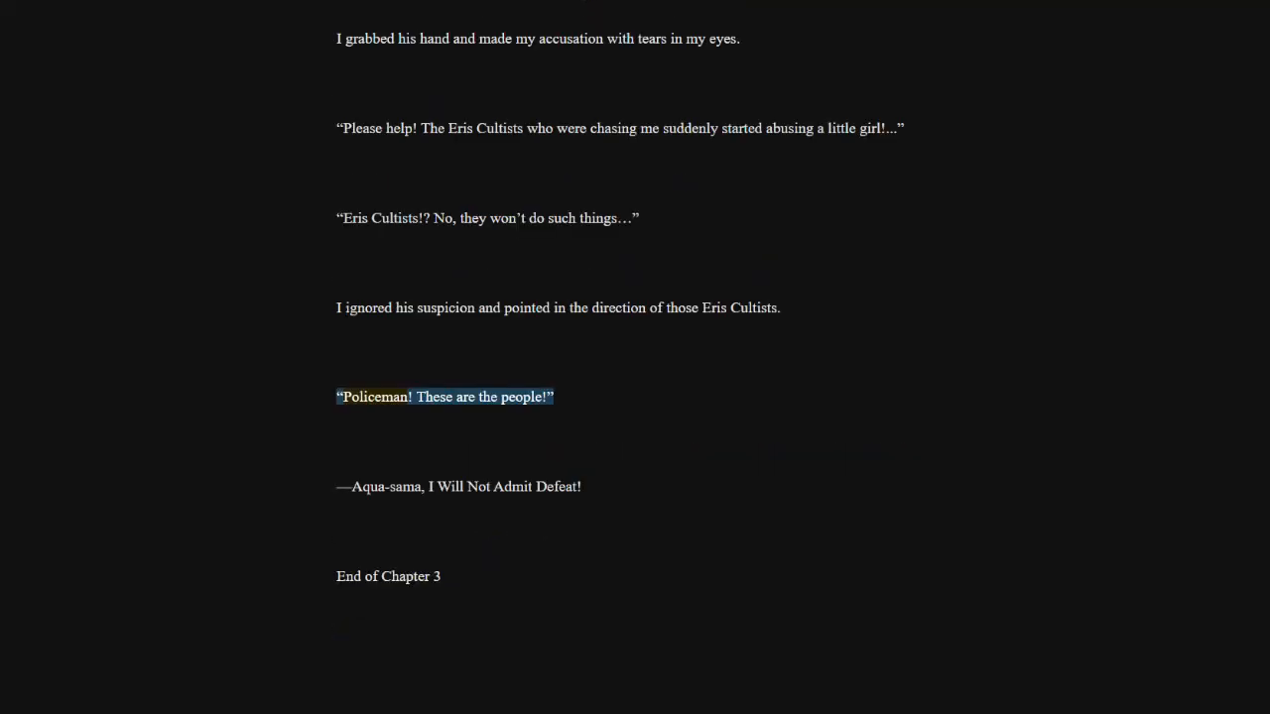